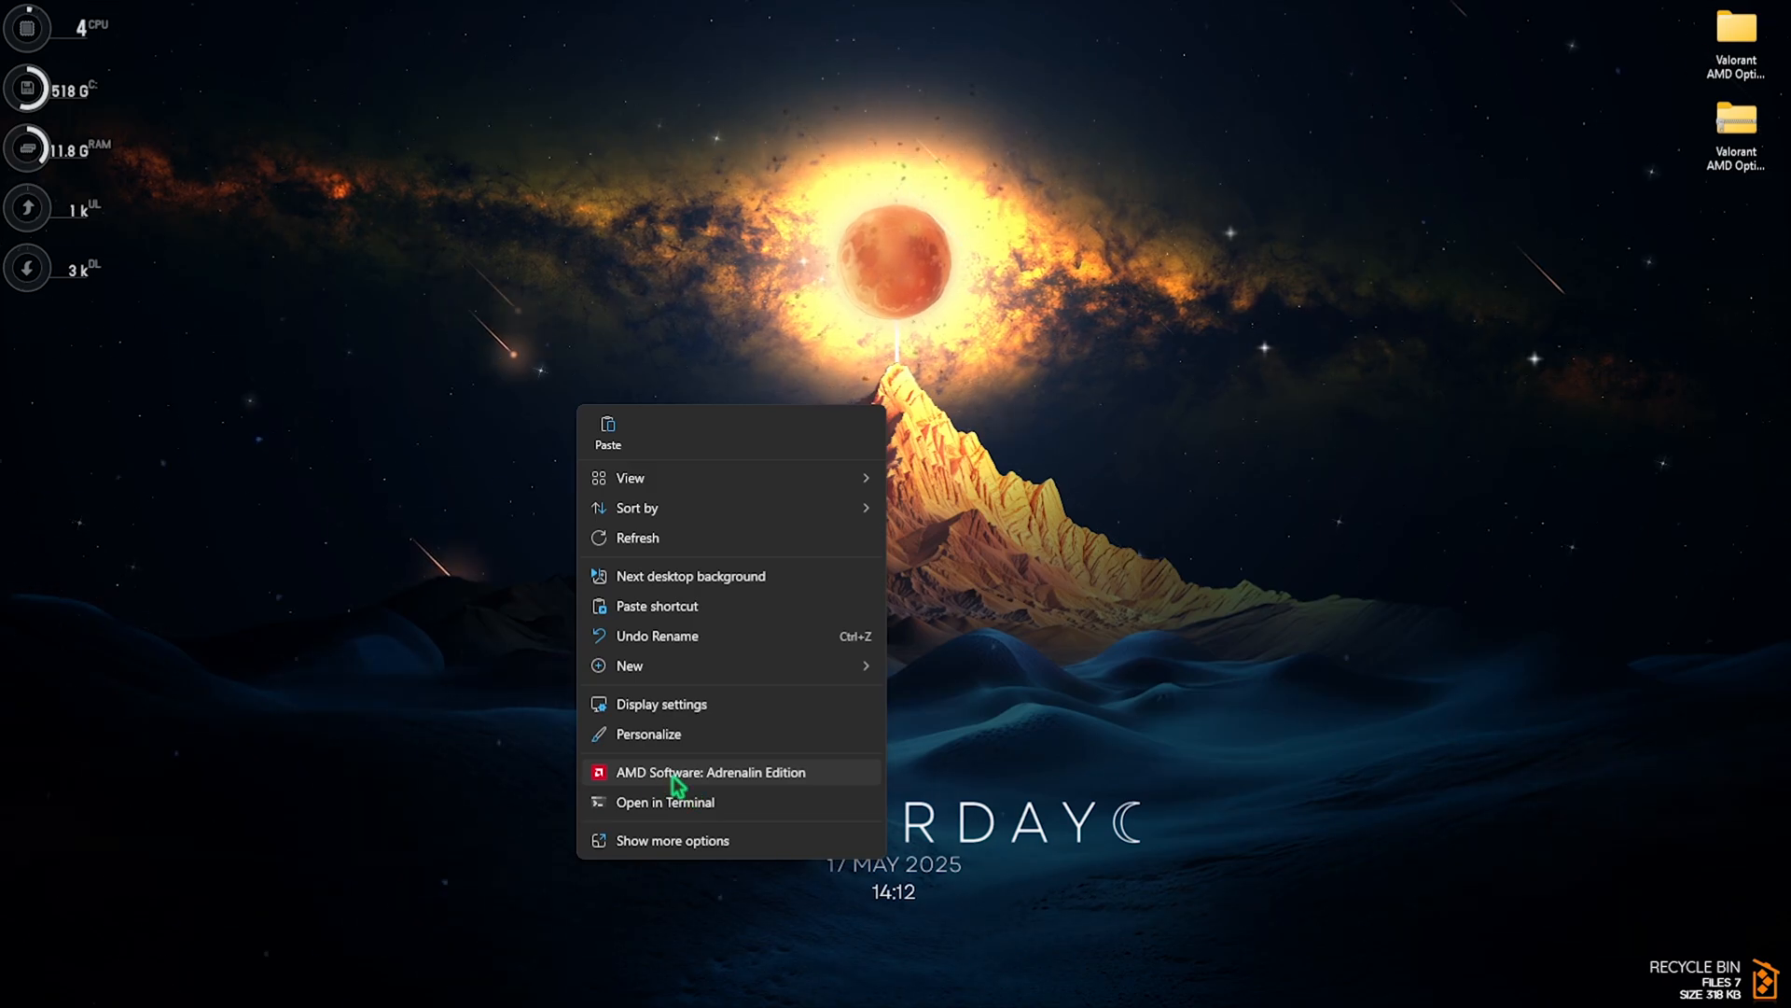
# - Launch AMD Software: Adrenalin Edition from the desktop context menu
pyautogui.click(672, 840)
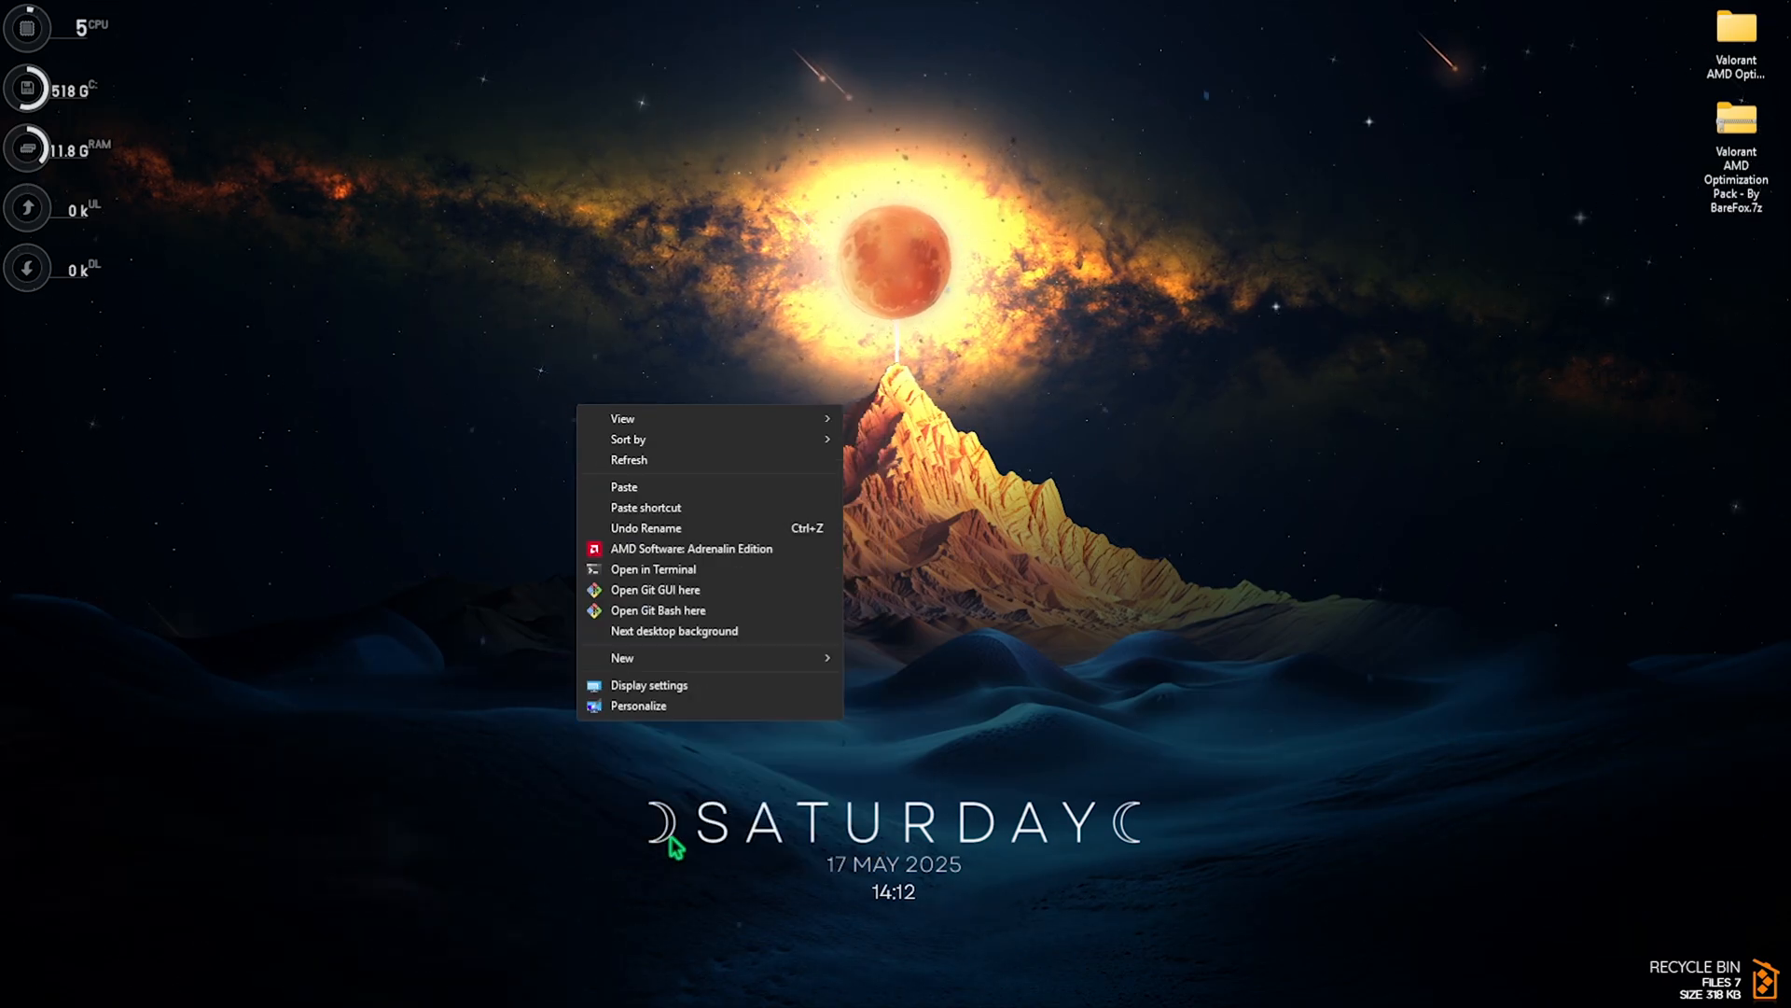
pyautogui.moveTo(730, 558)
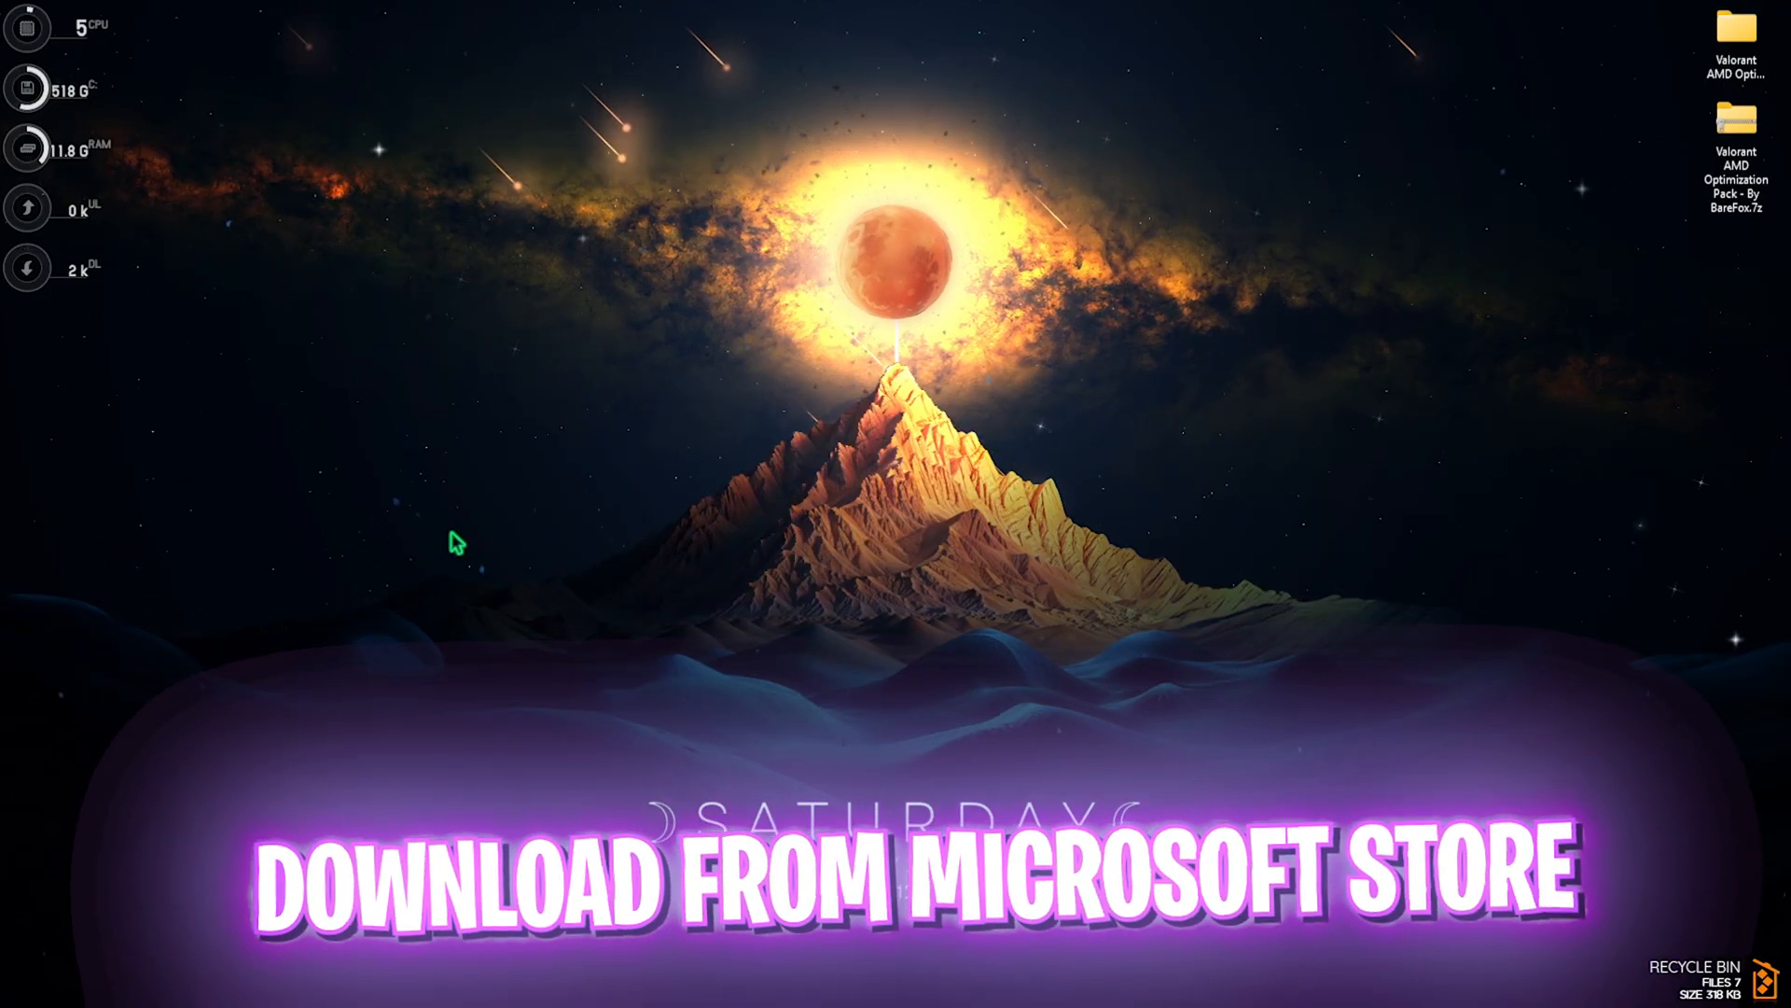
# - Maximize the app, check updates in the Install Manager (driver 25.5.1 up to date), then close it
pyautogui.click(452, 541)
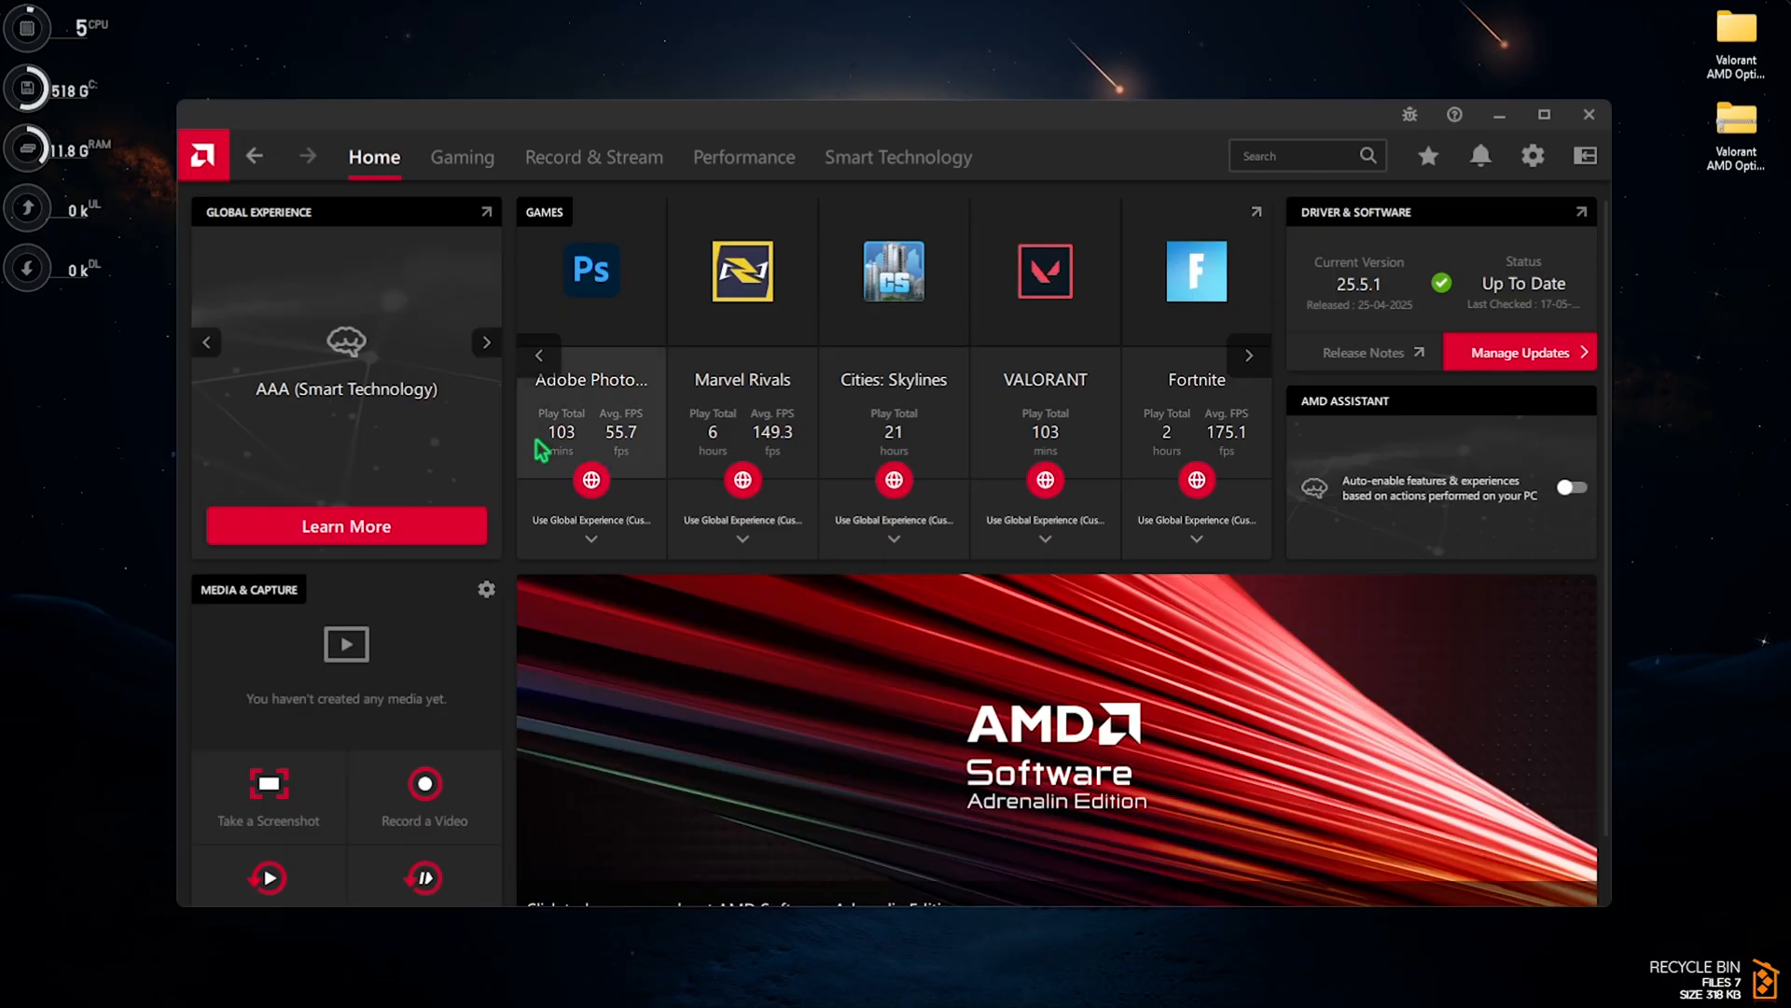
pyautogui.click(1543, 114)
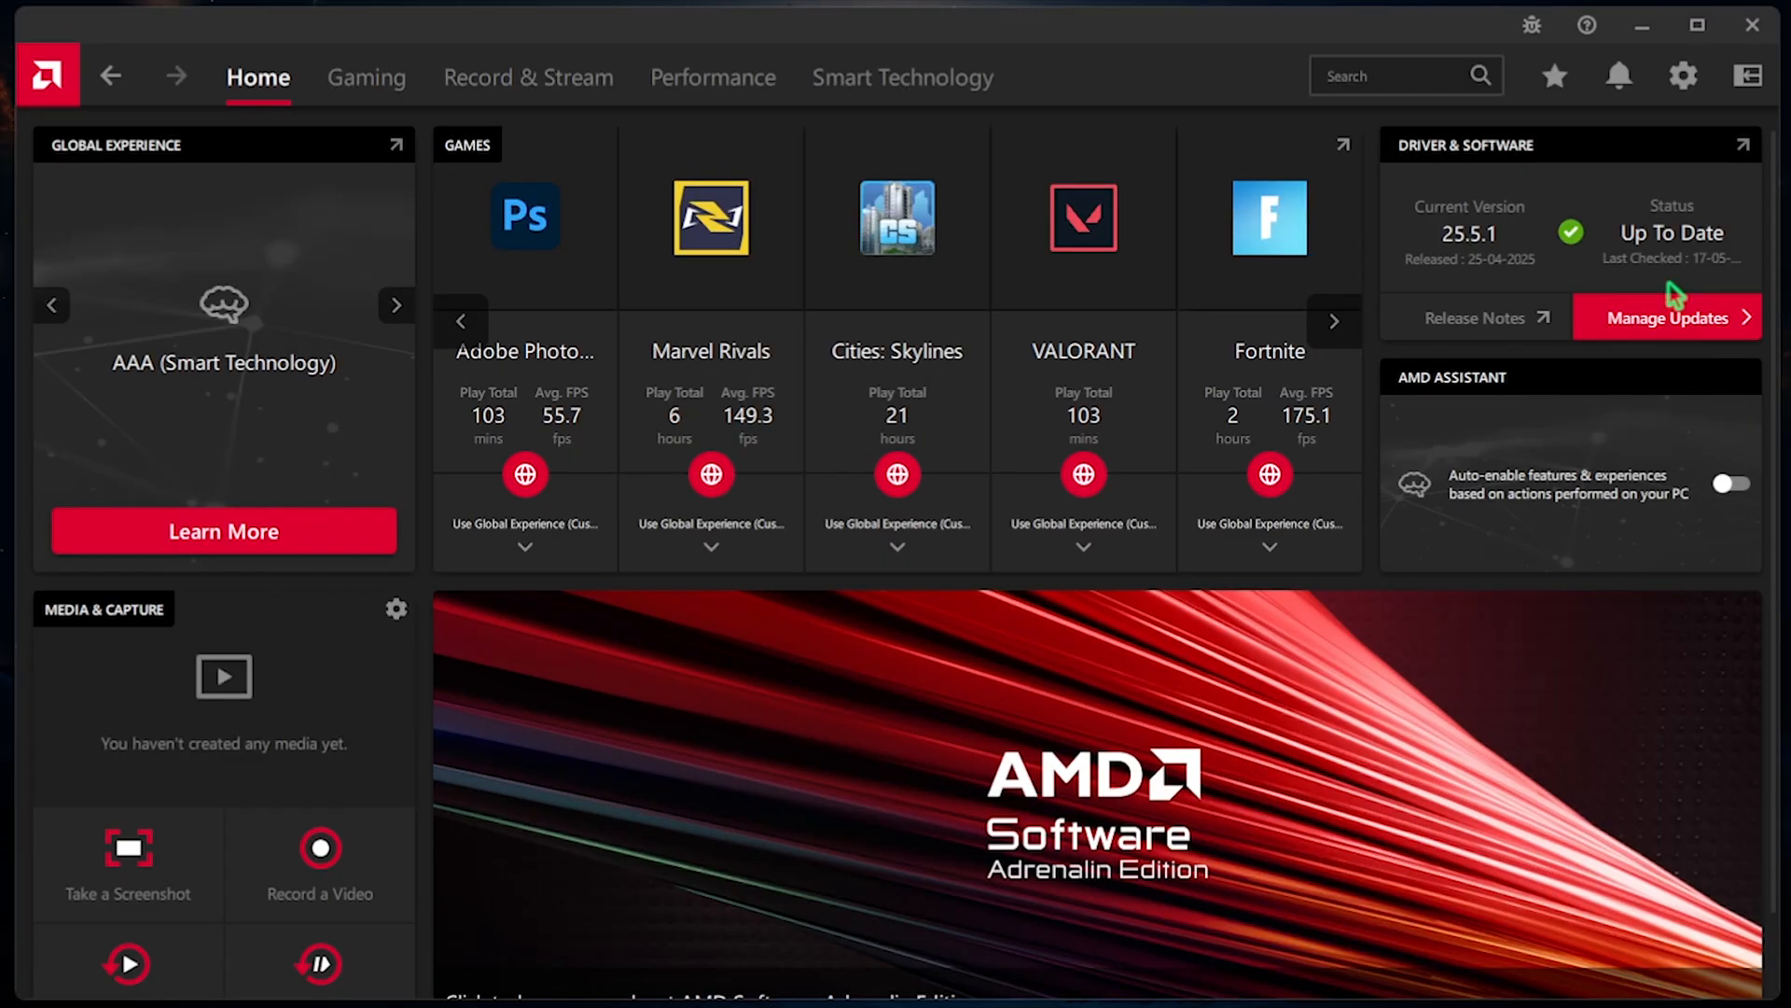
pyautogui.click(395, 304)
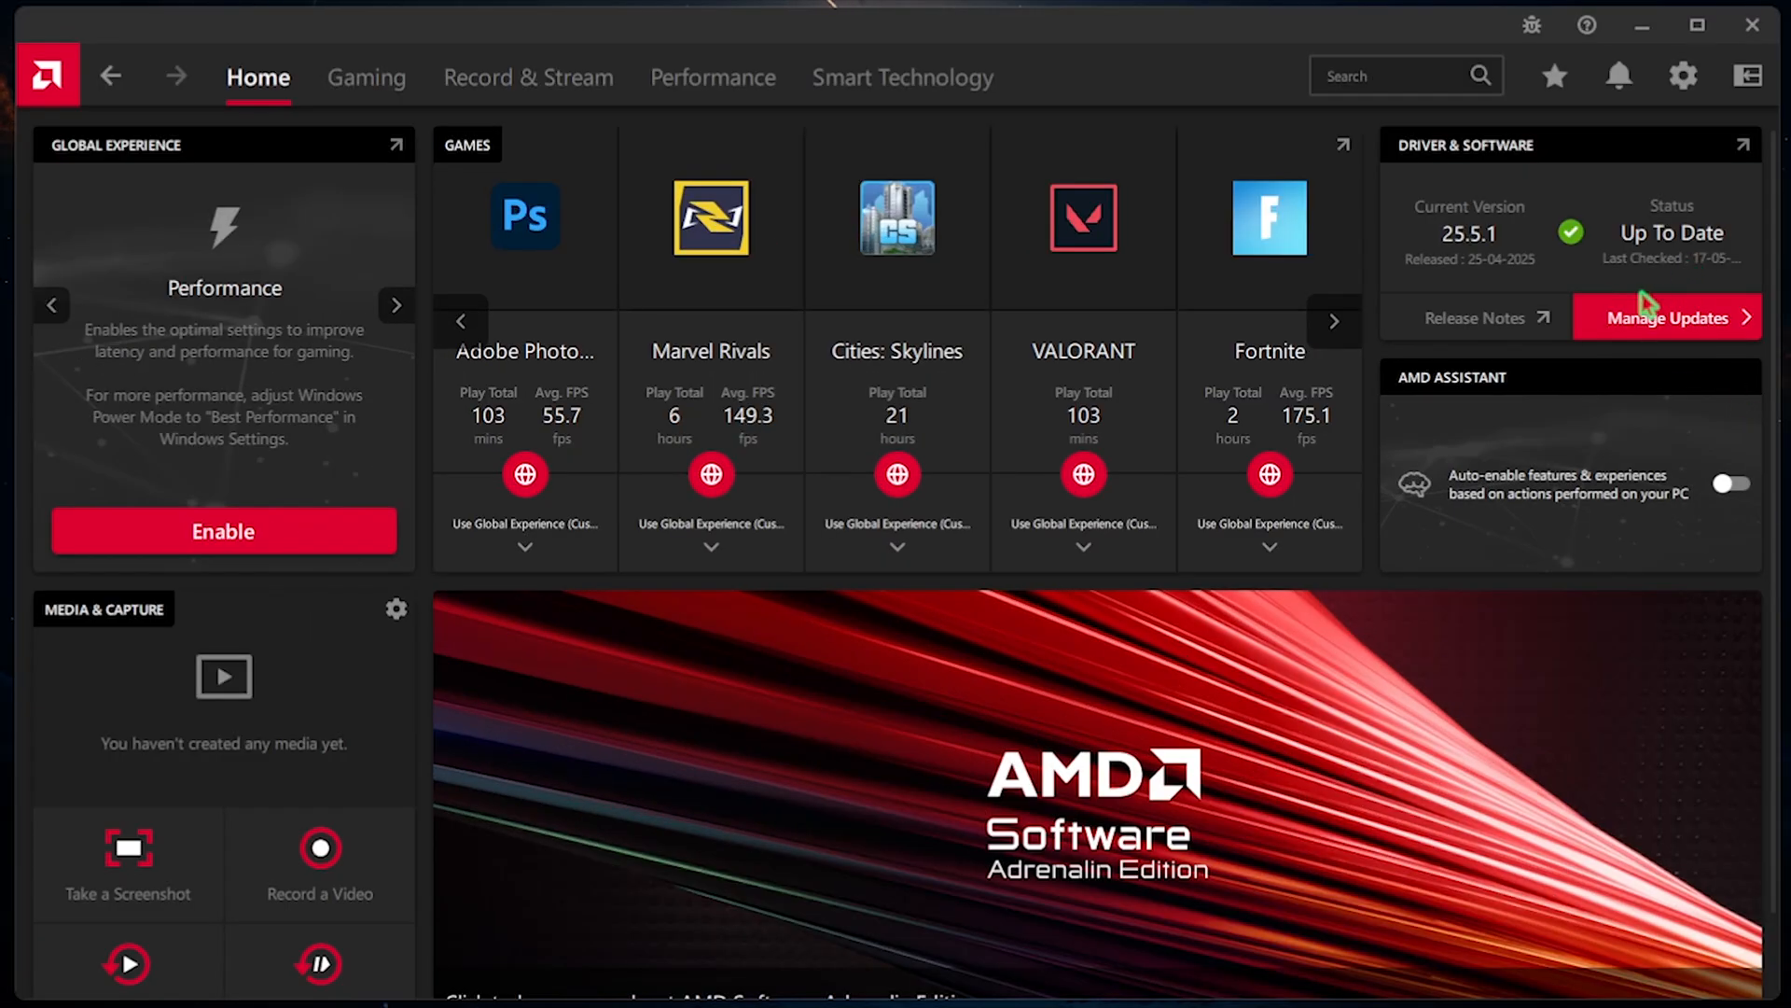
pyautogui.click(1666, 317)
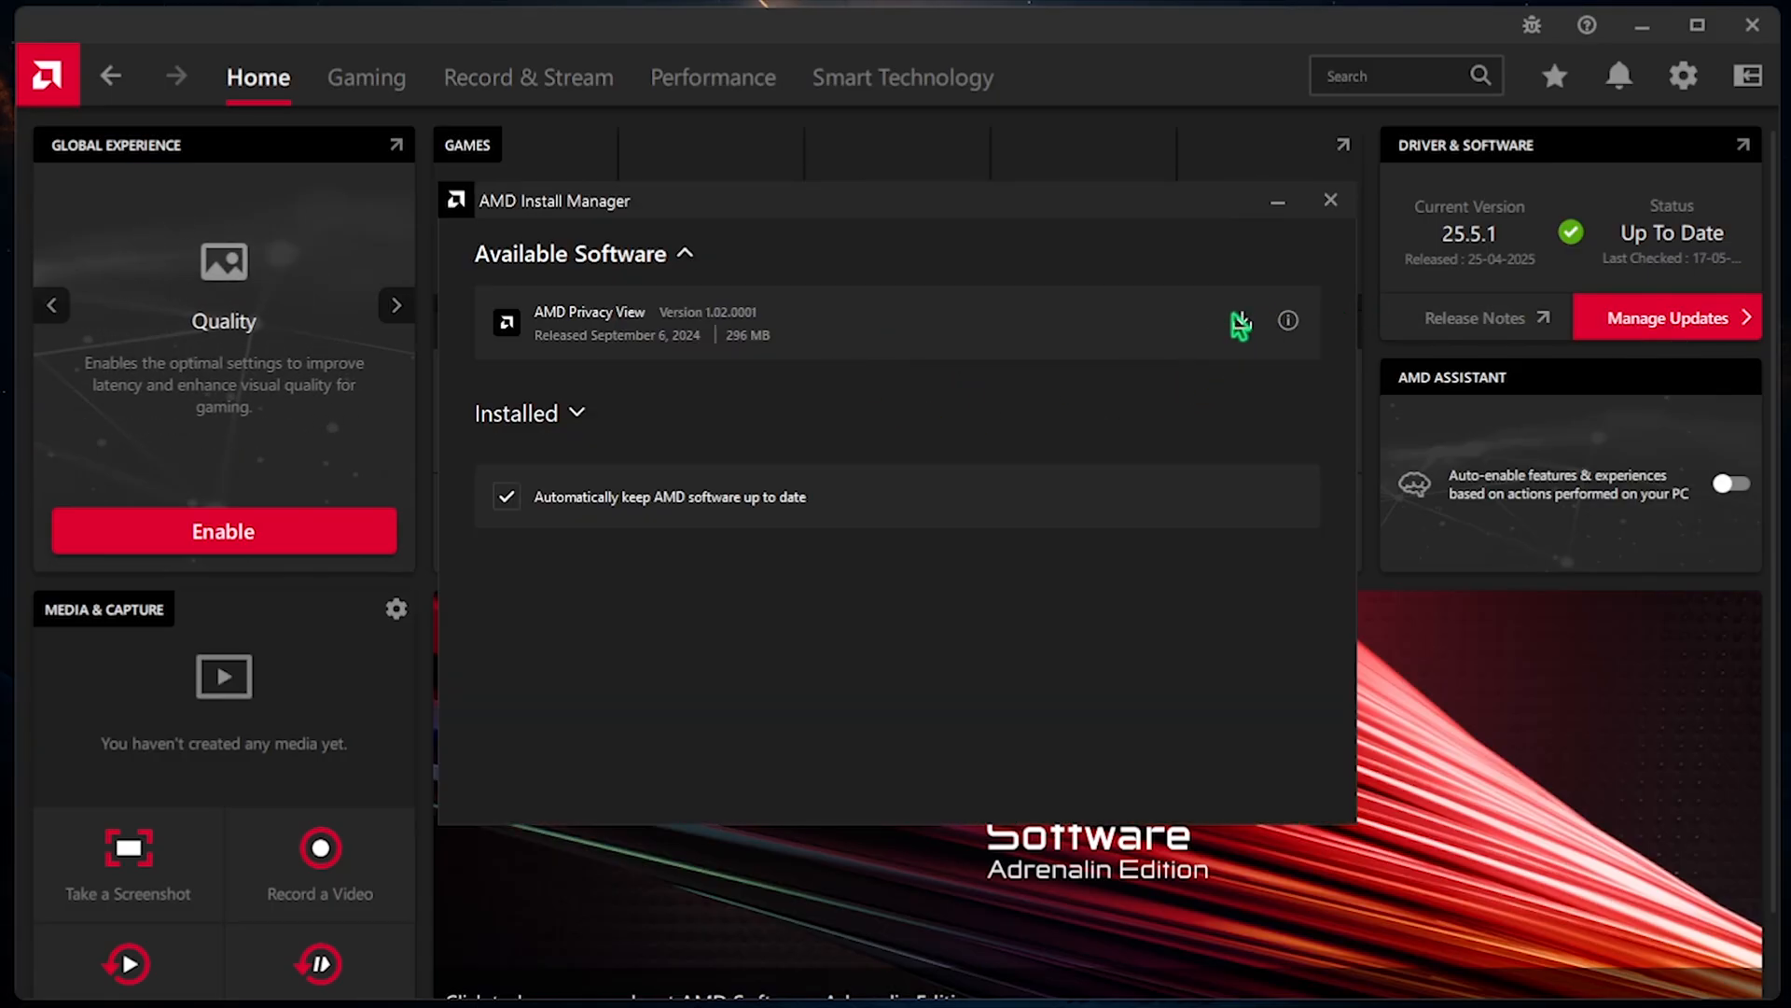
pyautogui.click(1330, 200)
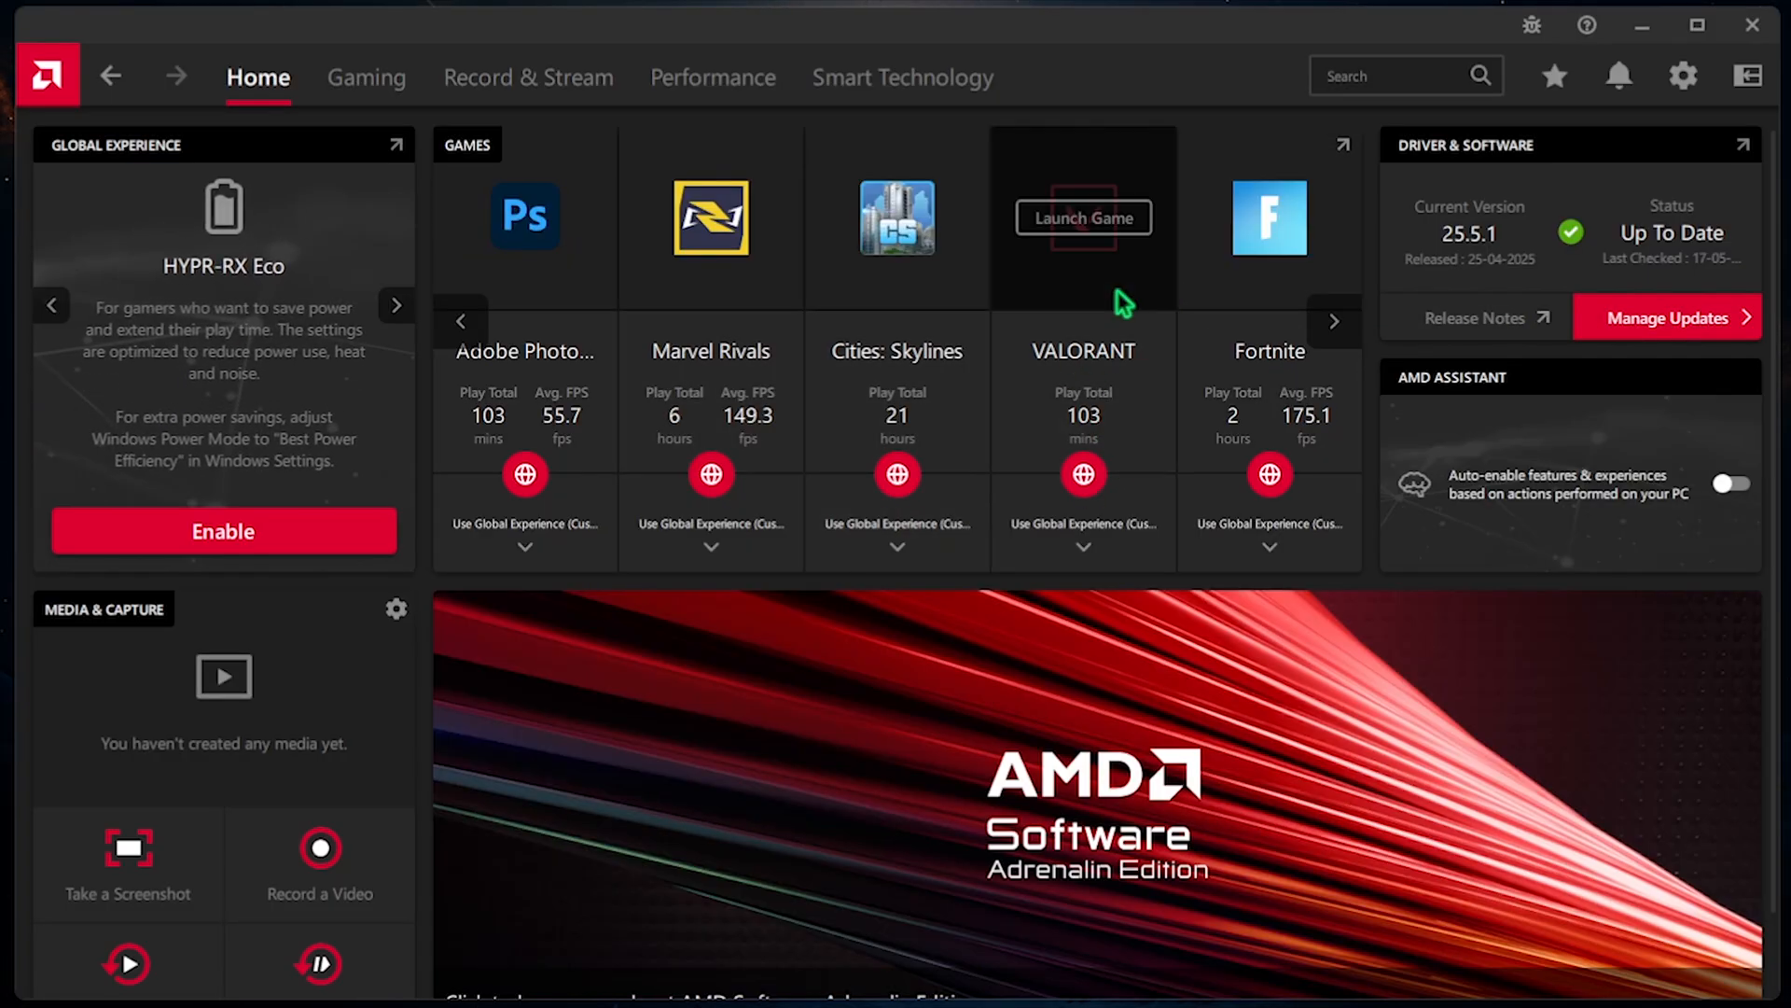
# - Show the Gaming section's Games library listing VALORANT among the detected titles
pyautogui.click(365, 76)
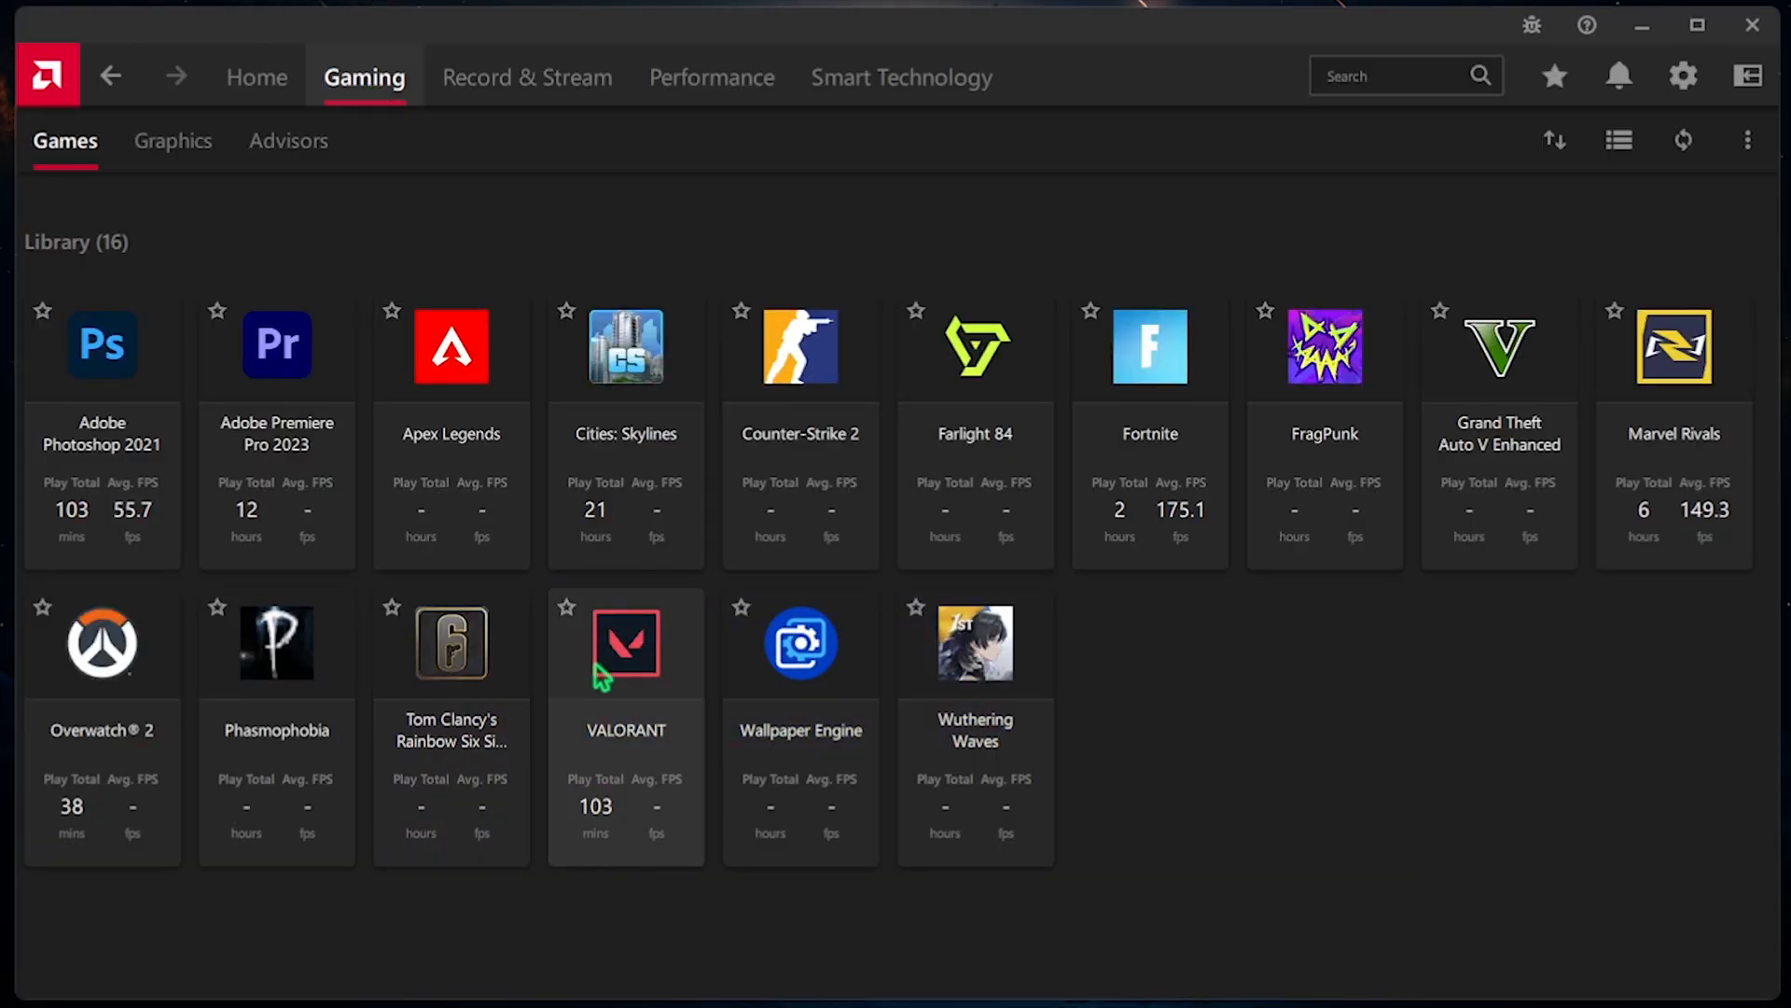
pyautogui.moveTo(661, 713)
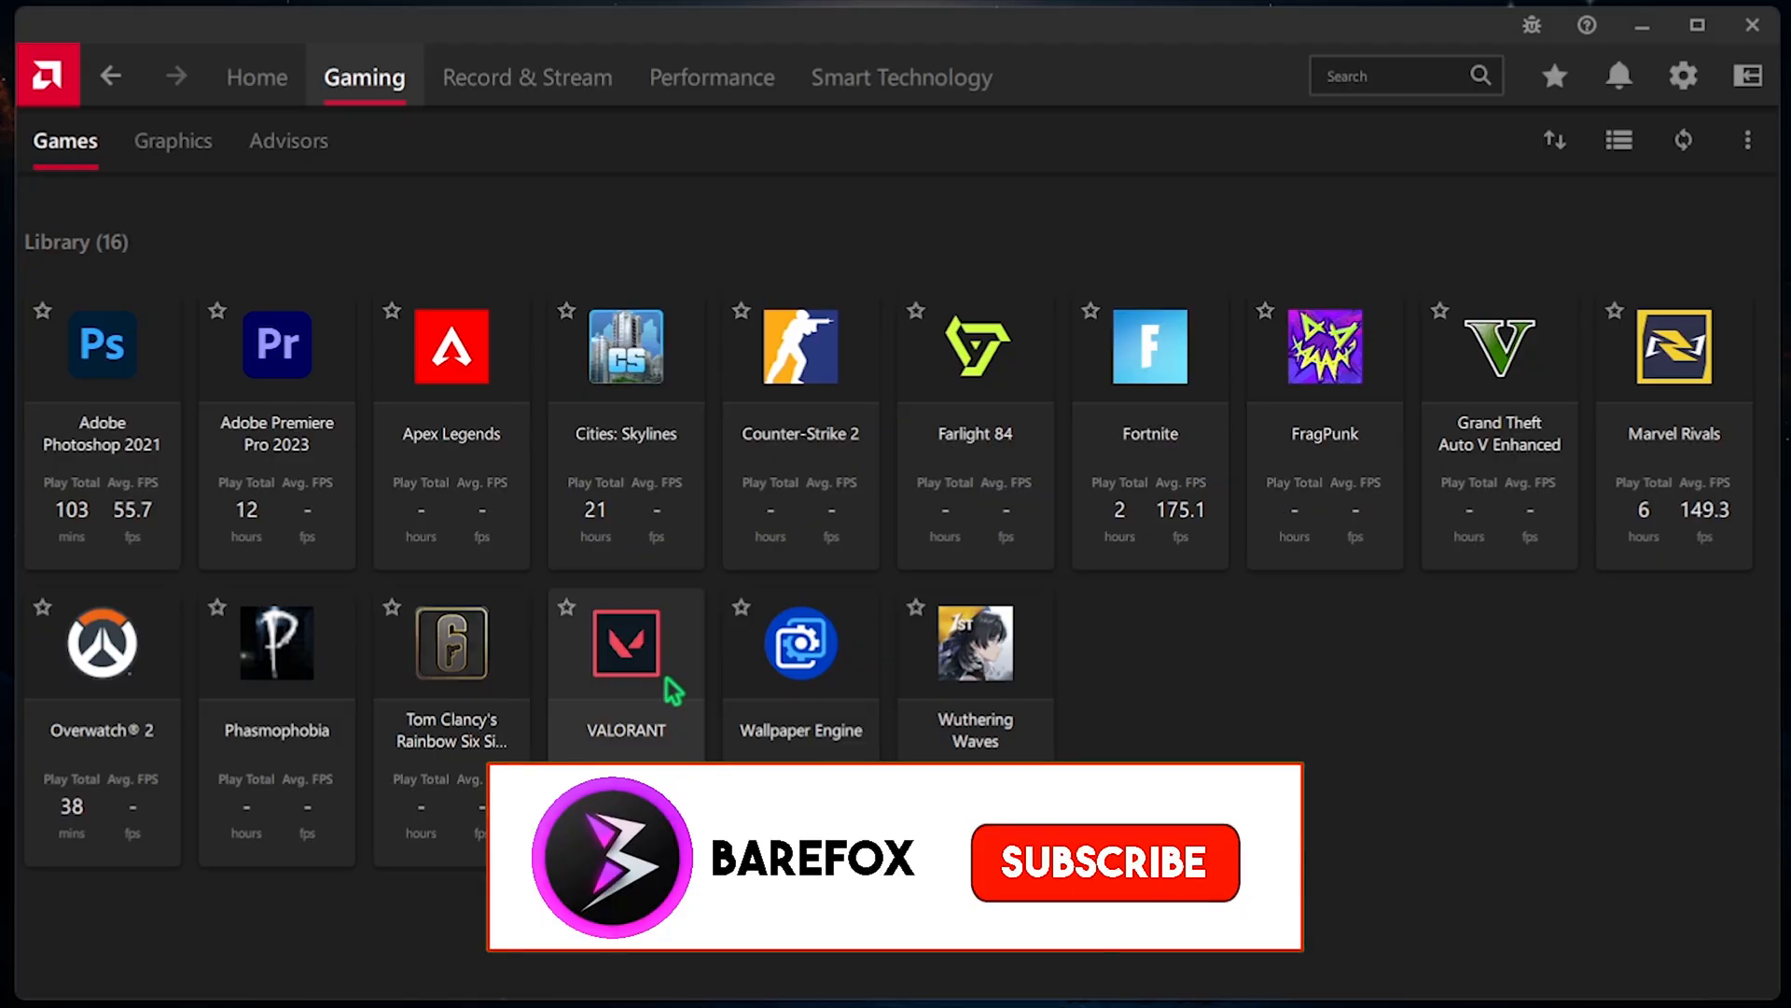
pyautogui.click(1746, 140)
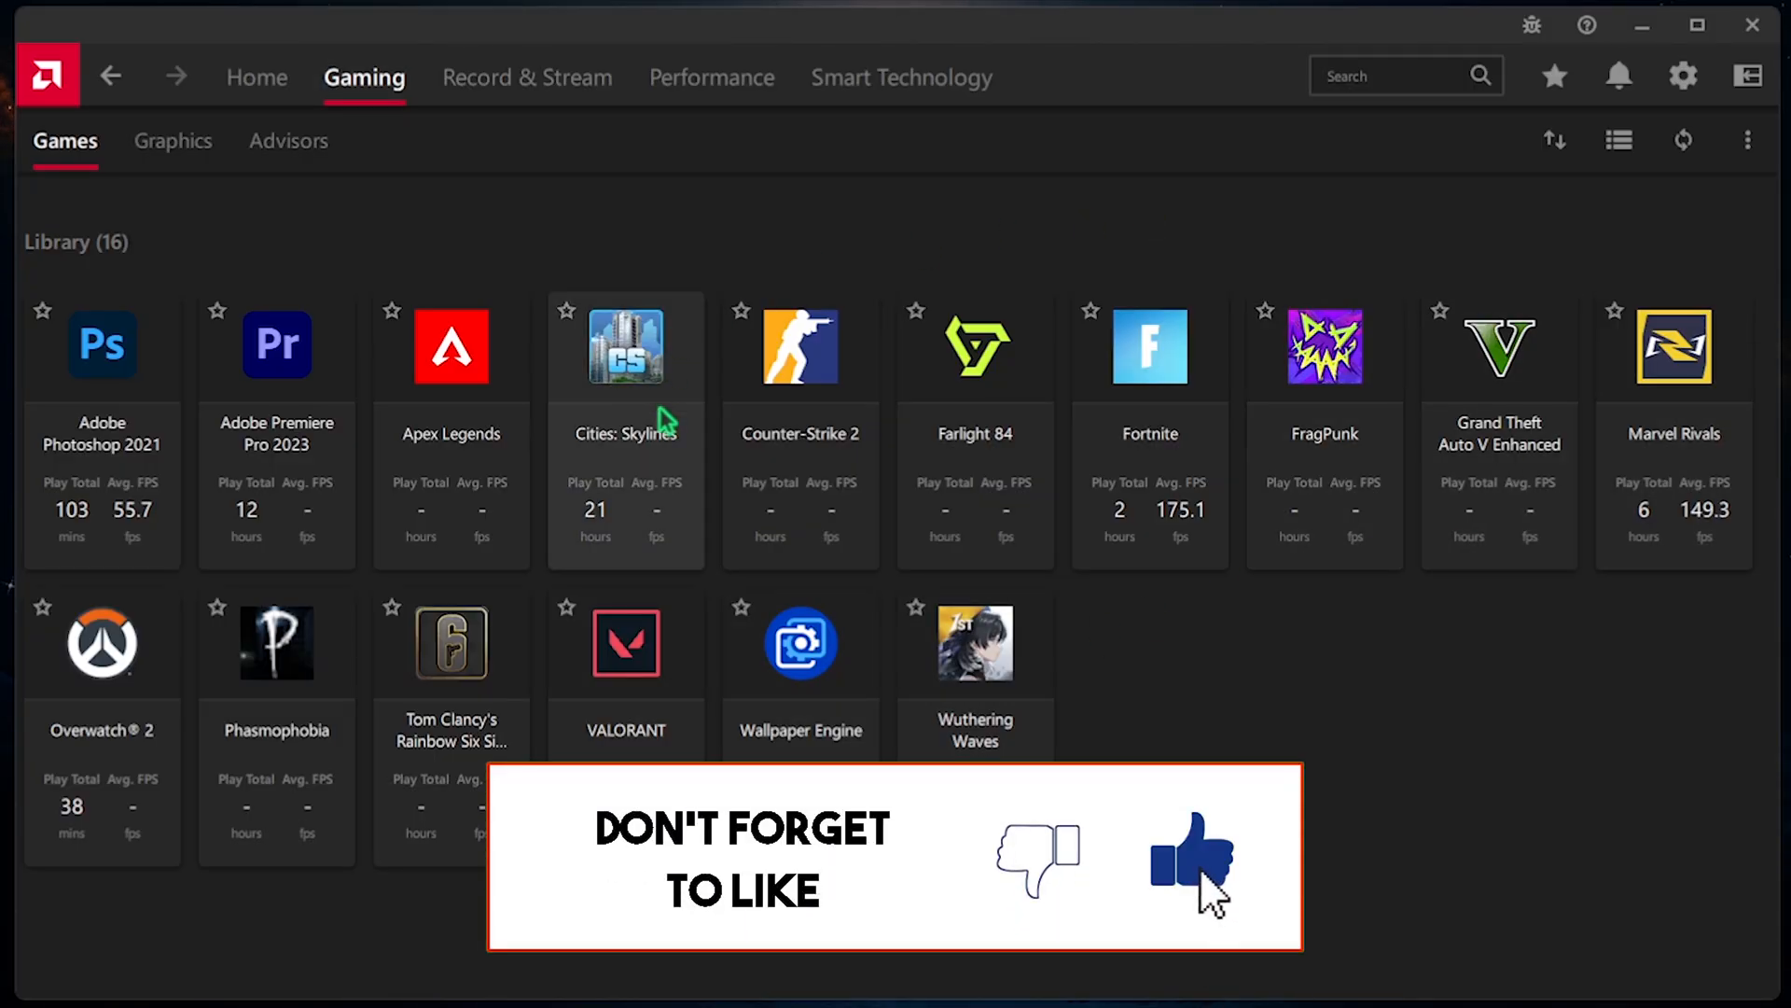
# - Open VALORANT's game profile and scroll through its Graphics and Display settings
pyautogui.click(625, 641)
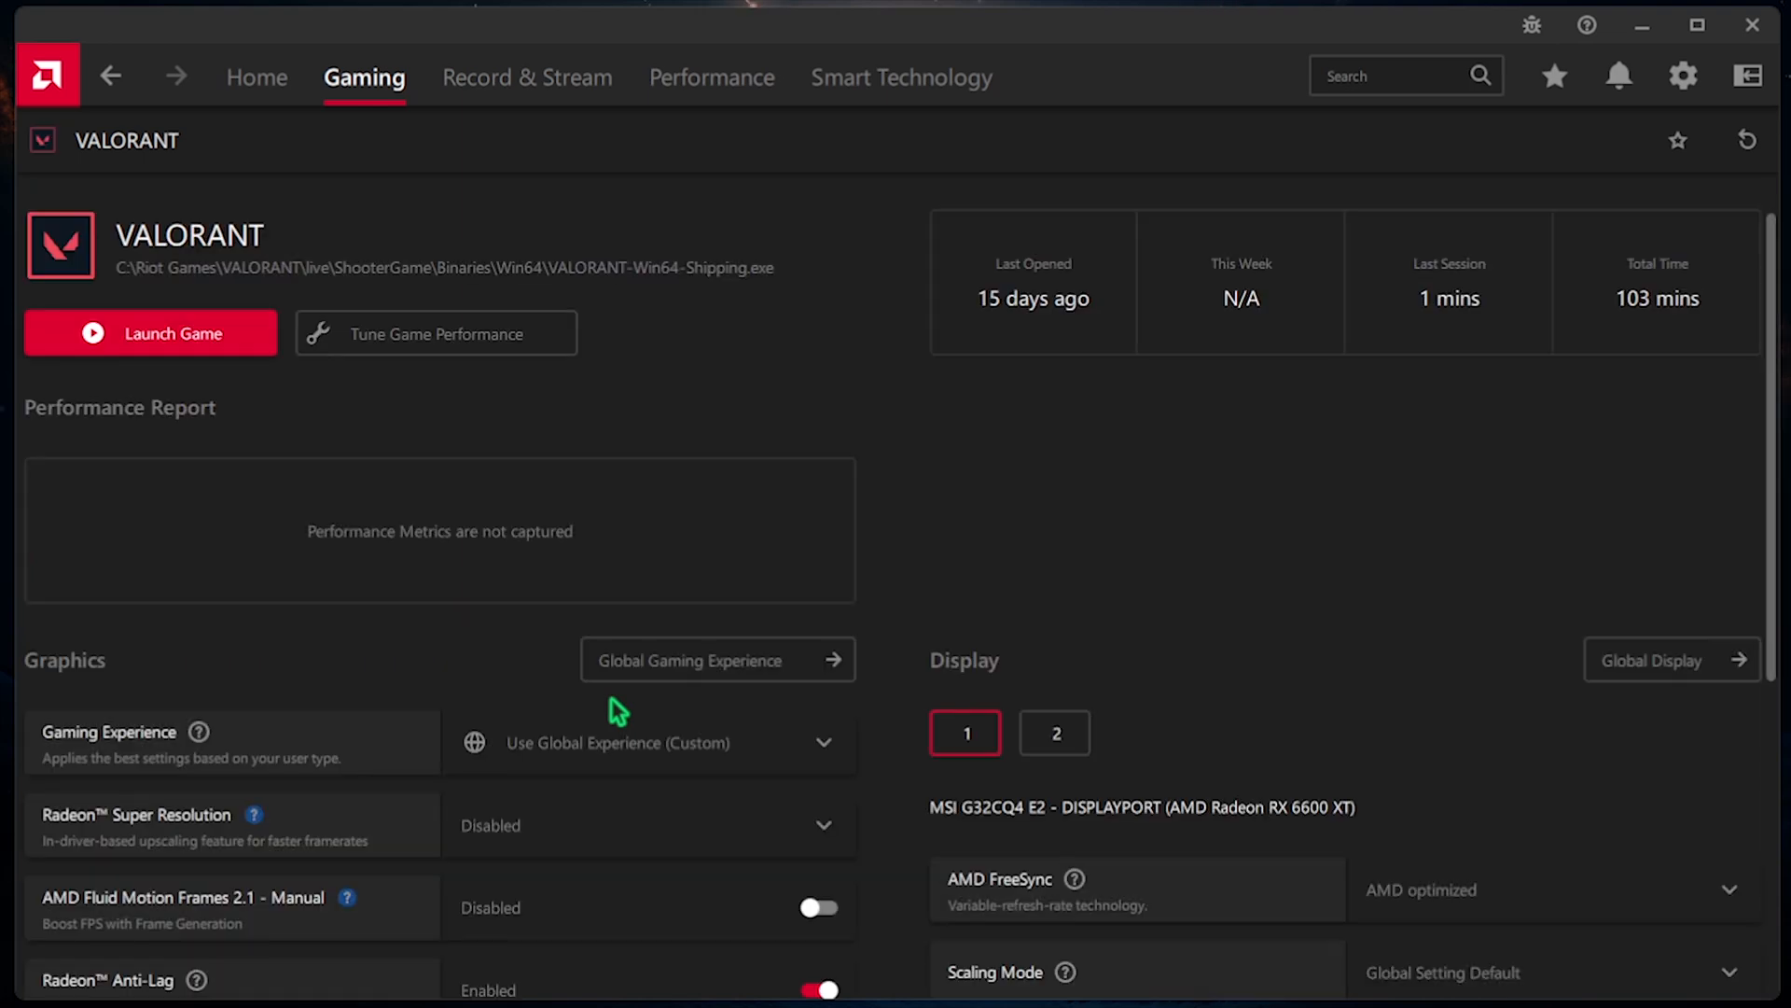
pyautogui.scroll(-3)
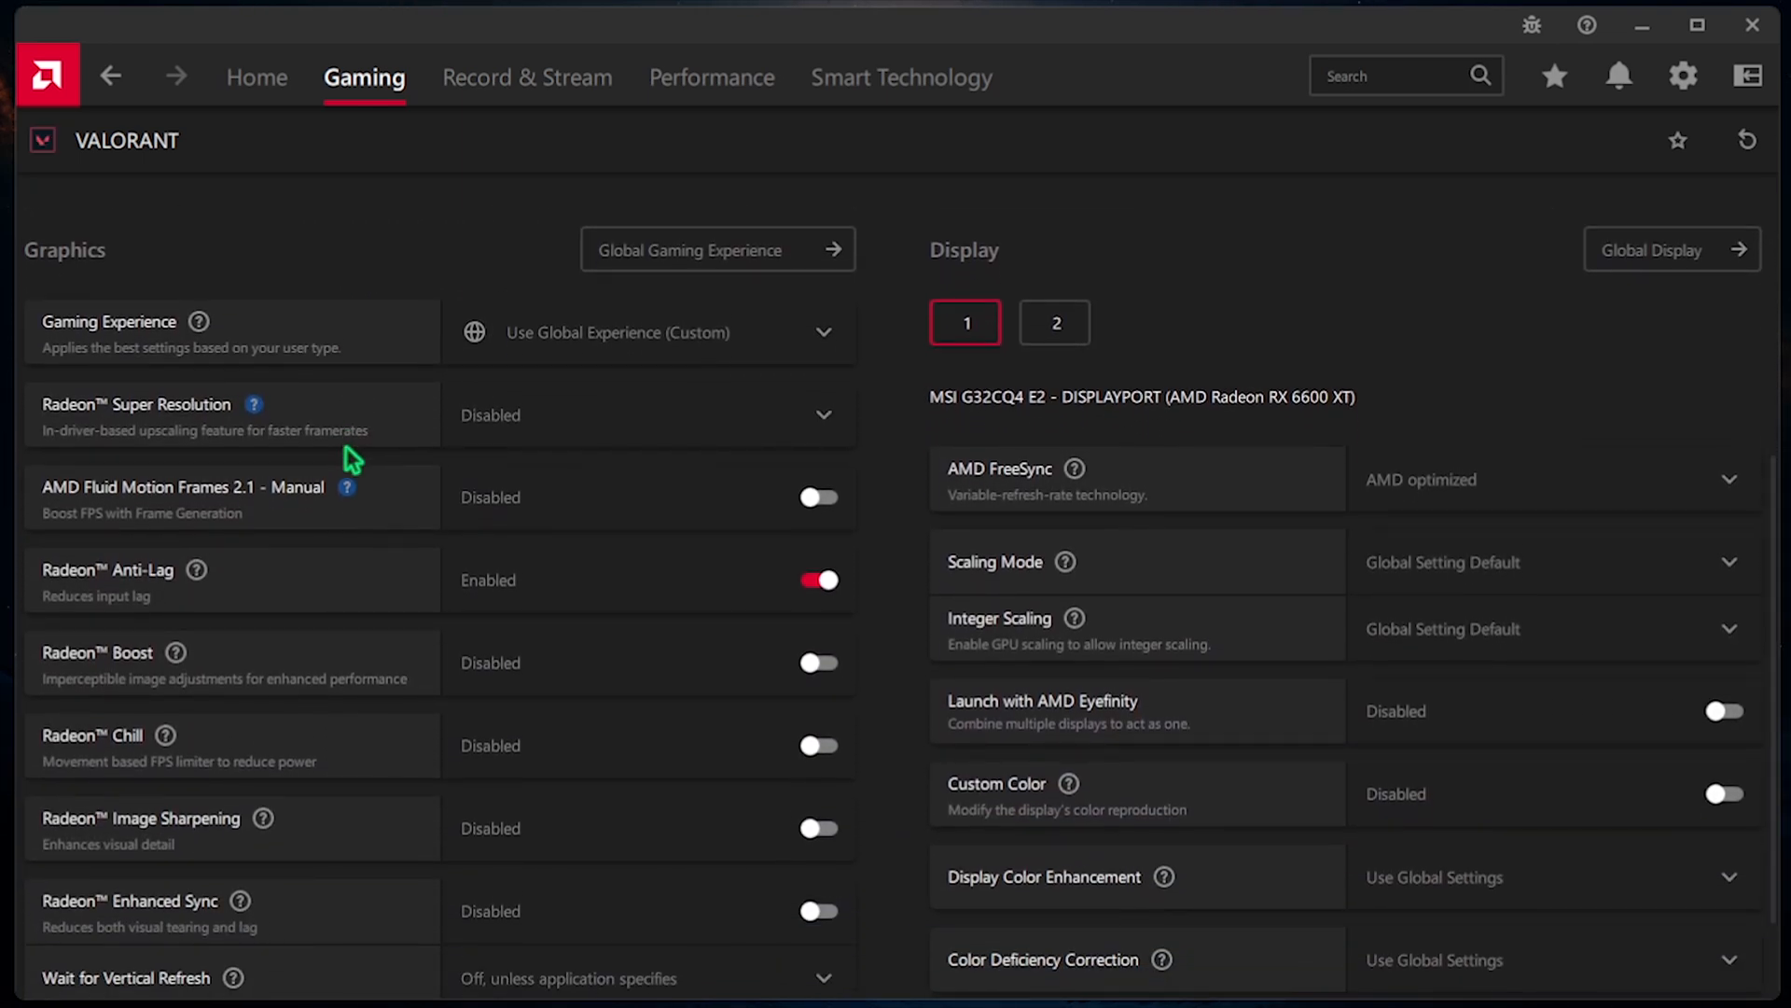
pyautogui.moveTo(136, 502)
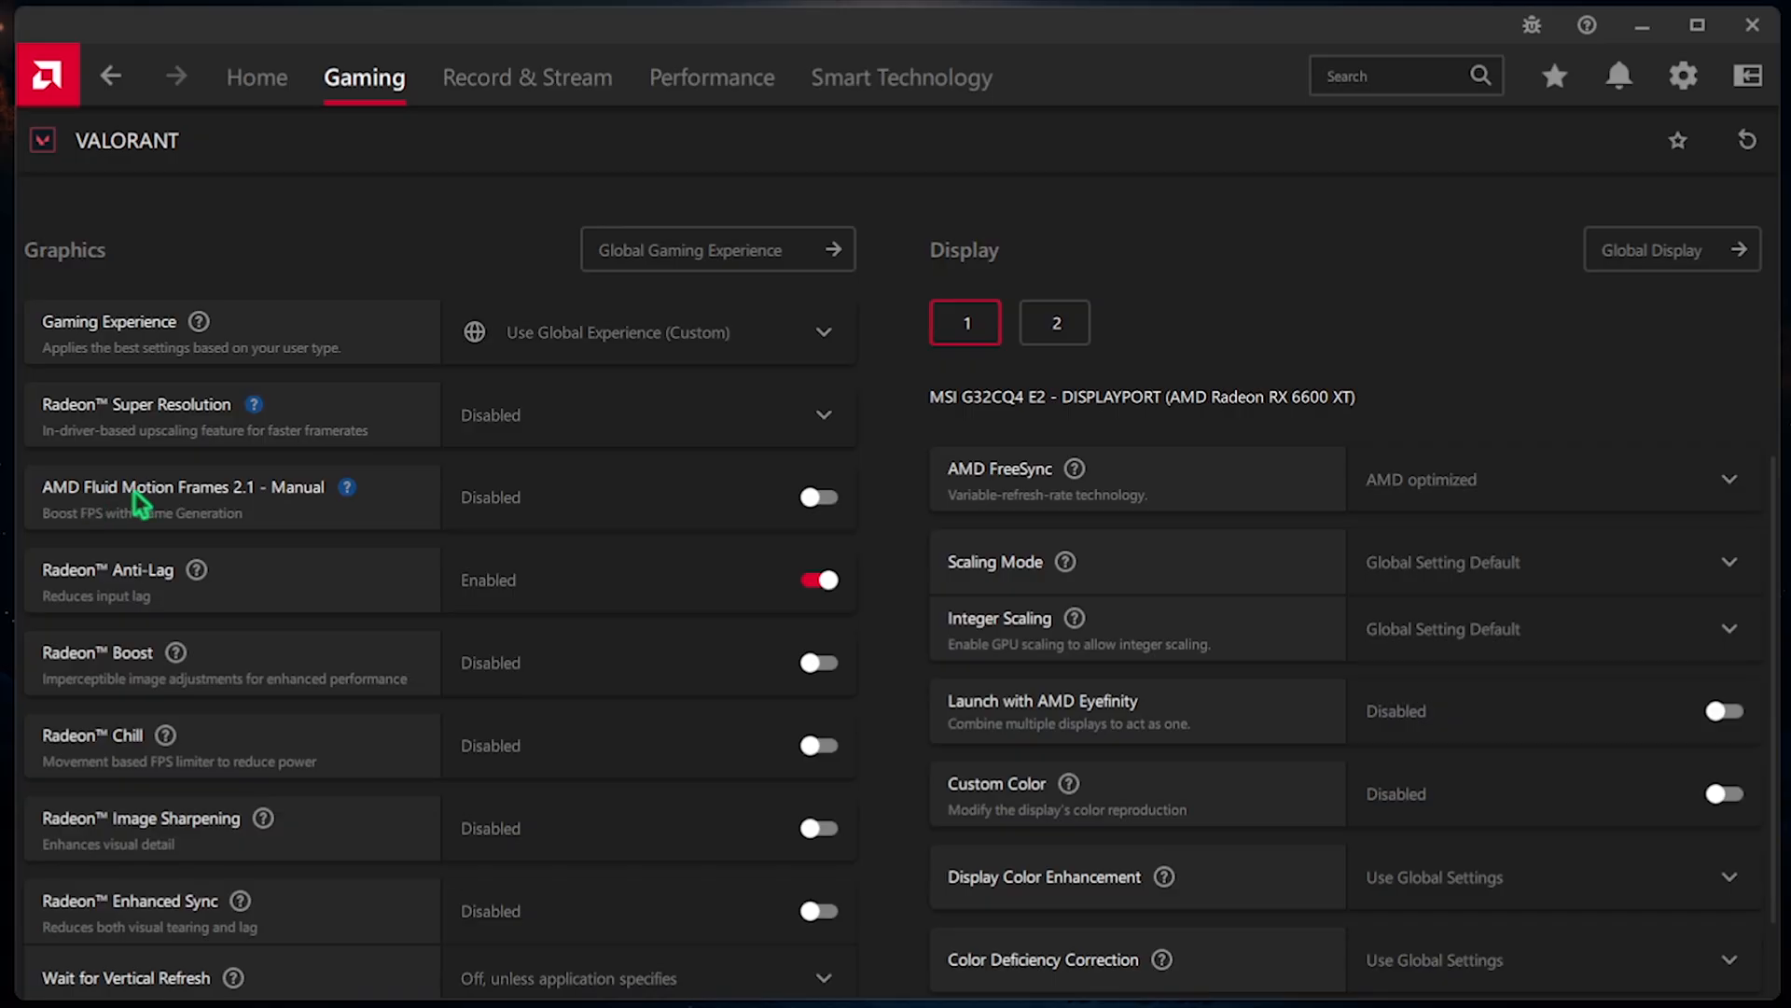
pyautogui.moveTo(855, 521)
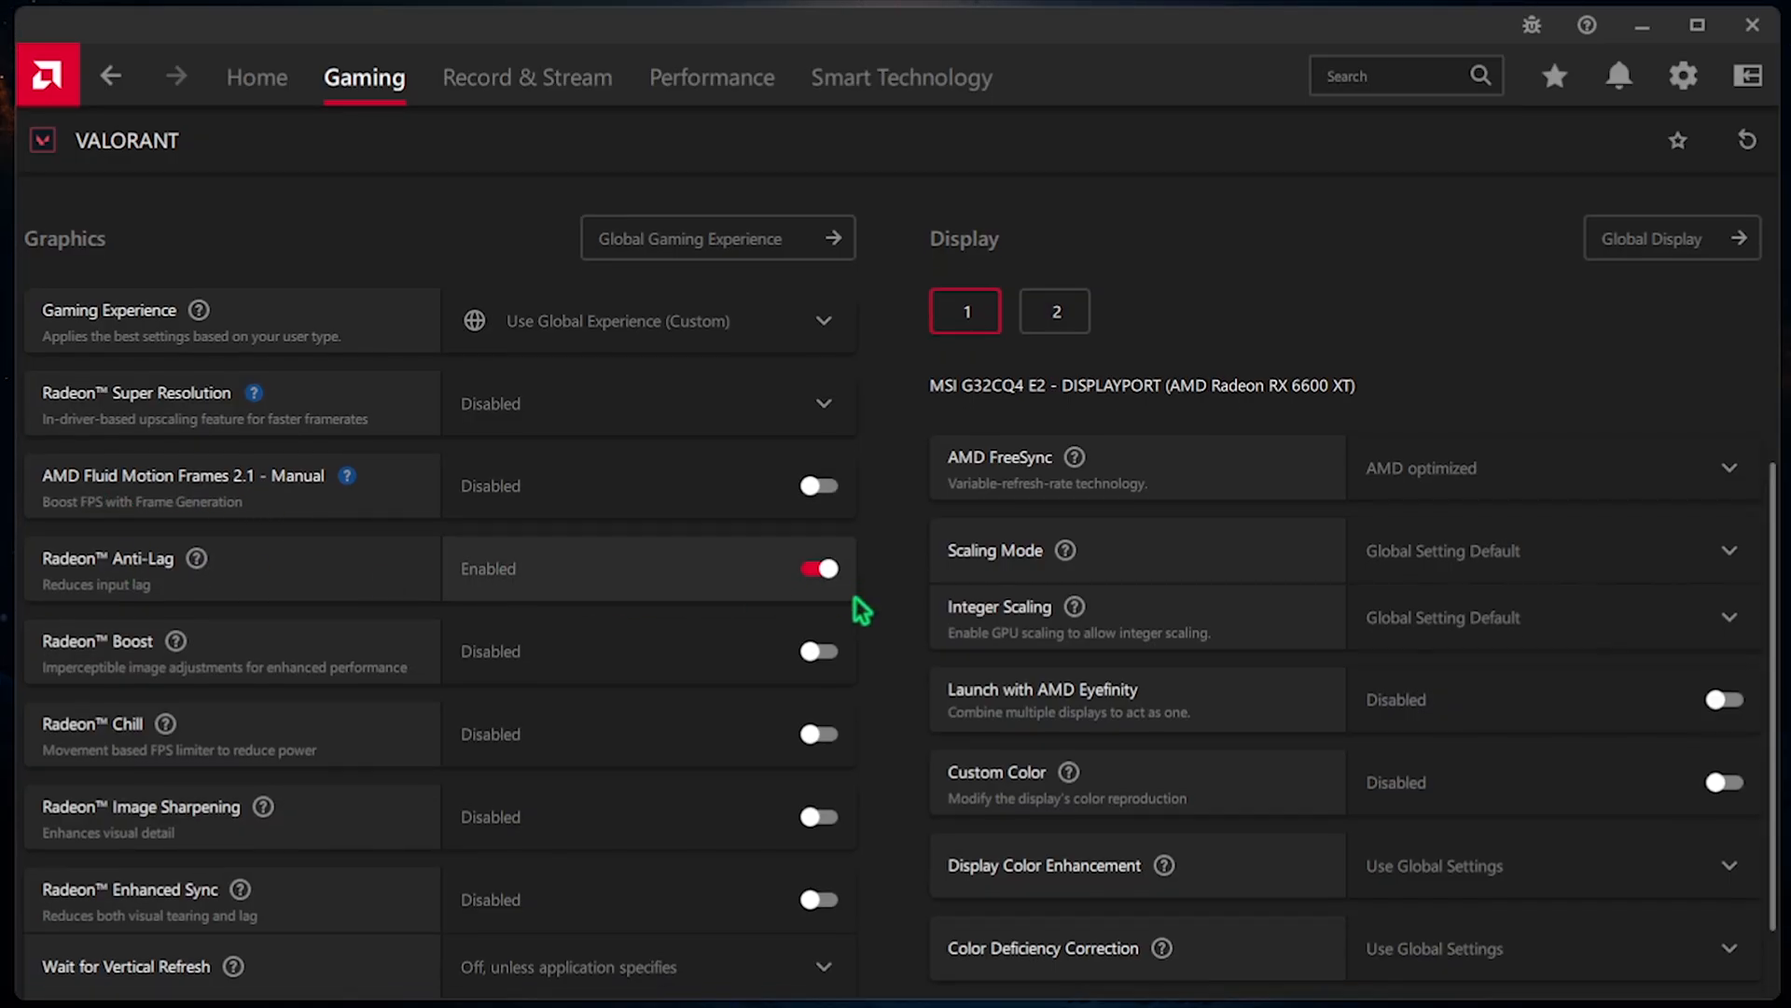
pyautogui.scroll(-3)
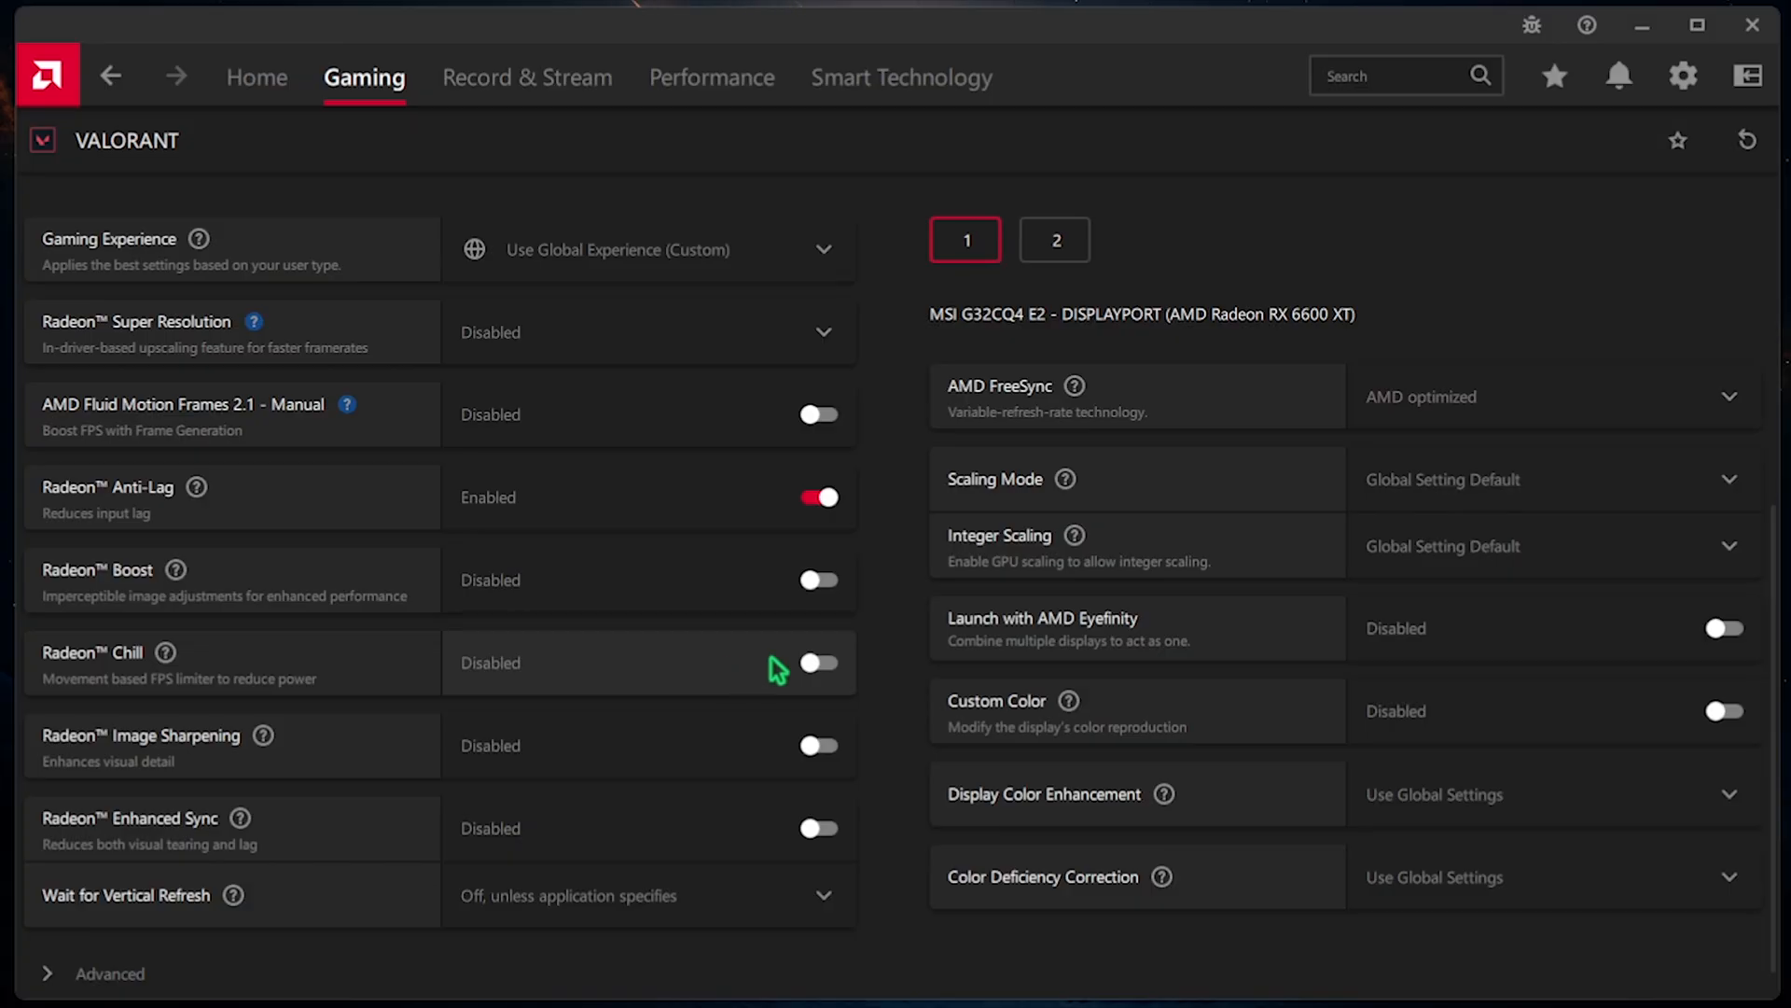
pyautogui.scroll(-3)
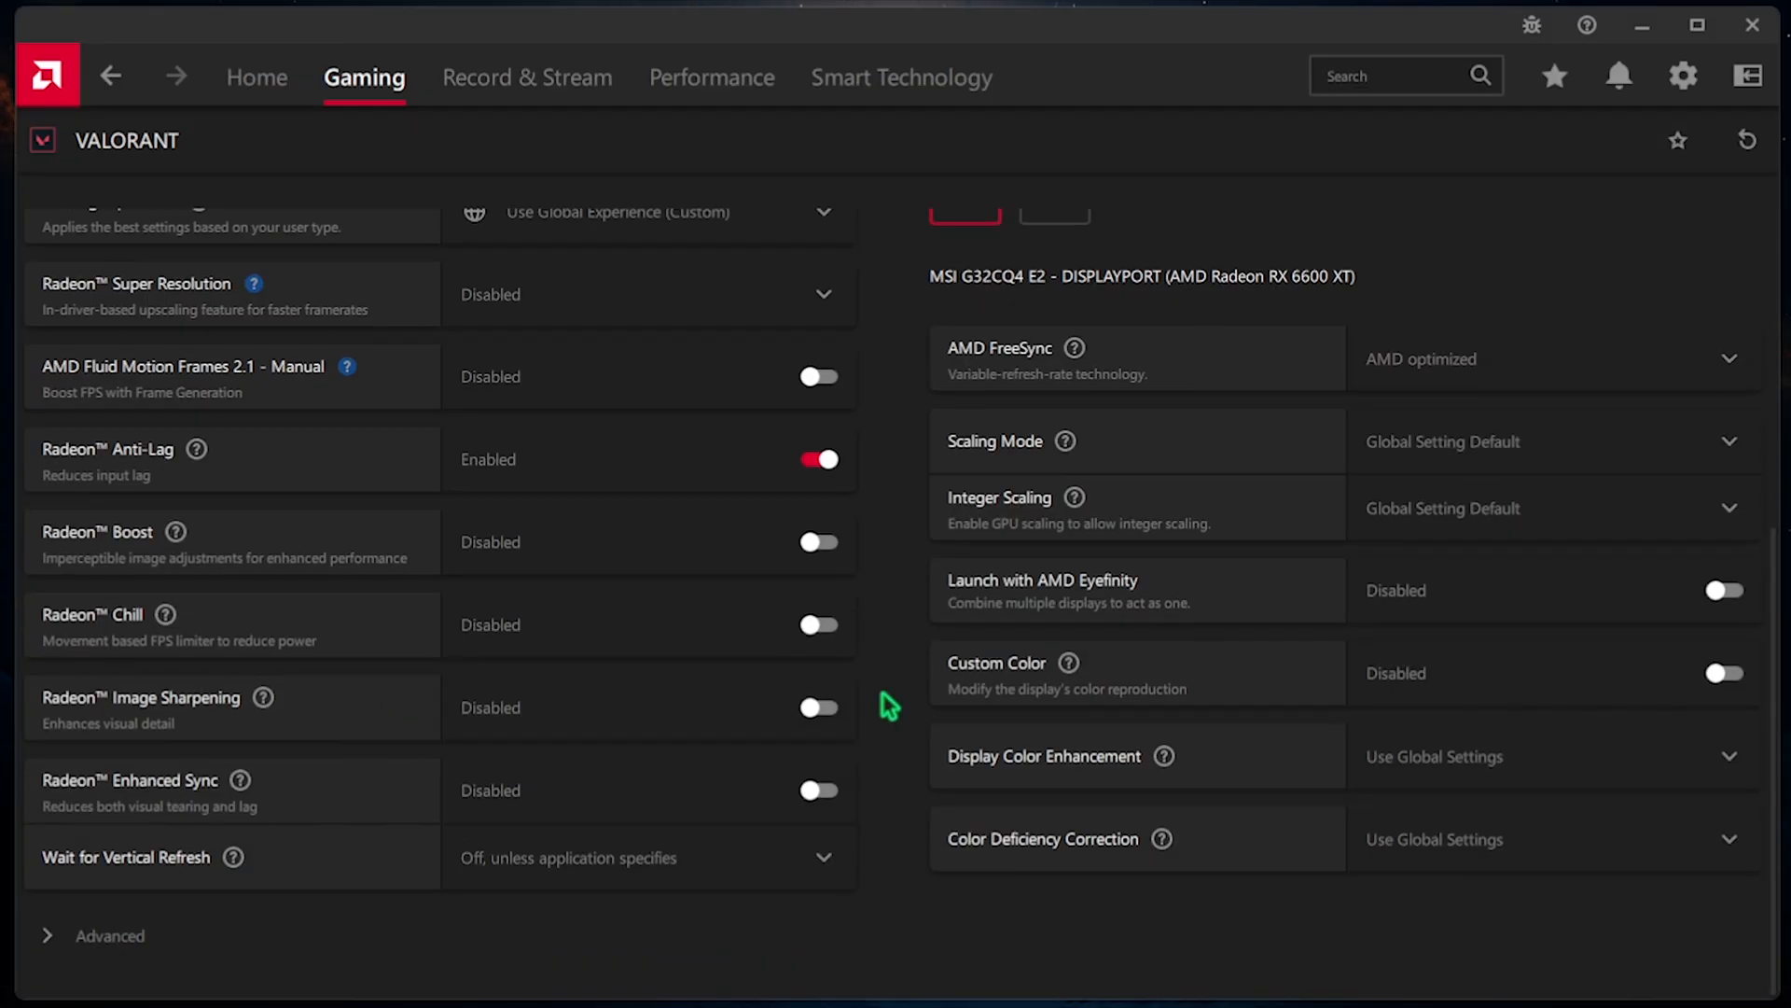
pyautogui.moveTo(252, 741)
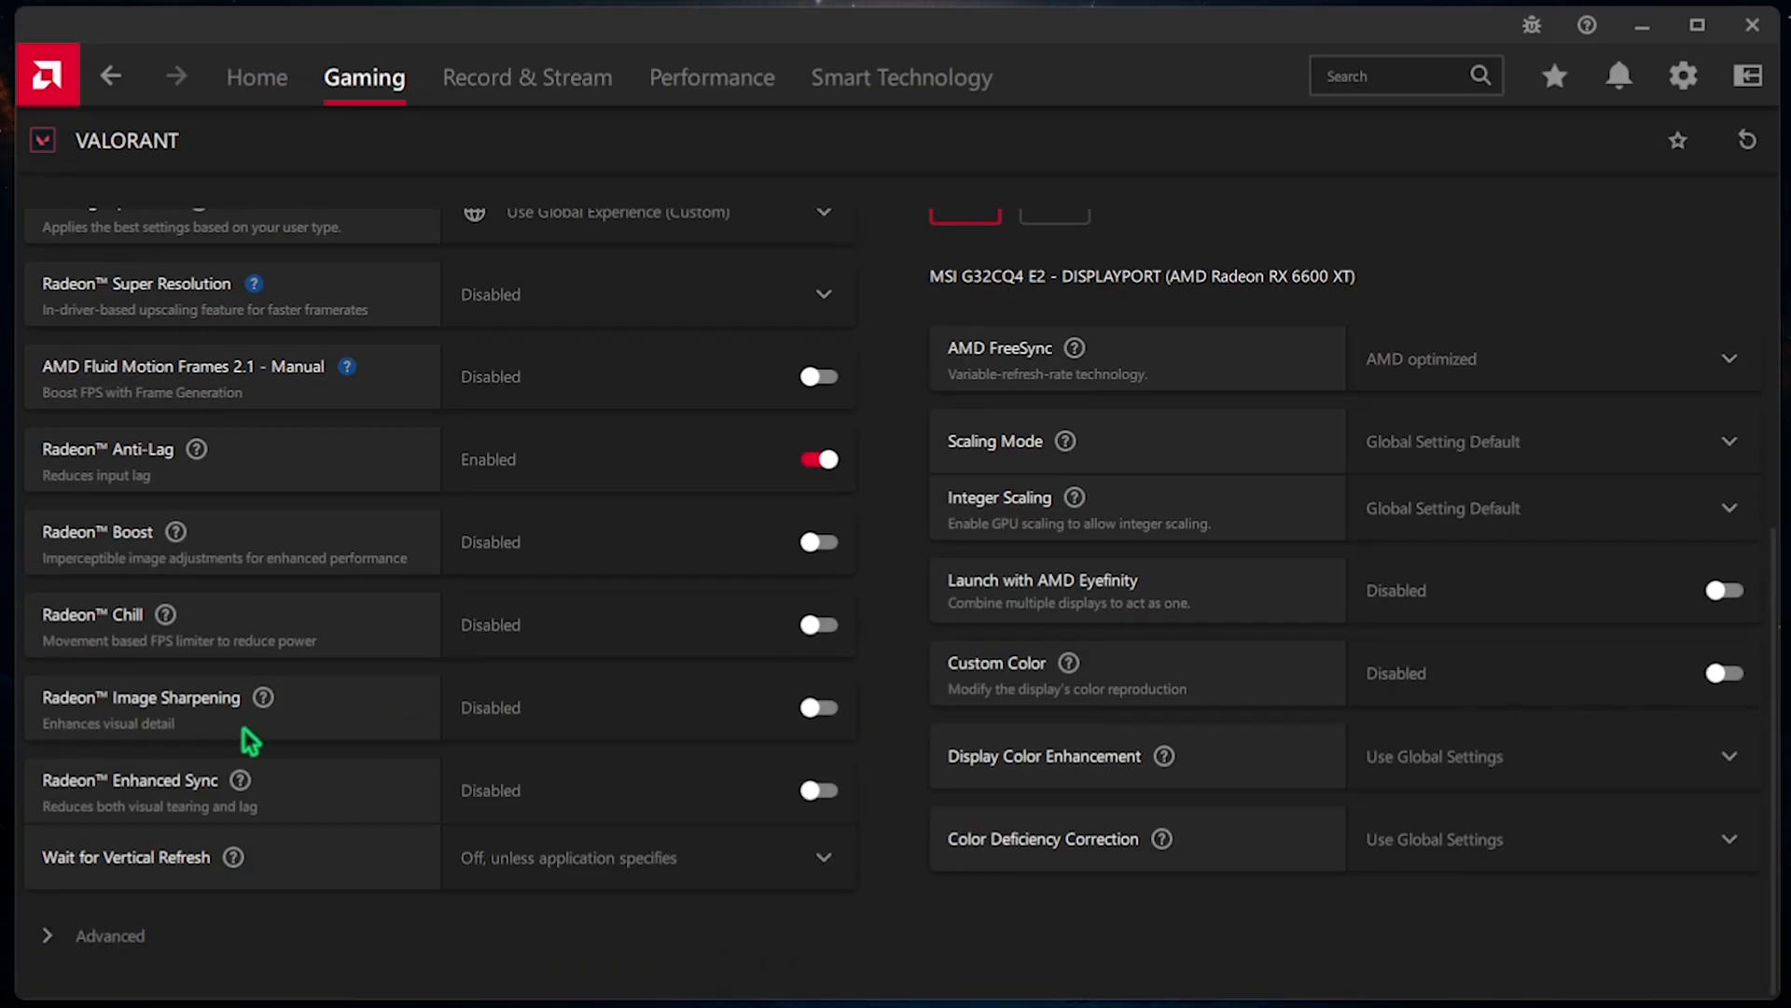
pyautogui.moveTo(552, 806)
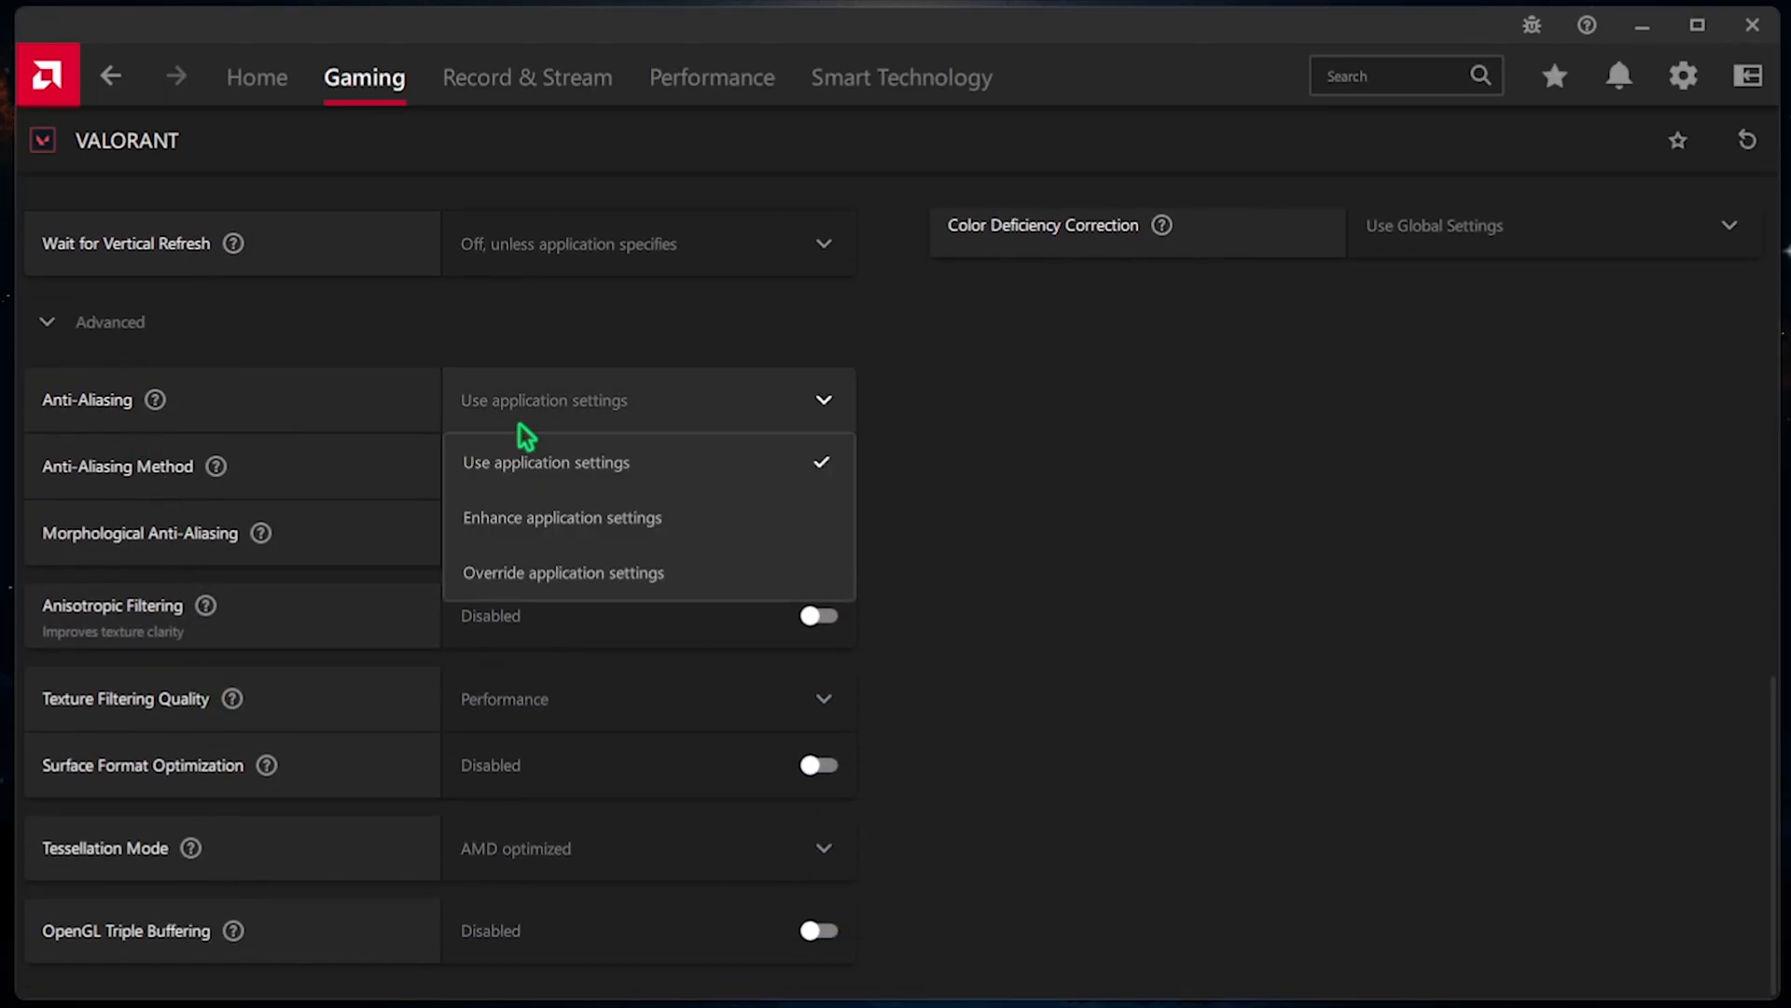
pyautogui.moveTo(549, 516)
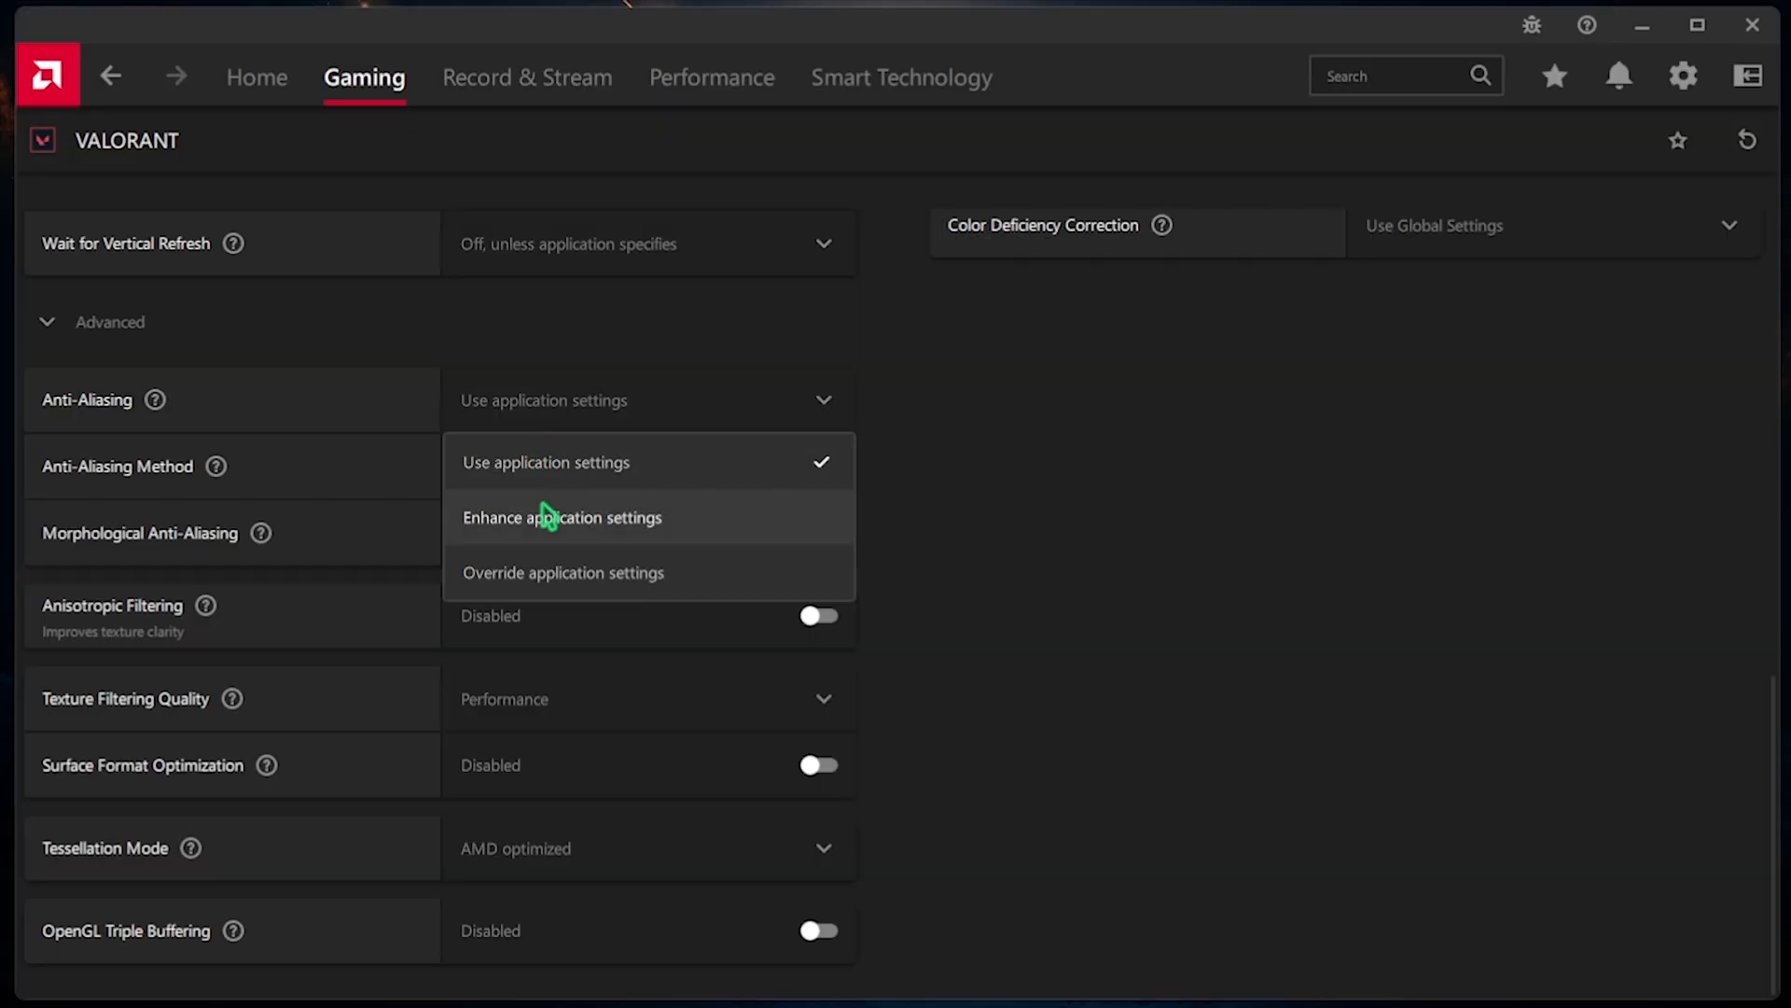
# - Keep application anti-aliasing with Multisampling, enable 8x Anisotropic Filtering and Performance texture filtering
pyautogui.click(561, 573)
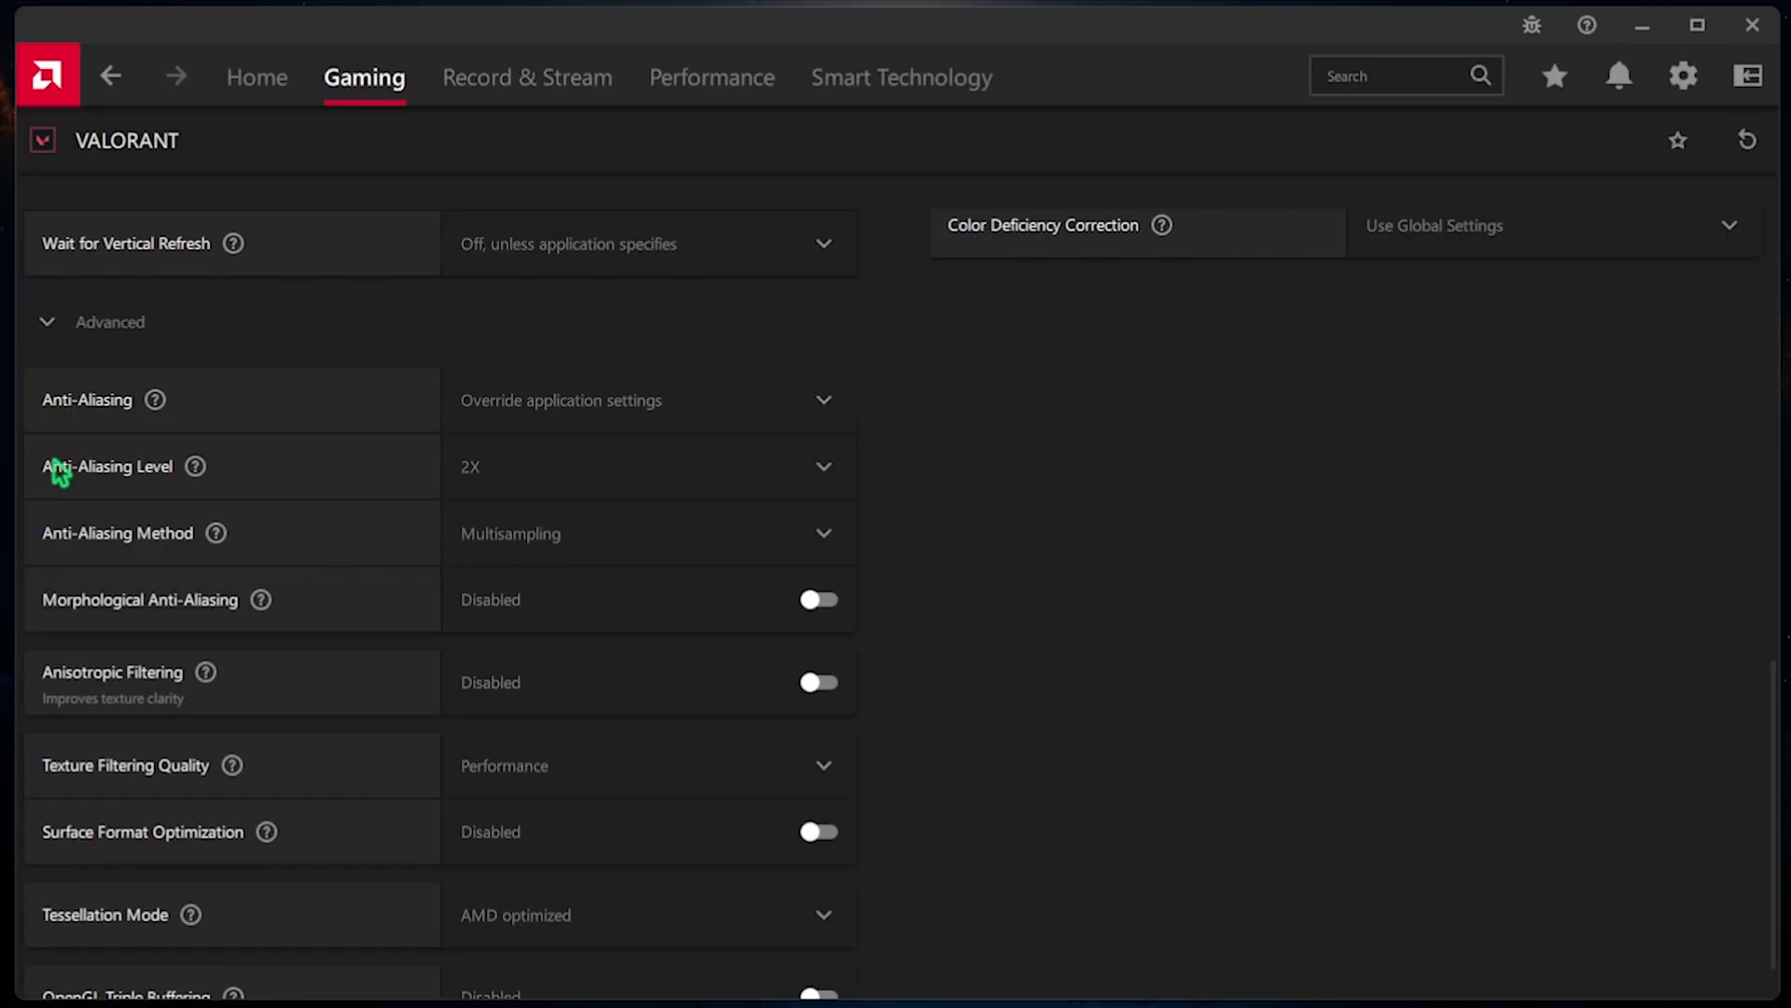
pyautogui.click(645, 464)
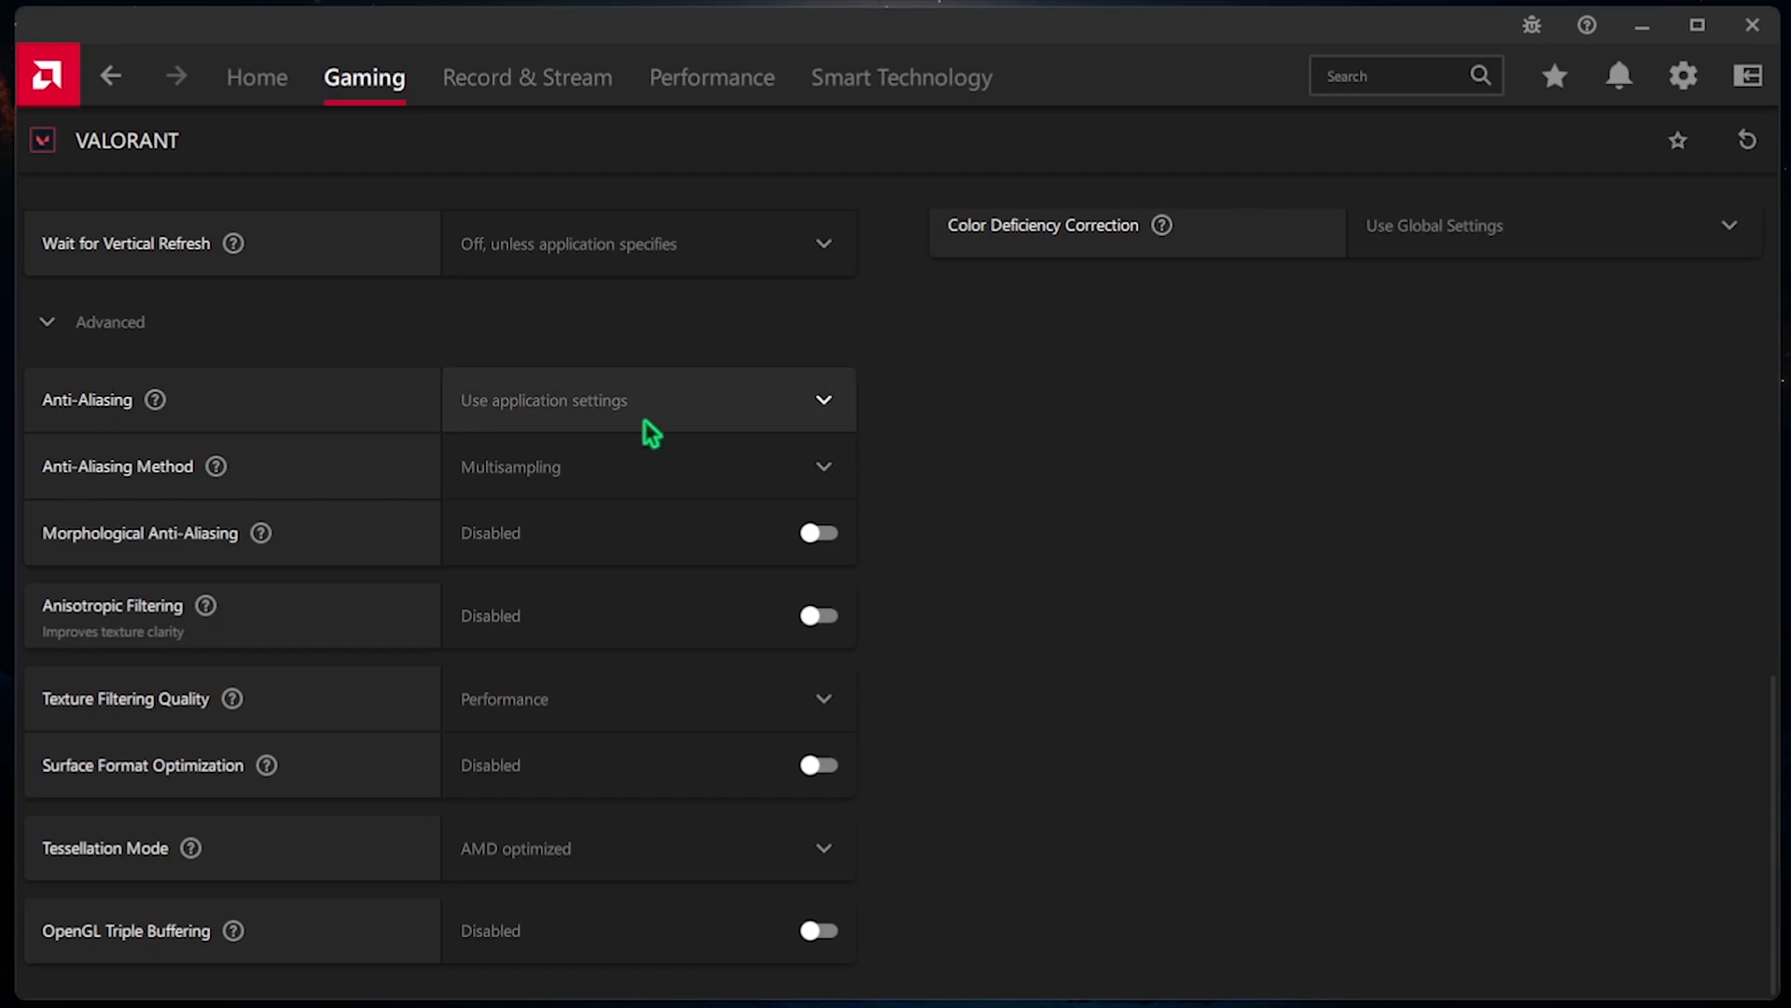
pyautogui.moveTo(11, 452)
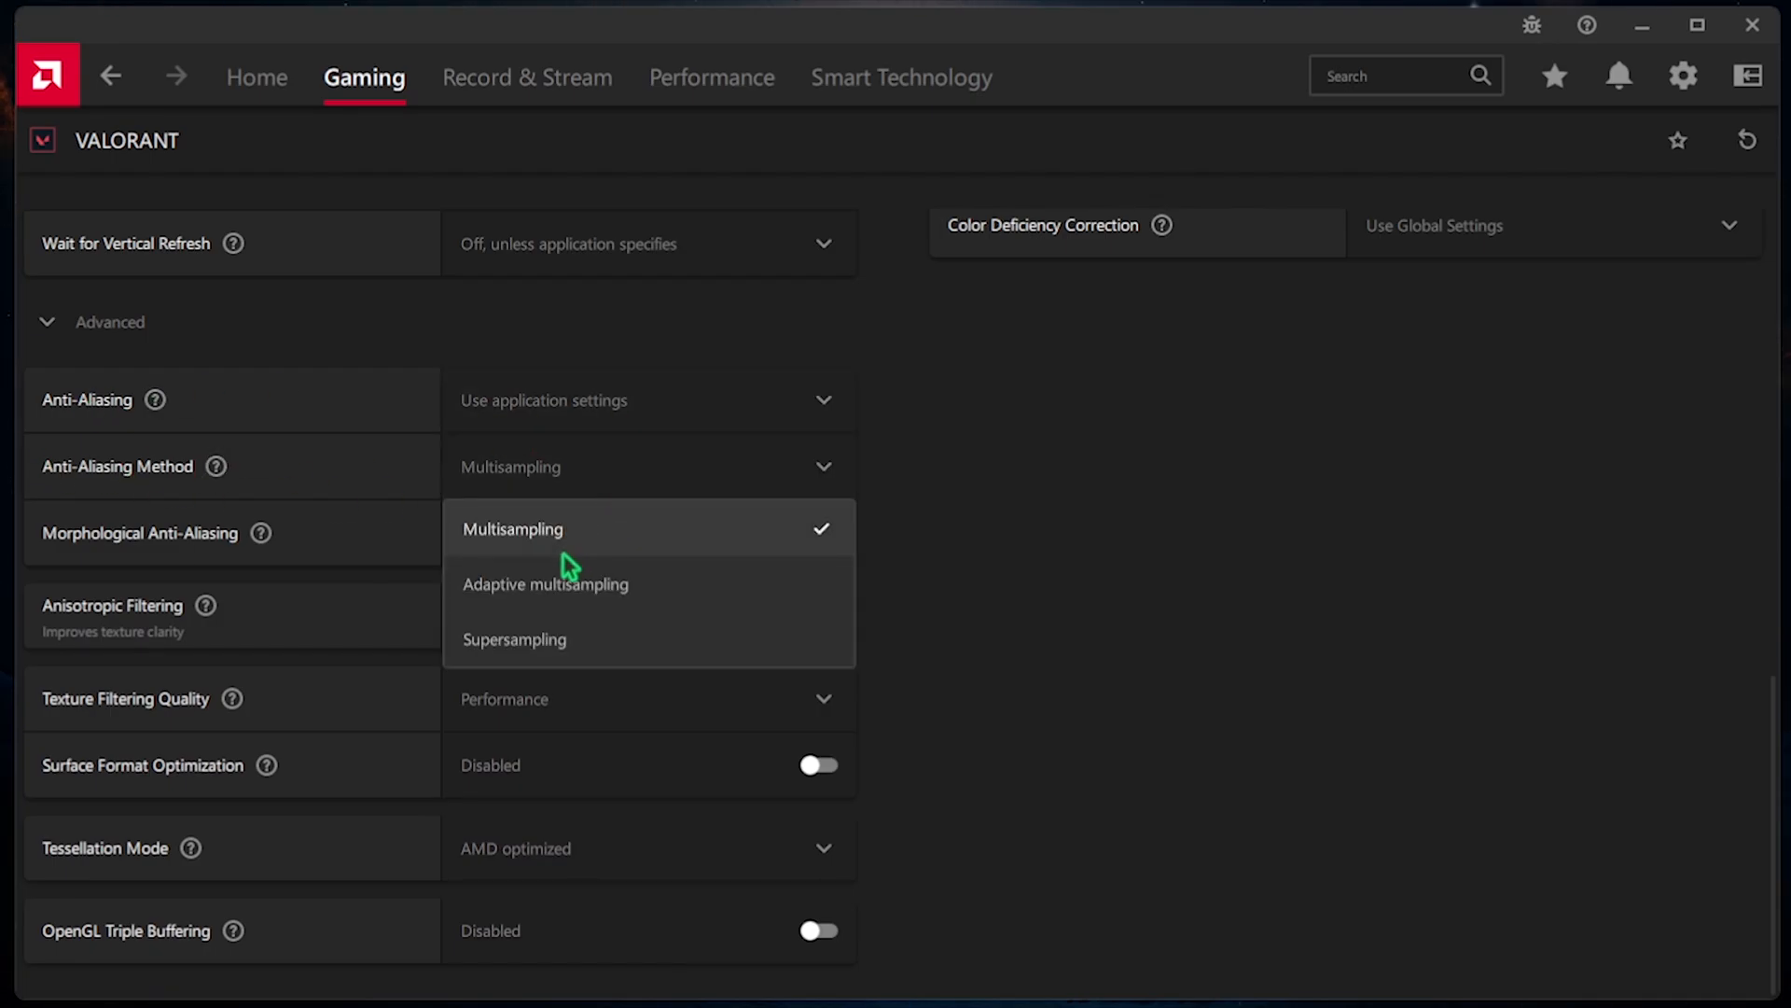
pyautogui.click(511, 528)
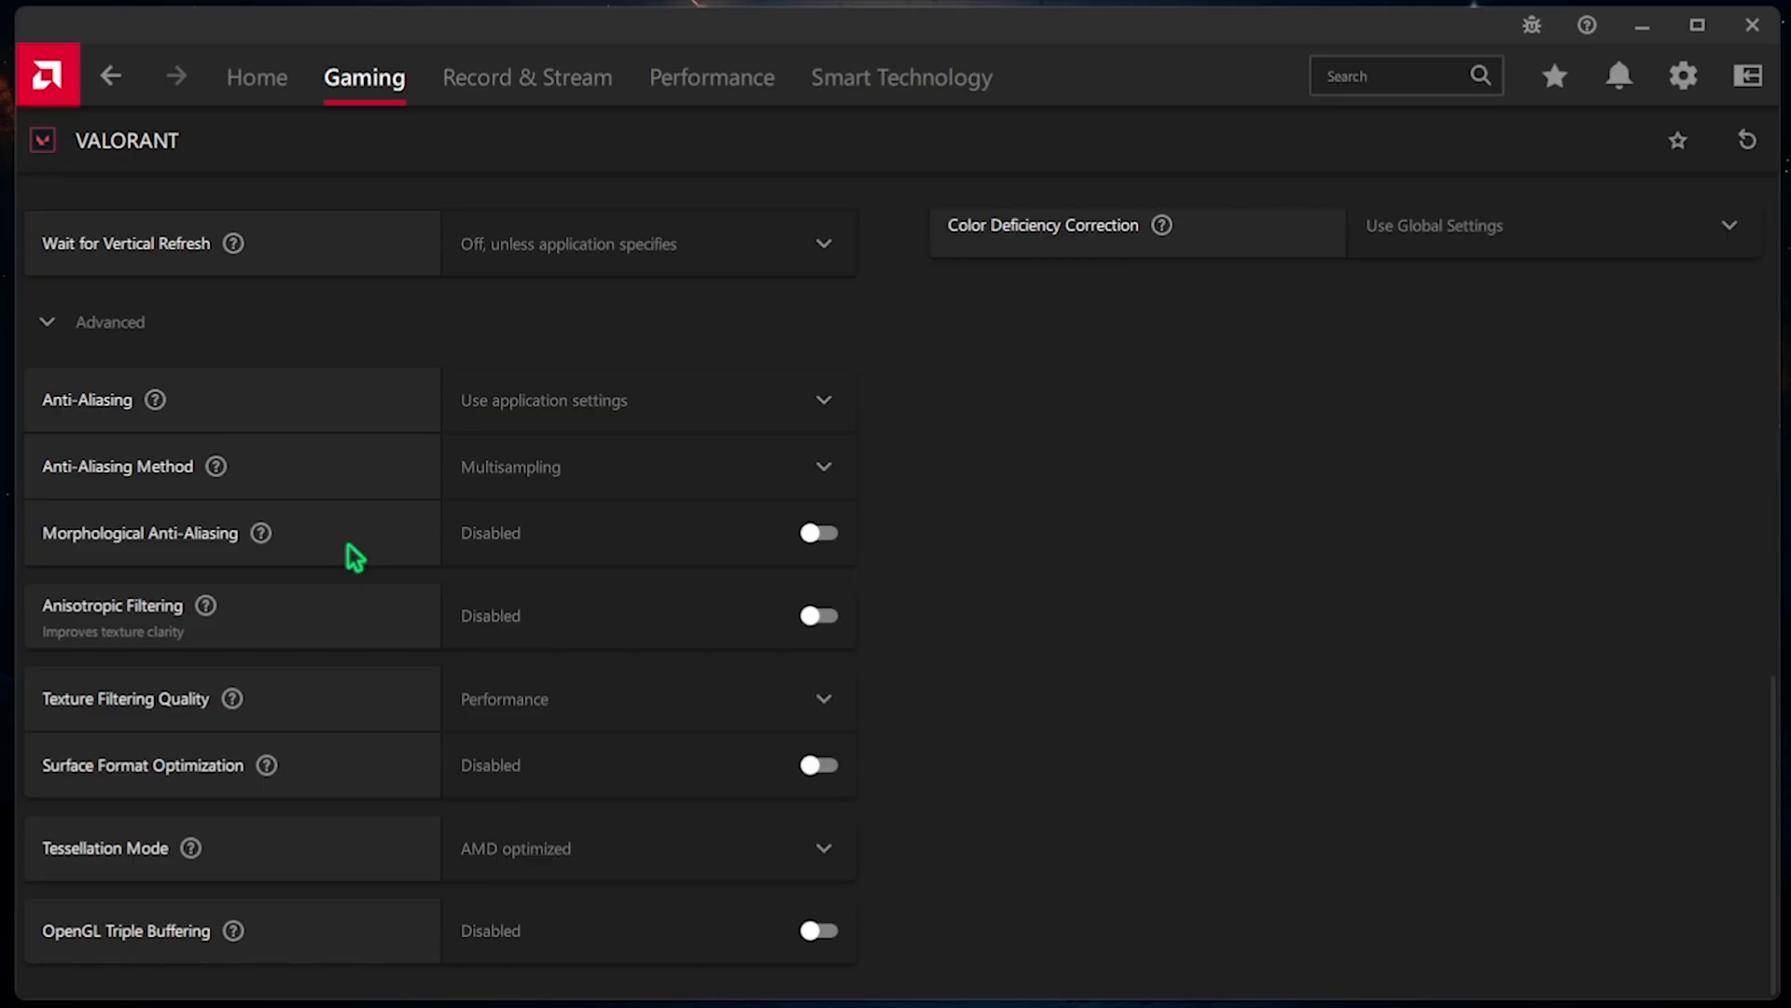
pyautogui.click(818, 614)
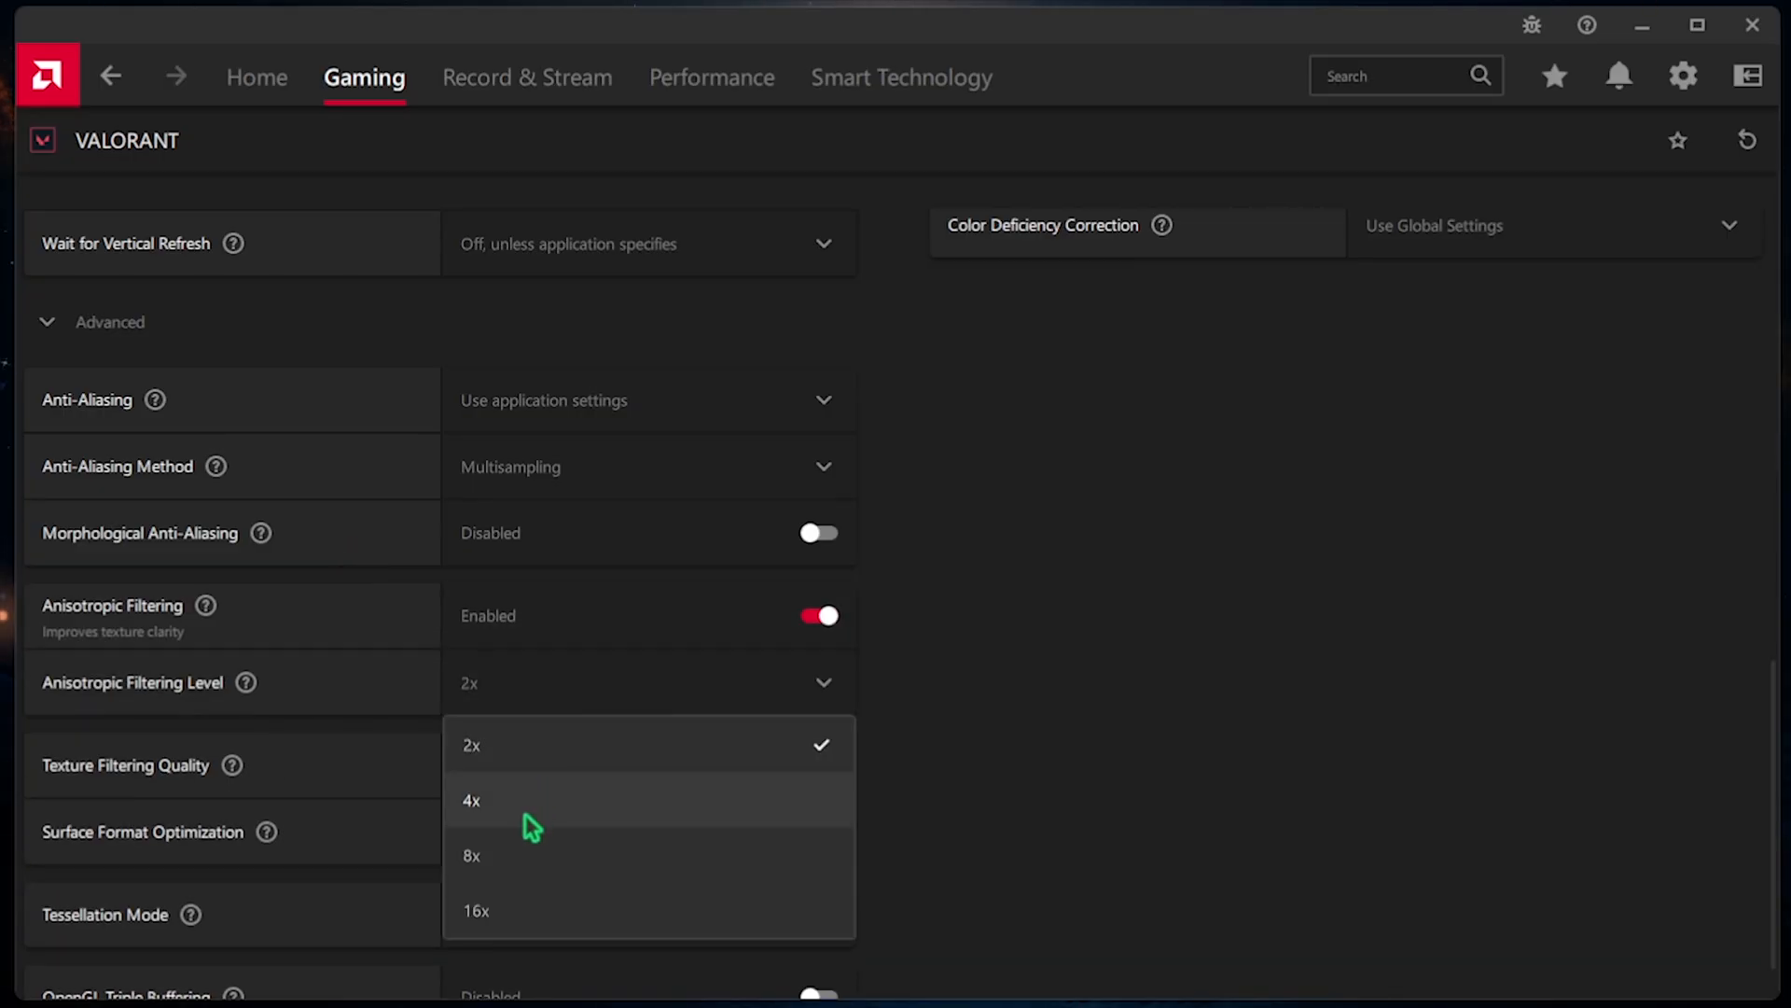
pyautogui.click(470, 855)
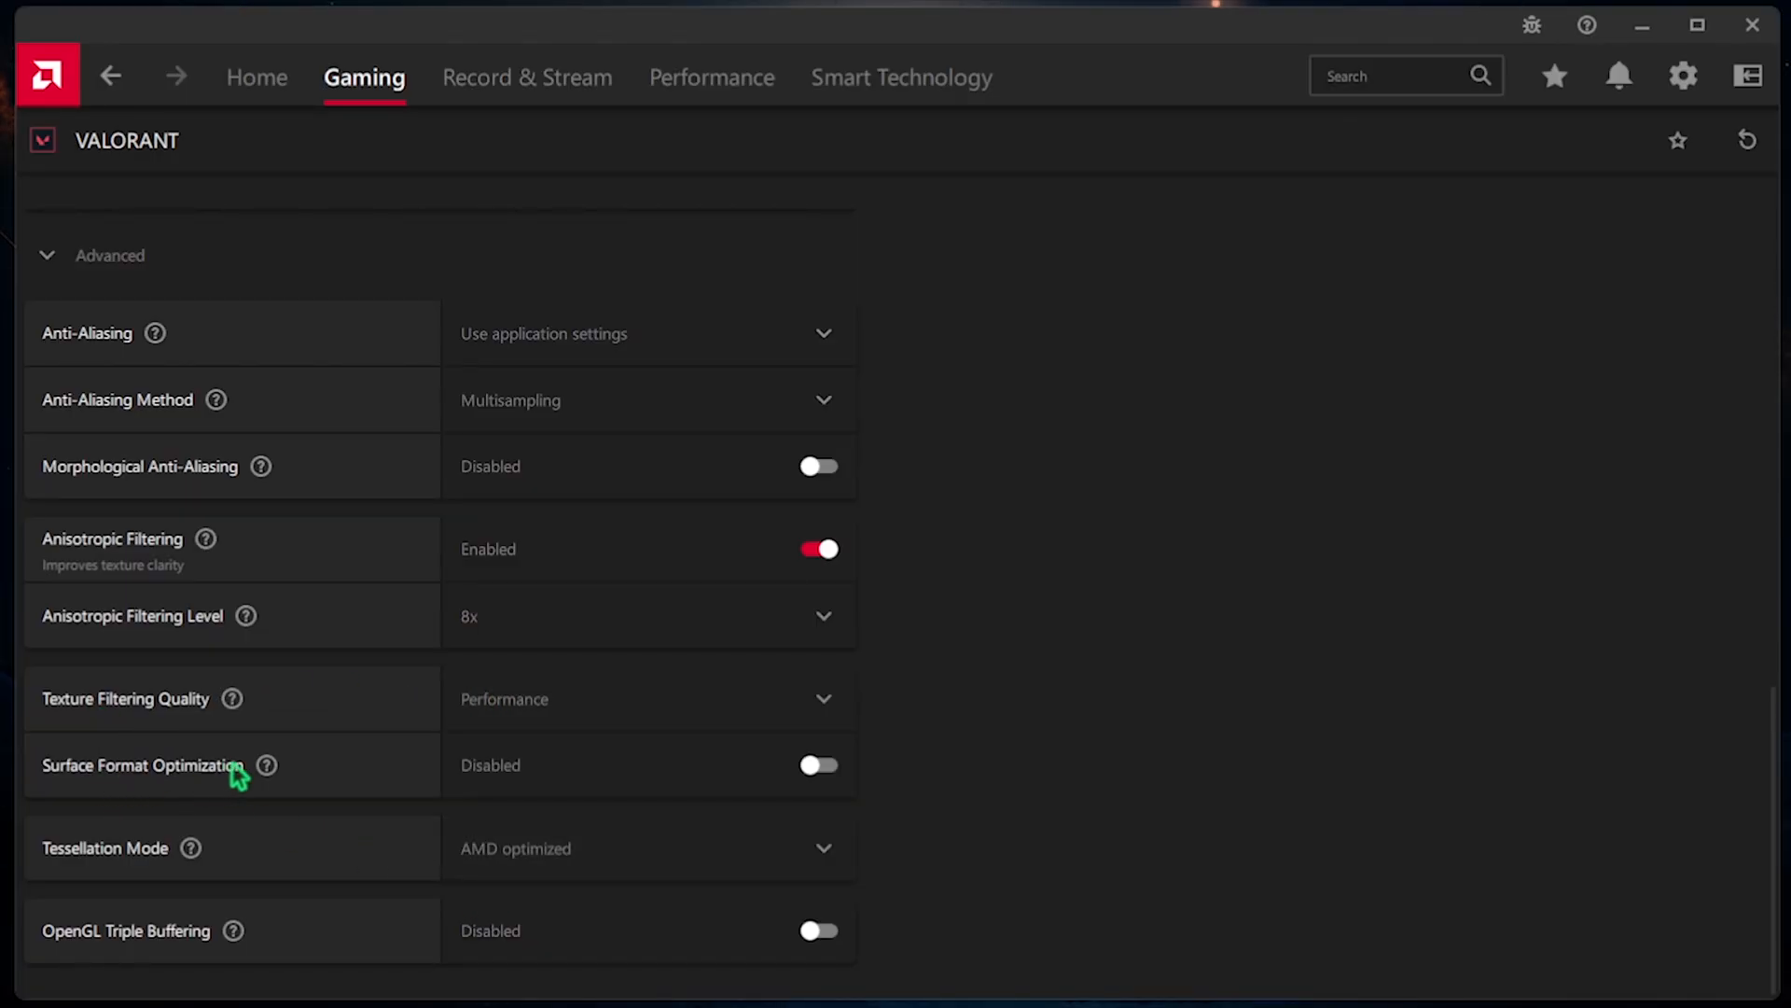
pyautogui.moveTo(797, 794)
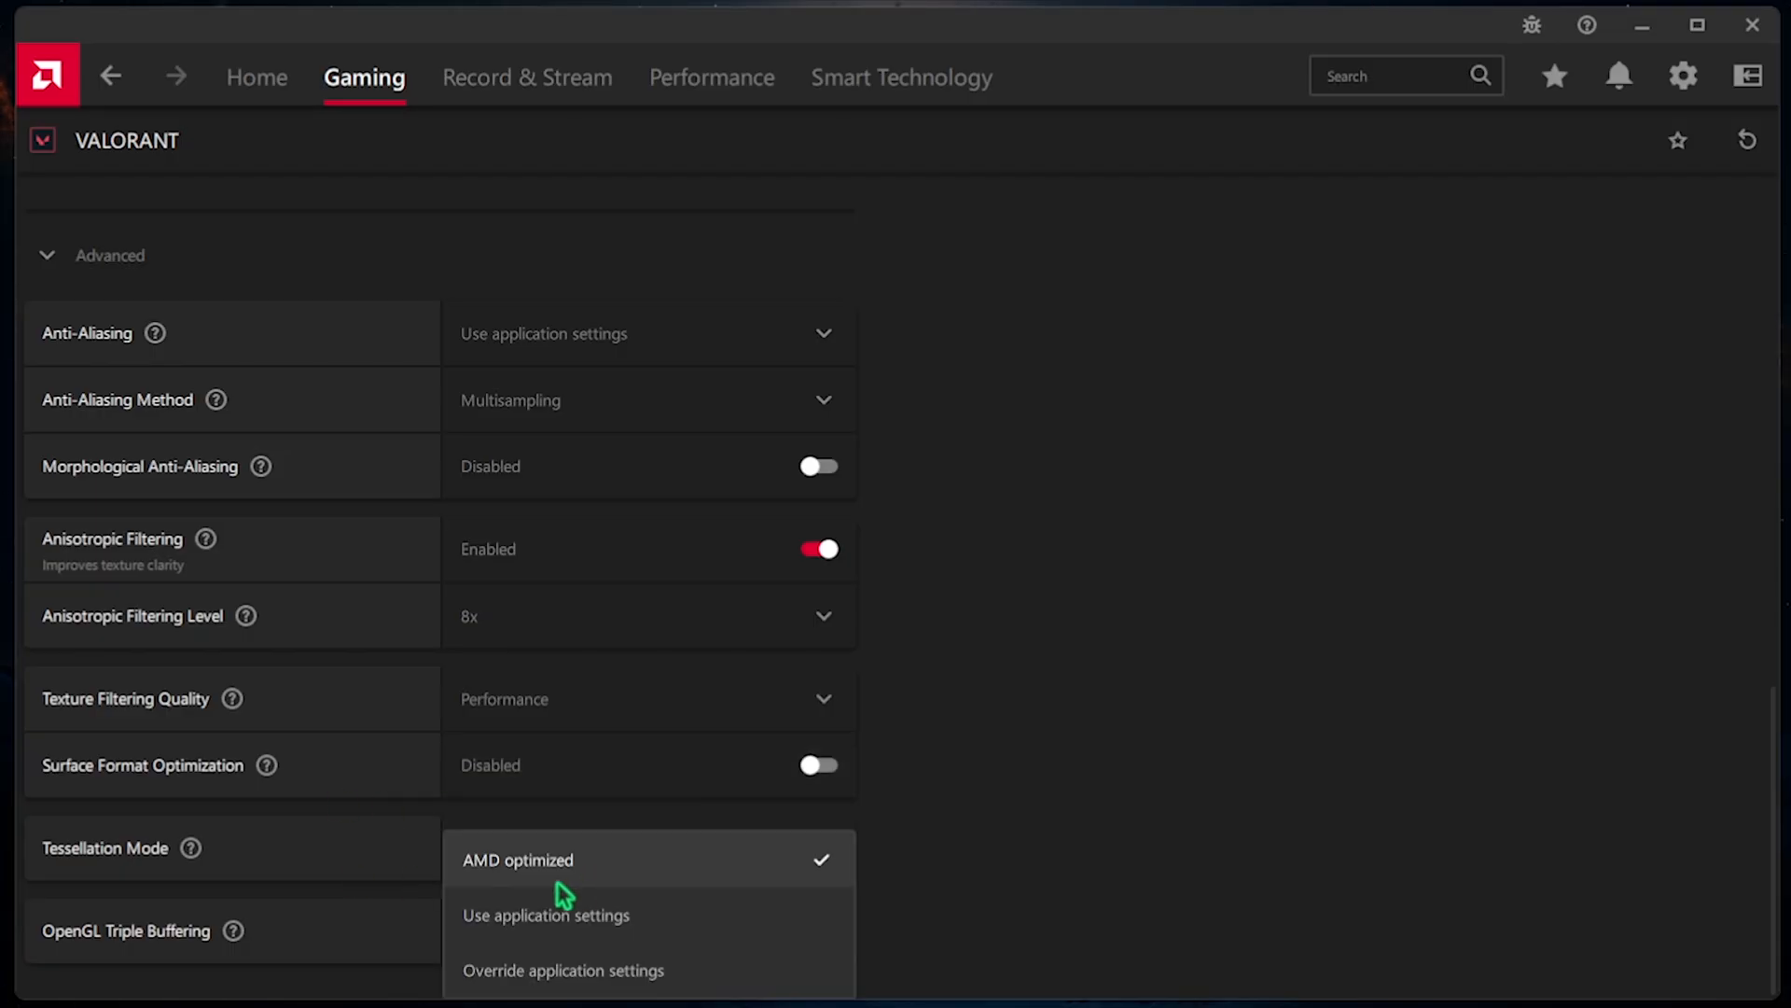
pyautogui.click(517, 859)
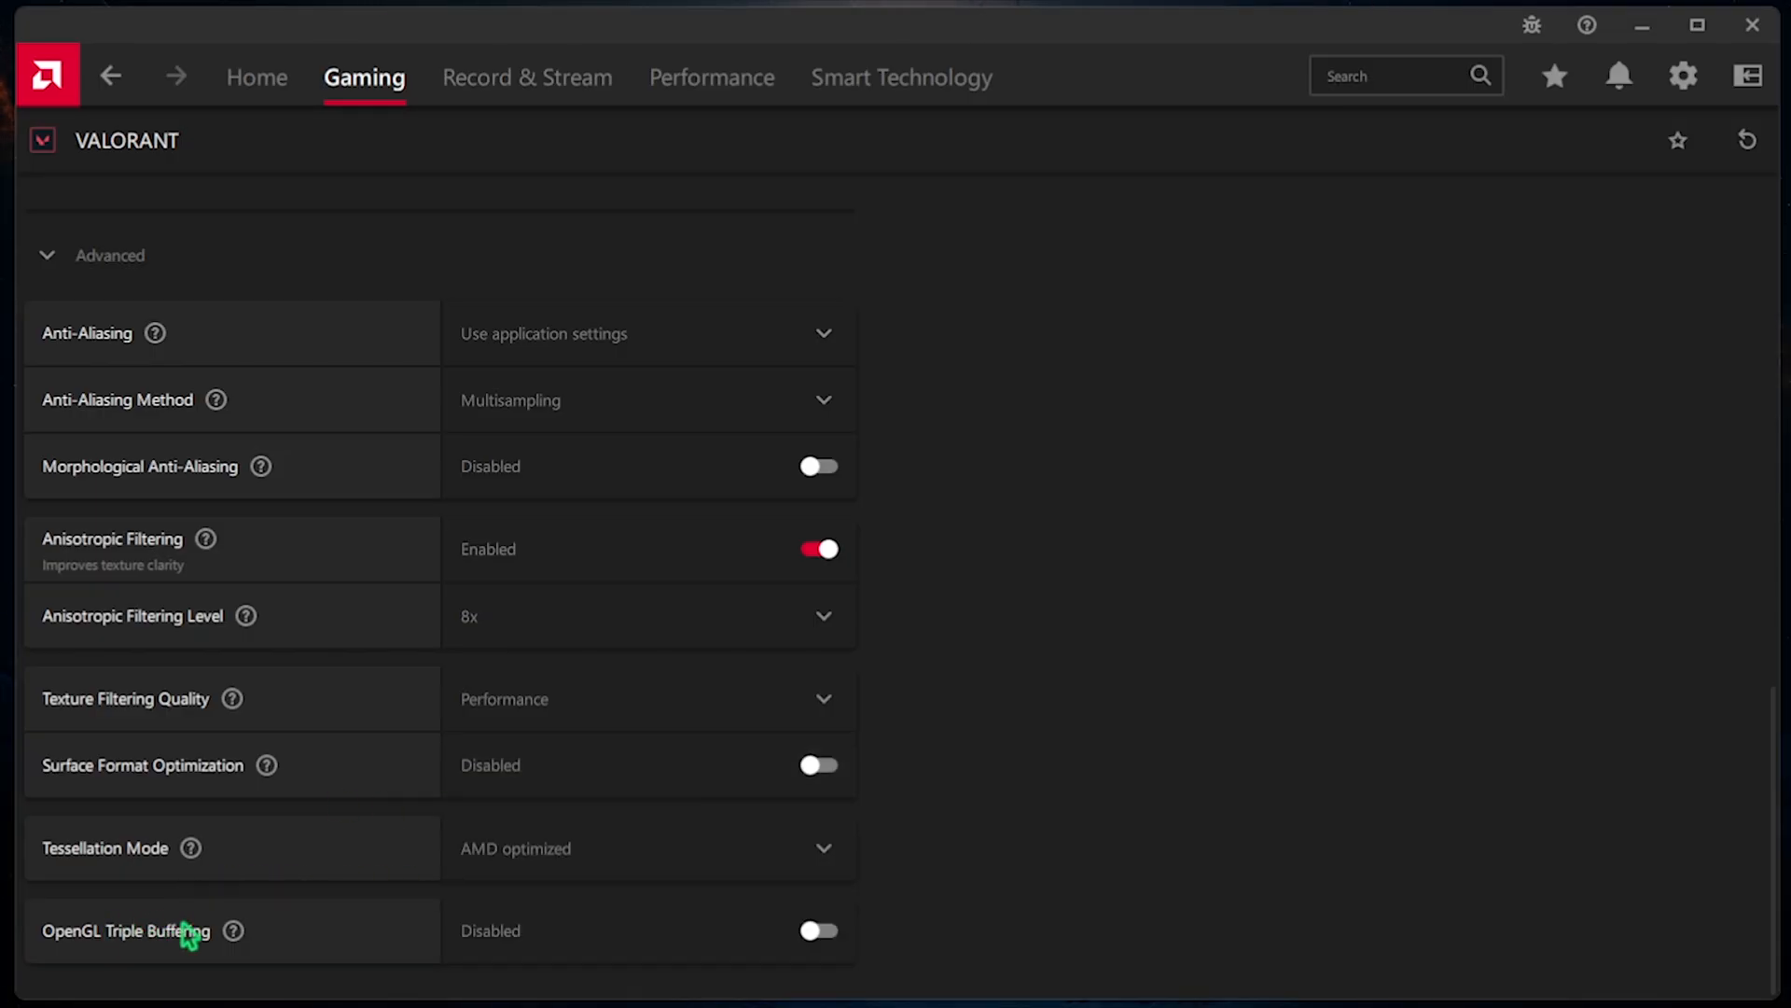
# - Set AMD FreeSync off, keep Scaling Mode at global default, and enable Custom Color
pyautogui.scroll(3)
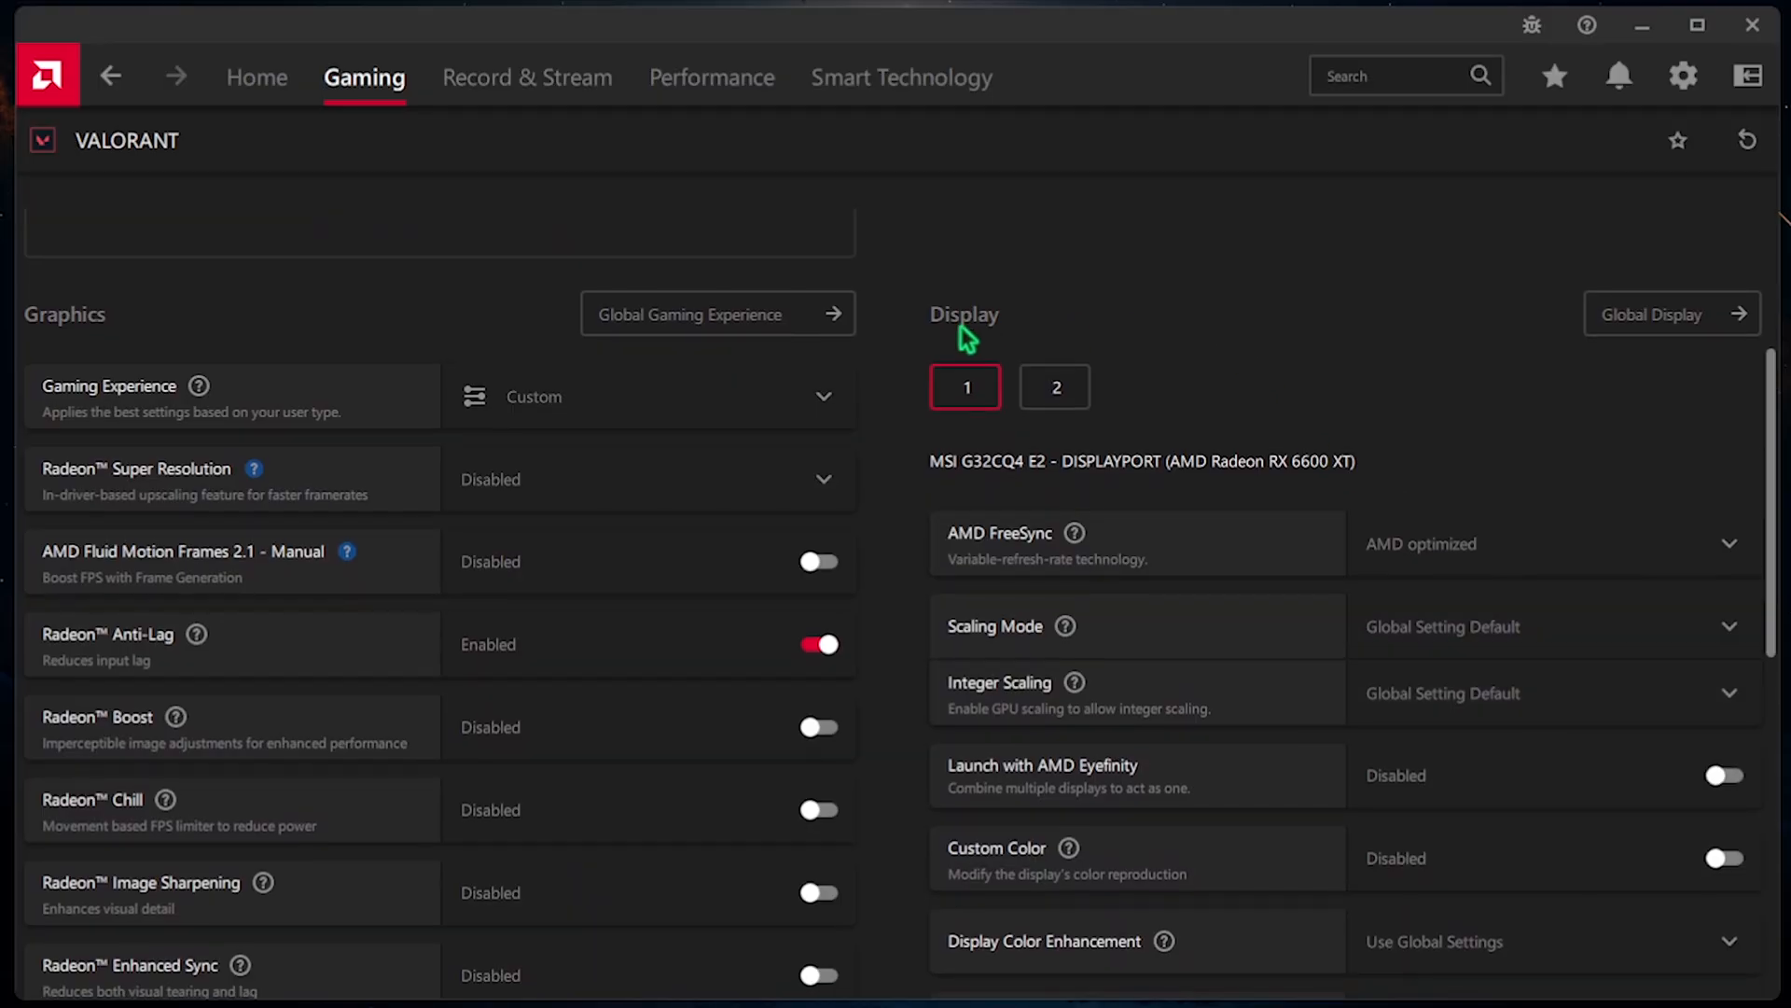
pyautogui.moveTo(964, 444)
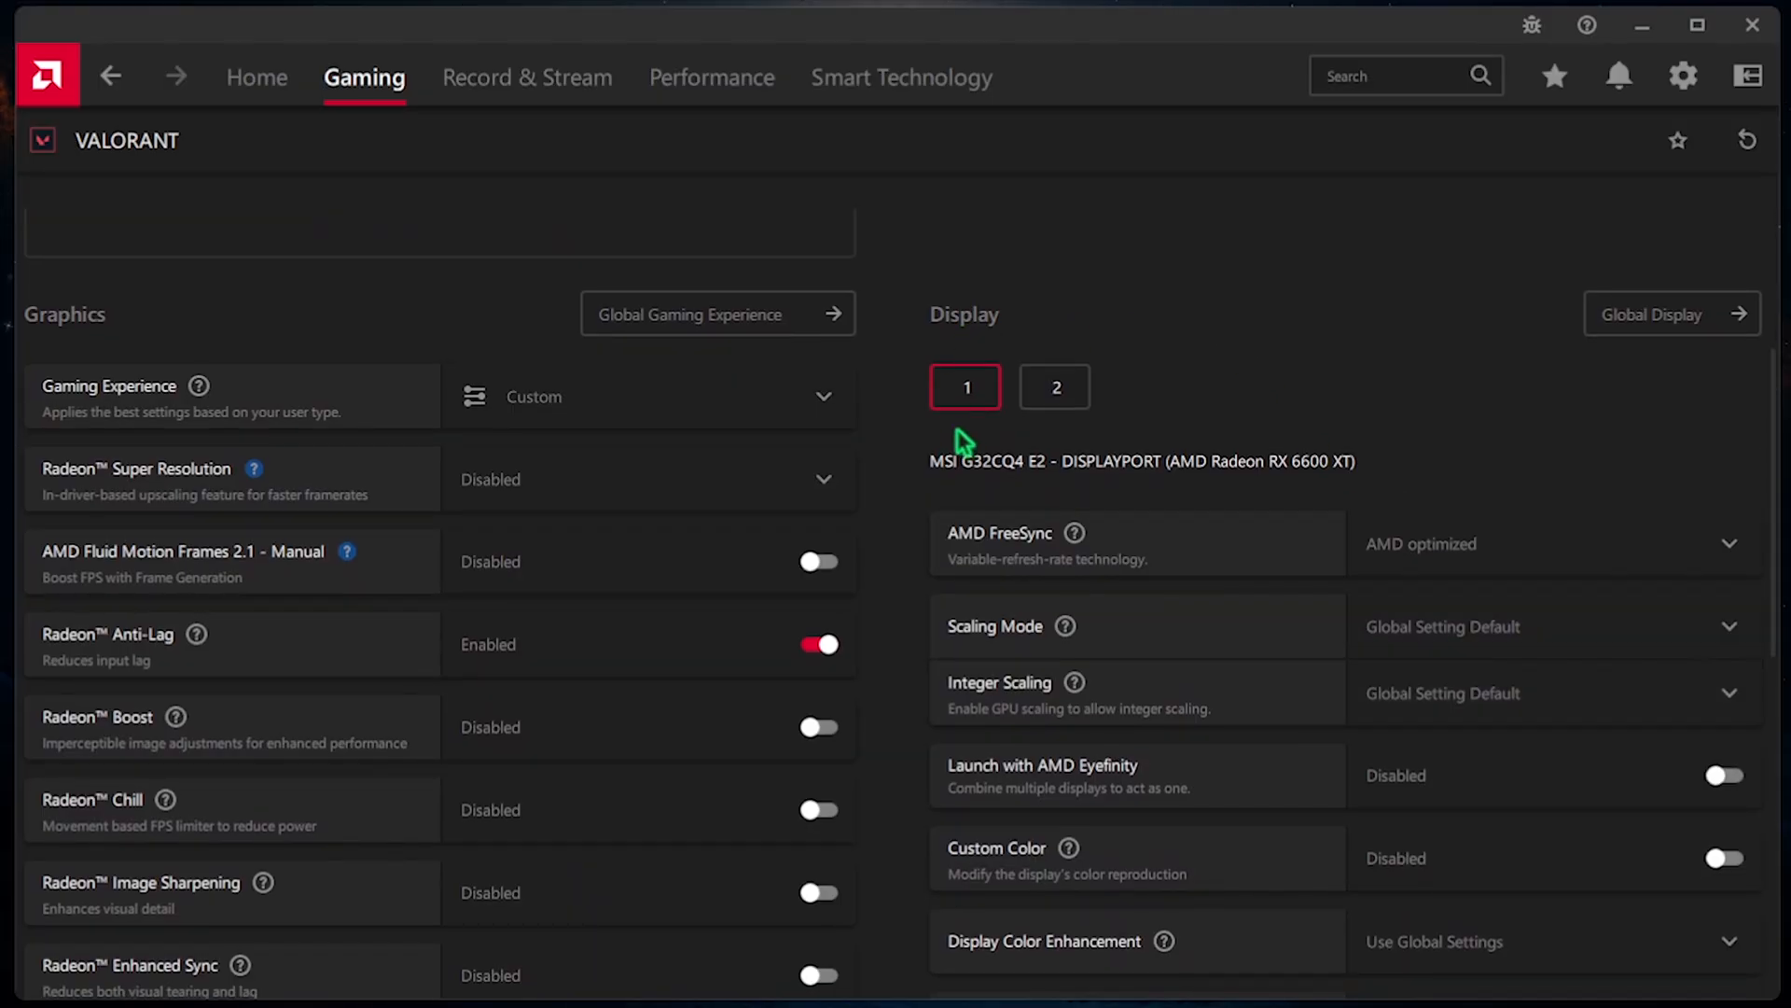
pyautogui.scroll(-3)
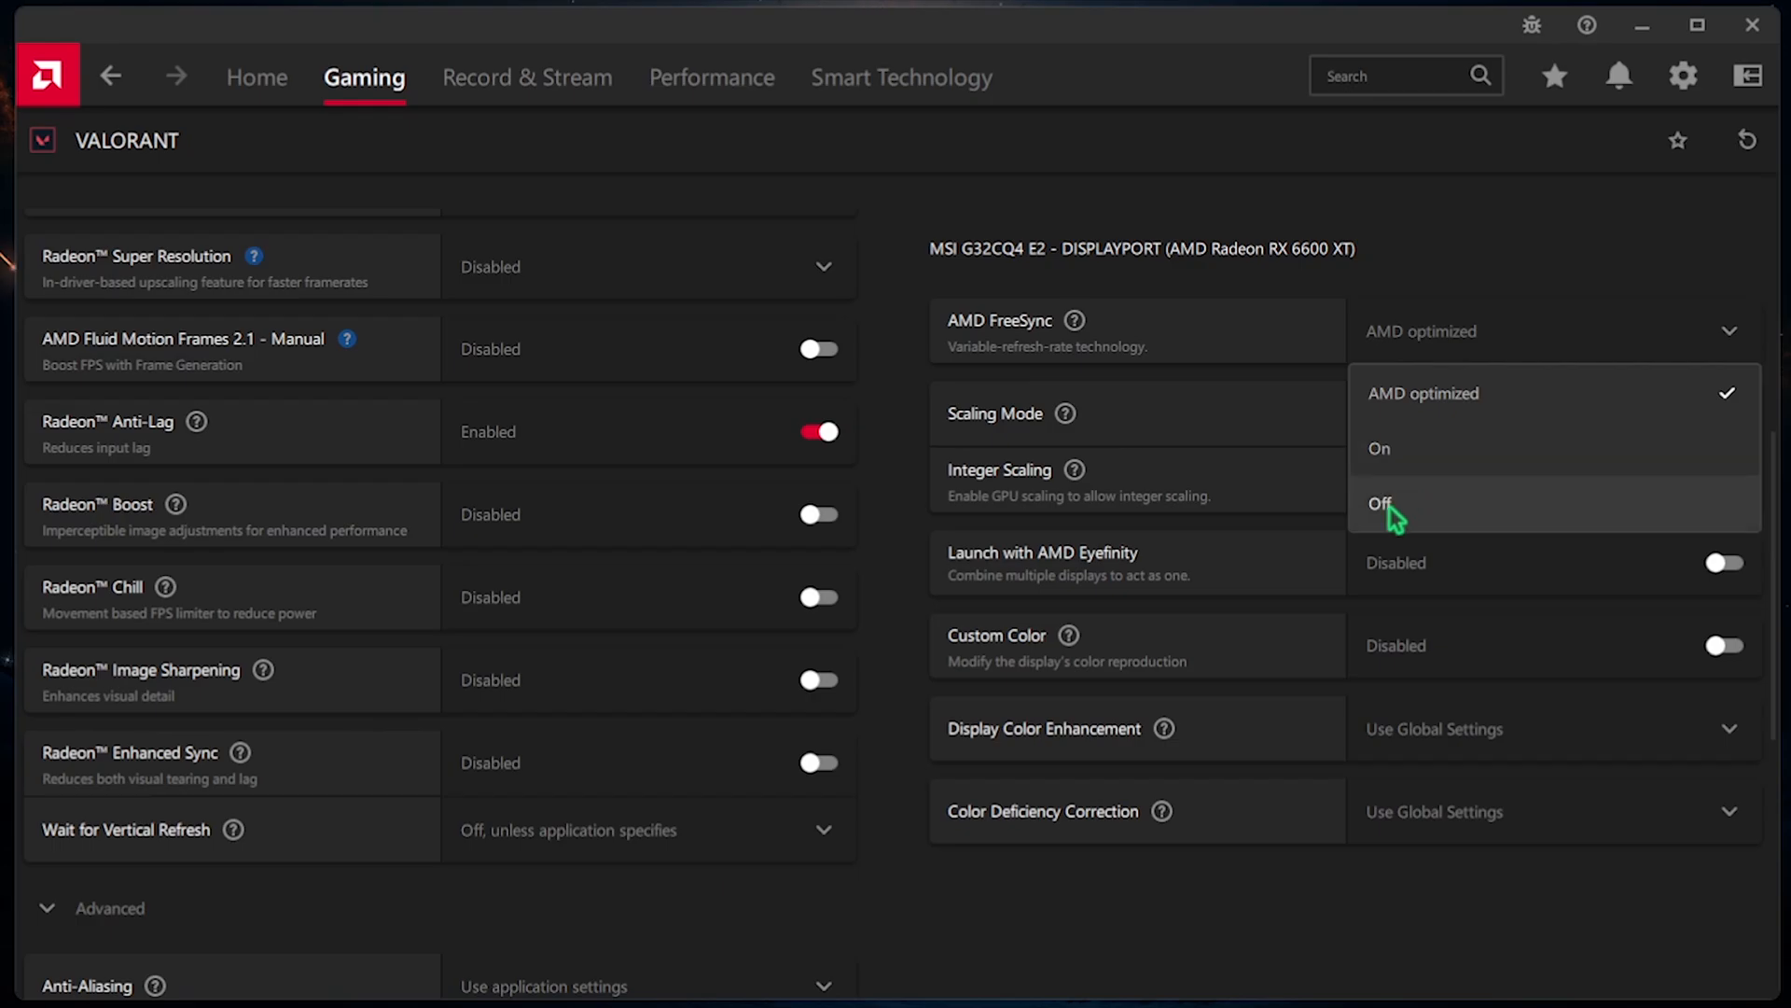
pyautogui.click(1383, 504)
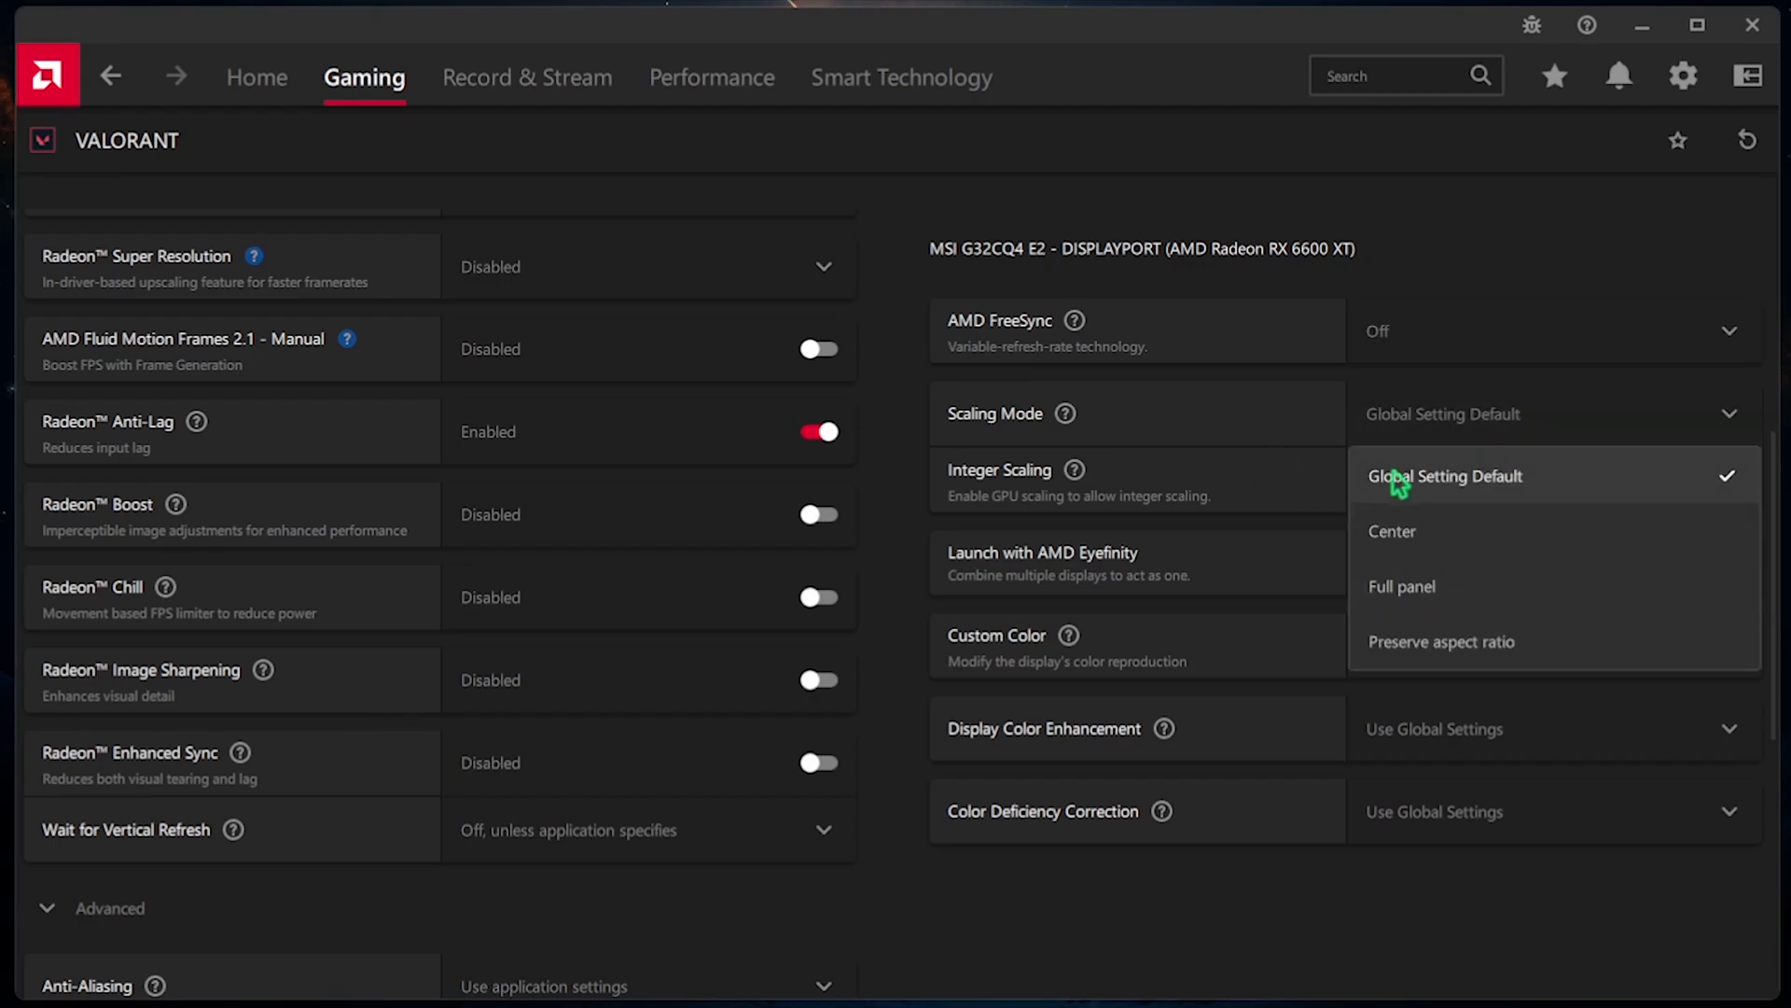
pyautogui.click(1445, 476)
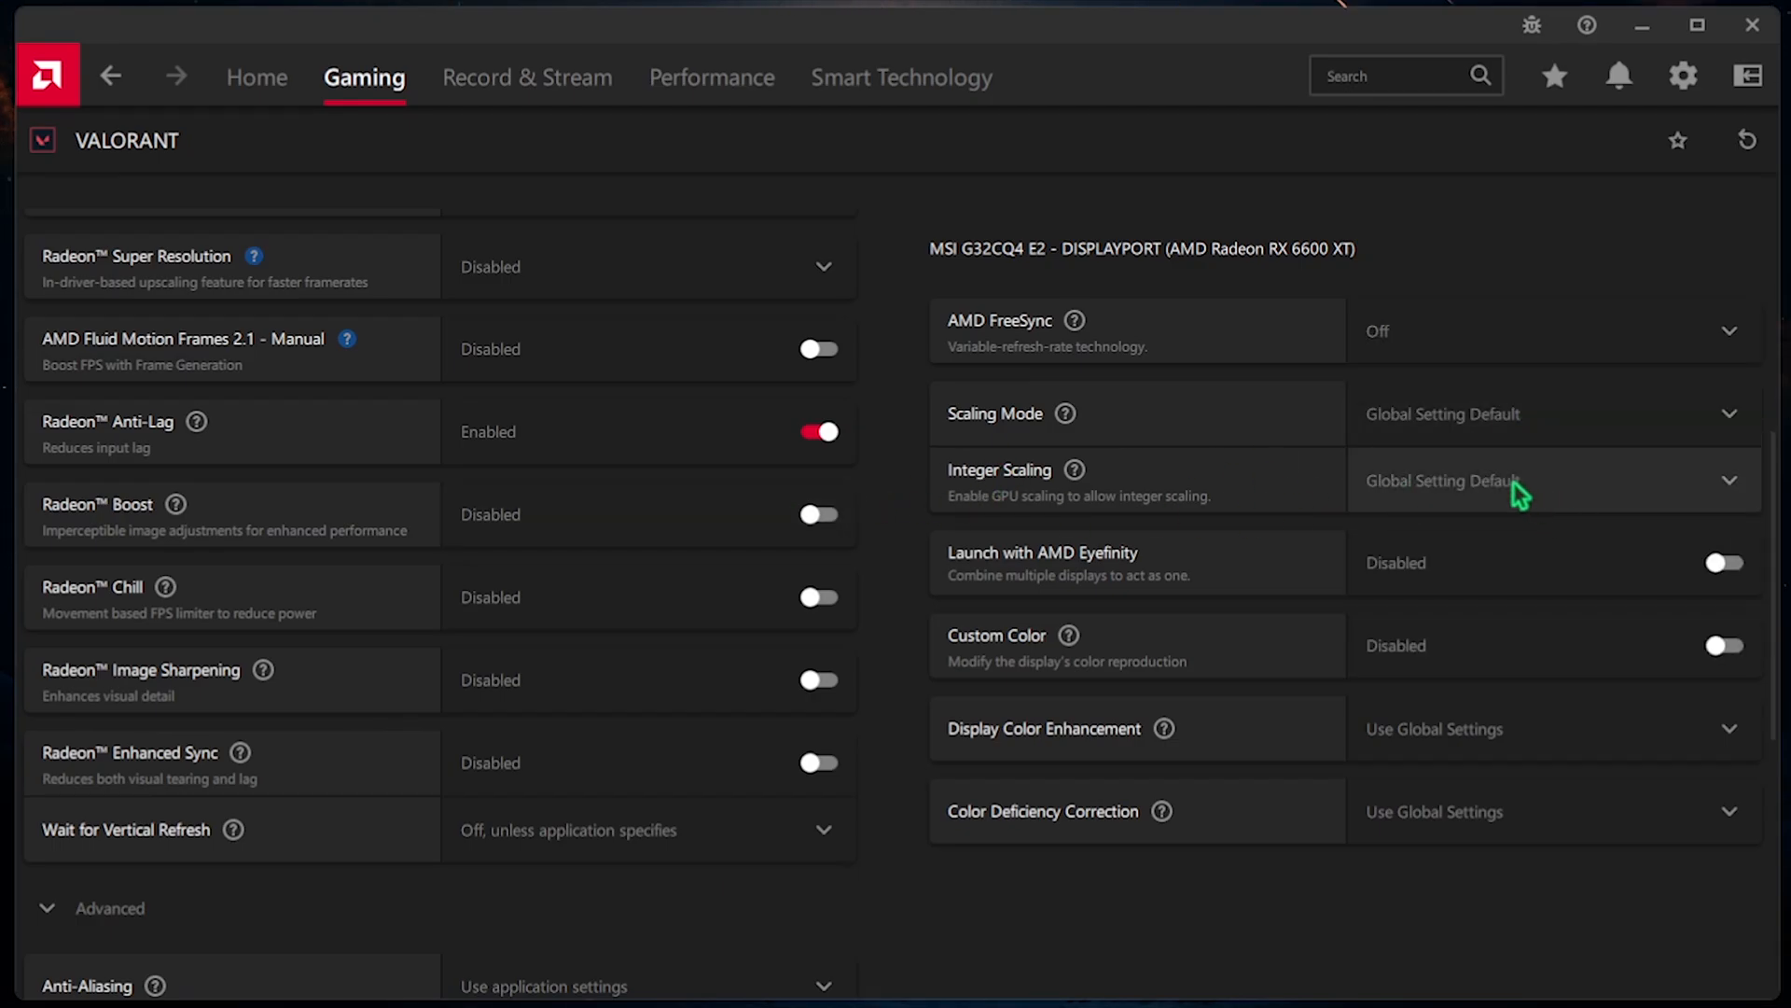
pyautogui.moveTo(1366, 537)
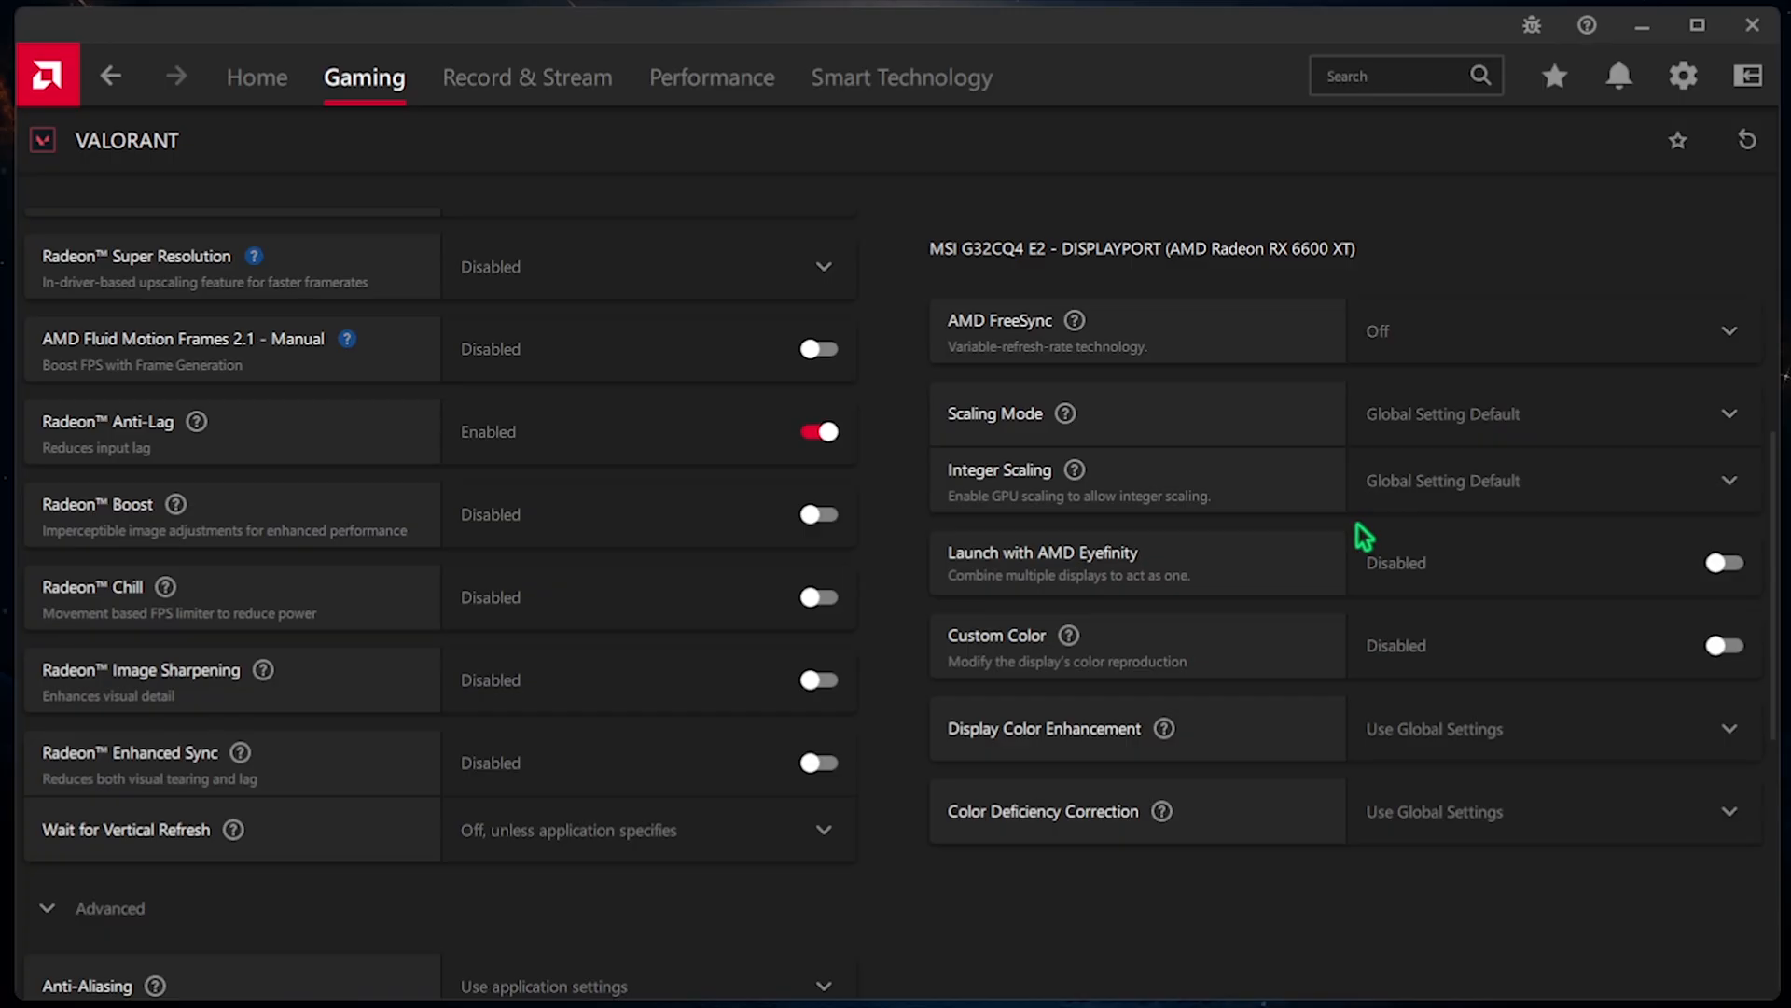
pyautogui.click(1722, 645)
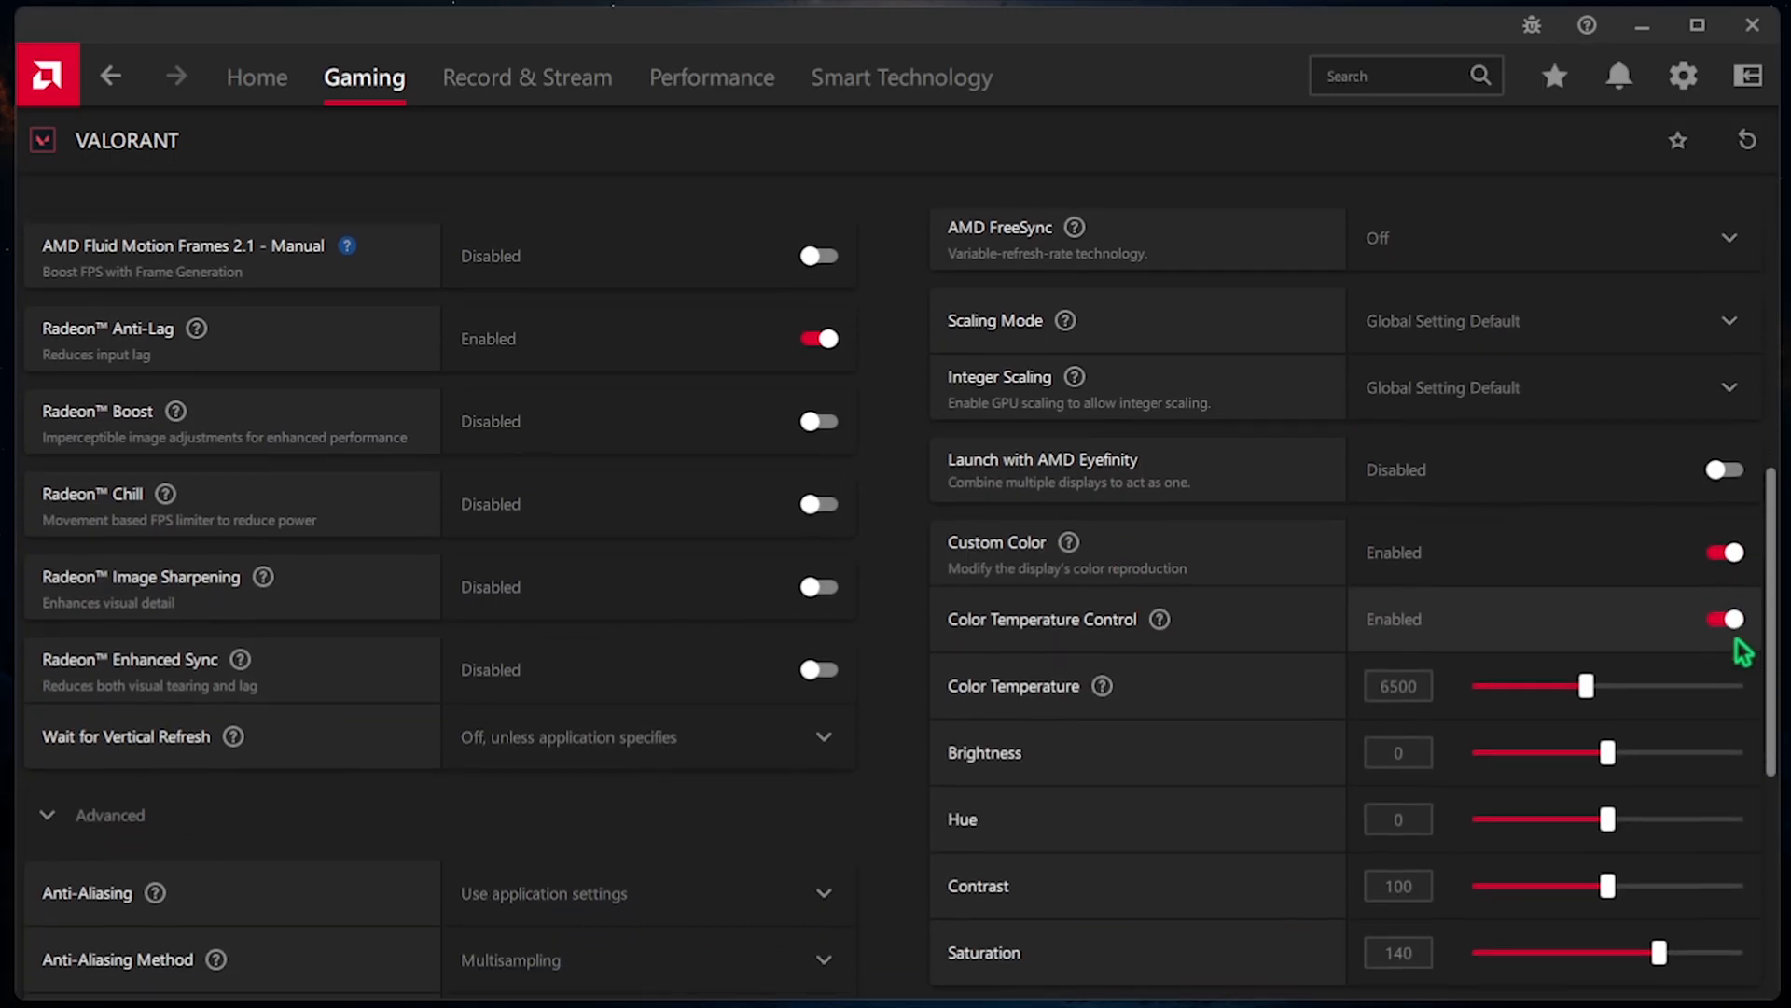
# - Raise the display's Saturation to 150 under Custom Color
pyautogui.scroll(-3)
pyautogui.write('150')
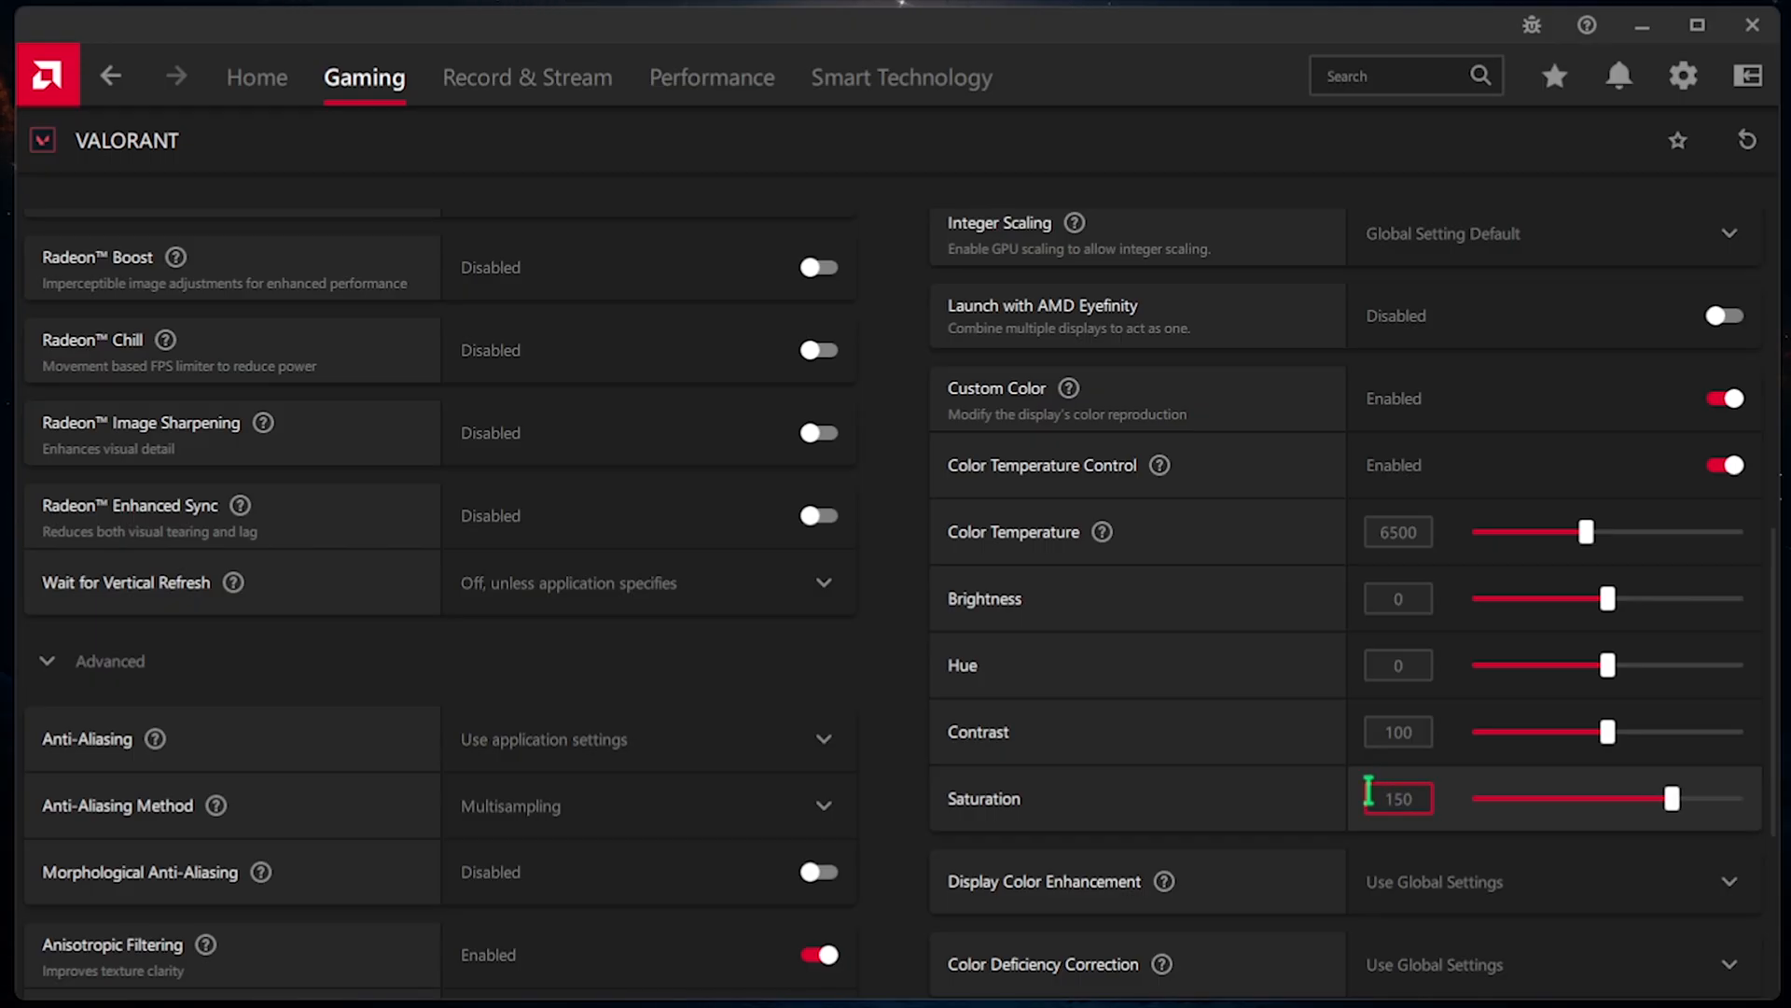
pyautogui.scroll(-3)
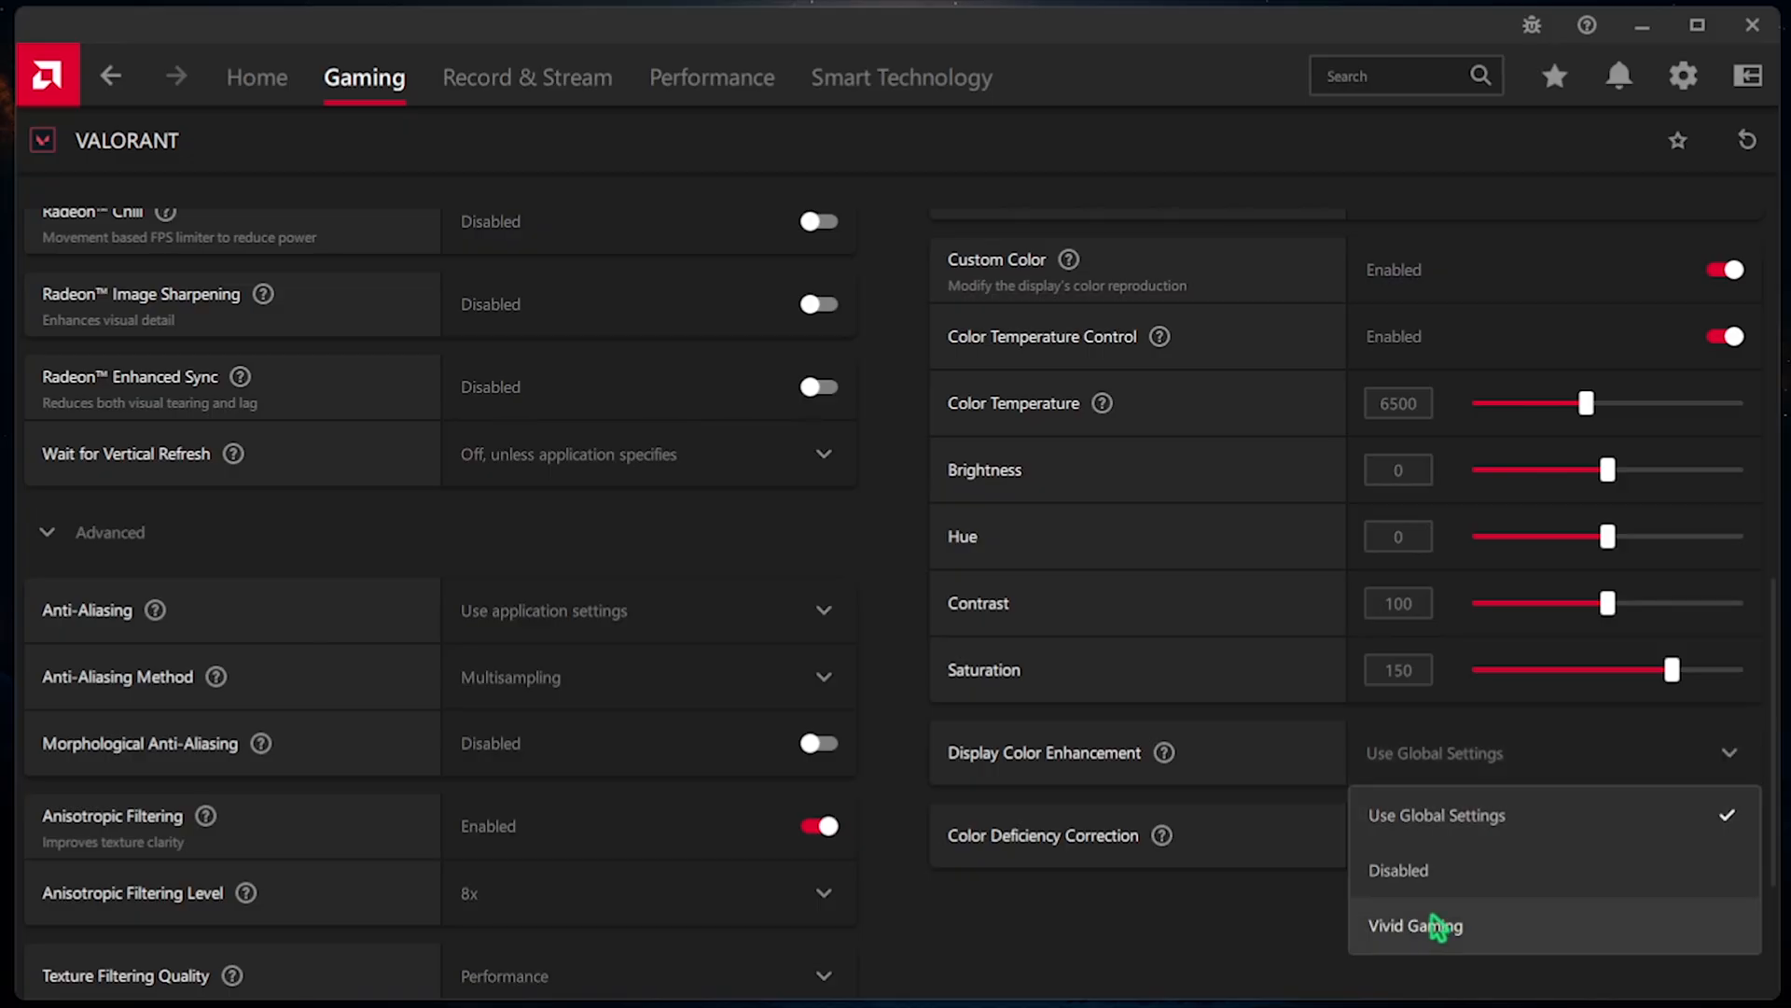
pyautogui.moveTo(1319, 765)
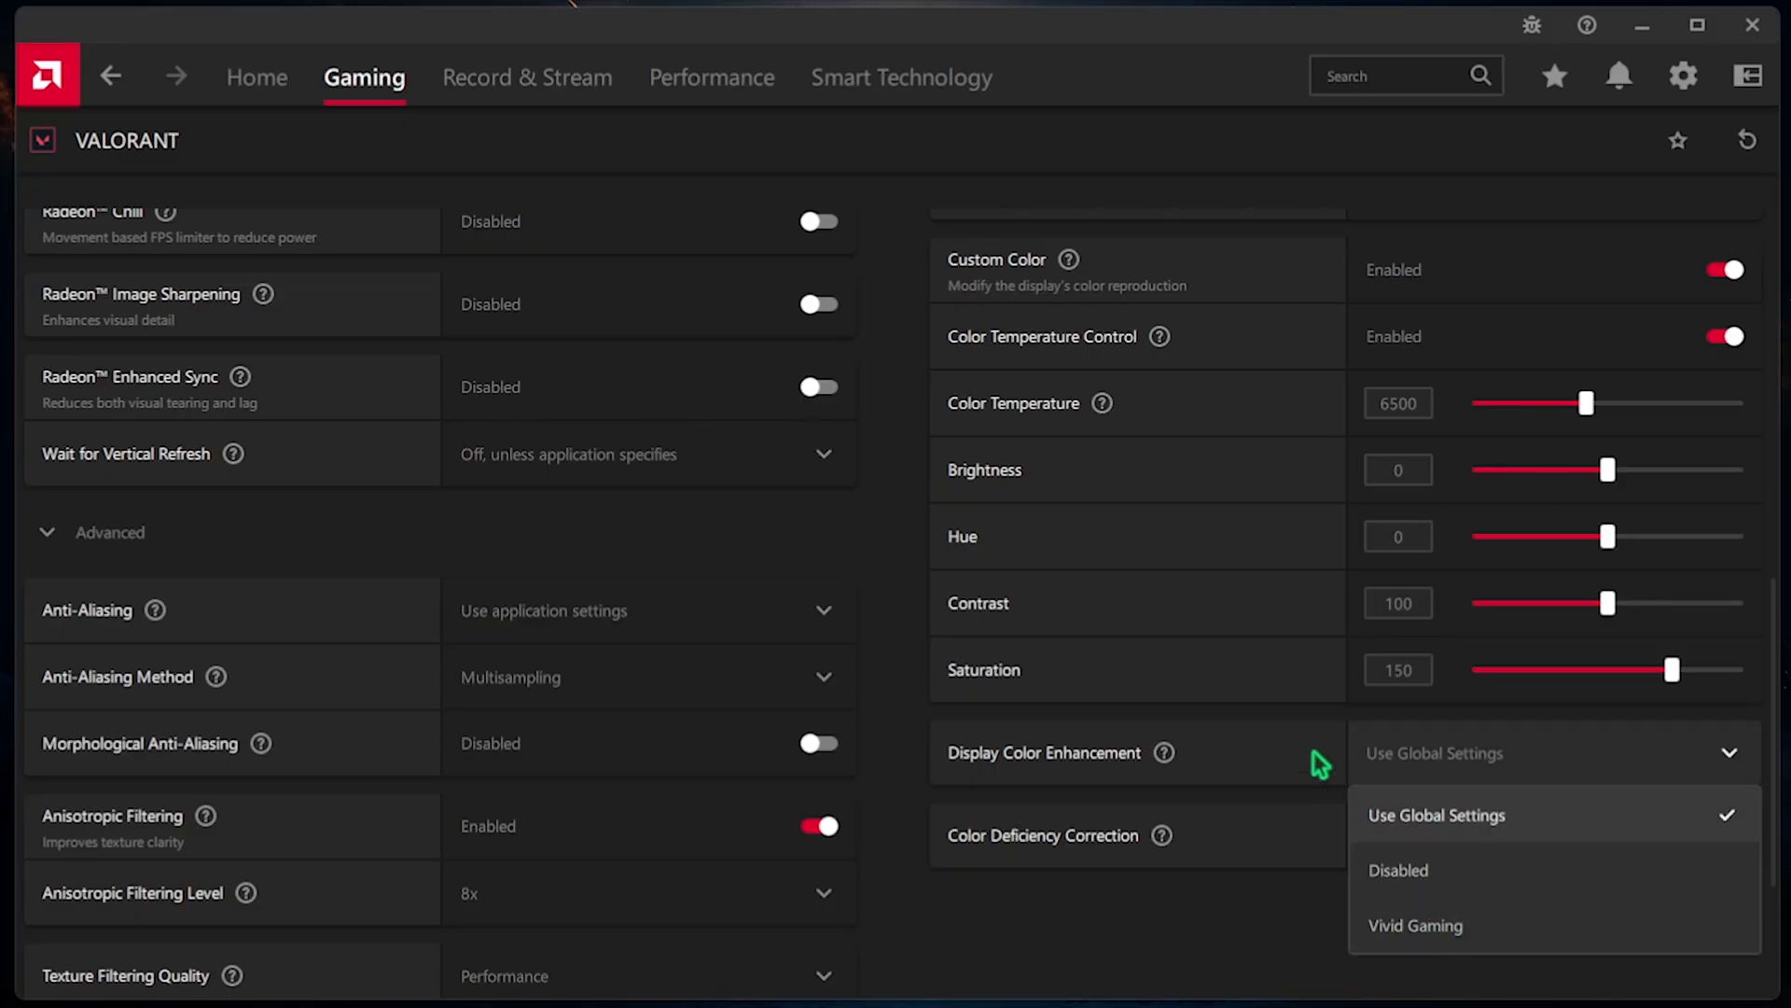
pyautogui.click(1436, 815)
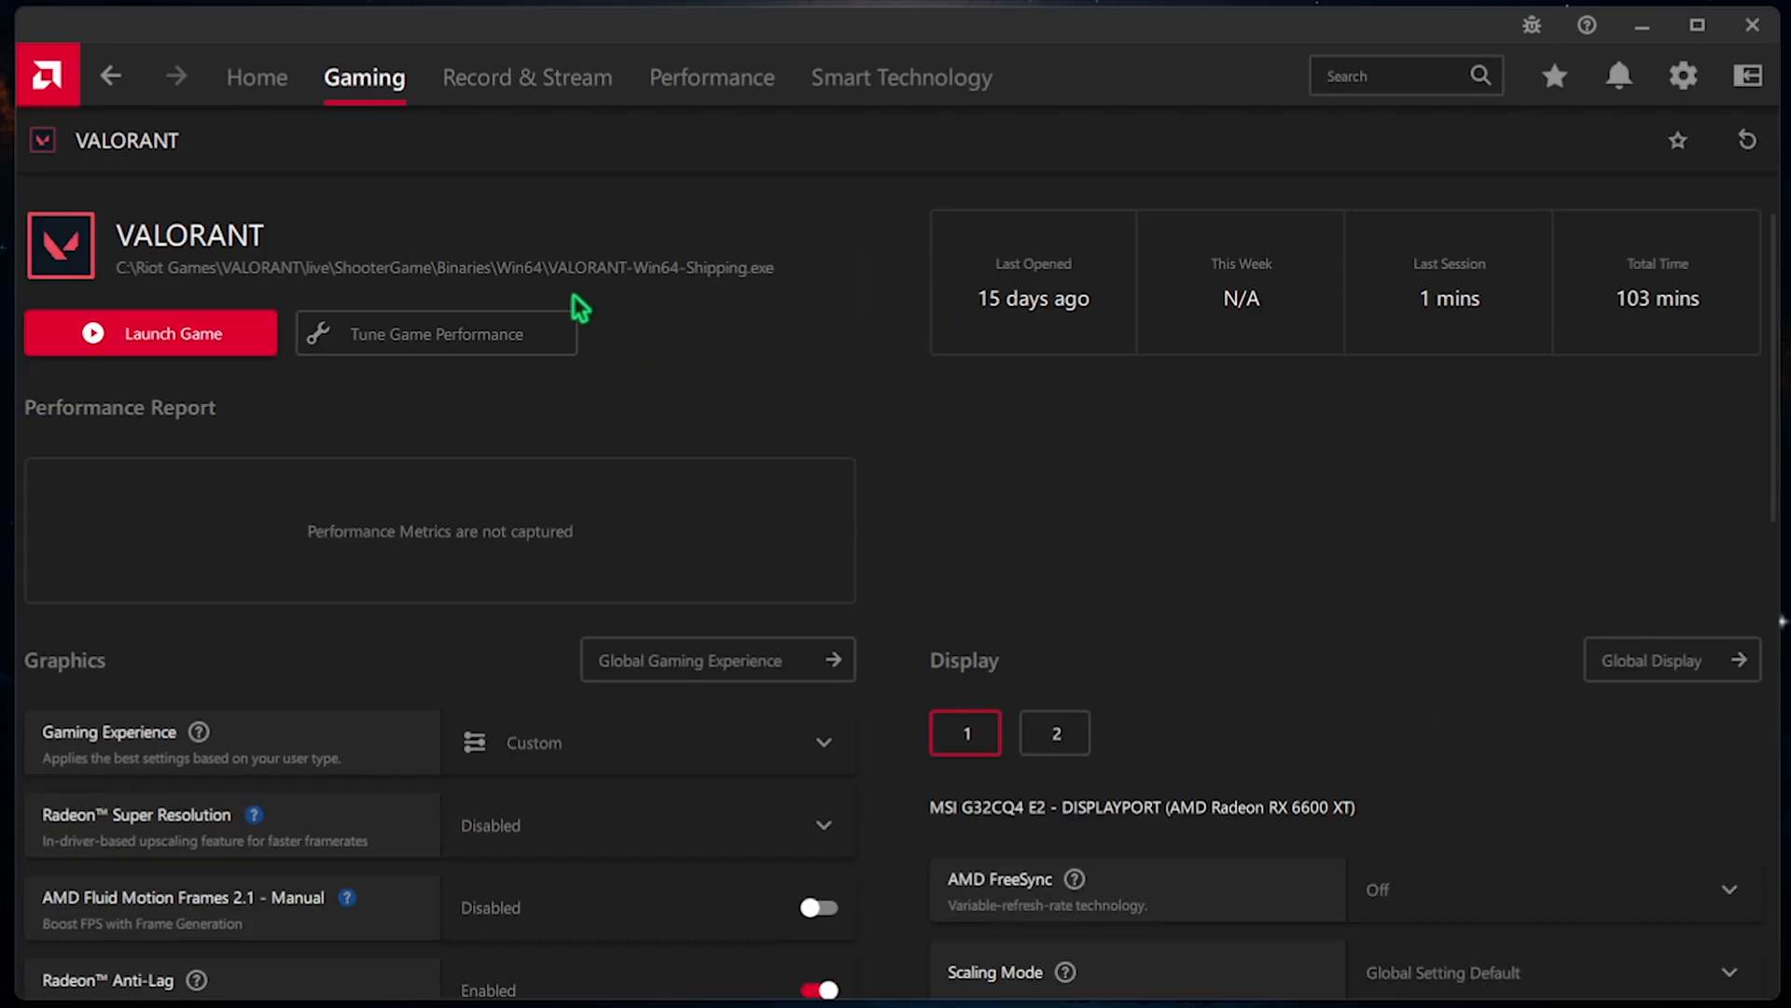
# - Show the Record & Stream settings page and review the Recording options
pyautogui.click(526, 76)
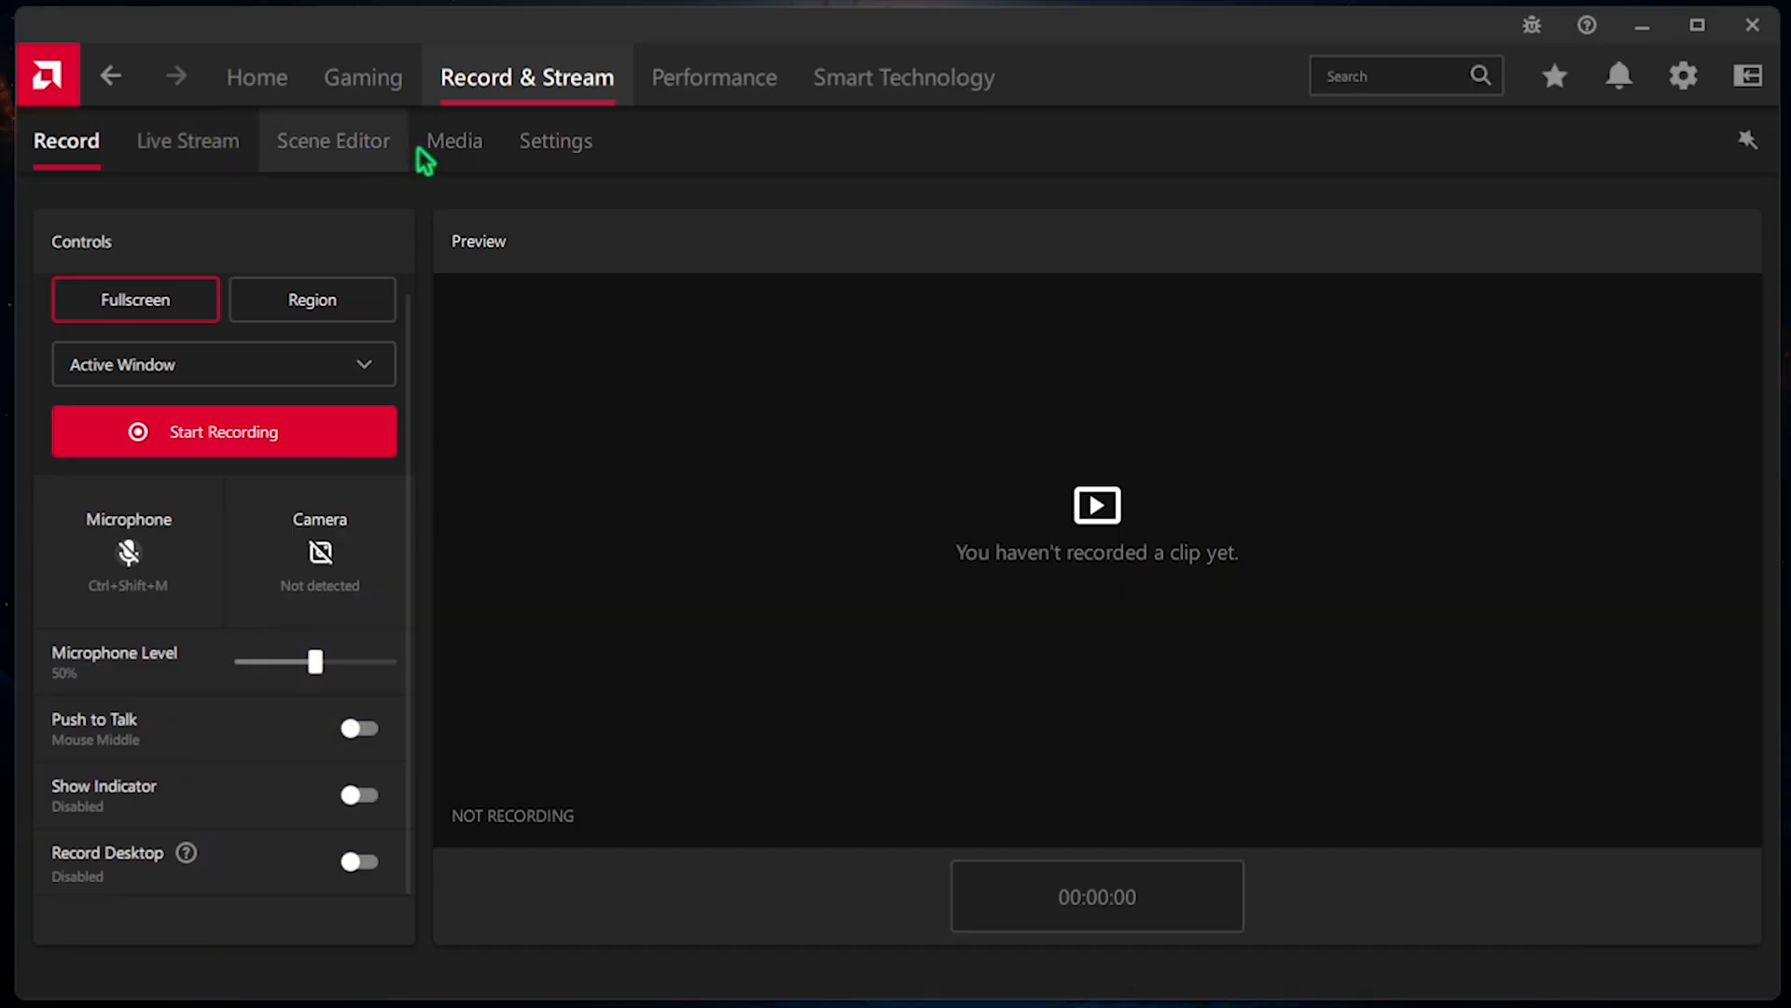
pyautogui.click(556, 140)
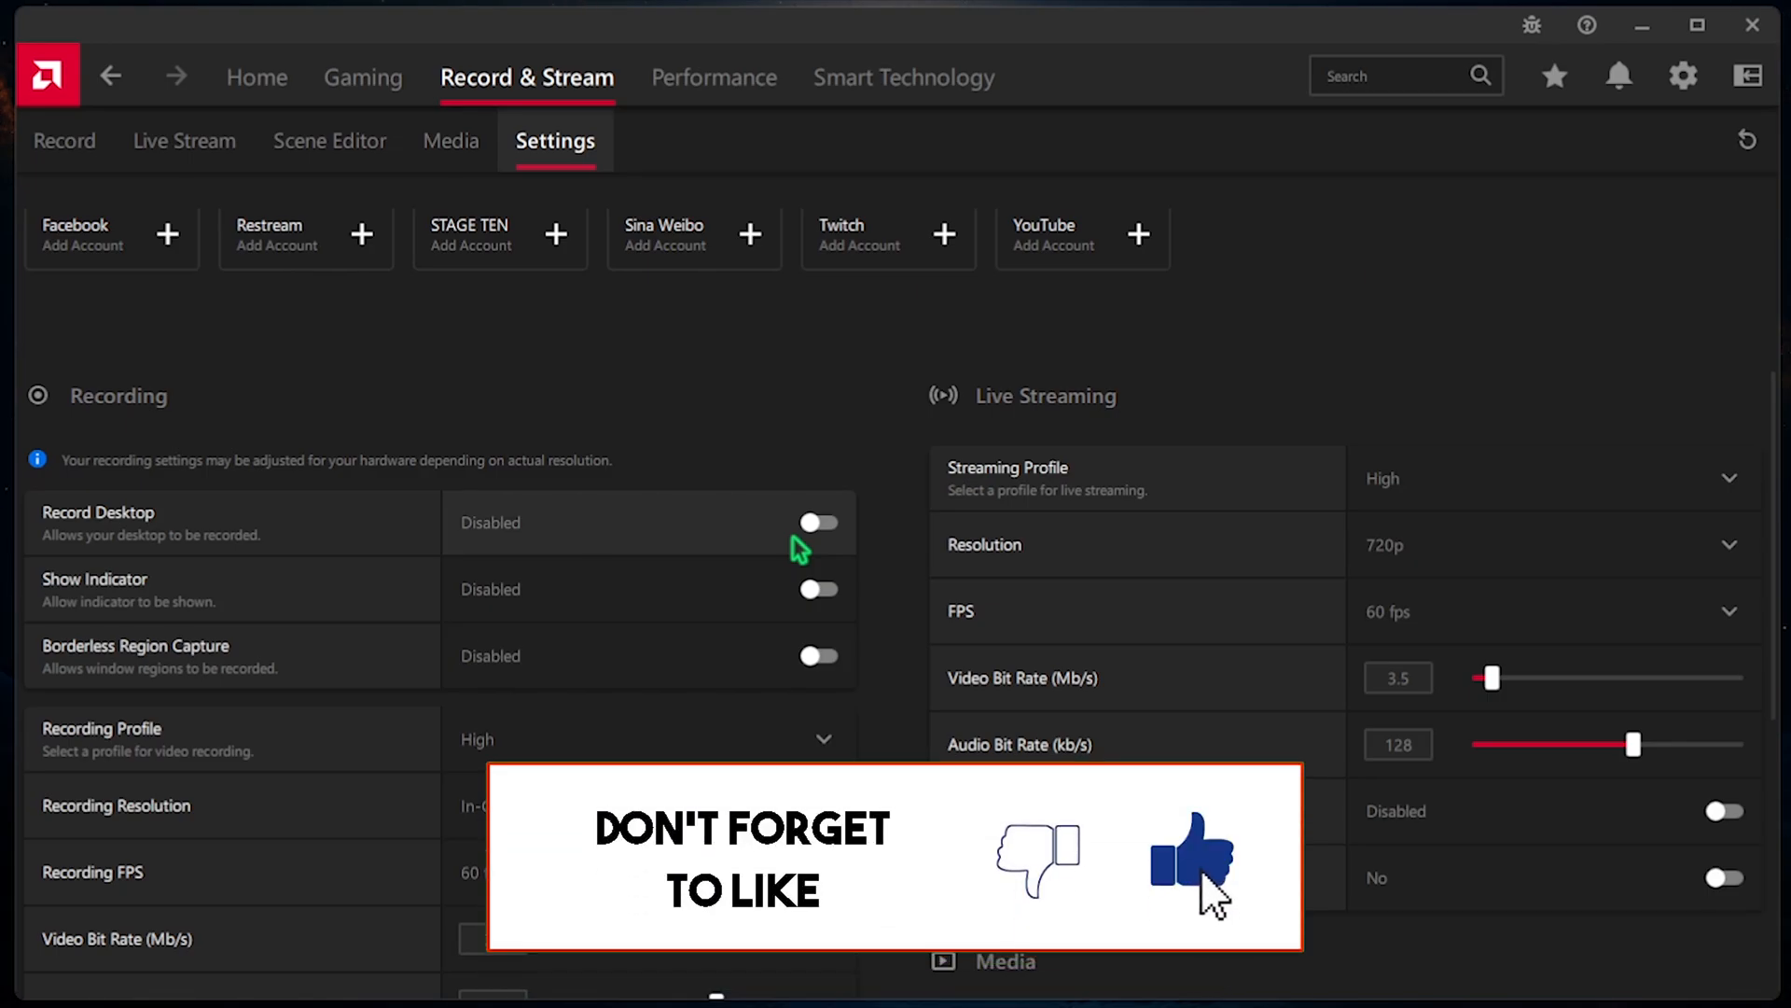
pyautogui.scroll(-3)
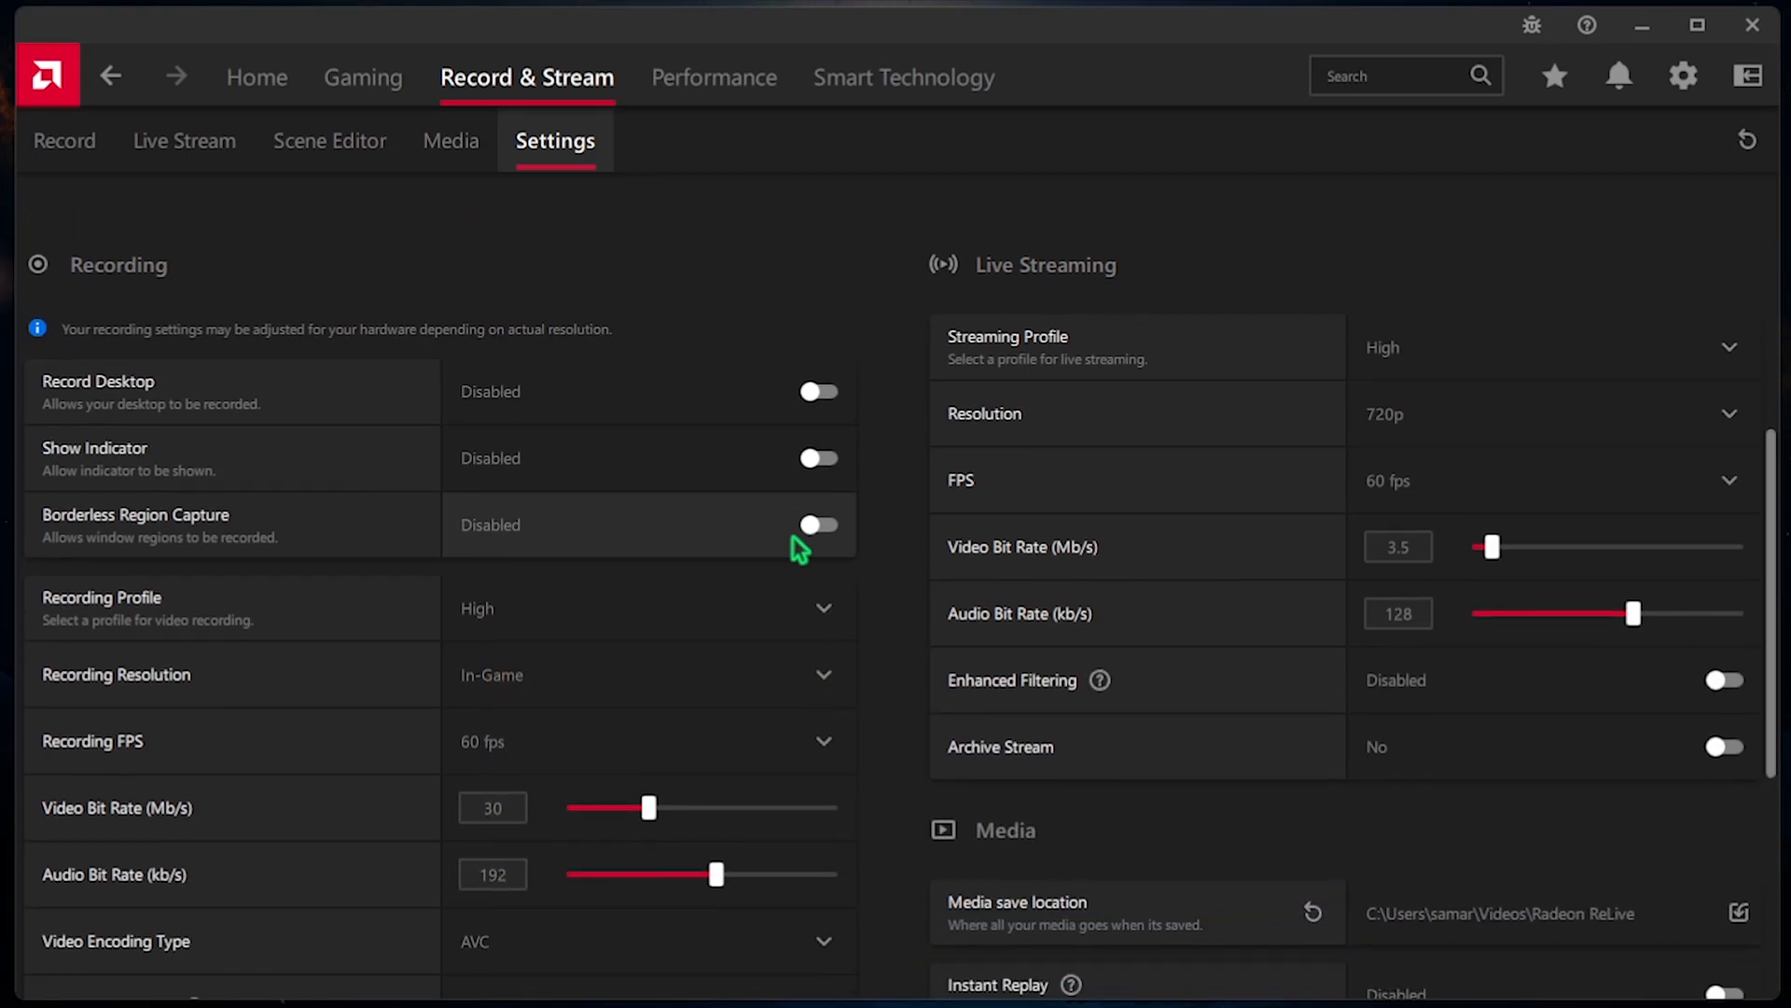
pyautogui.scroll(3)
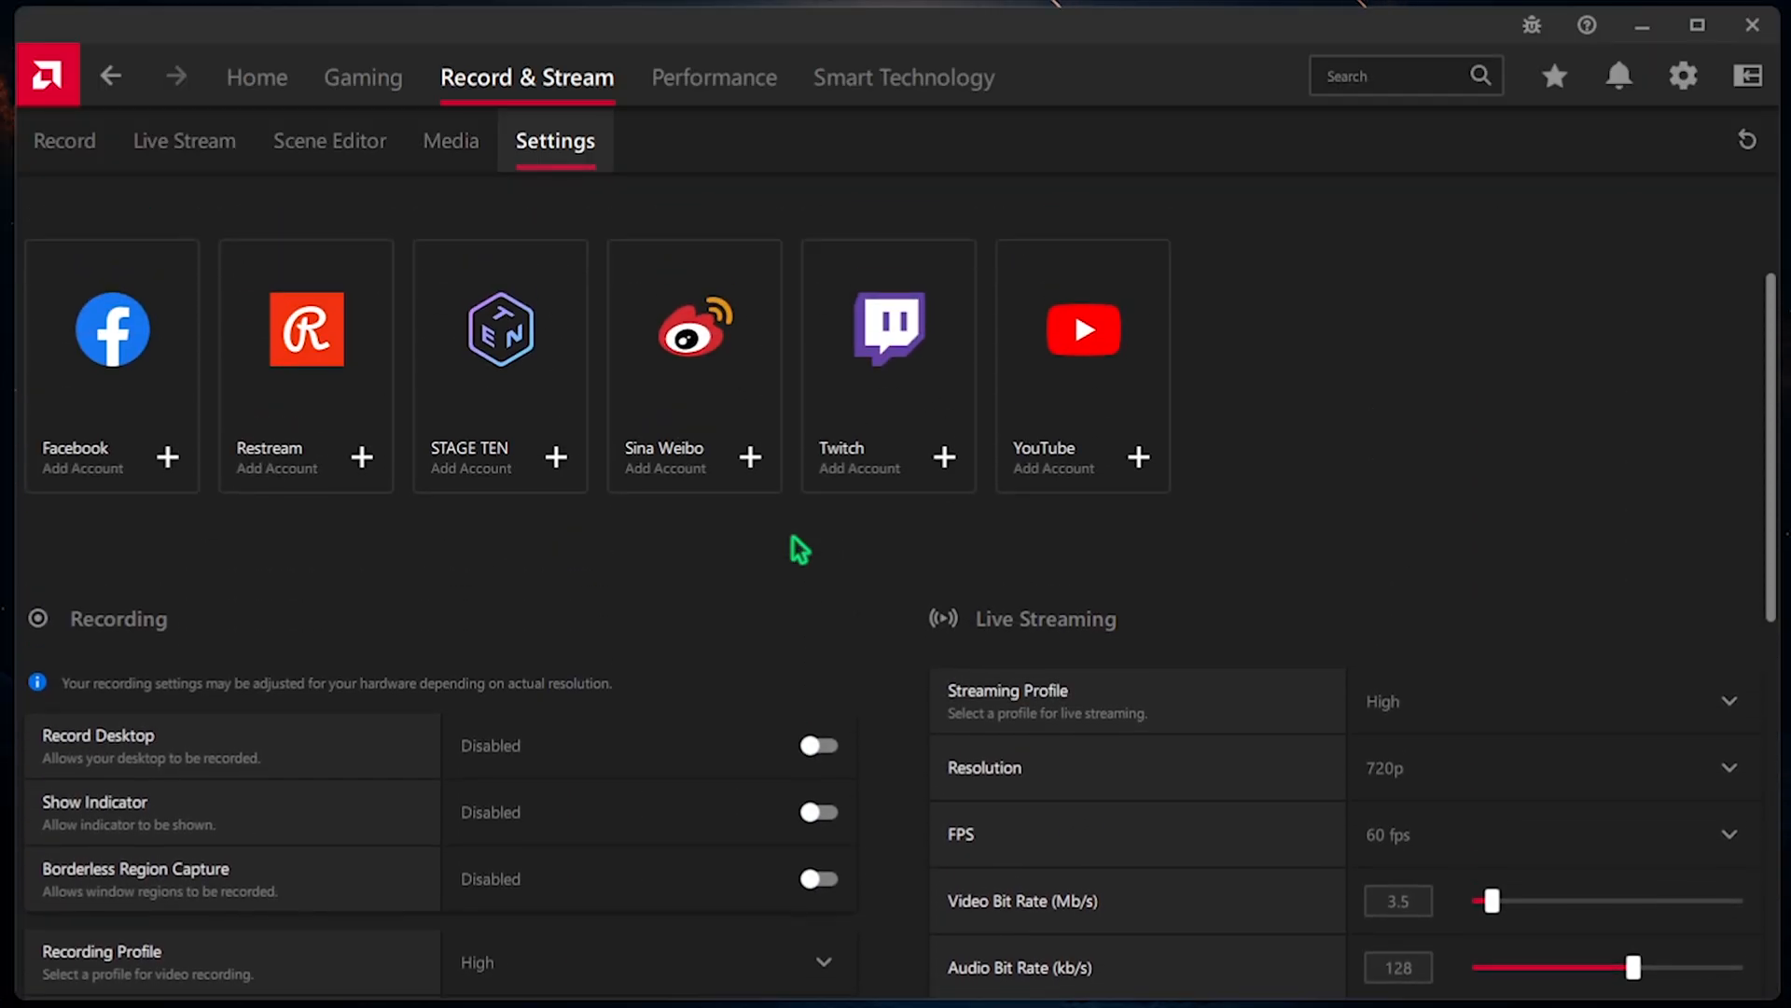
# - Show Performance Tuning with the Default GPU preset and expand the live Hardware Gauges
pyautogui.click(712, 76)
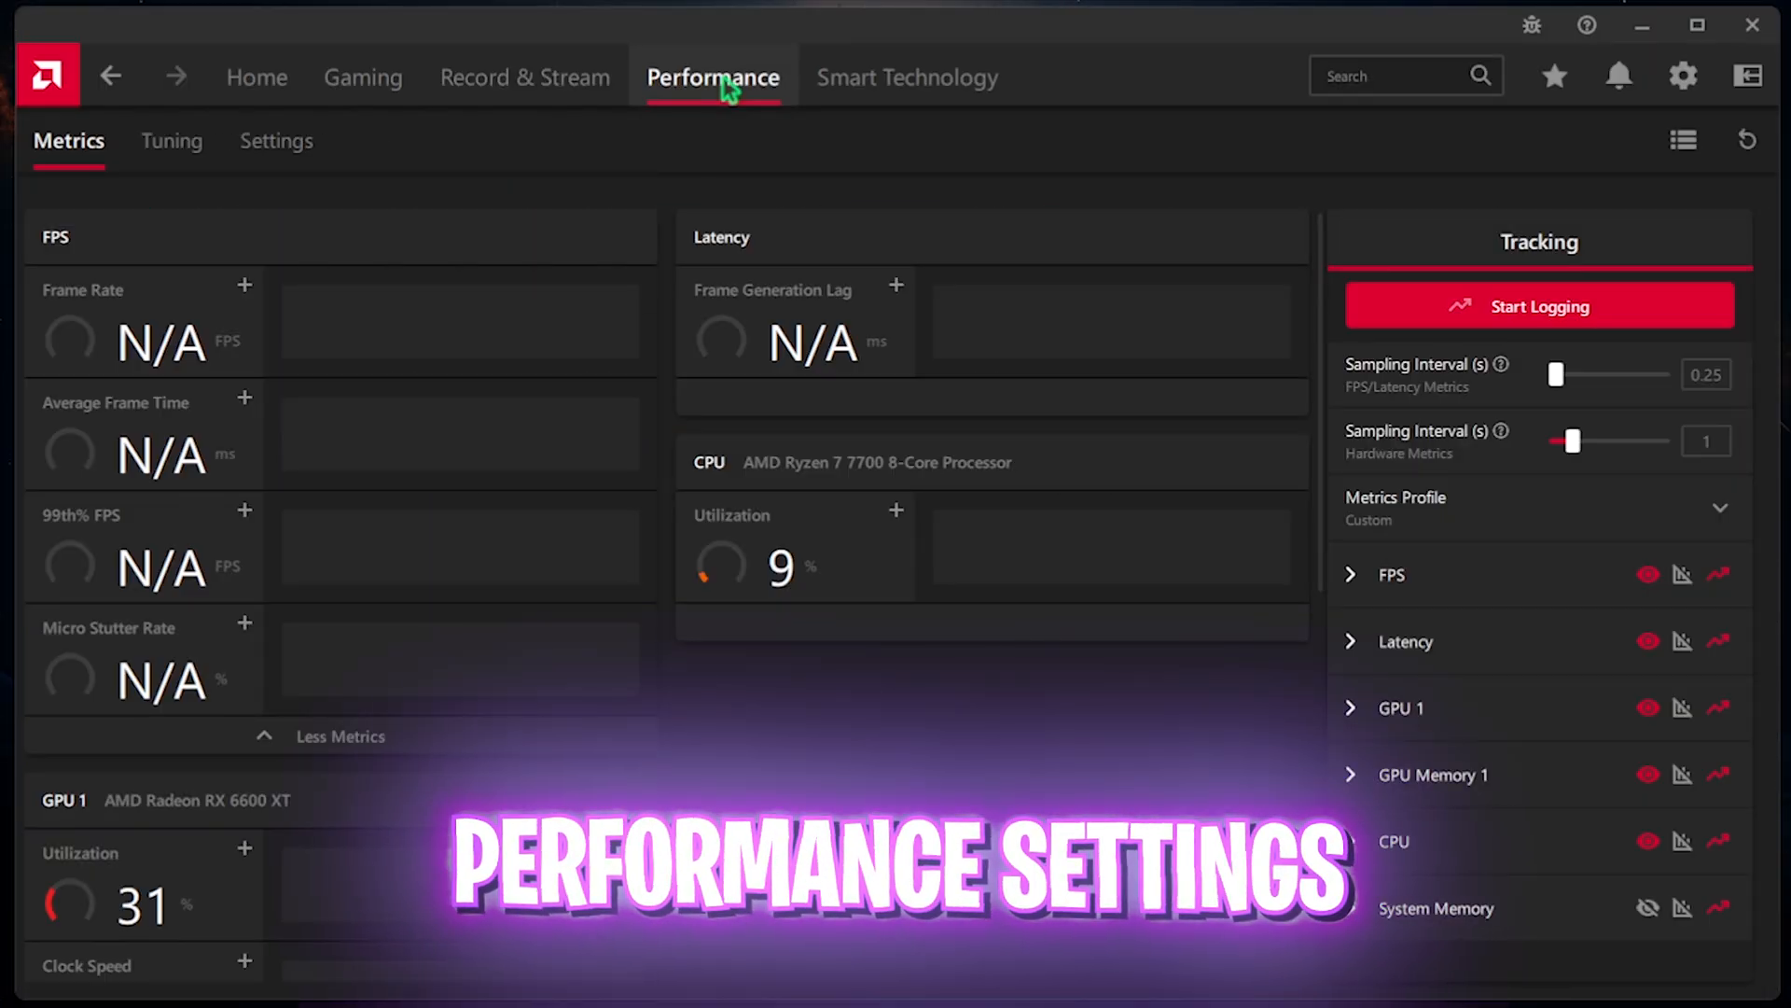
pyautogui.click(170, 140)
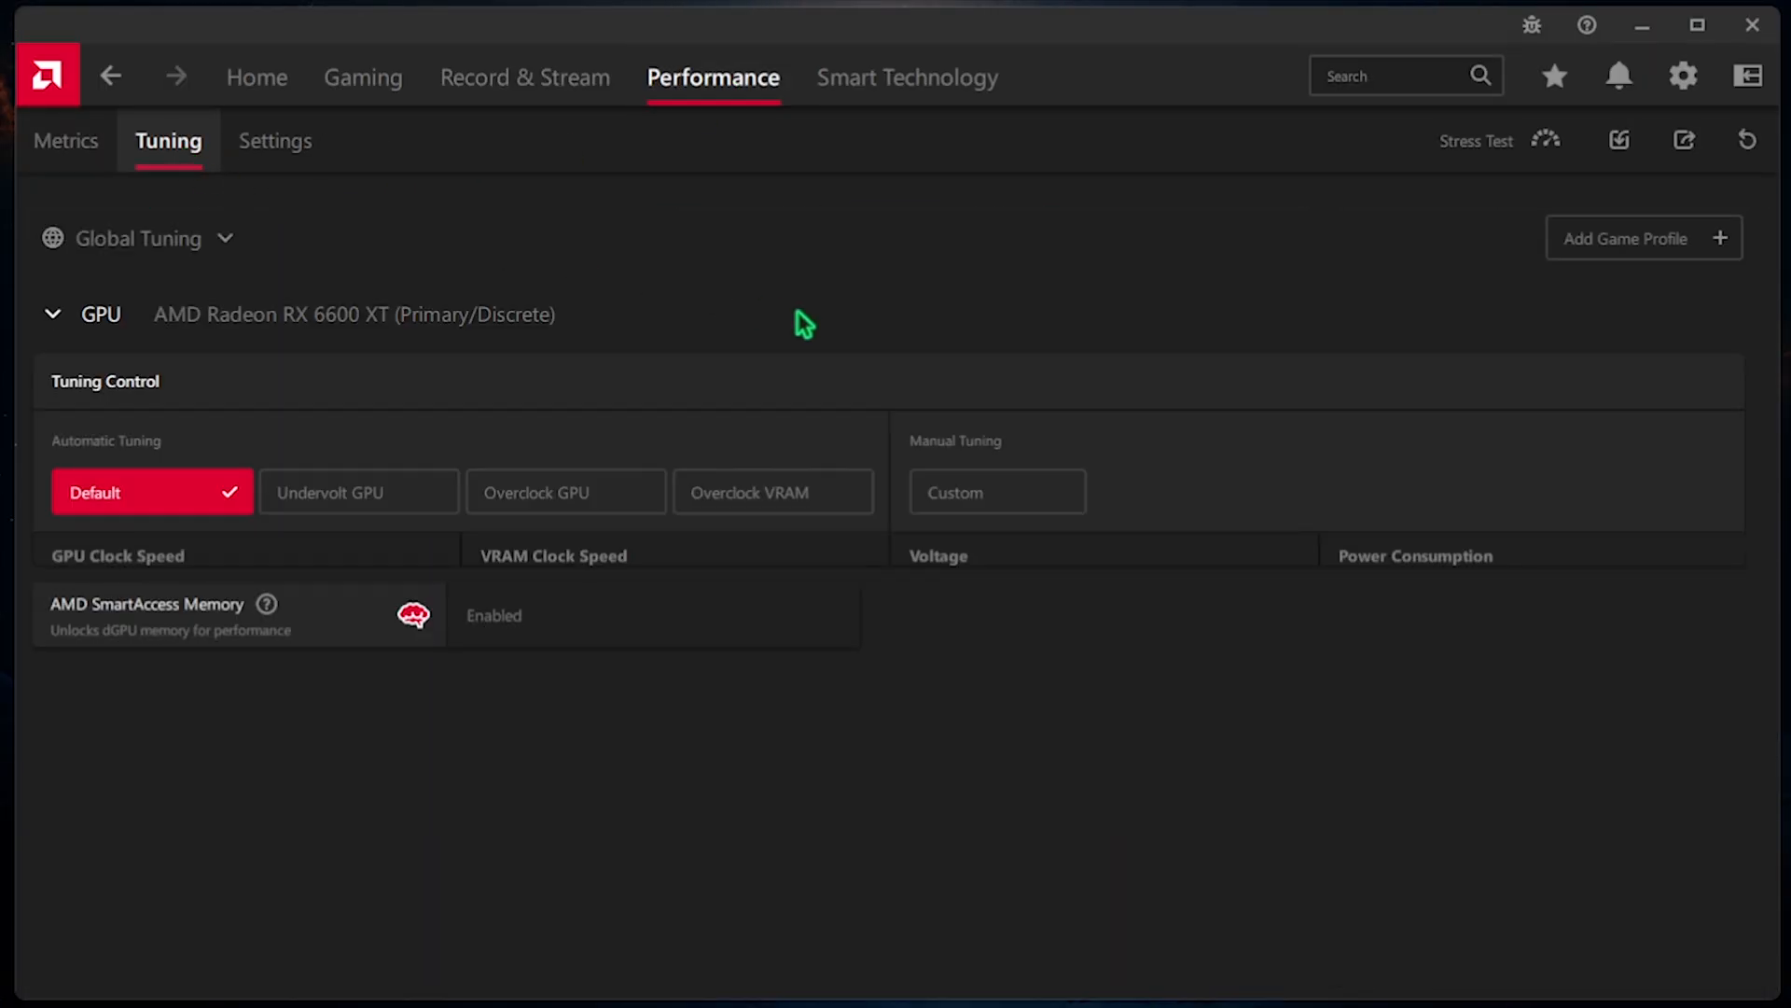
pyautogui.click(888, 750)
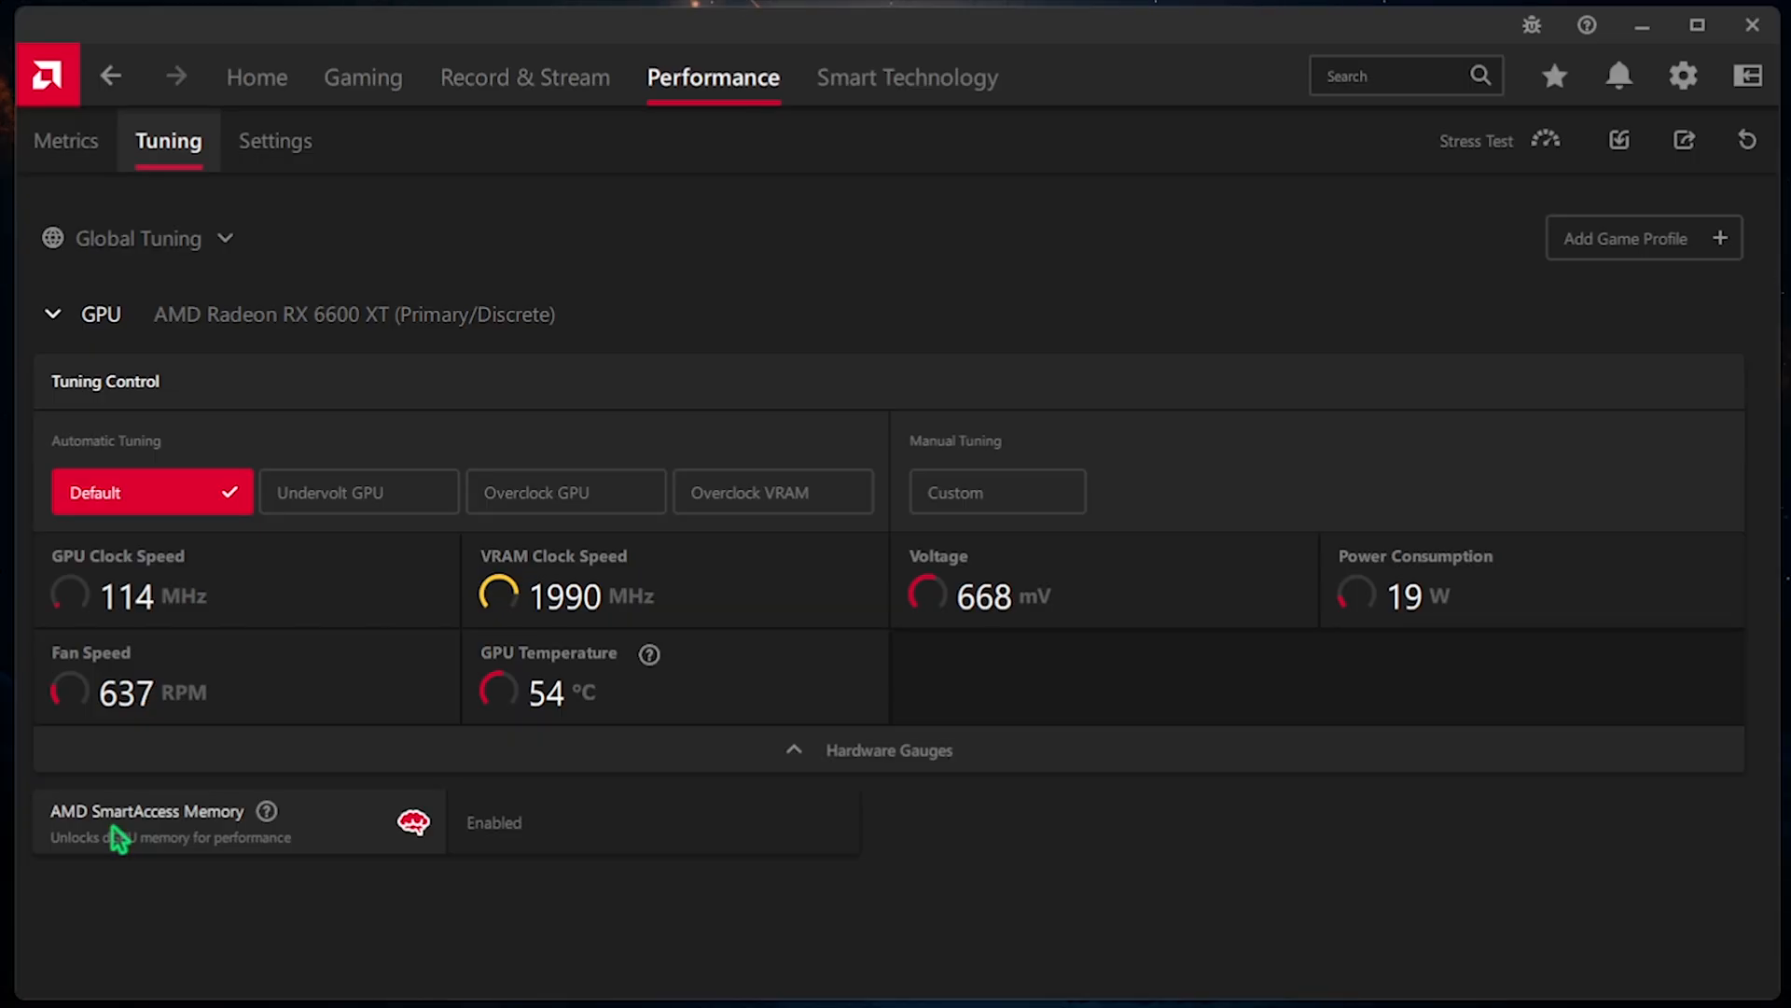
pyautogui.moveTo(541, 849)
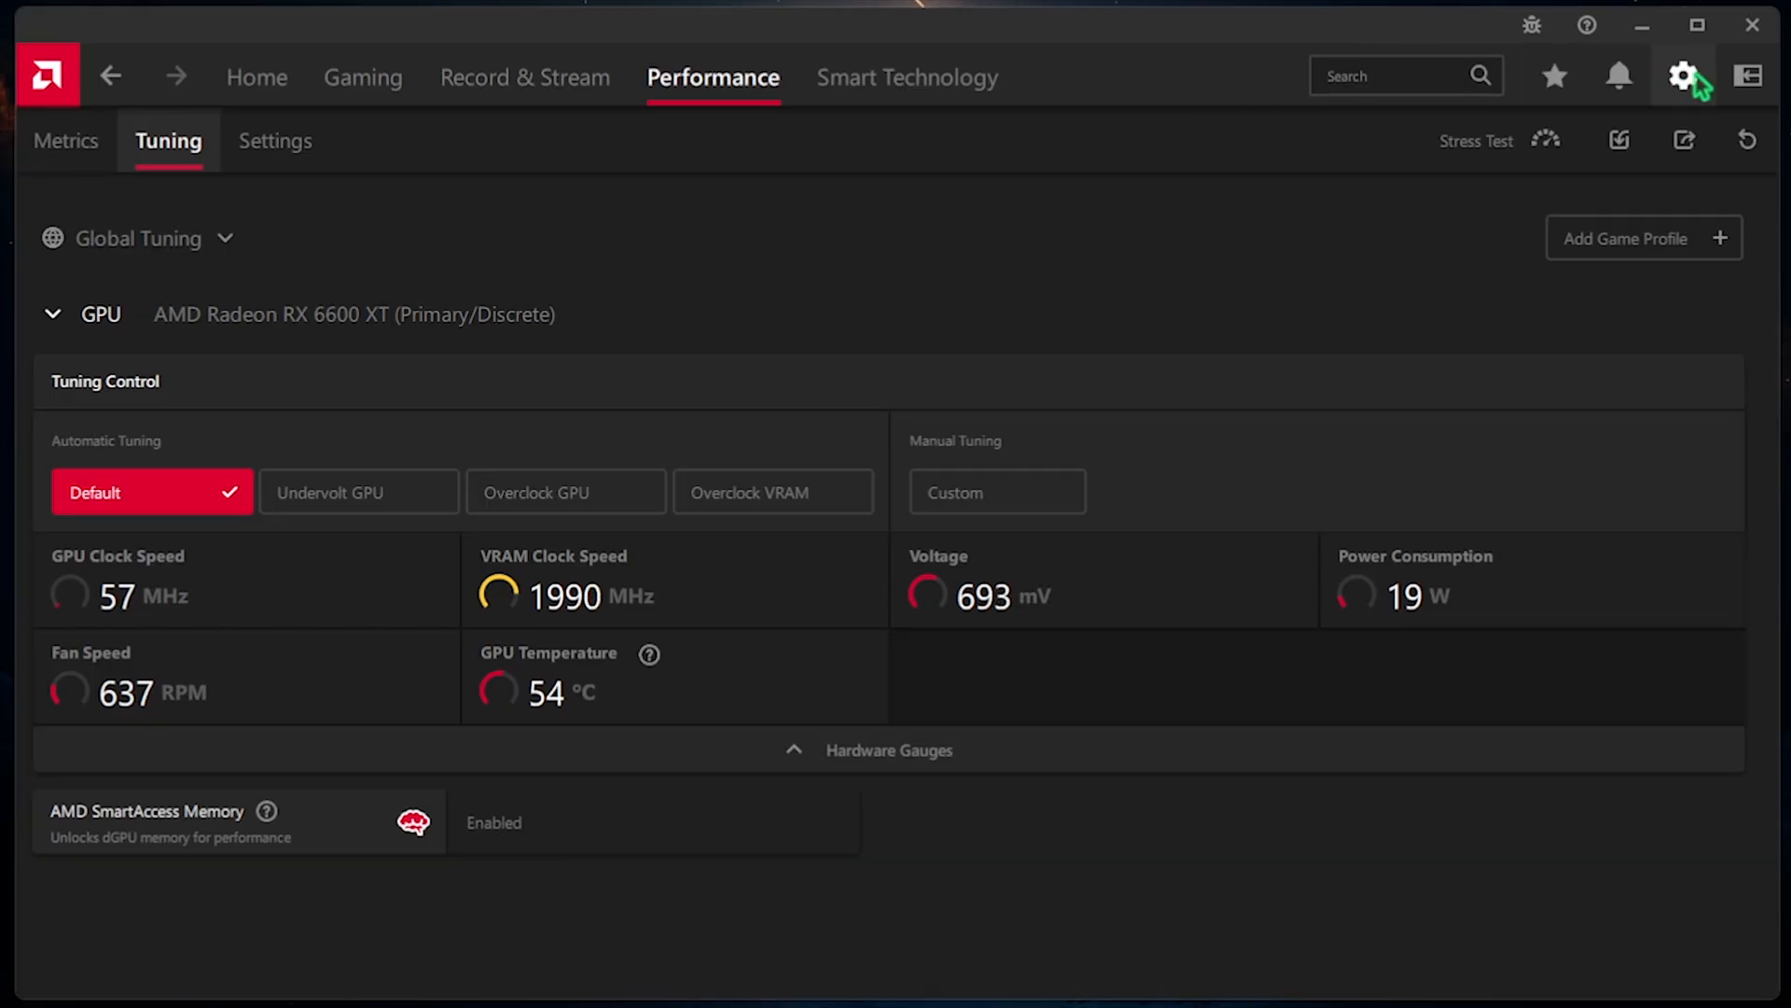
# - Show the global Display settings for Display 1, scrolling to Overrides and HDCP Support
pyautogui.click(1681, 76)
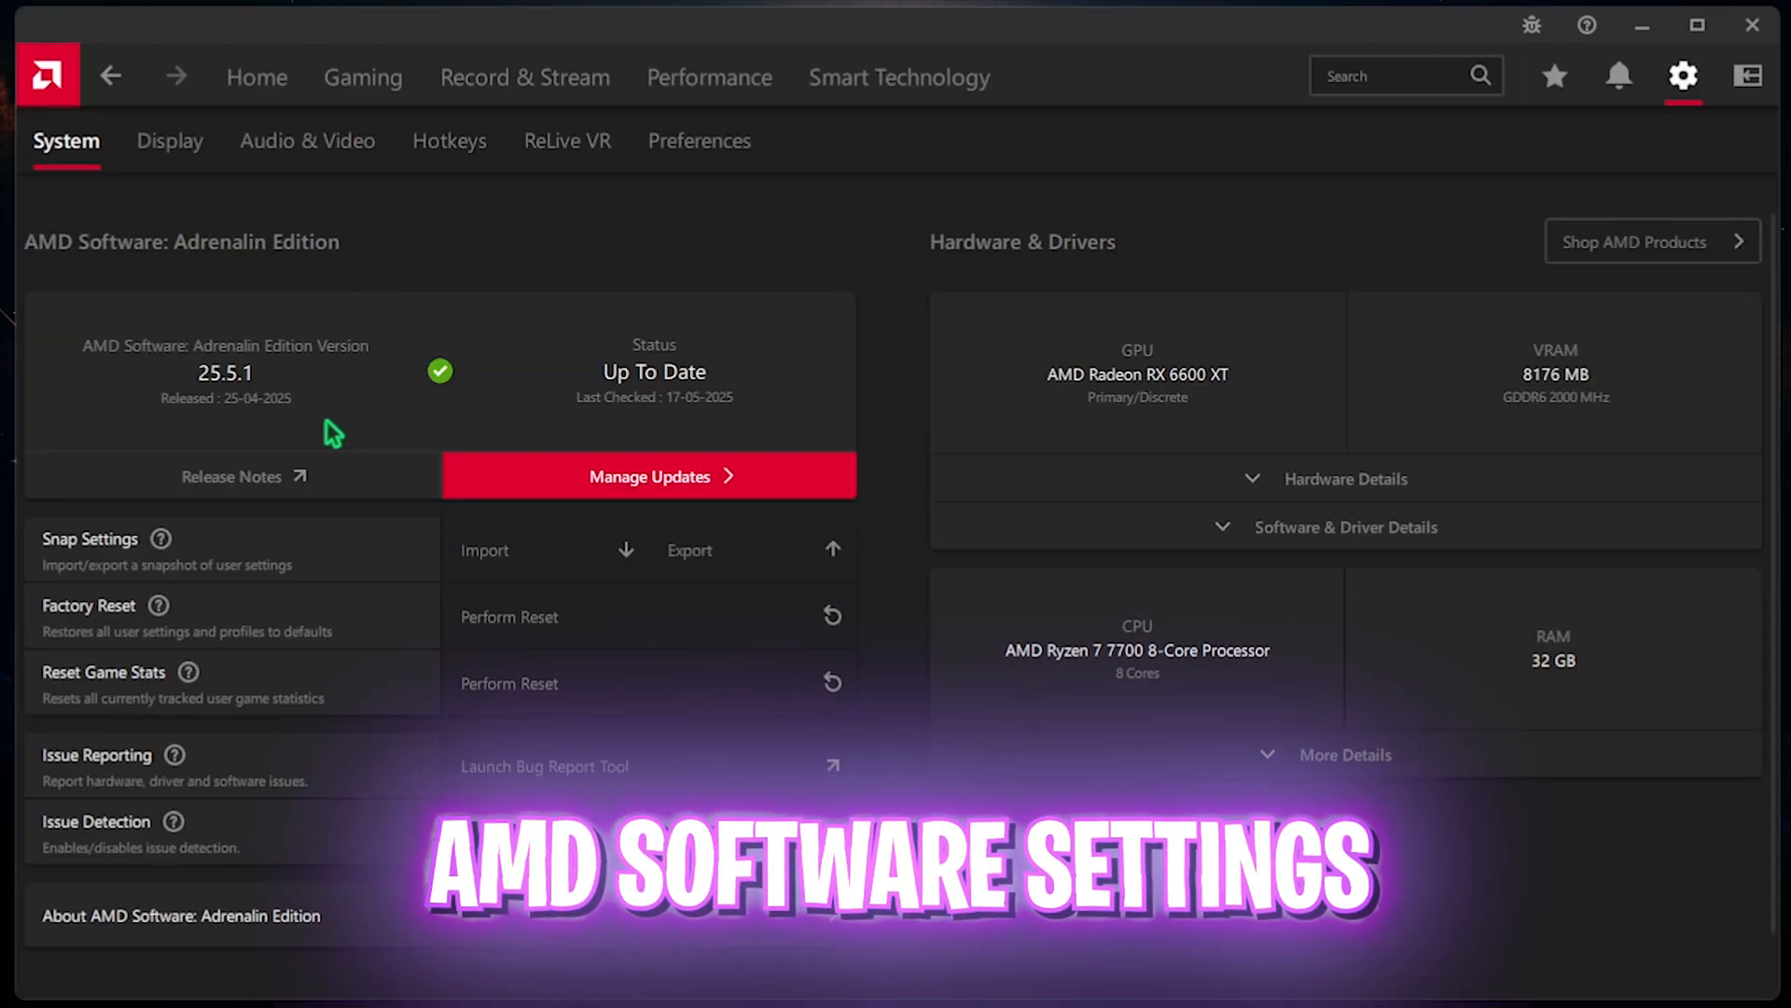
pyautogui.click(170, 140)
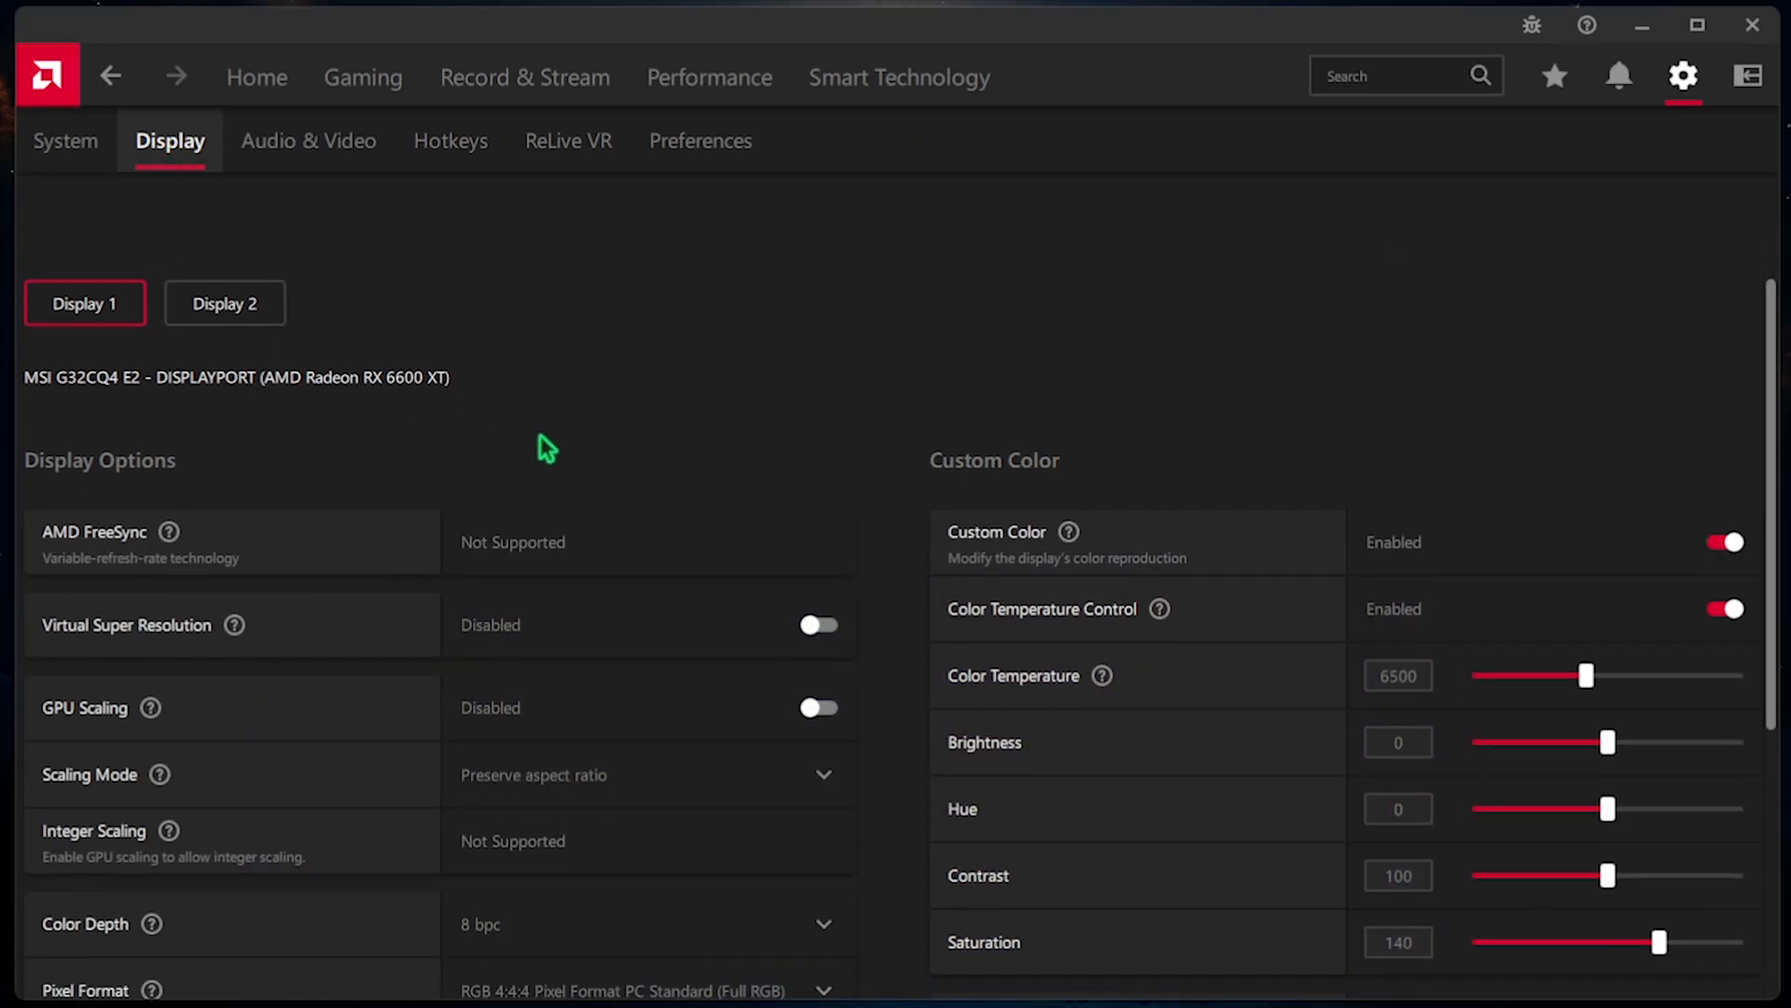
pyautogui.scroll(-3)
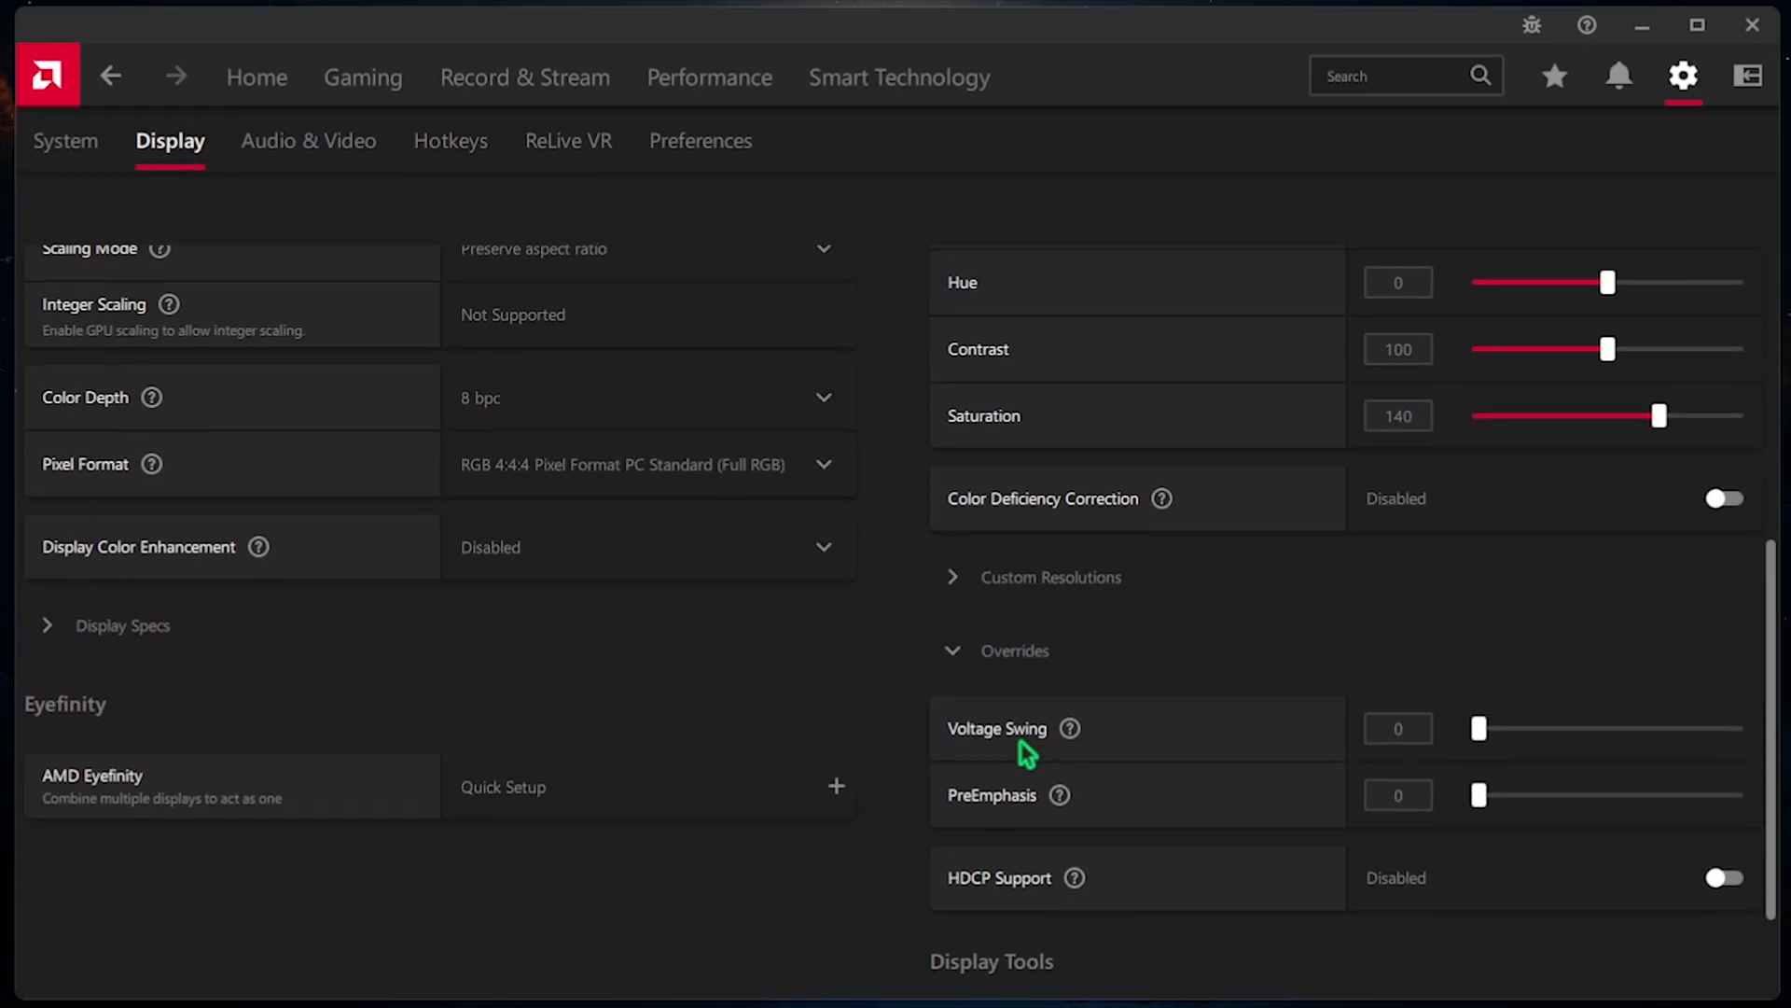
pyautogui.moveTo(986, 901)
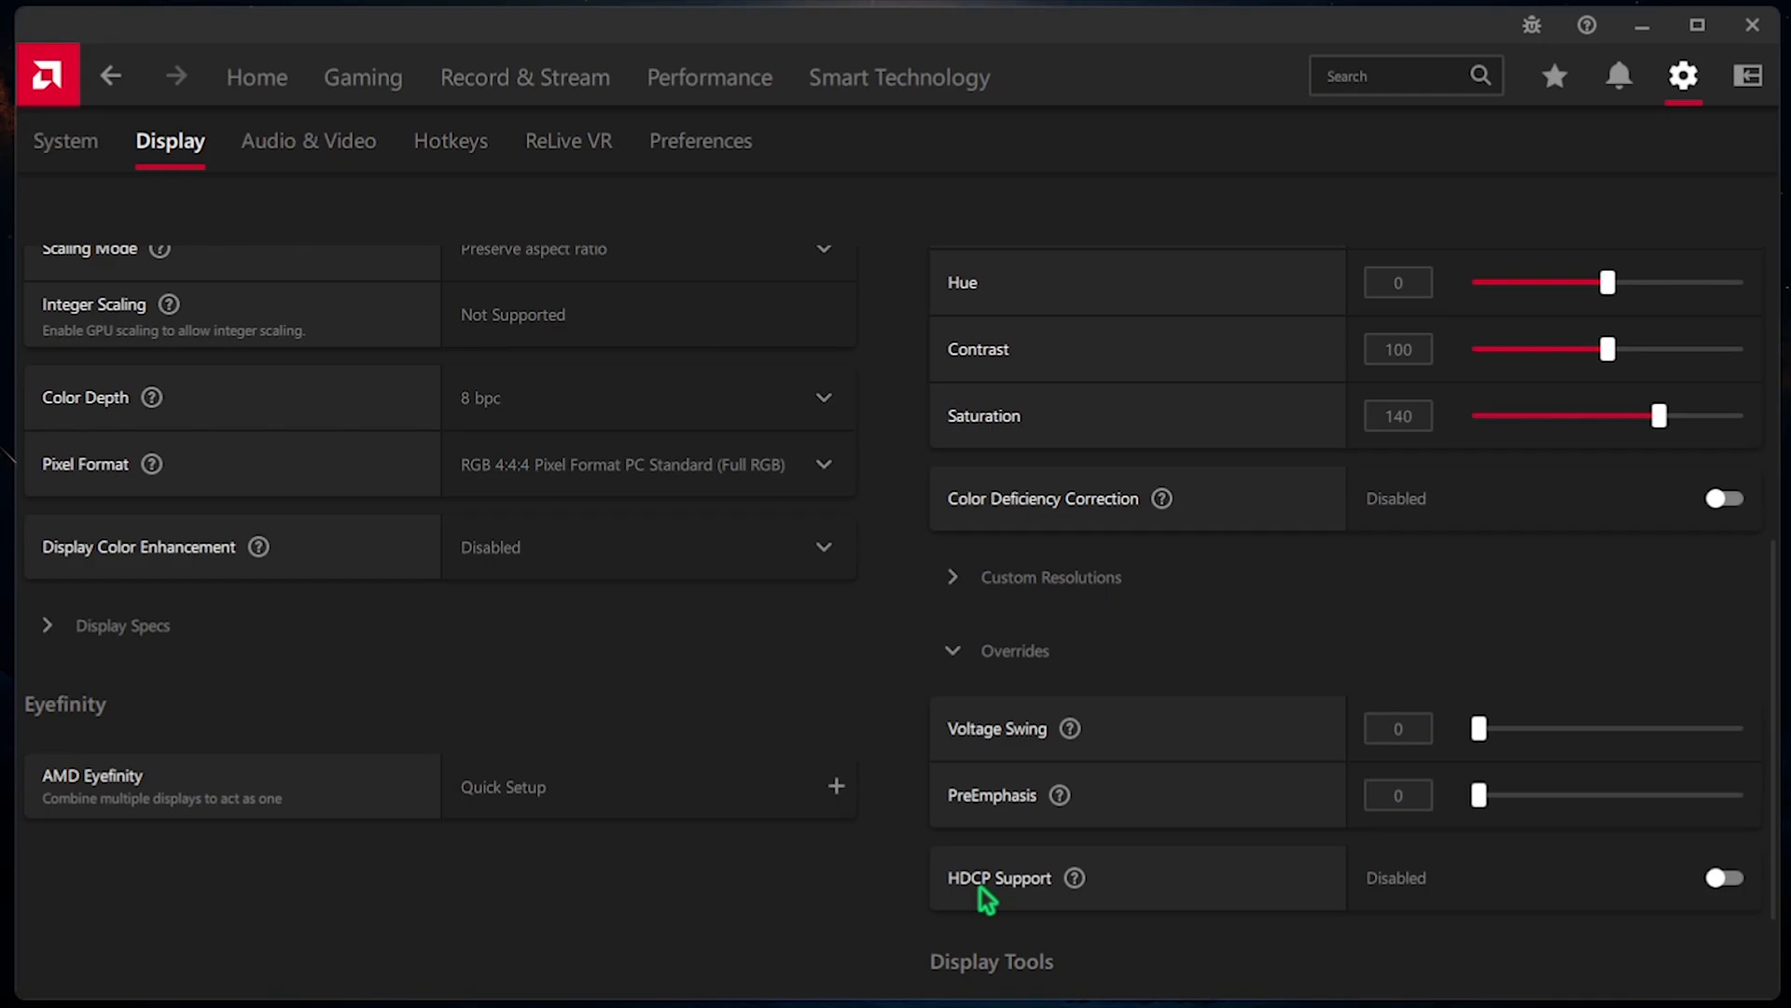
pyautogui.click(308, 139)
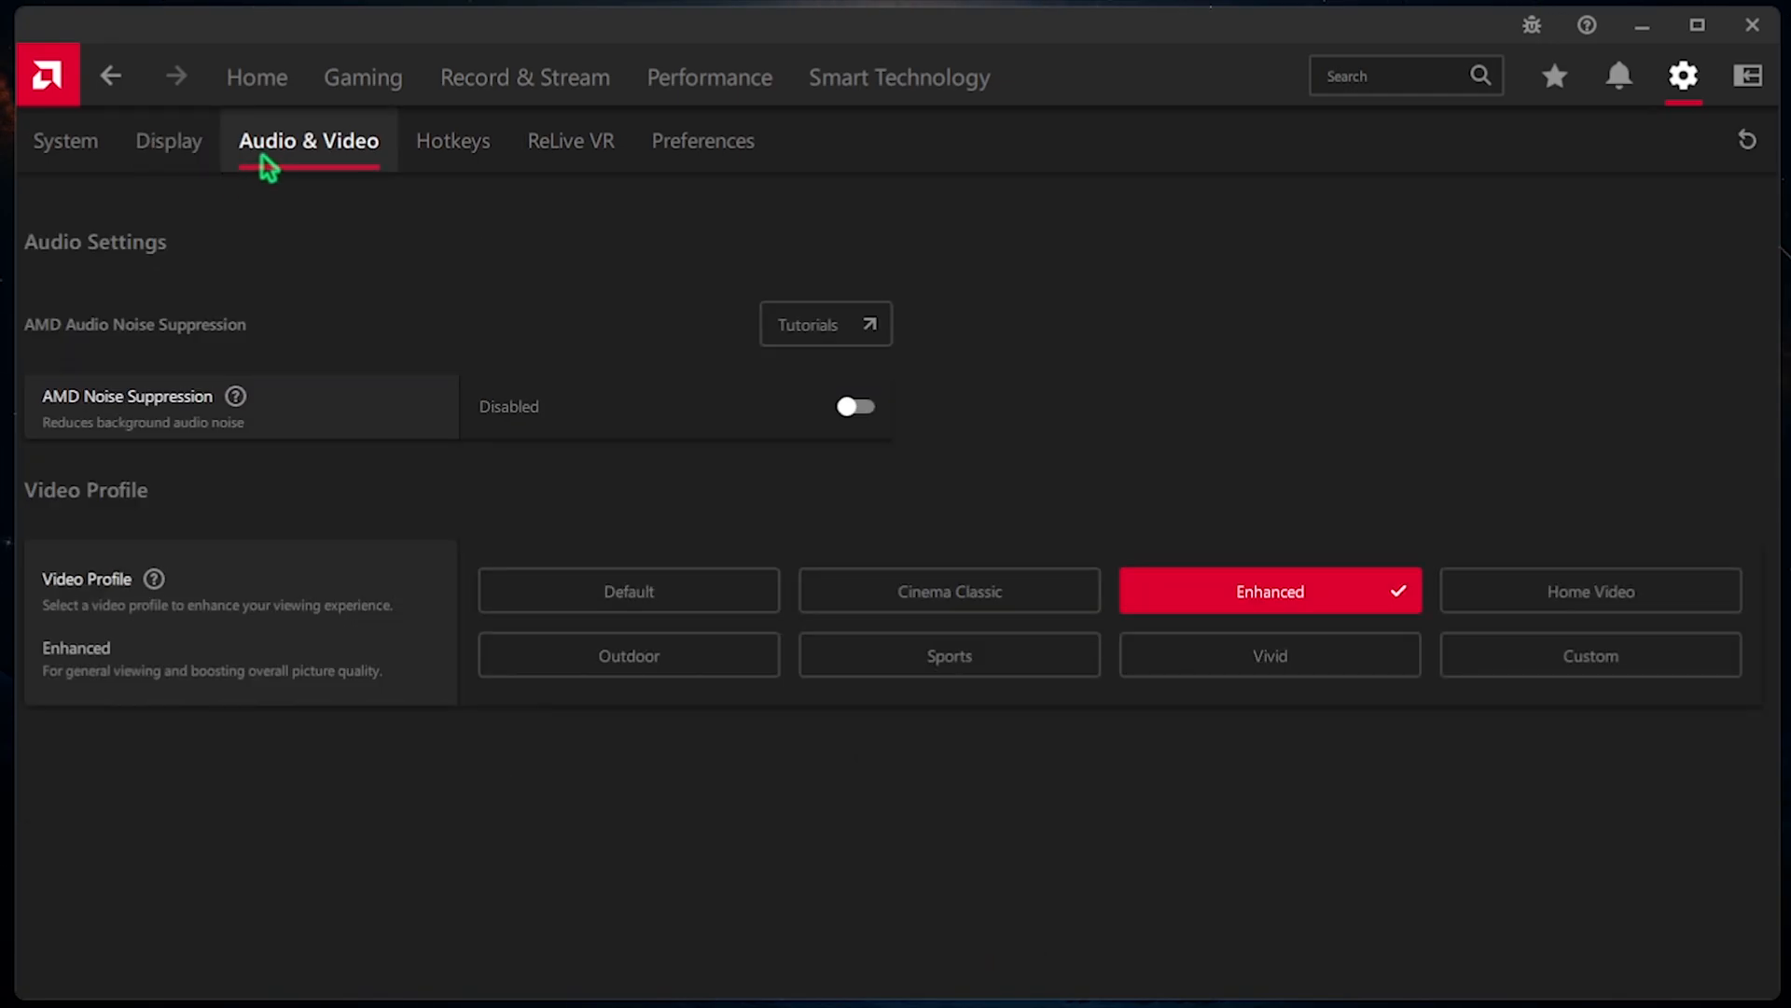
pyautogui.moveTo(1367, 563)
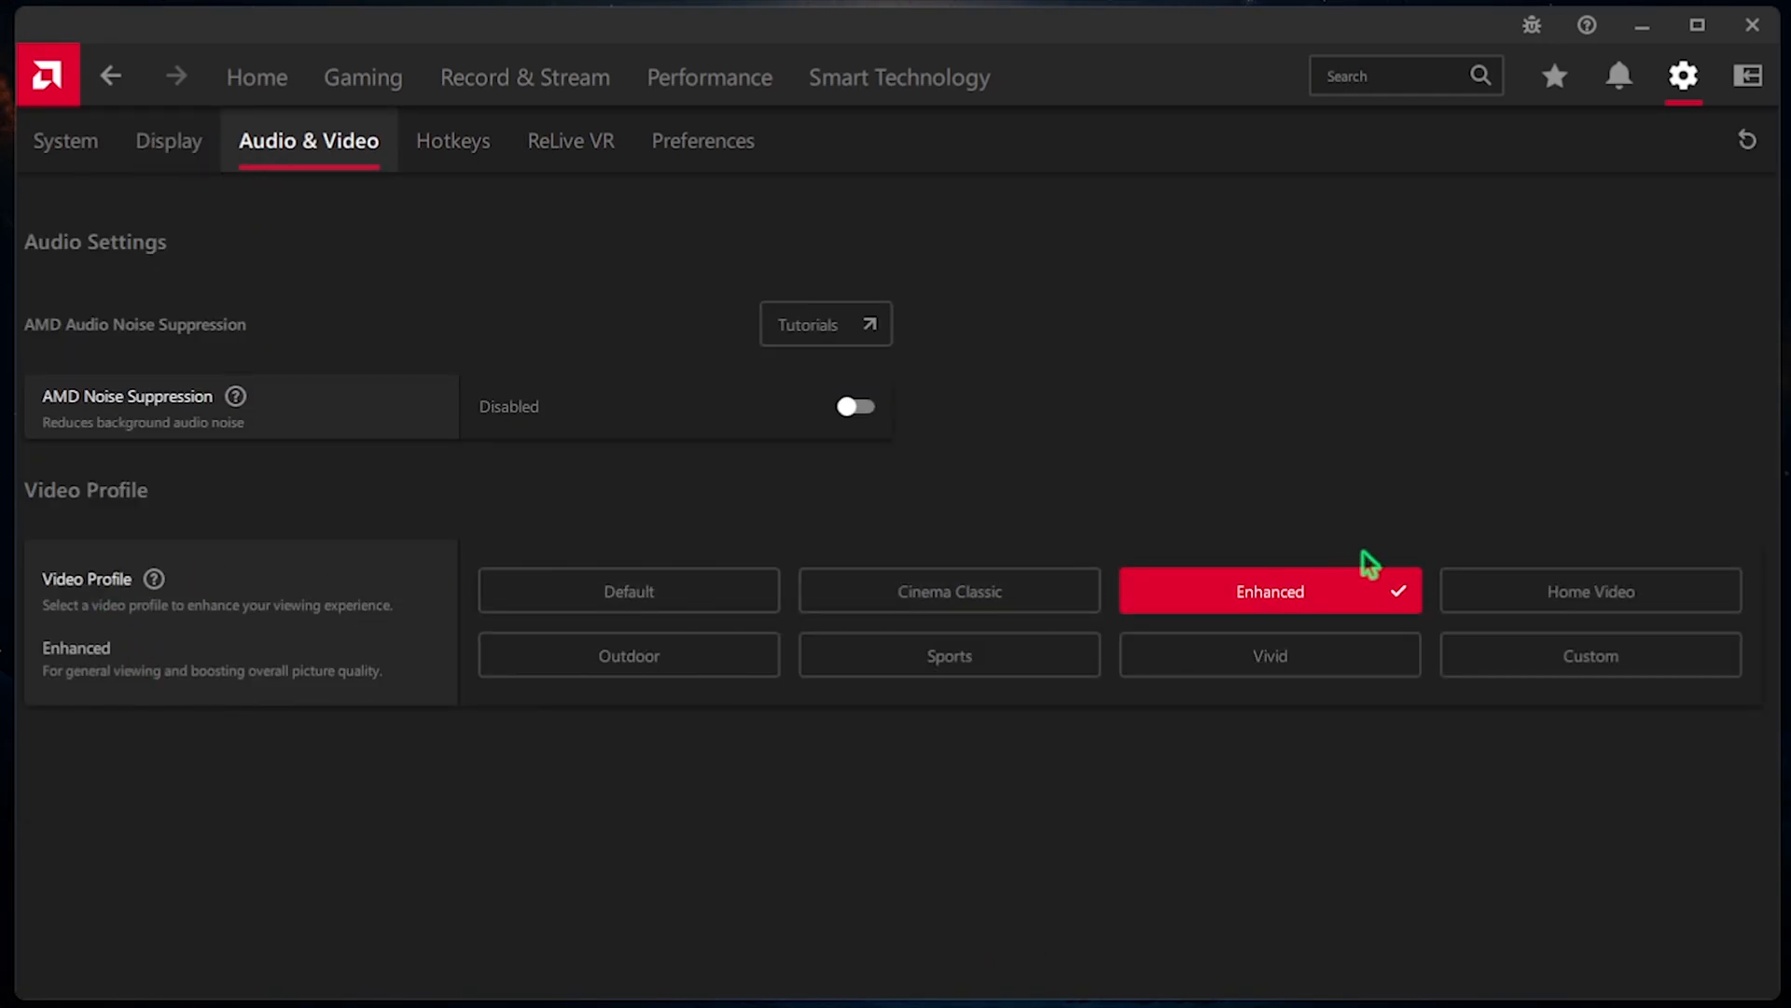
pyautogui.click(703, 140)
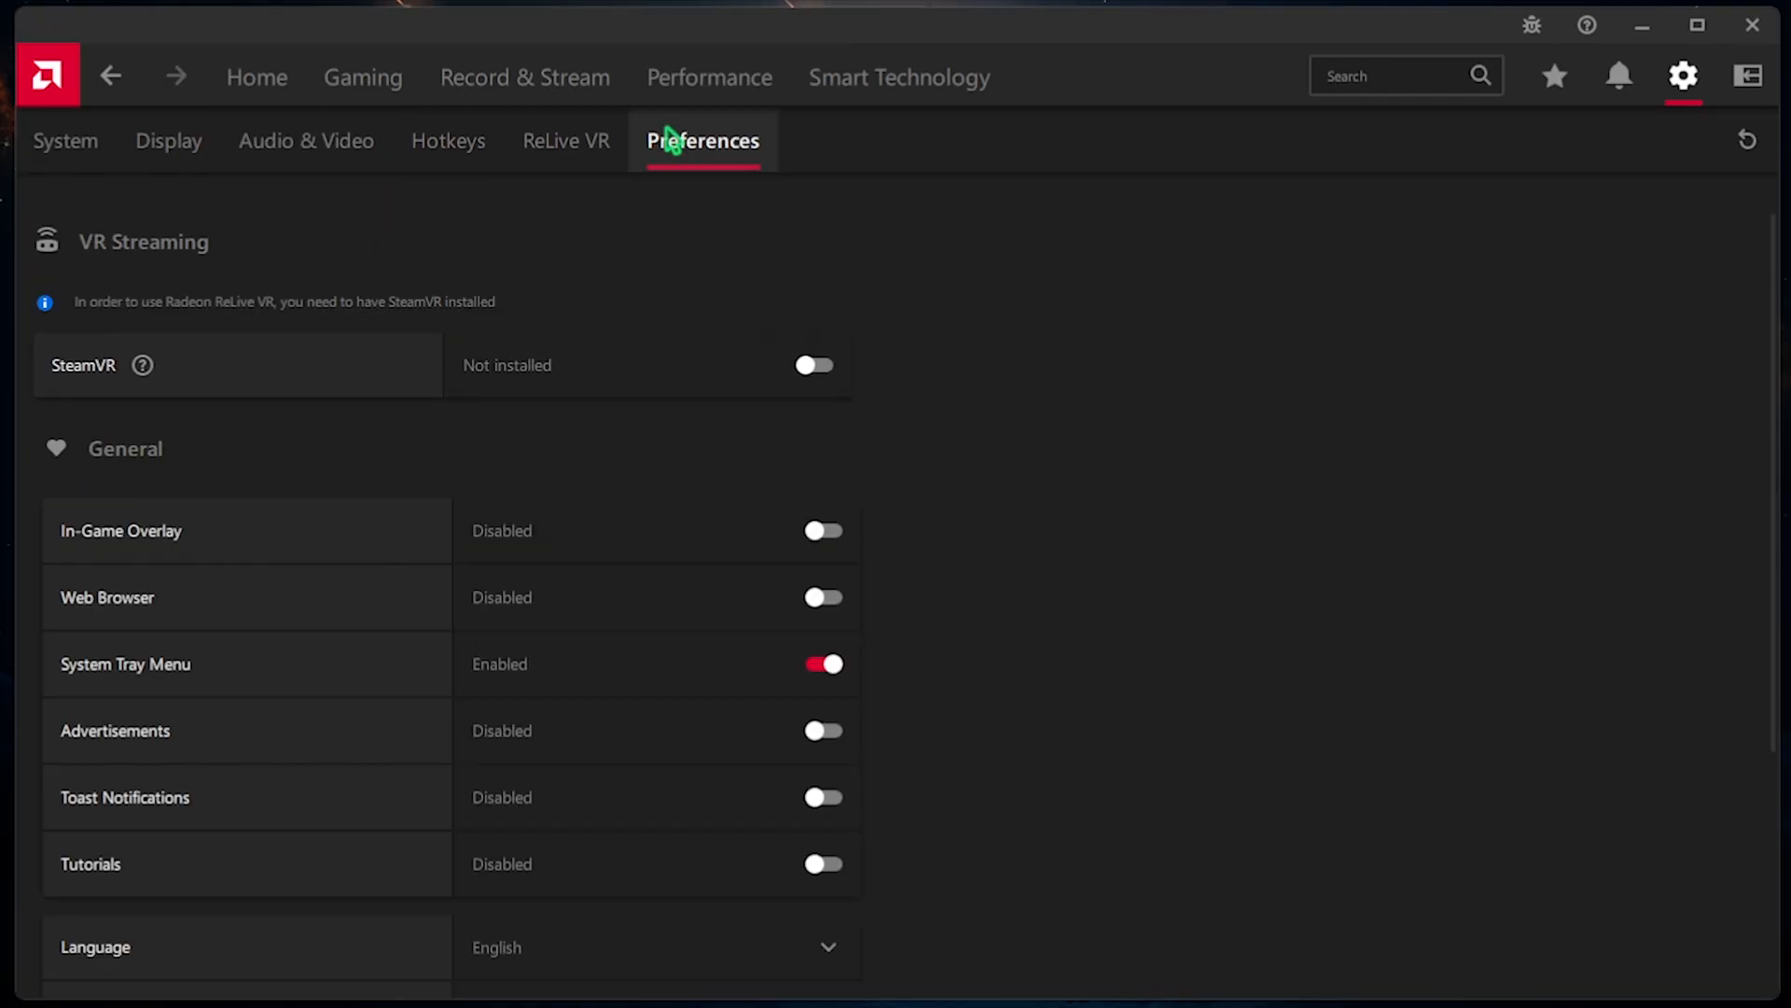
pyautogui.moveTo(43, 562)
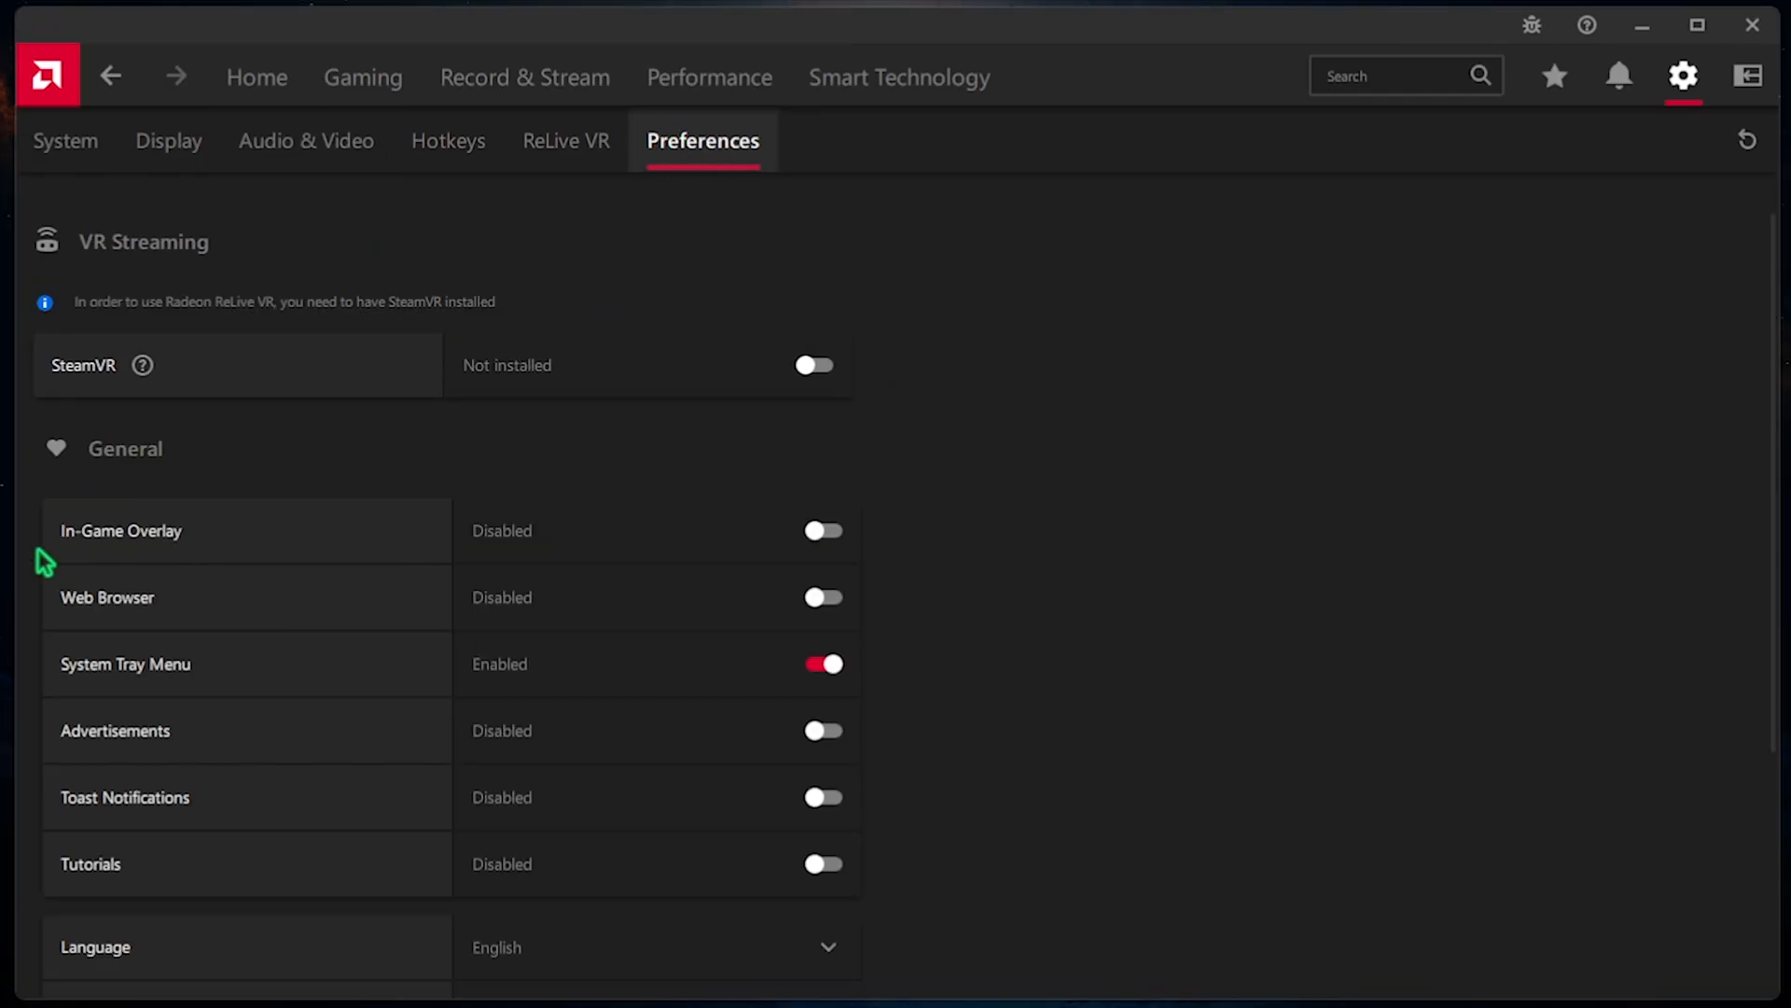
pyautogui.moveTo(252, 616)
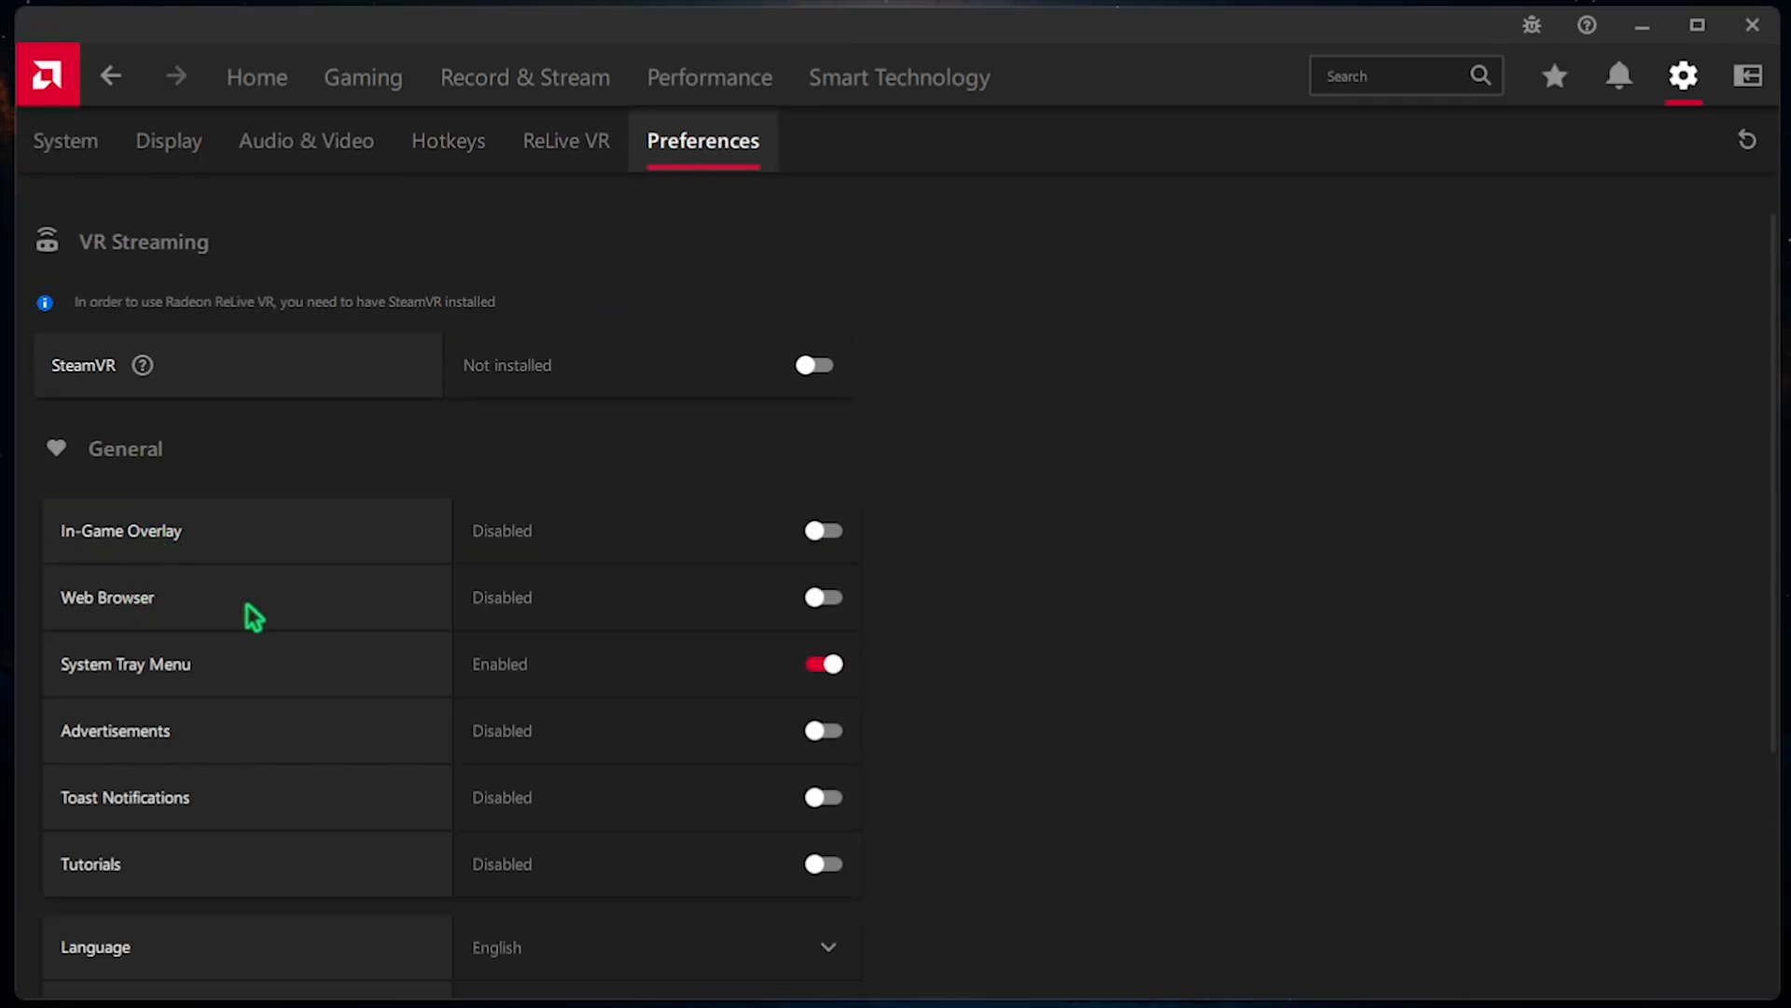
pyautogui.moveTo(192, 817)
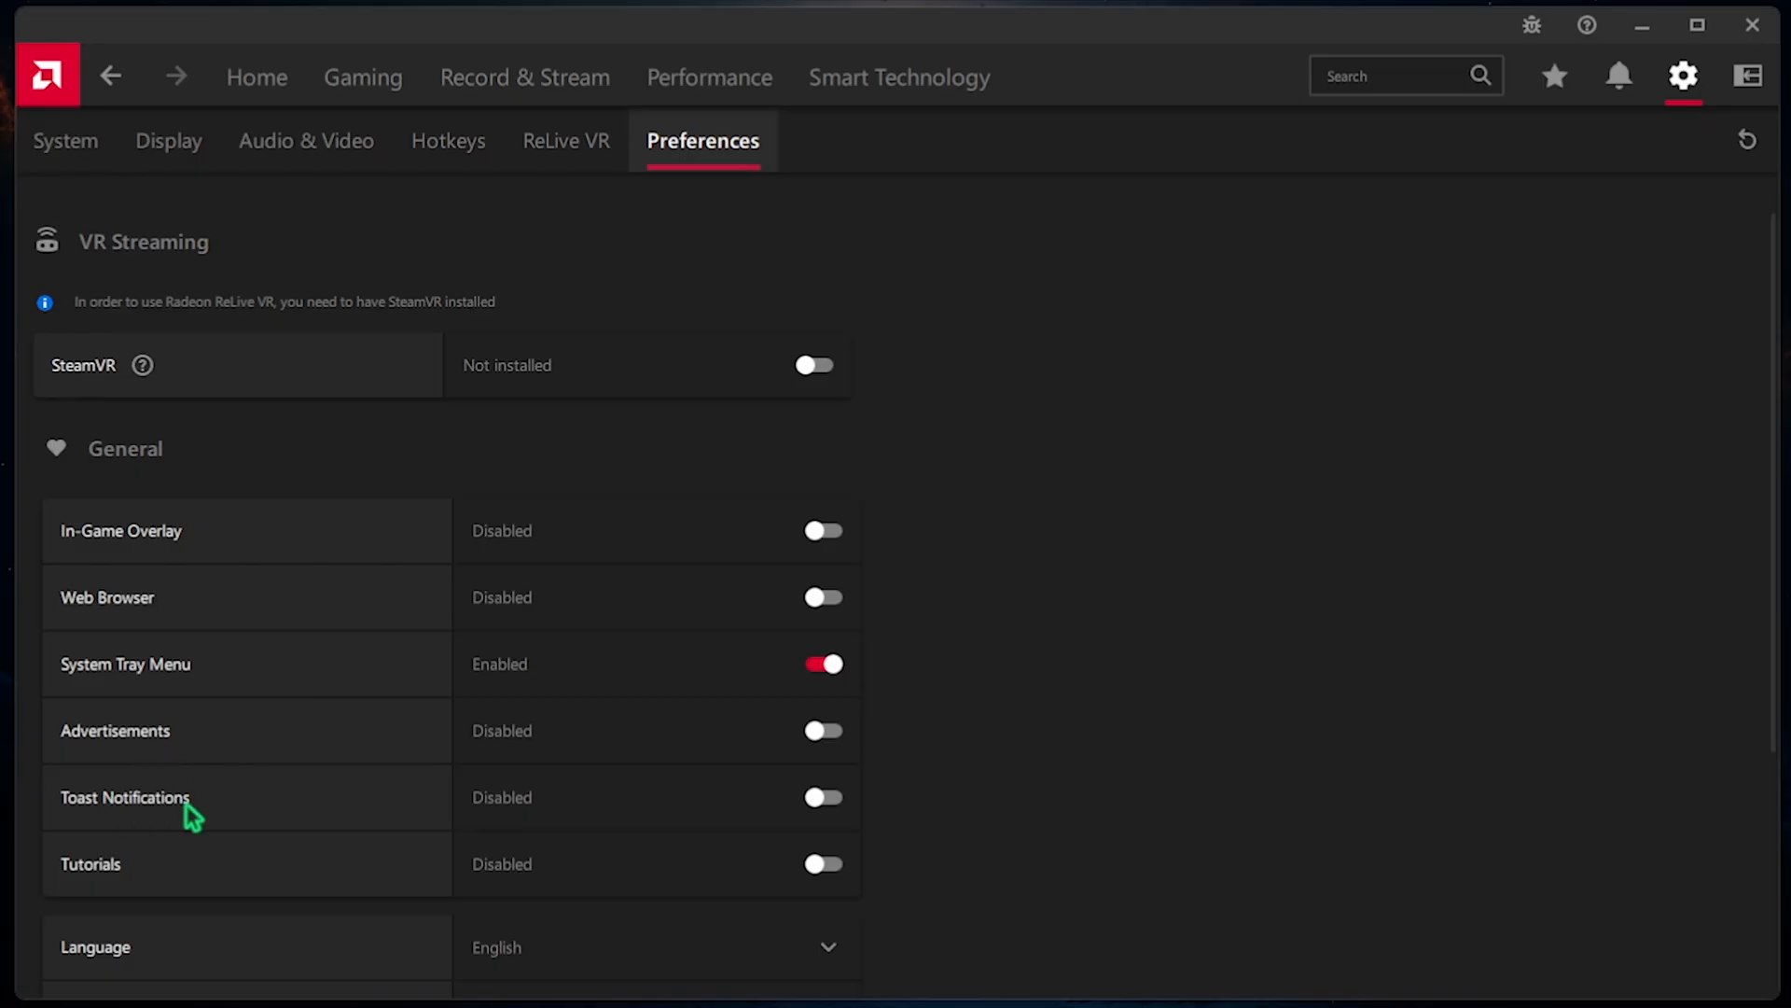
pyautogui.scroll(-3)
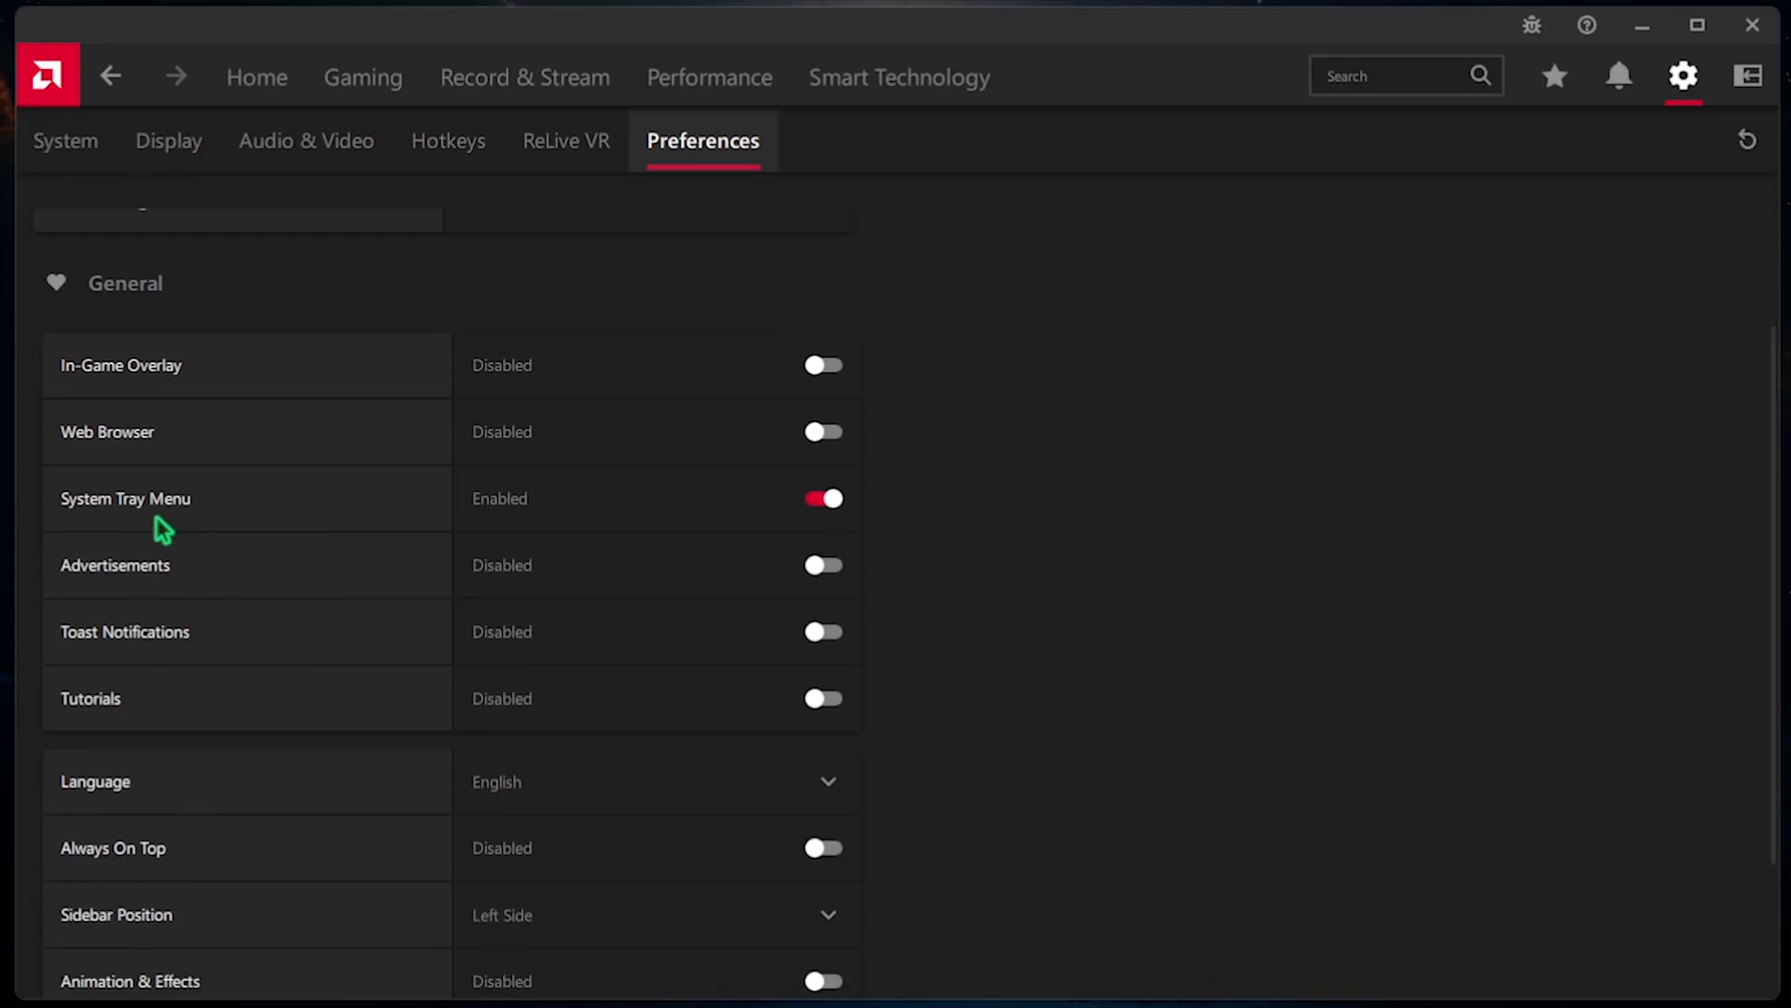
pyautogui.scroll(-3)
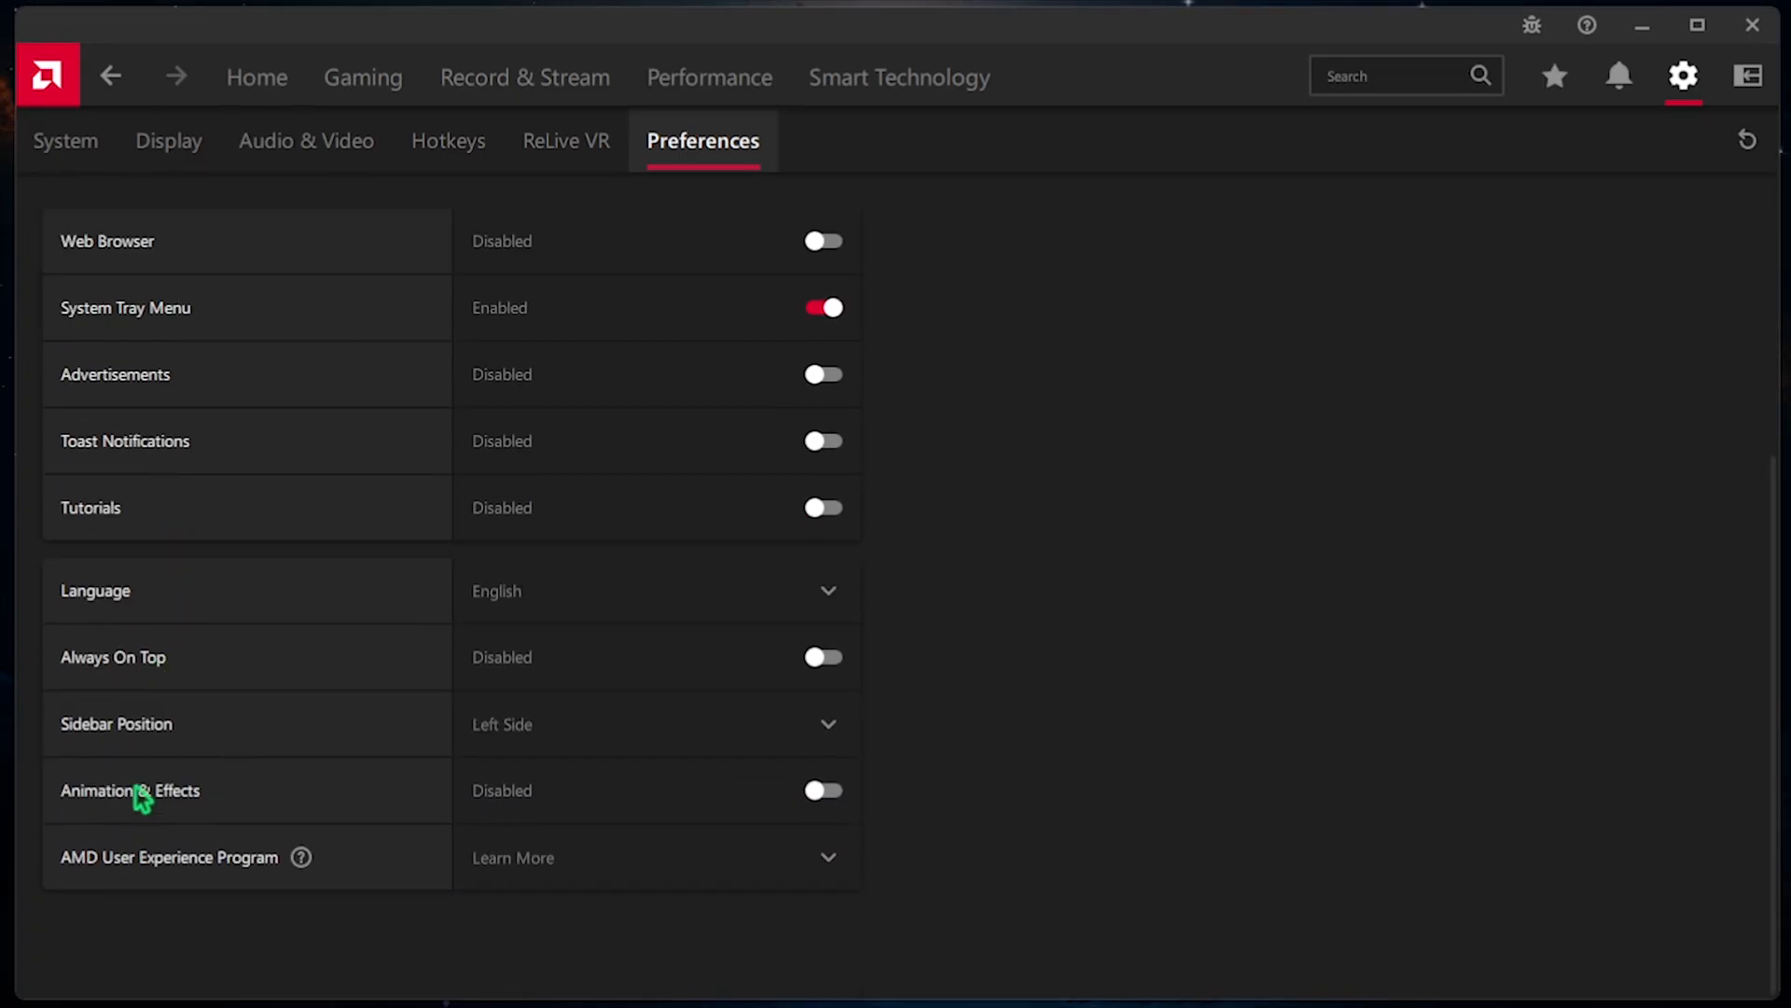
pyautogui.moveTo(162, 759)
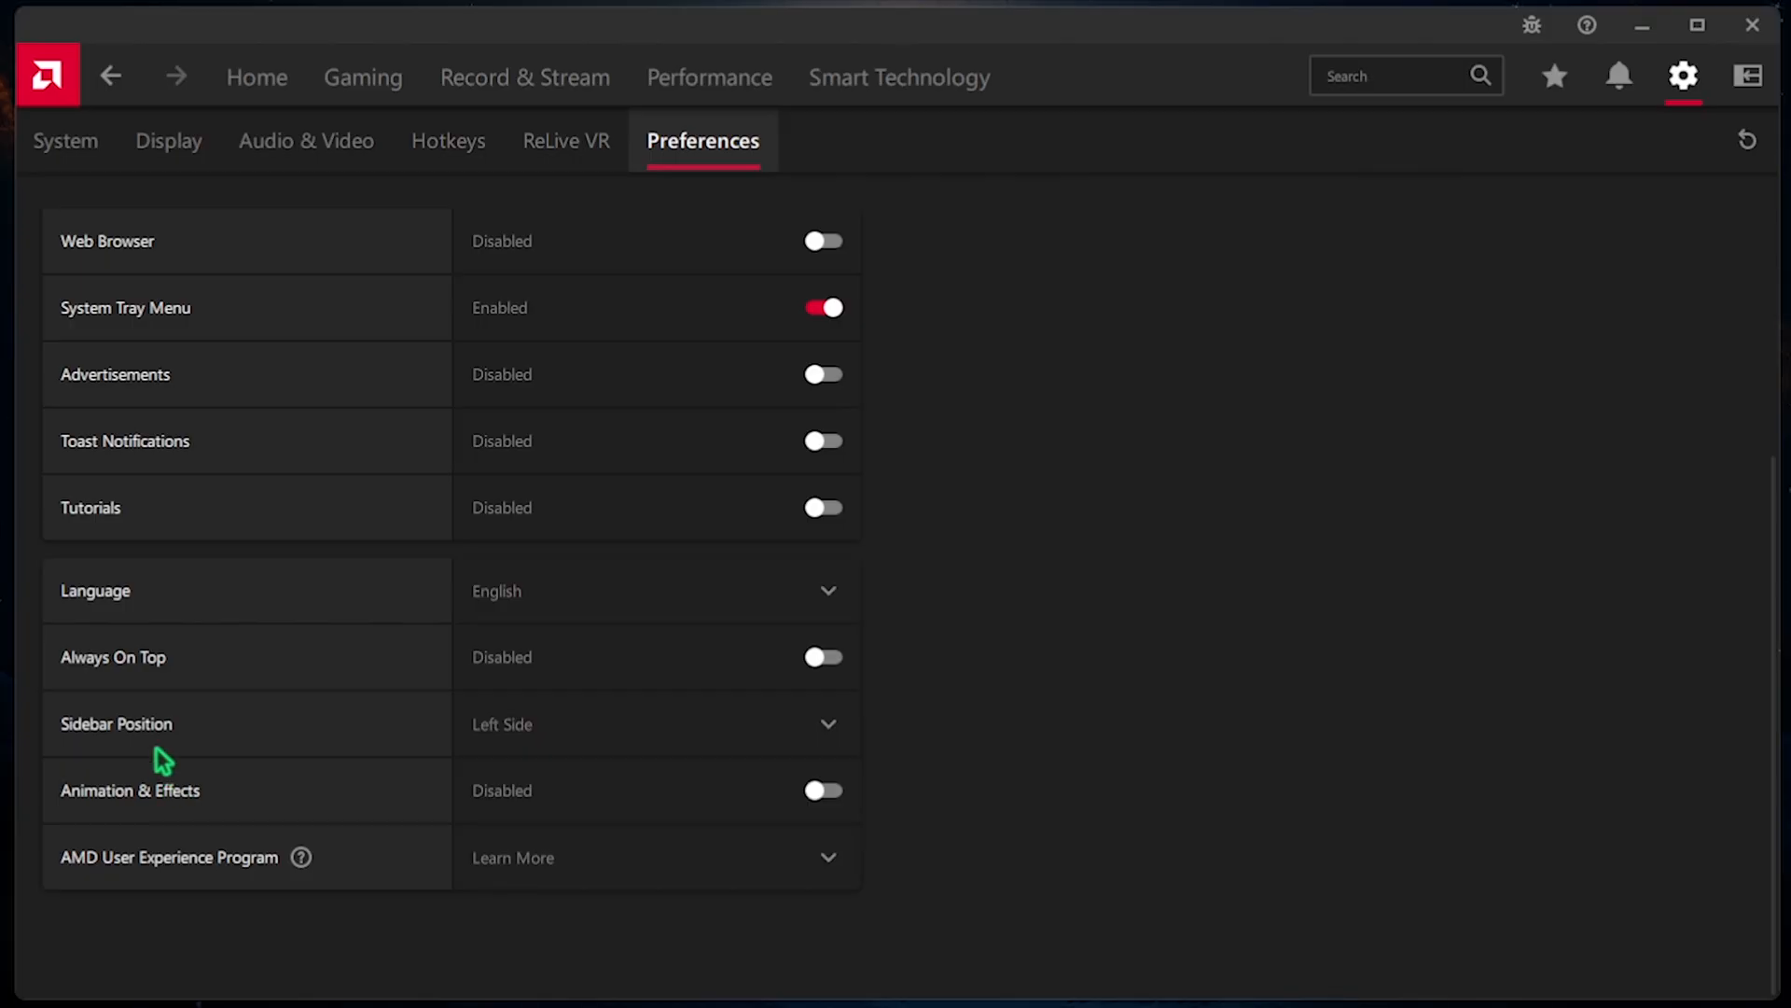
pyautogui.moveTo(972, 502)
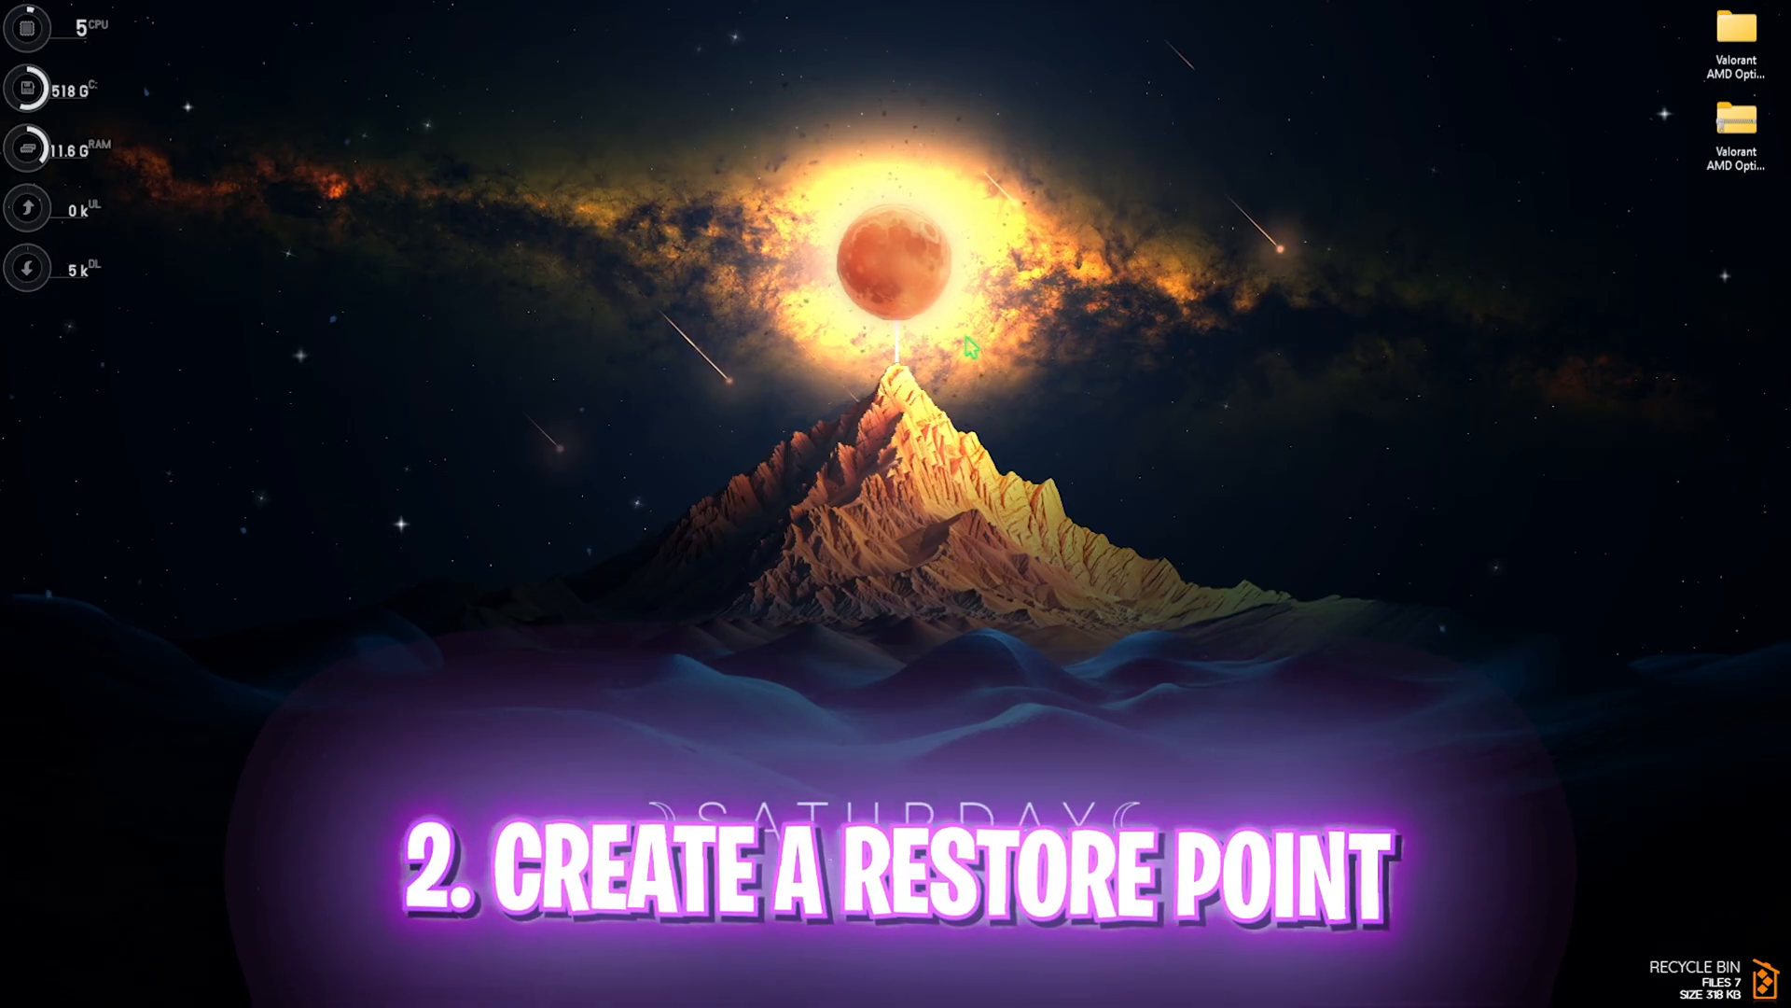
# - Create a new system restore point via 'create a restore point', then close System Properties
pyautogui.write('create a restore point')
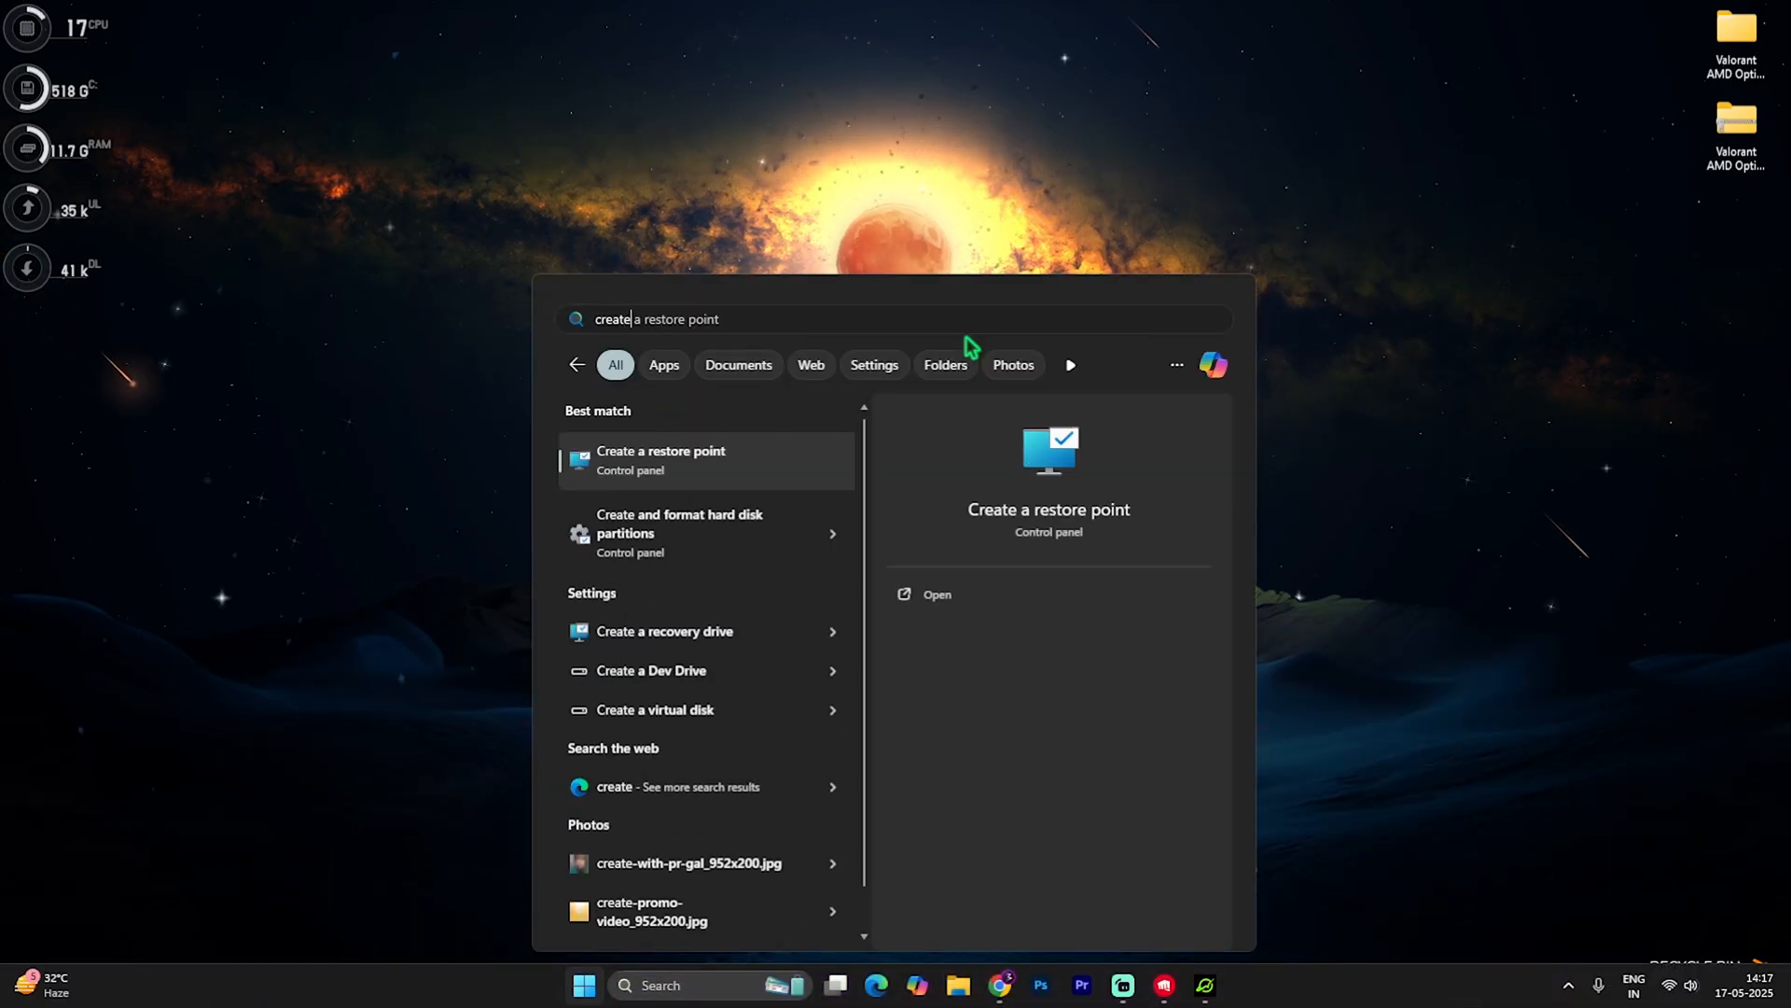
pyautogui.click(658, 449)
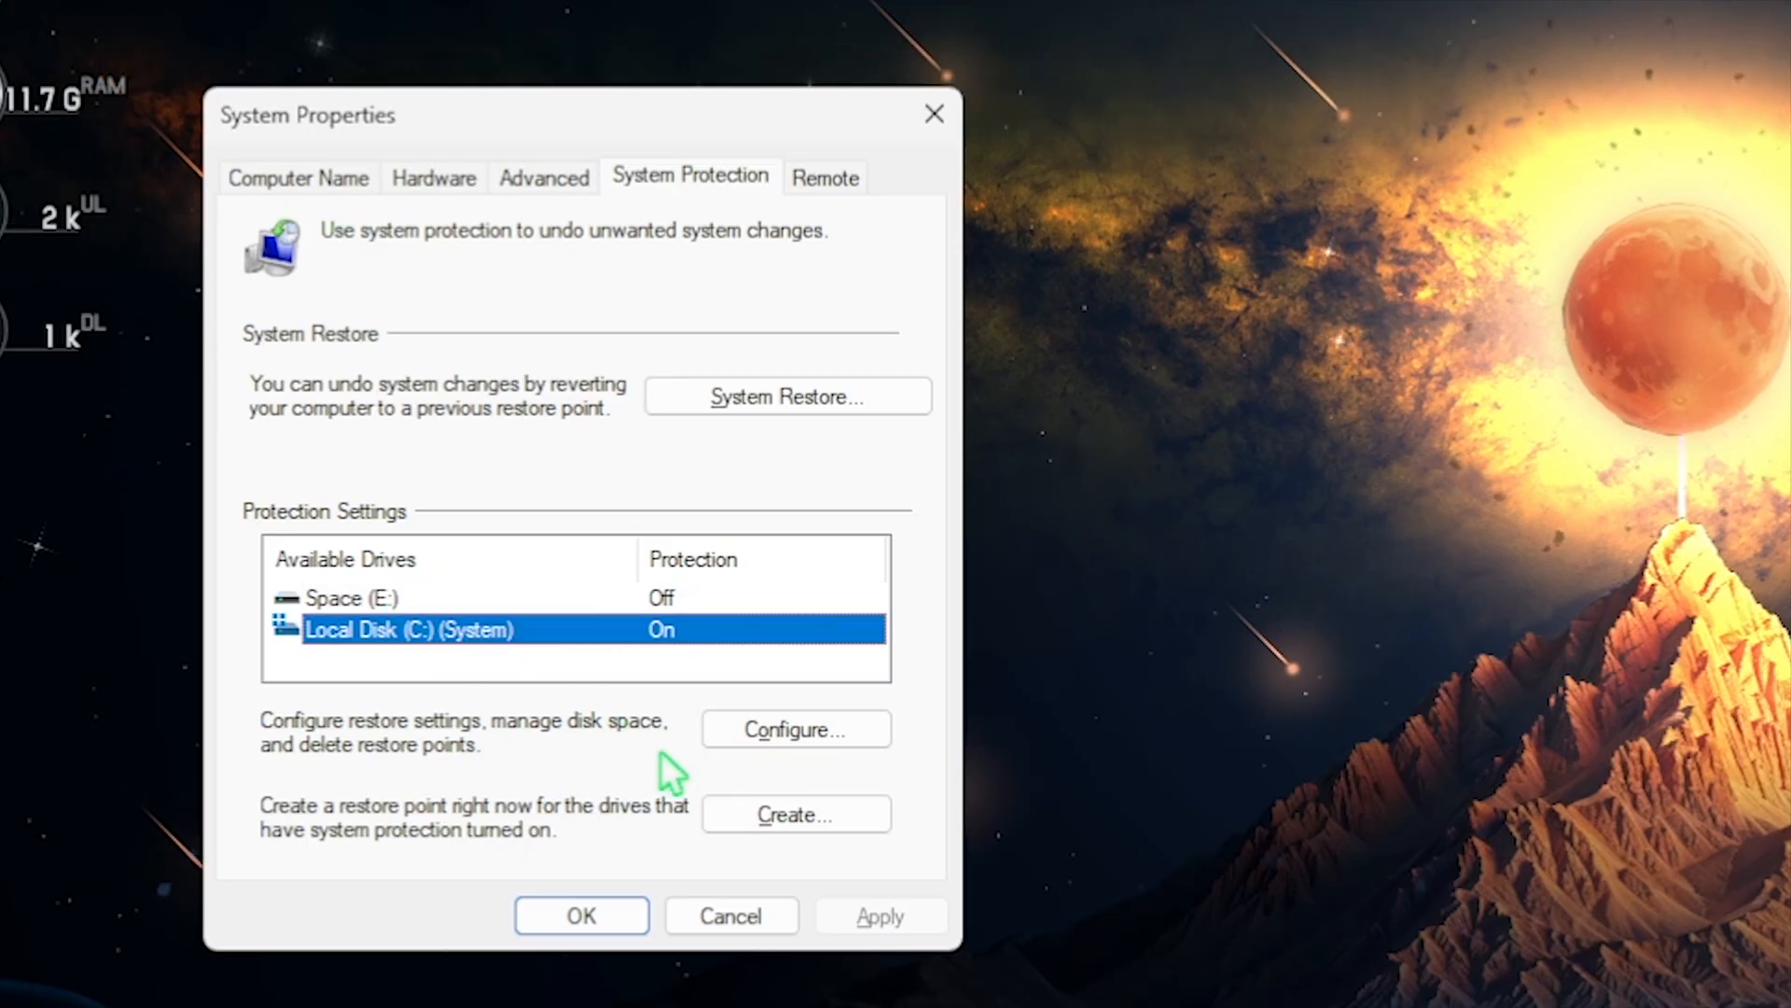
pyautogui.click(795, 816)
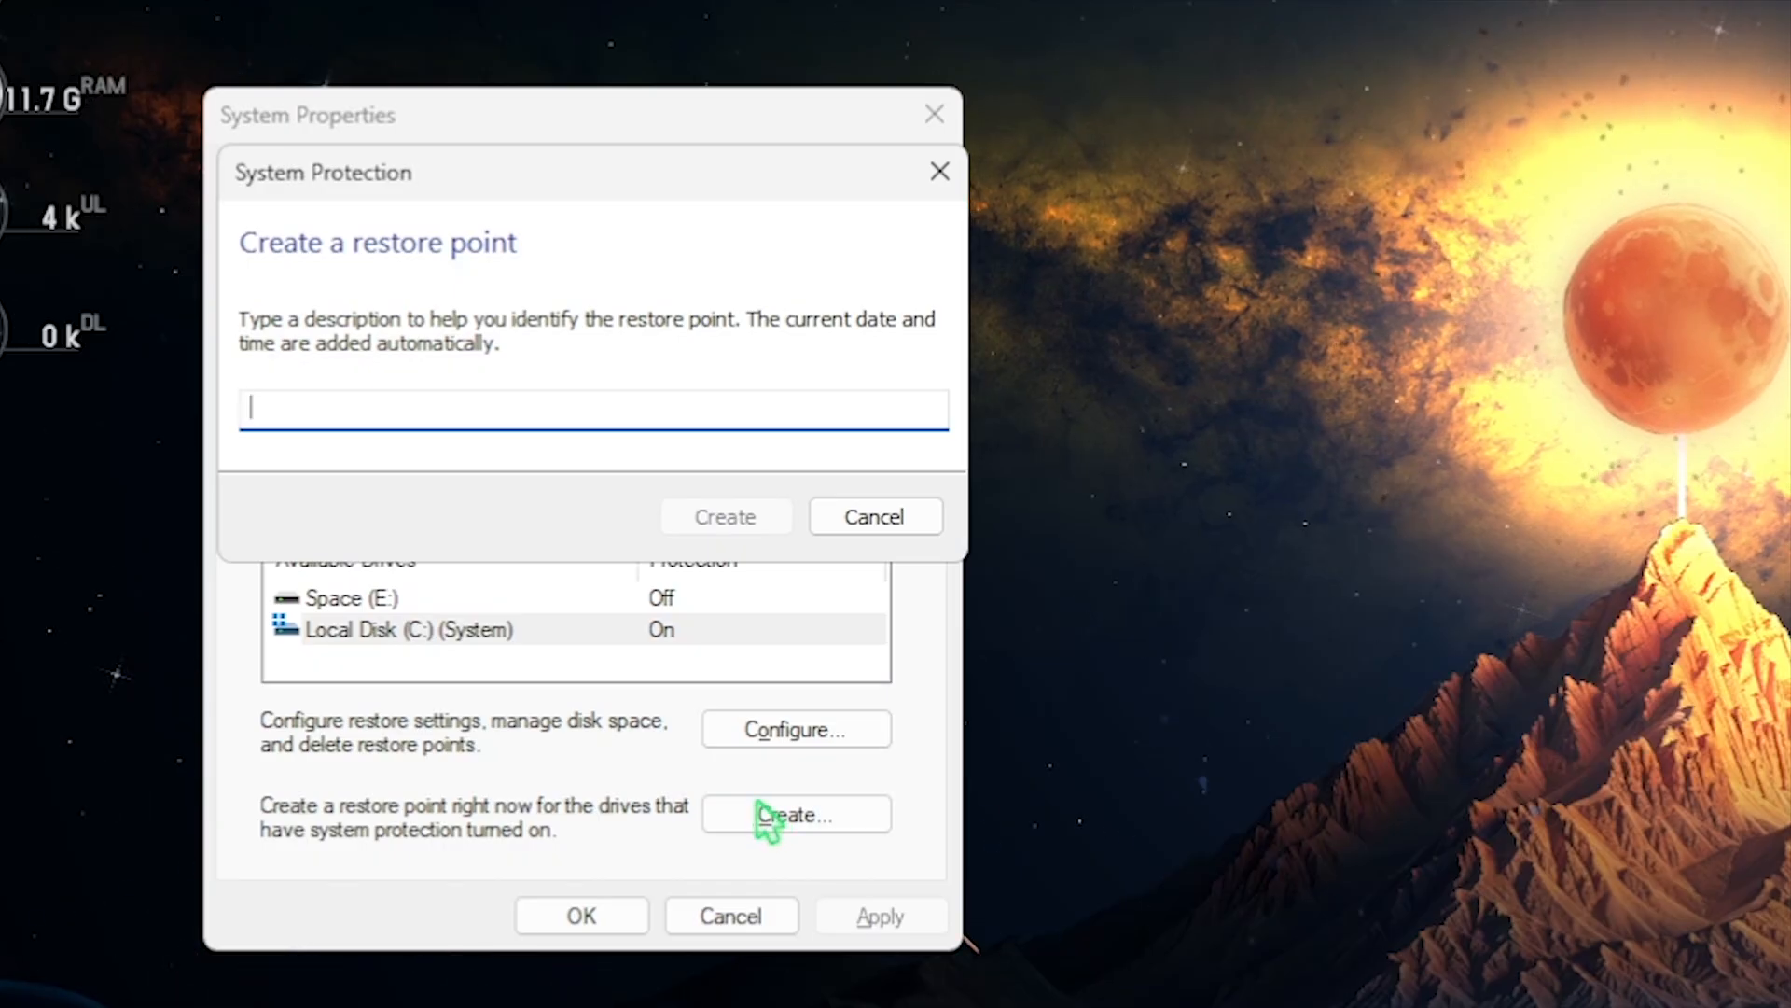
pyautogui.click(724, 515)
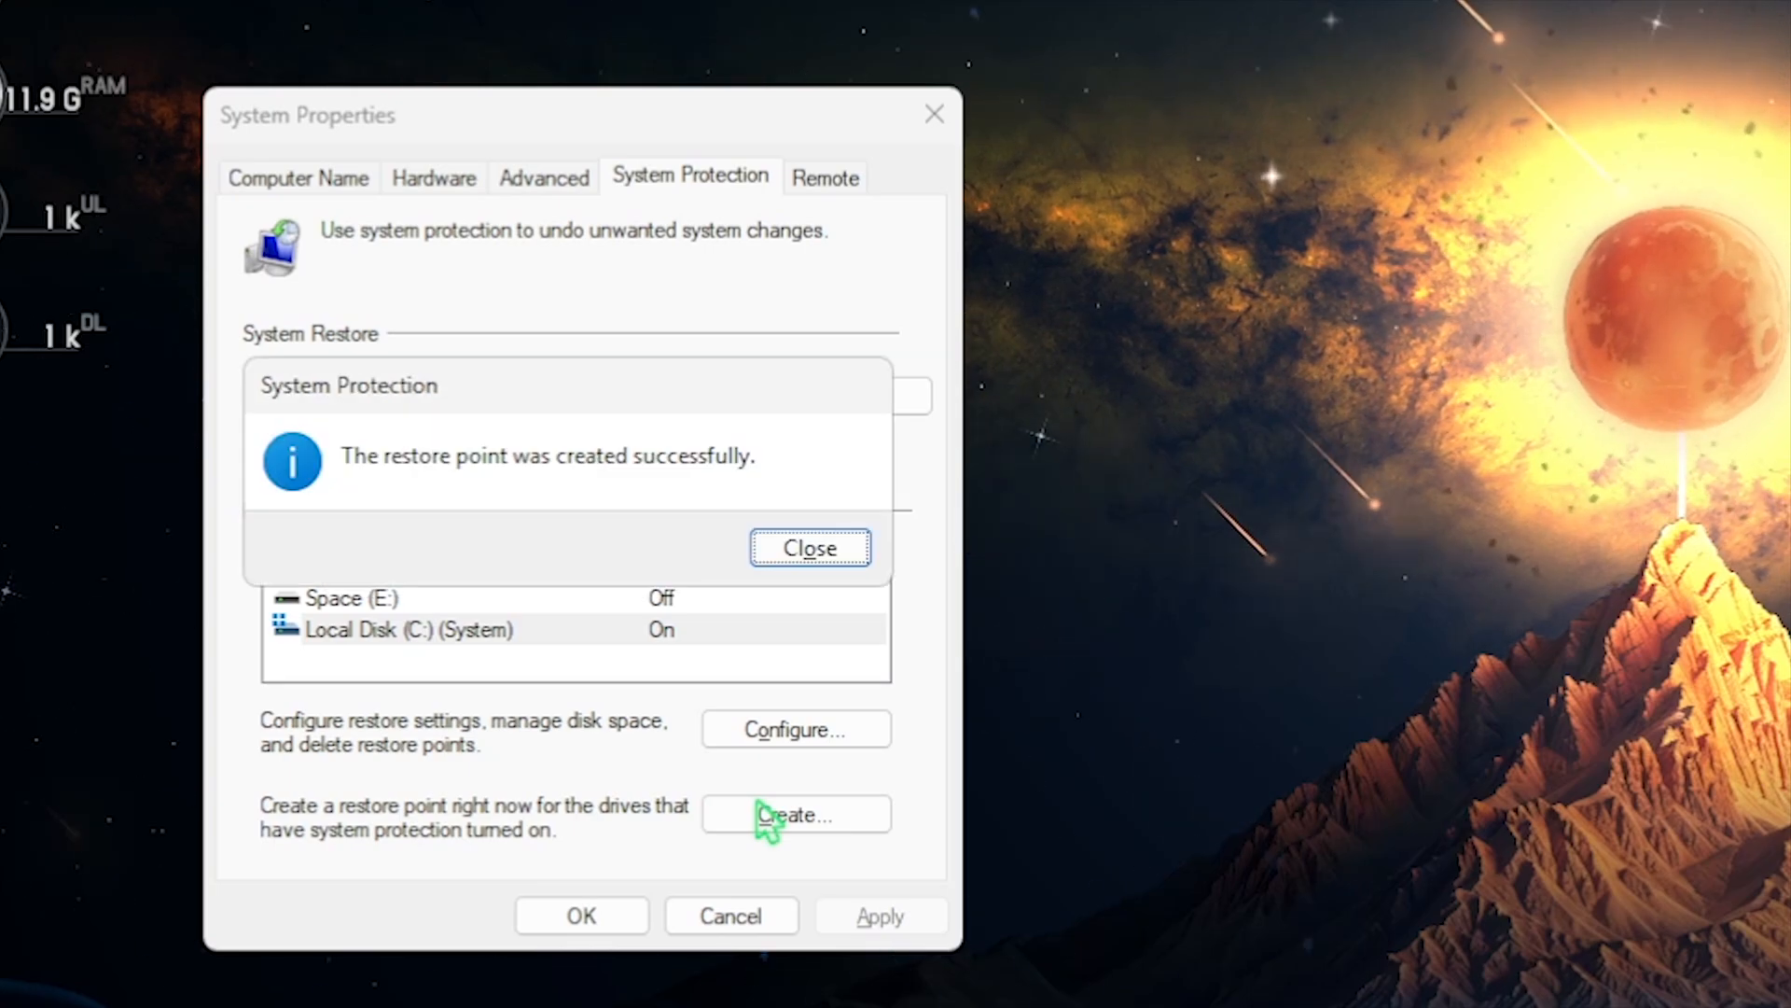
pyautogui.click(808, 546)
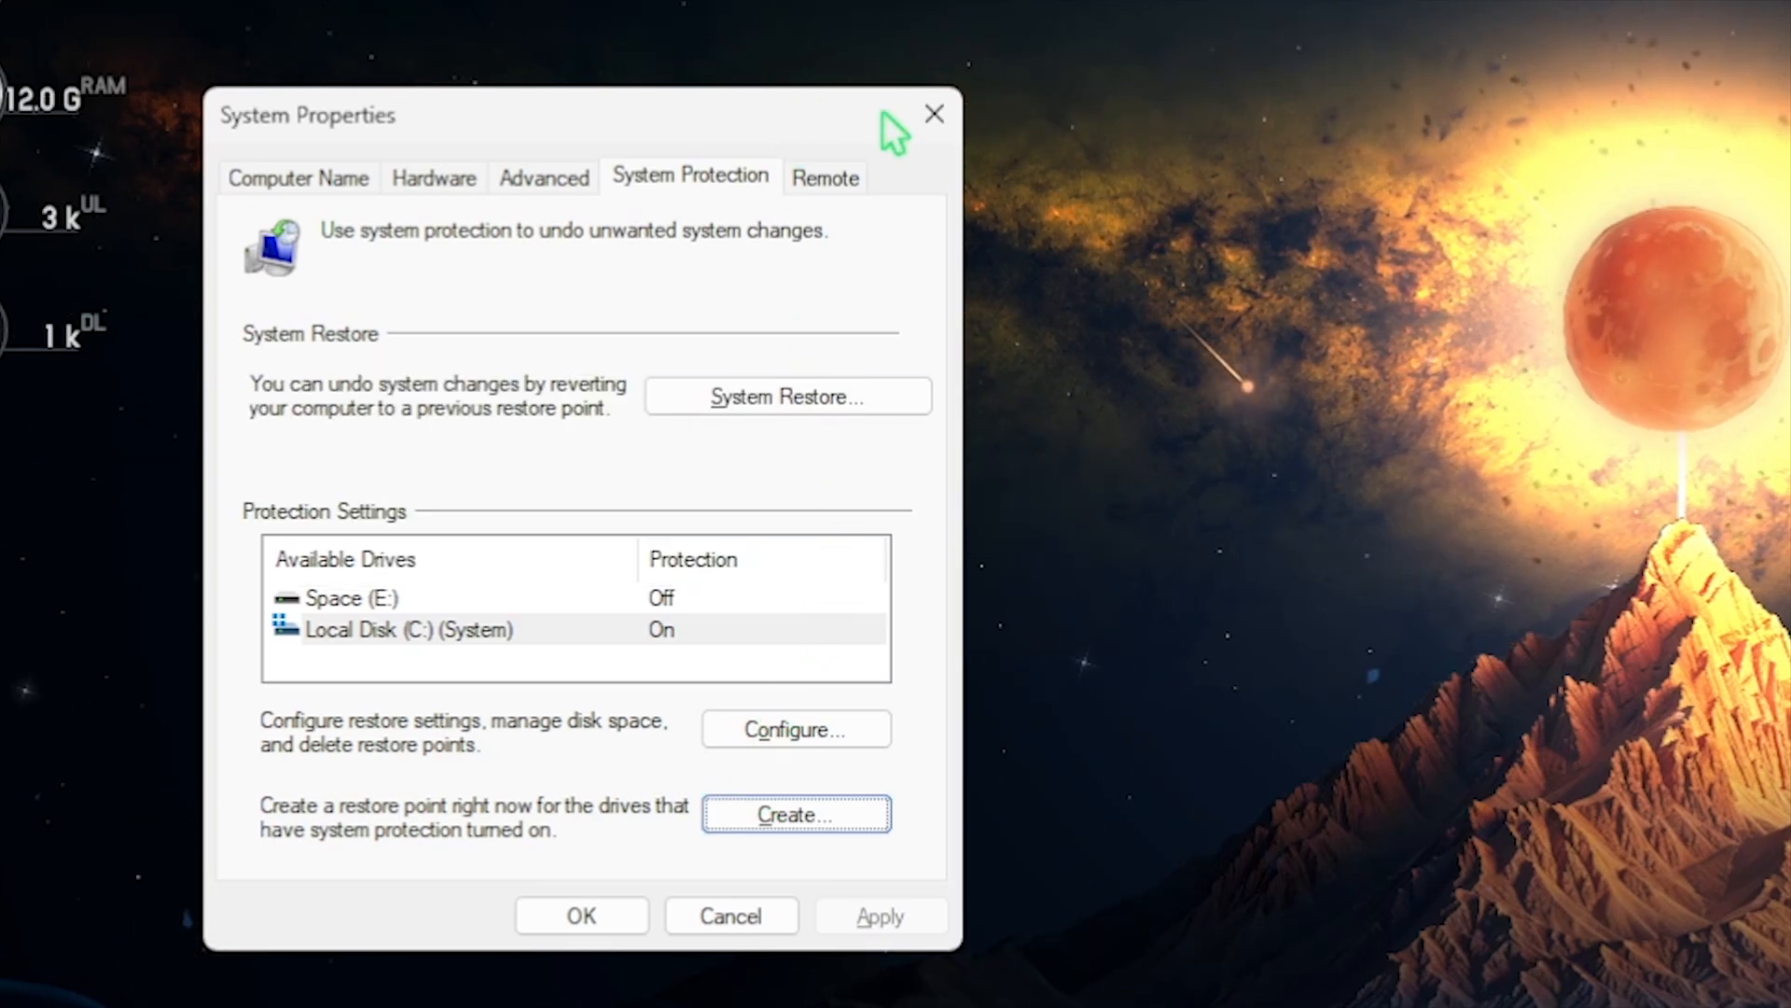
pyautogui.click(933, 113)
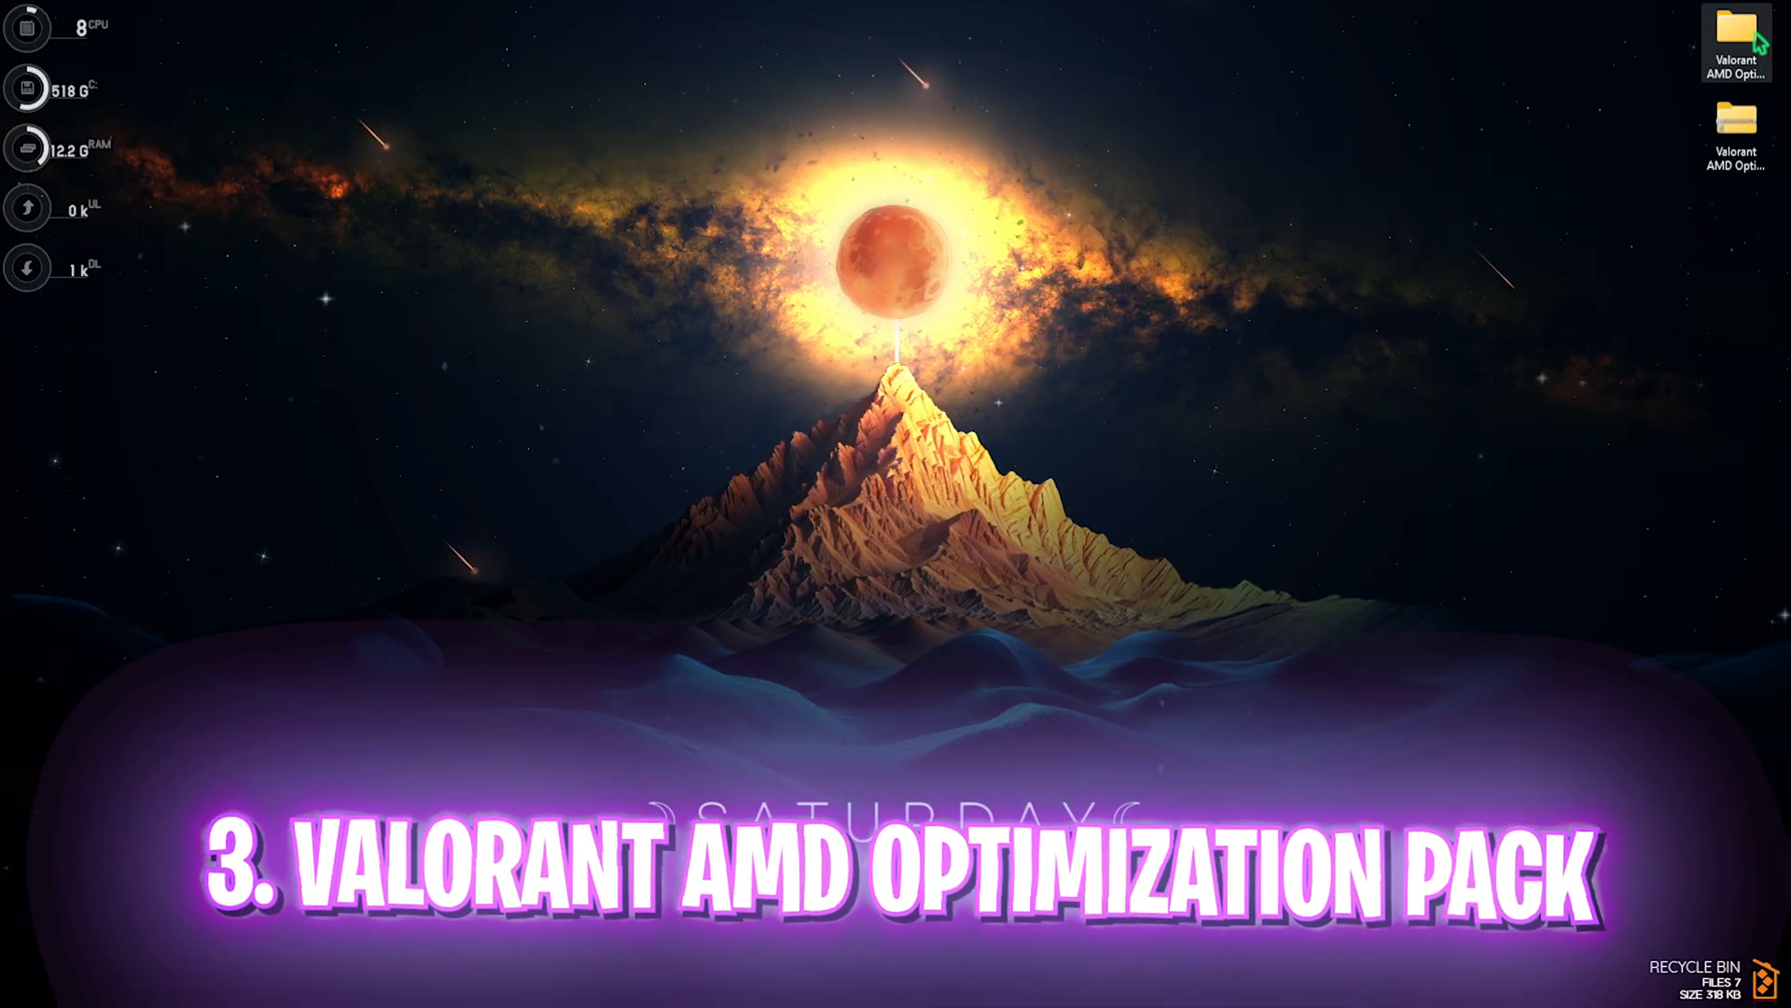
# - Open the Valorant AMD Optimization Pack from the desktop and go into 1 - Valorant Priority
pyautogui.doubleClick(1735, 33)
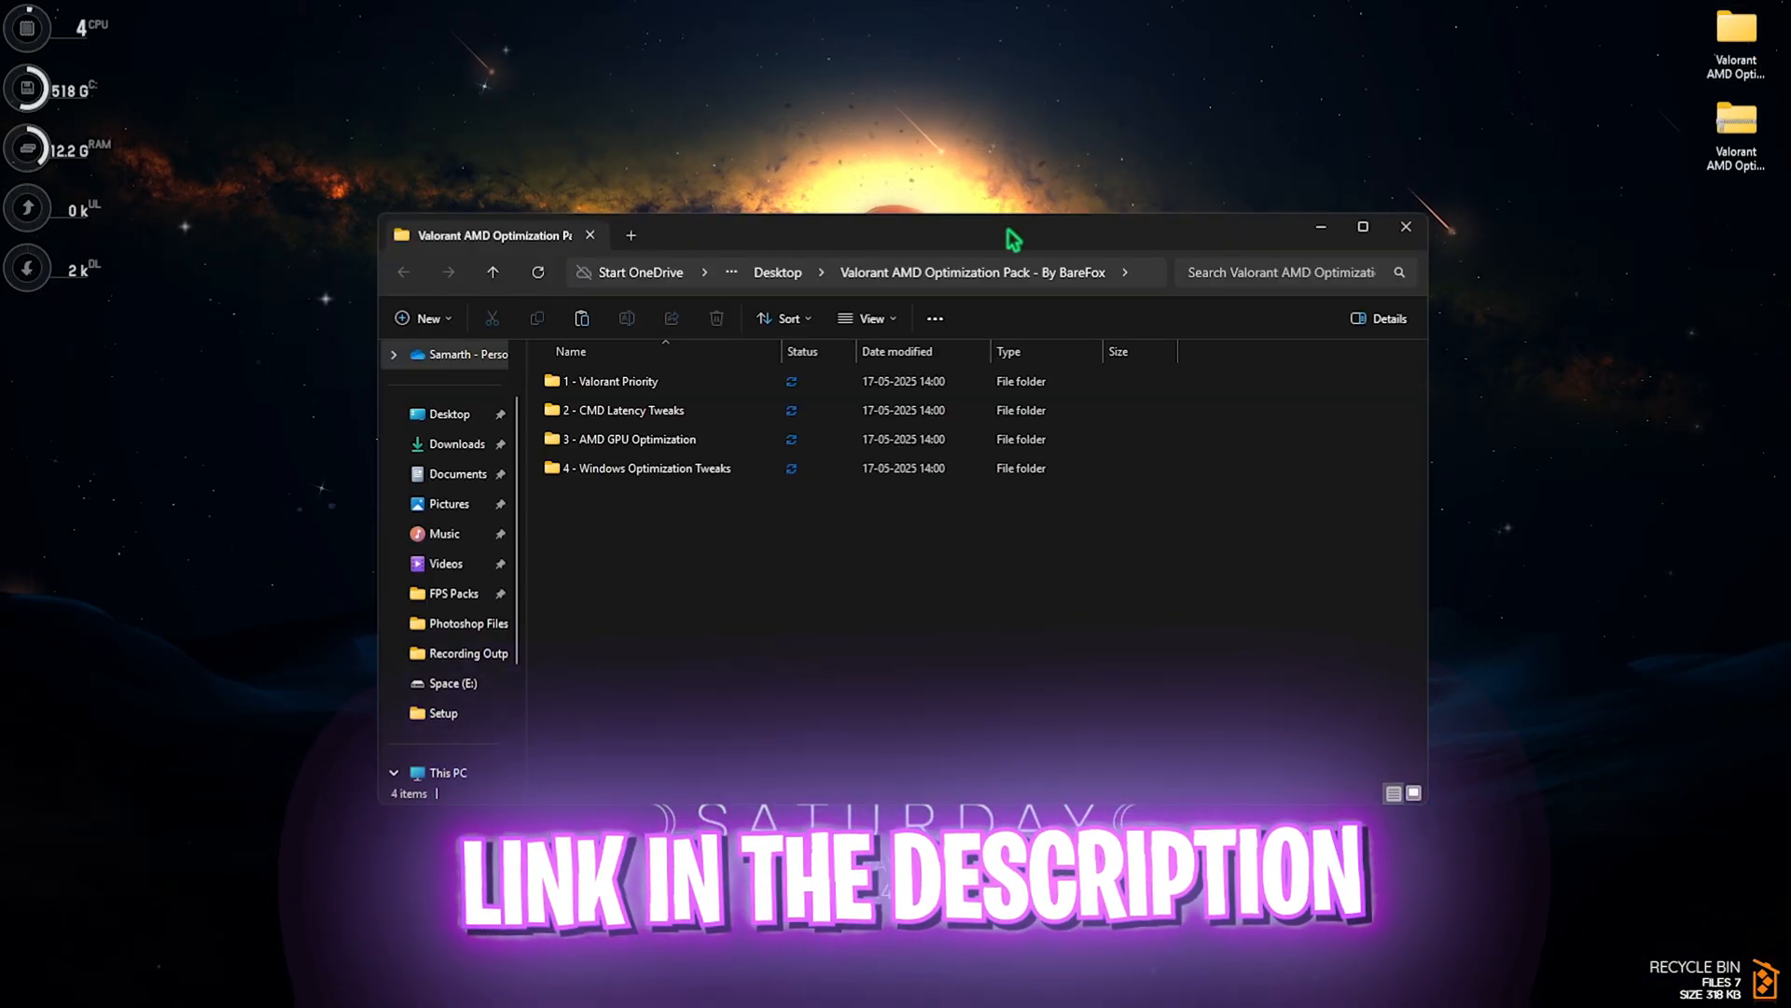
pyautogui.click(612, 380)
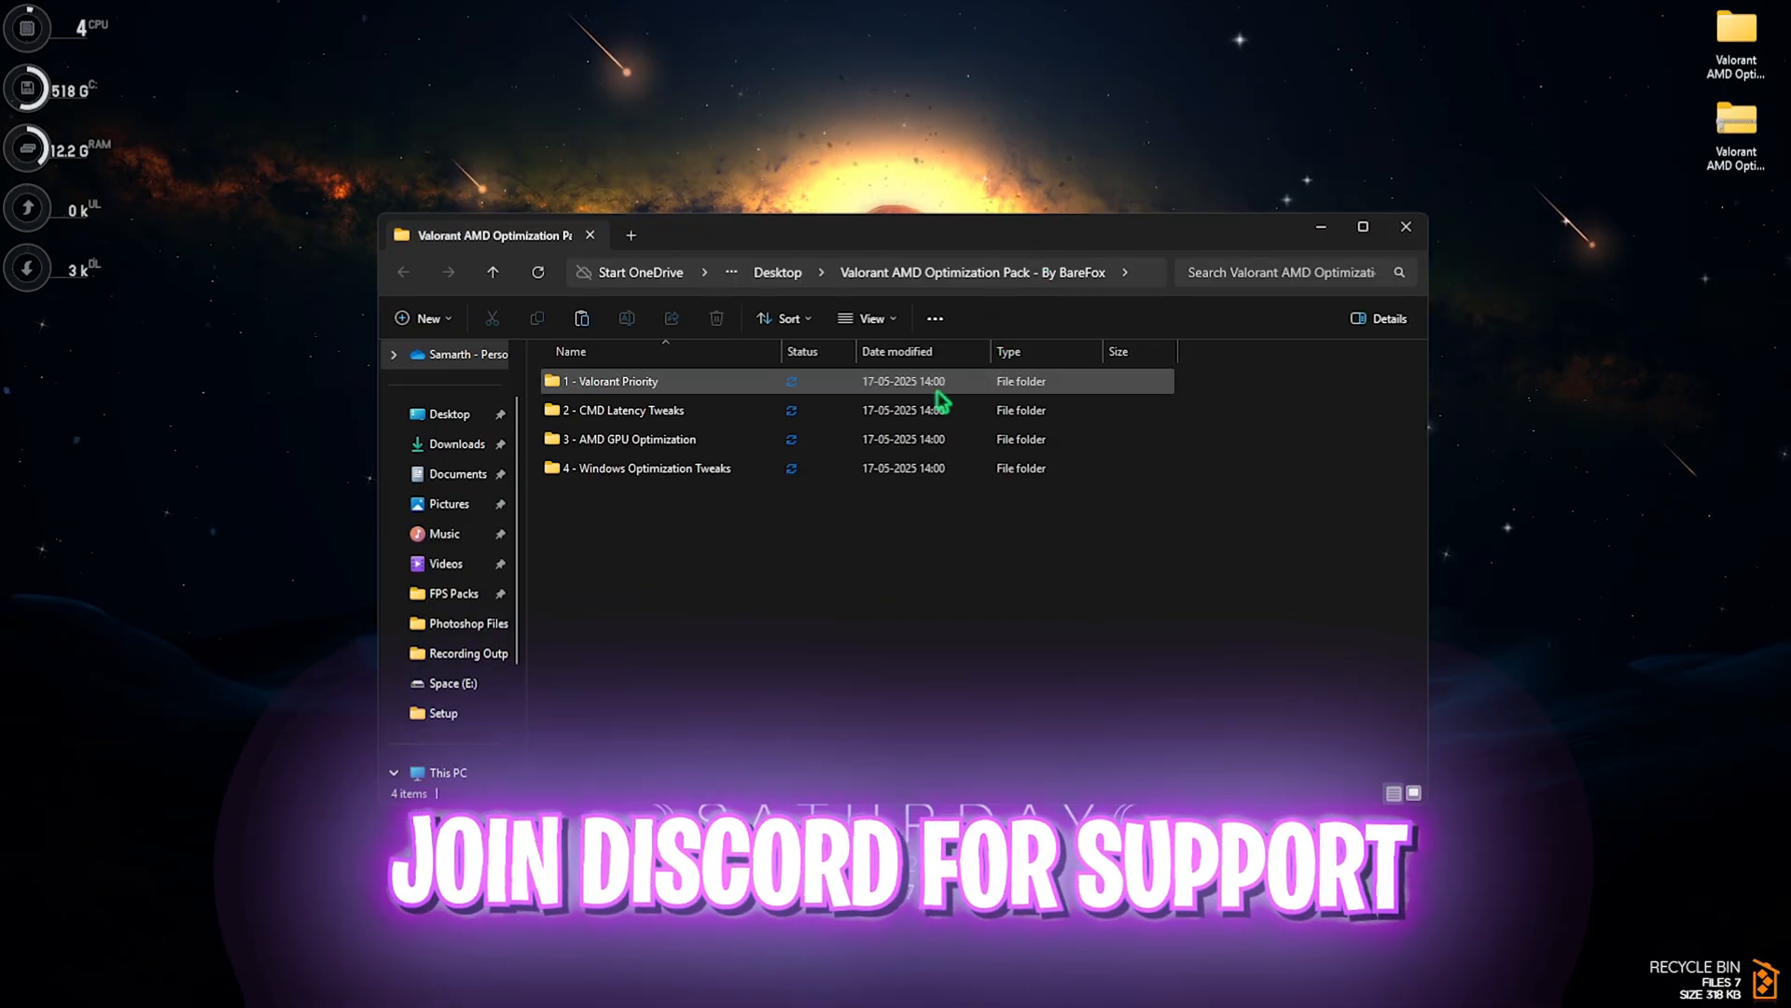
pyautogui.click(1363, 226)
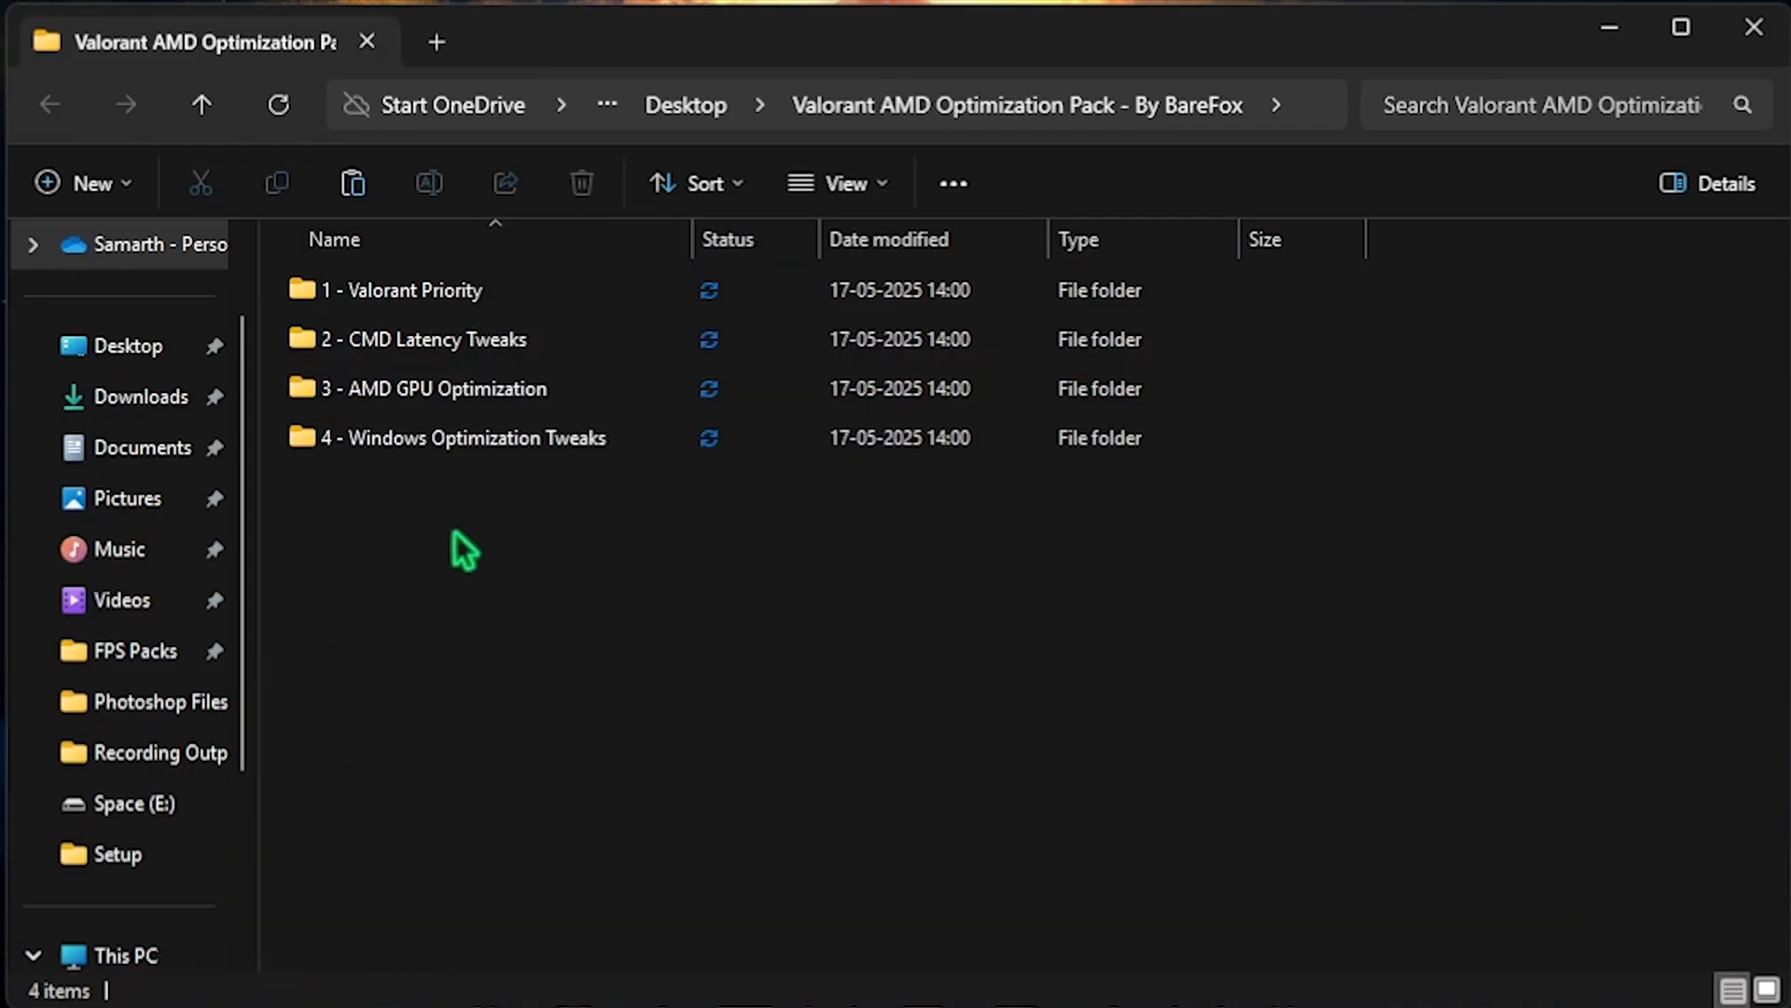
pyautogui.doubleClick(399, 289)
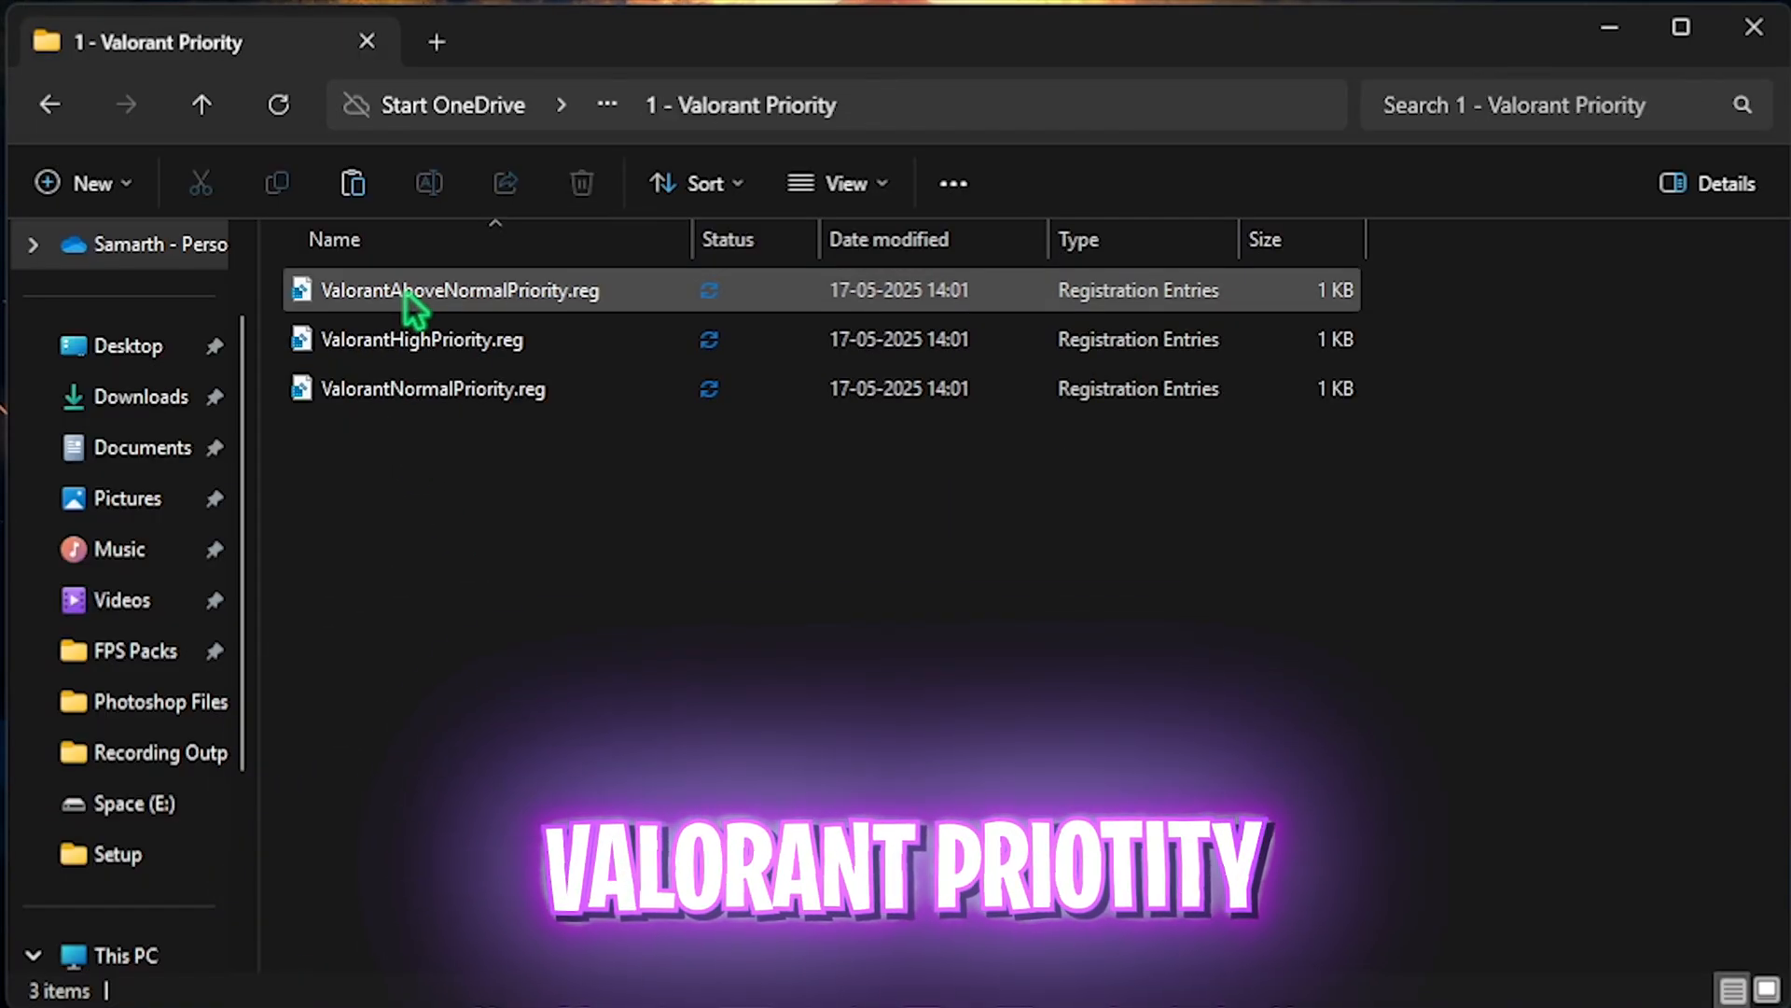
pyautogui.moveTo(463, 313)
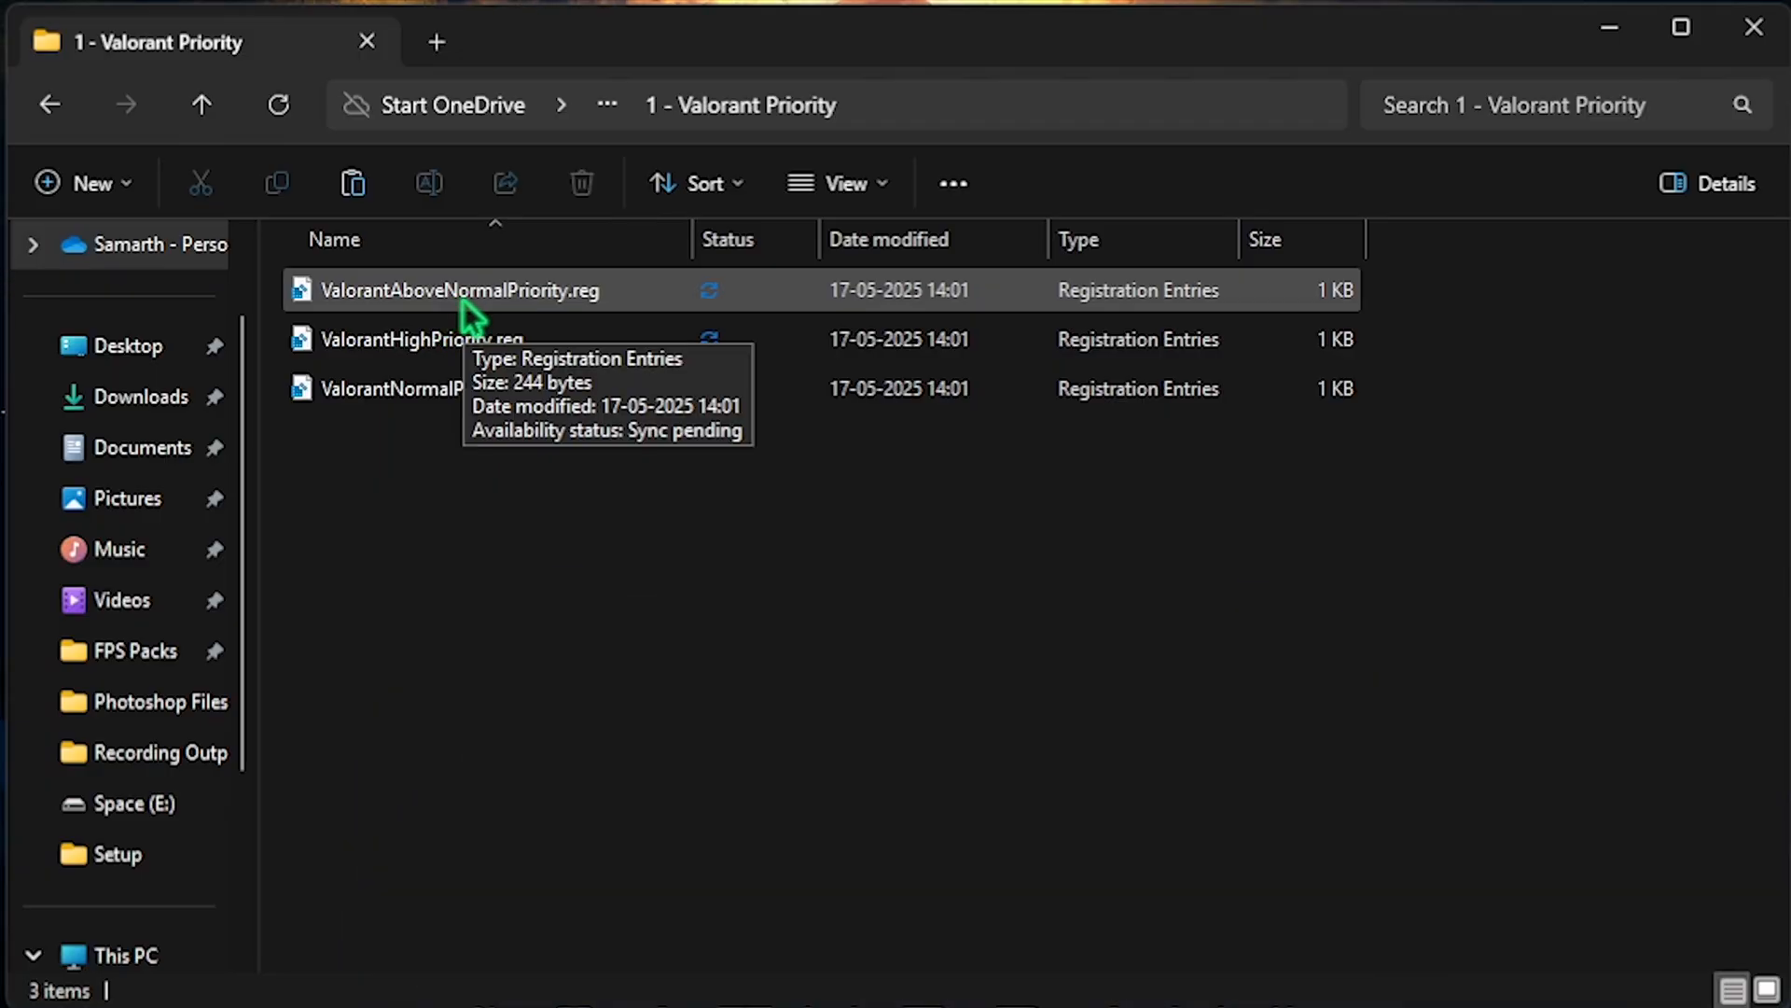
pyautogui.moveTo(444, 366)
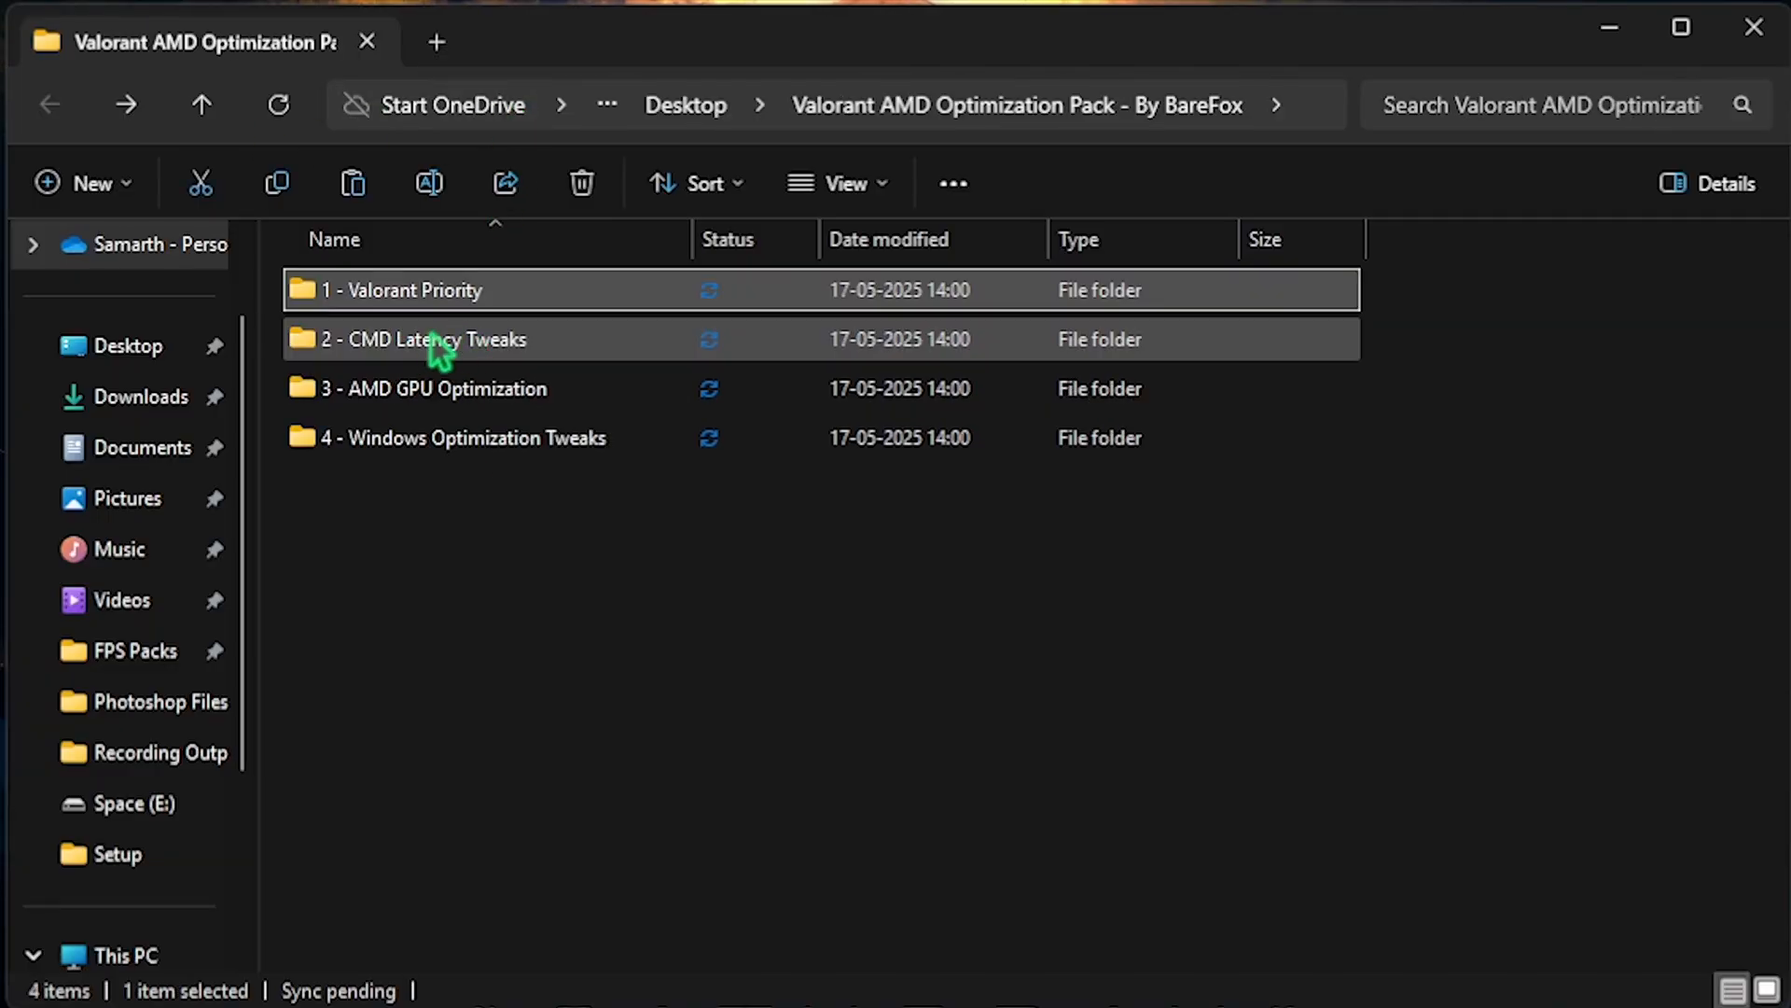
# - Run the Disable Memory Compression script in 2 - CMD Latency Tweaks as administrator
pyautogui.doubleClick(423, 339)
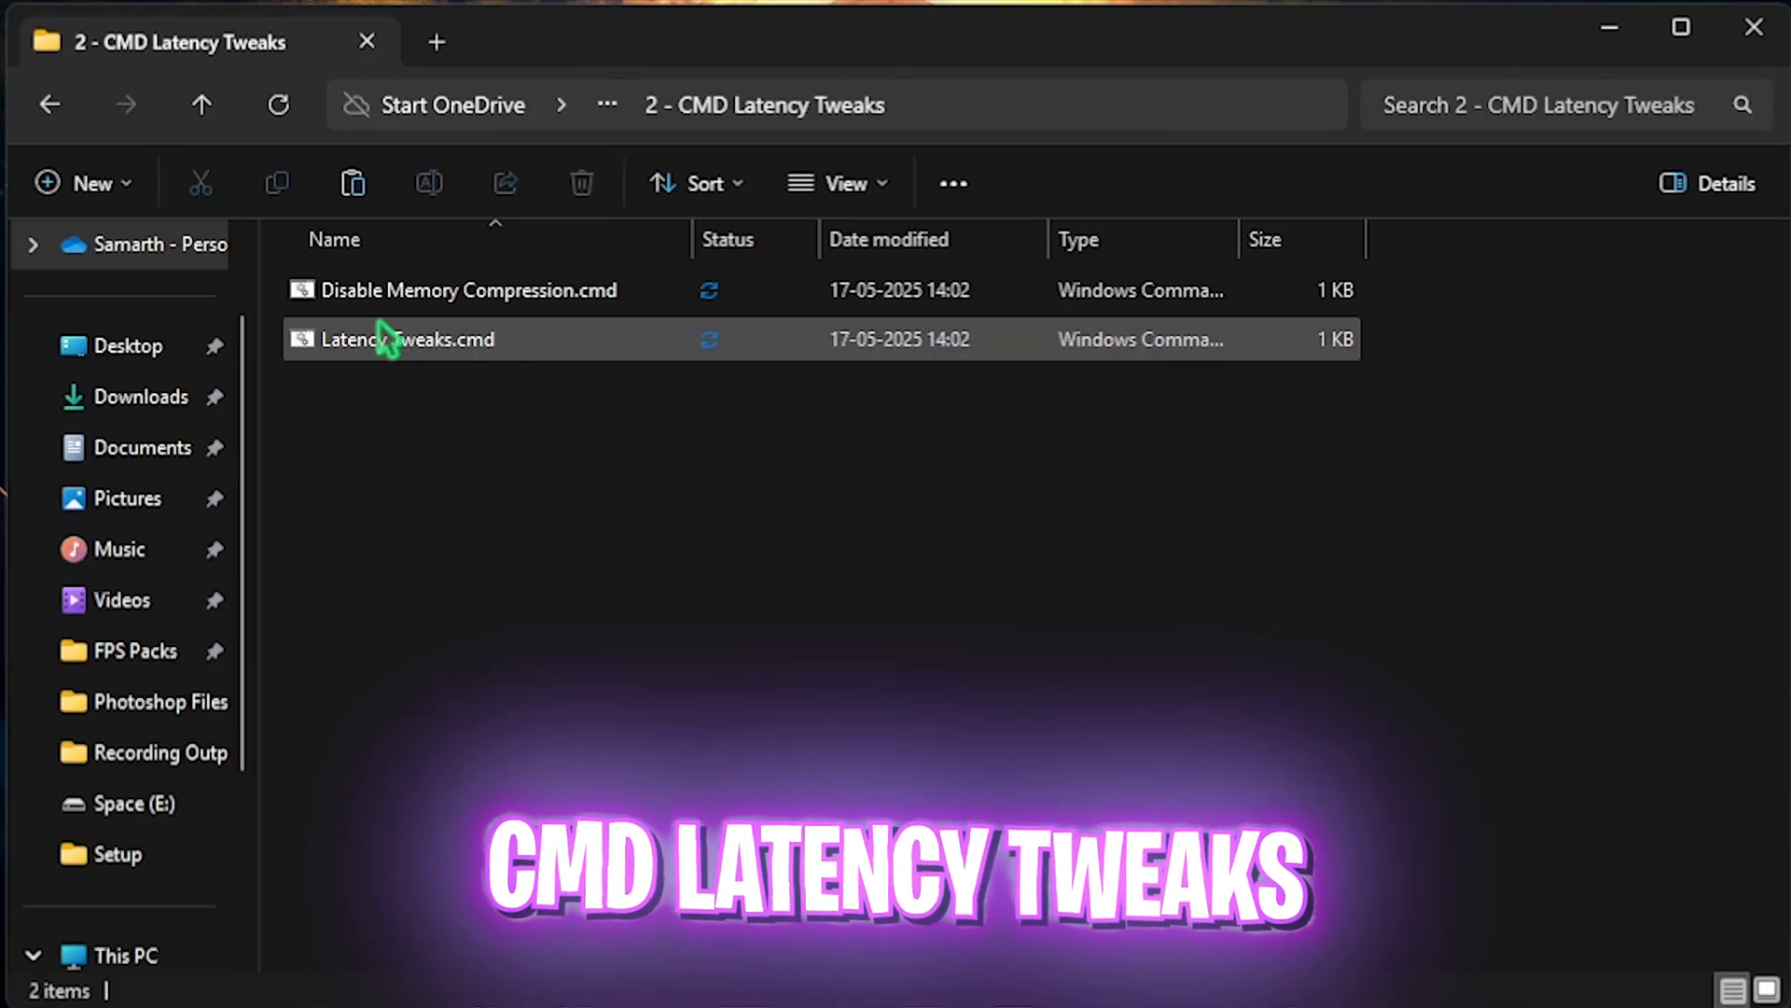
pyautogui.moveTo(468, 308)
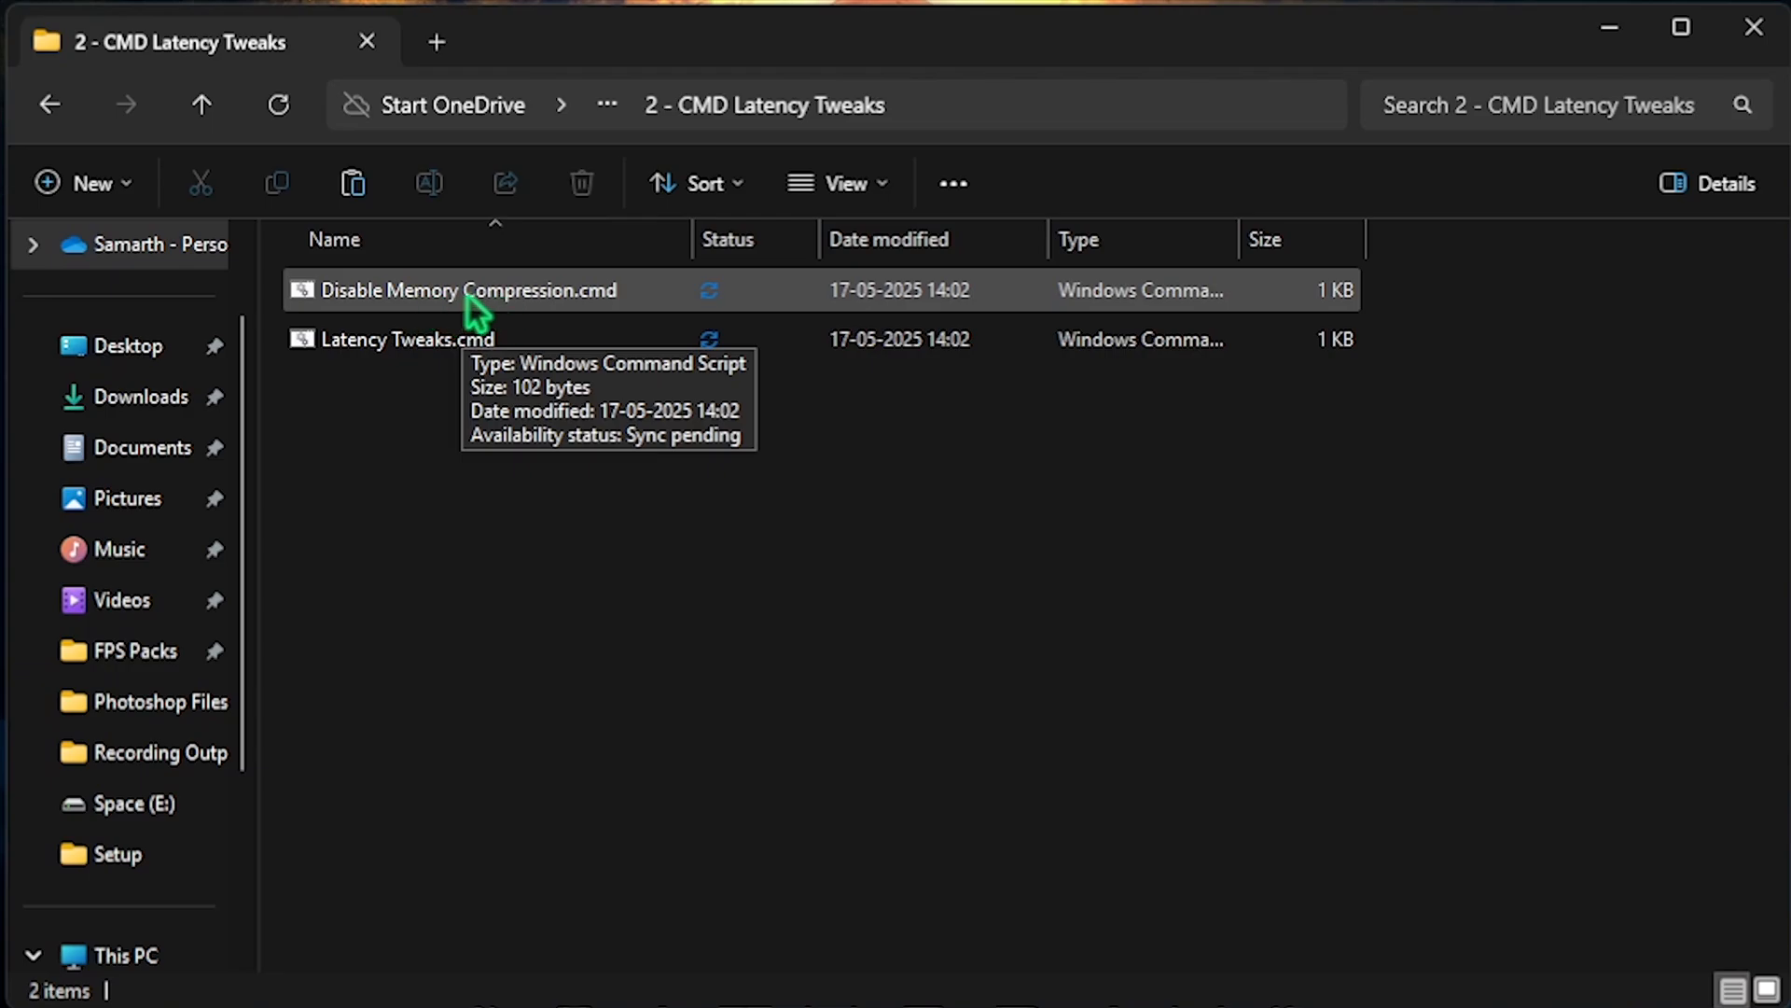
pyautogui.click(463, 291)
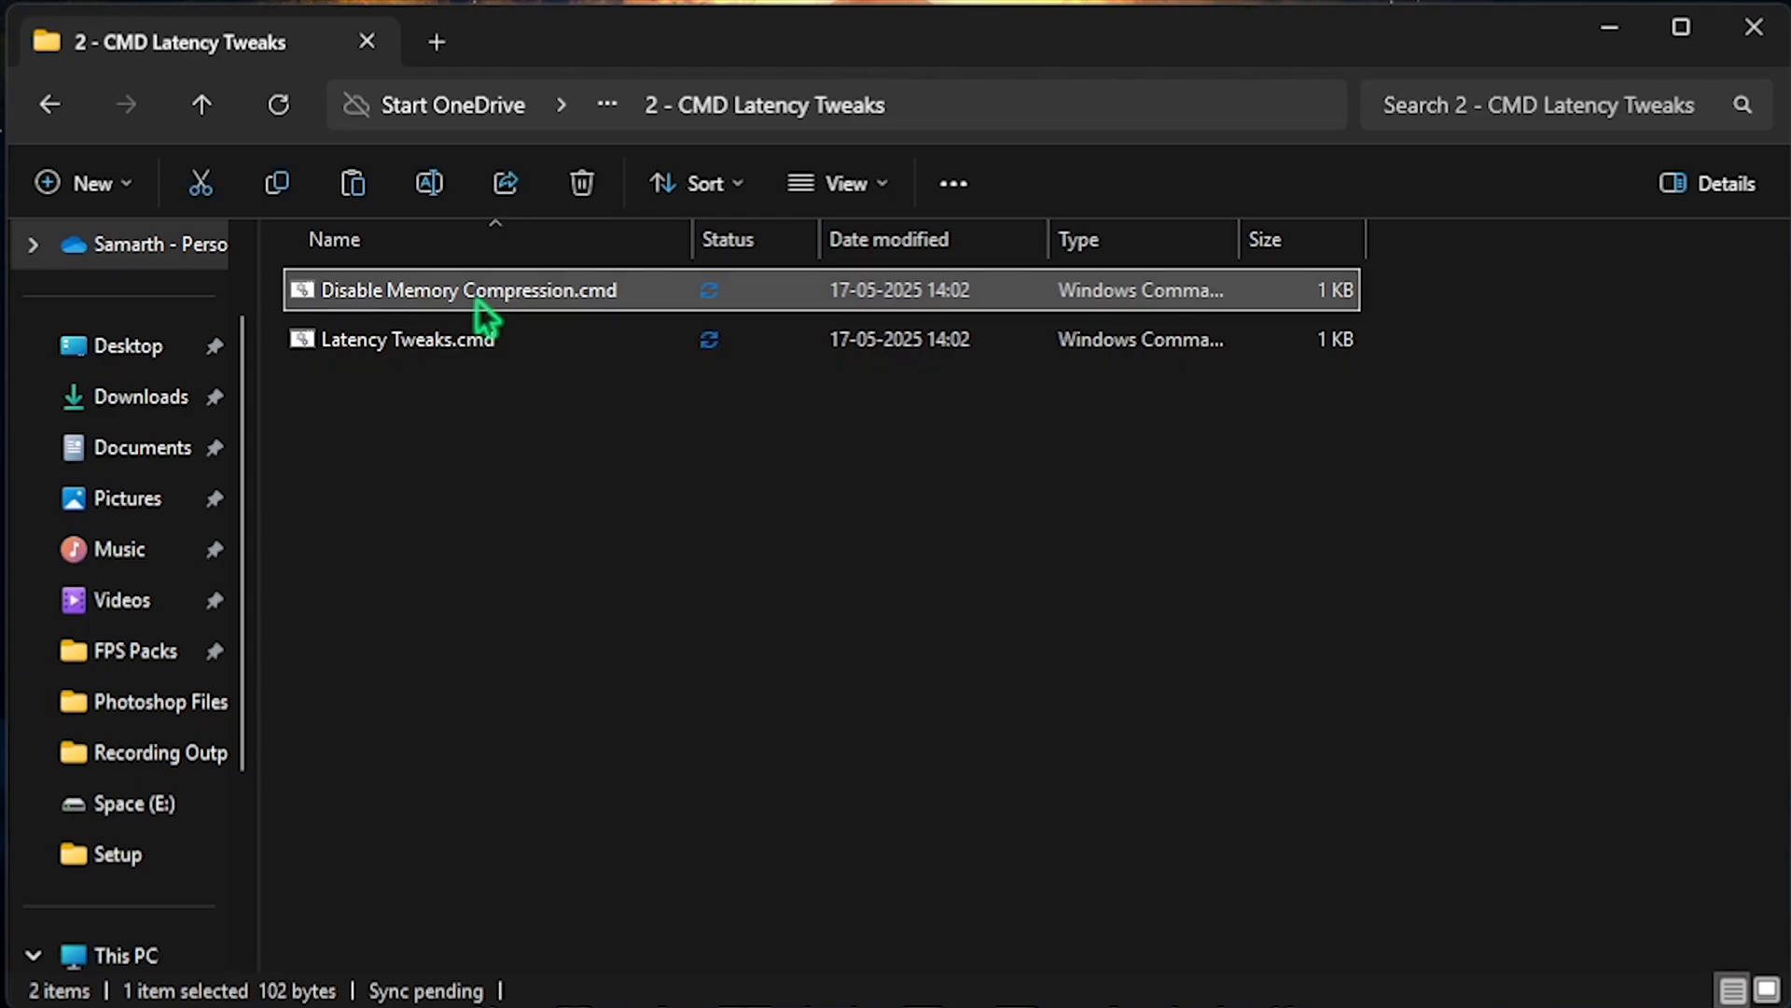
pyautogui.rightClick(465, 289)
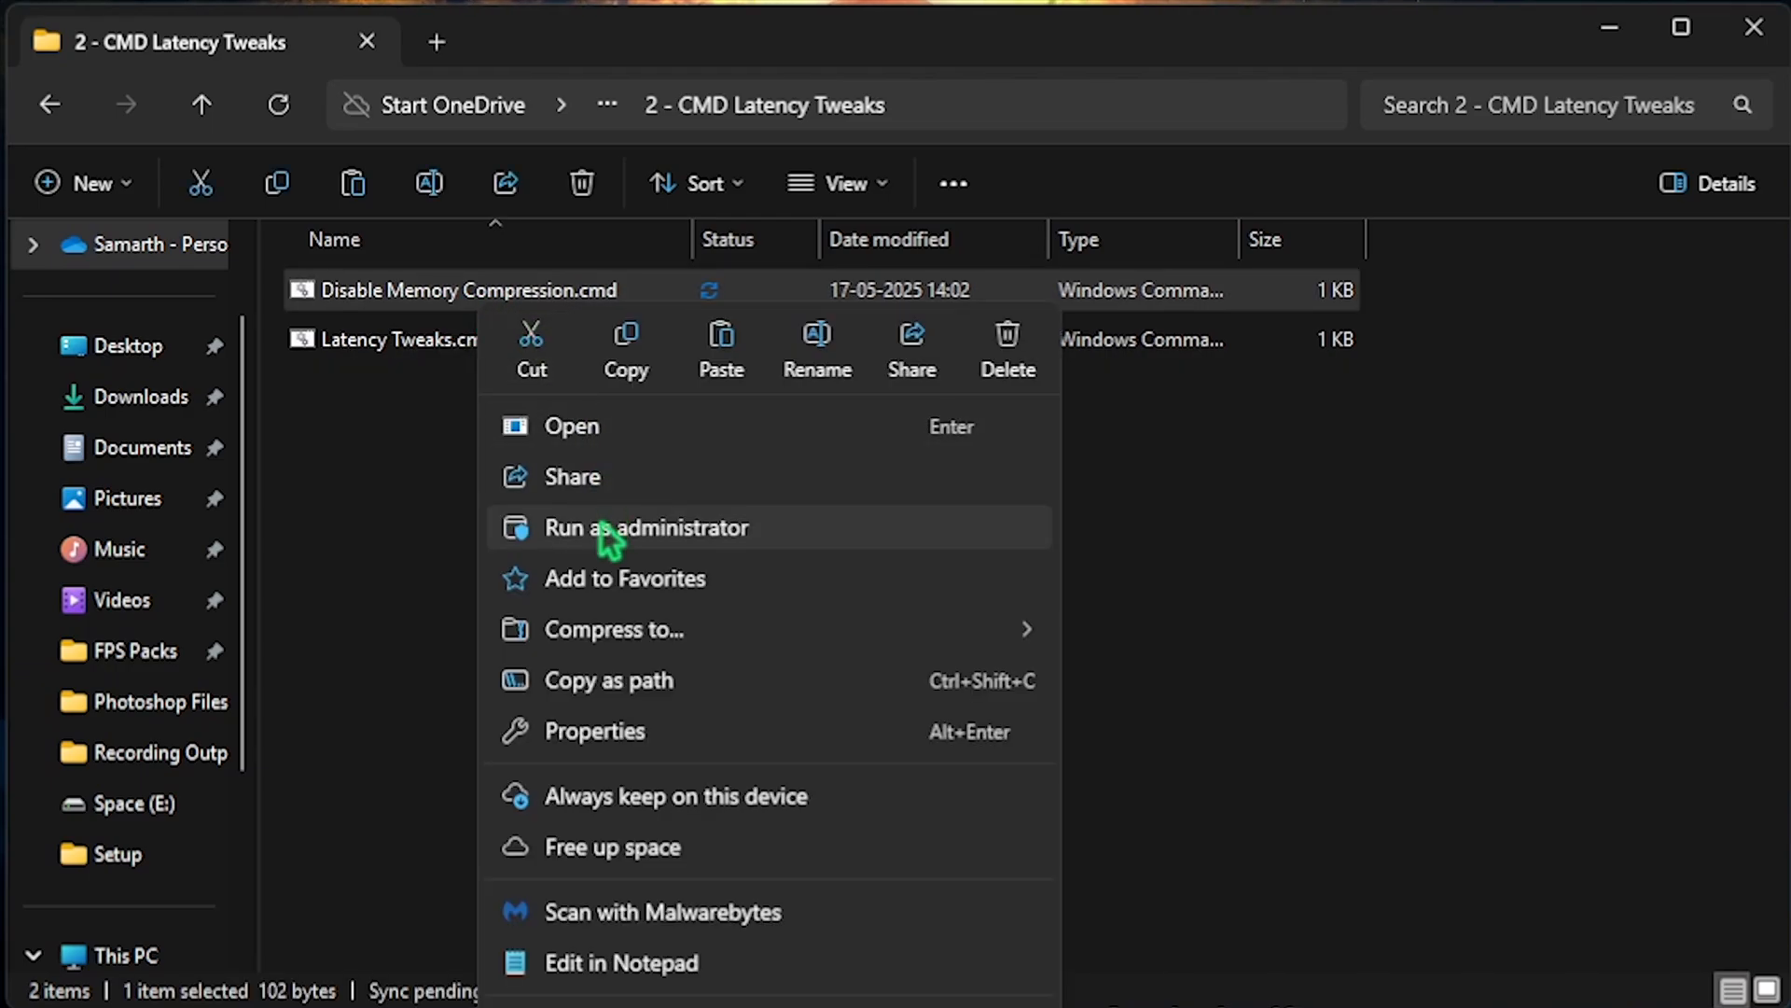
pyautogui.click(648, 526)
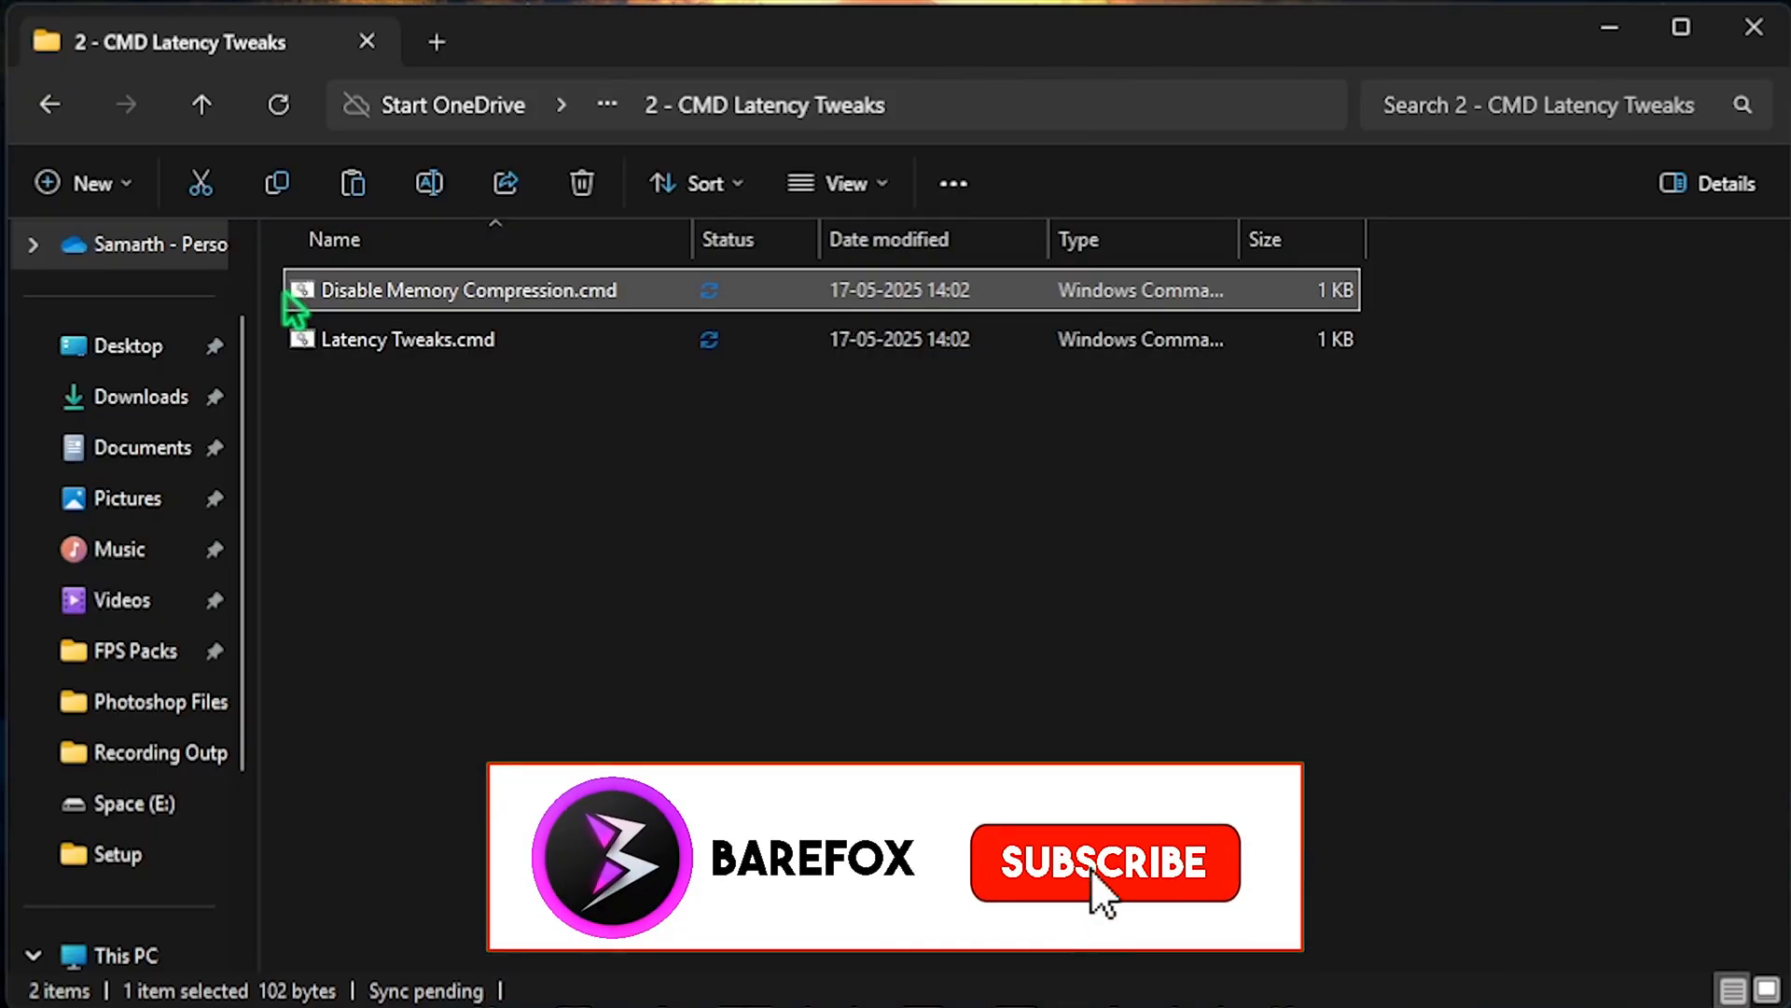
# - Run the Latency Tweaks script as administrator until it completes
pyautogui.click(409, 340)
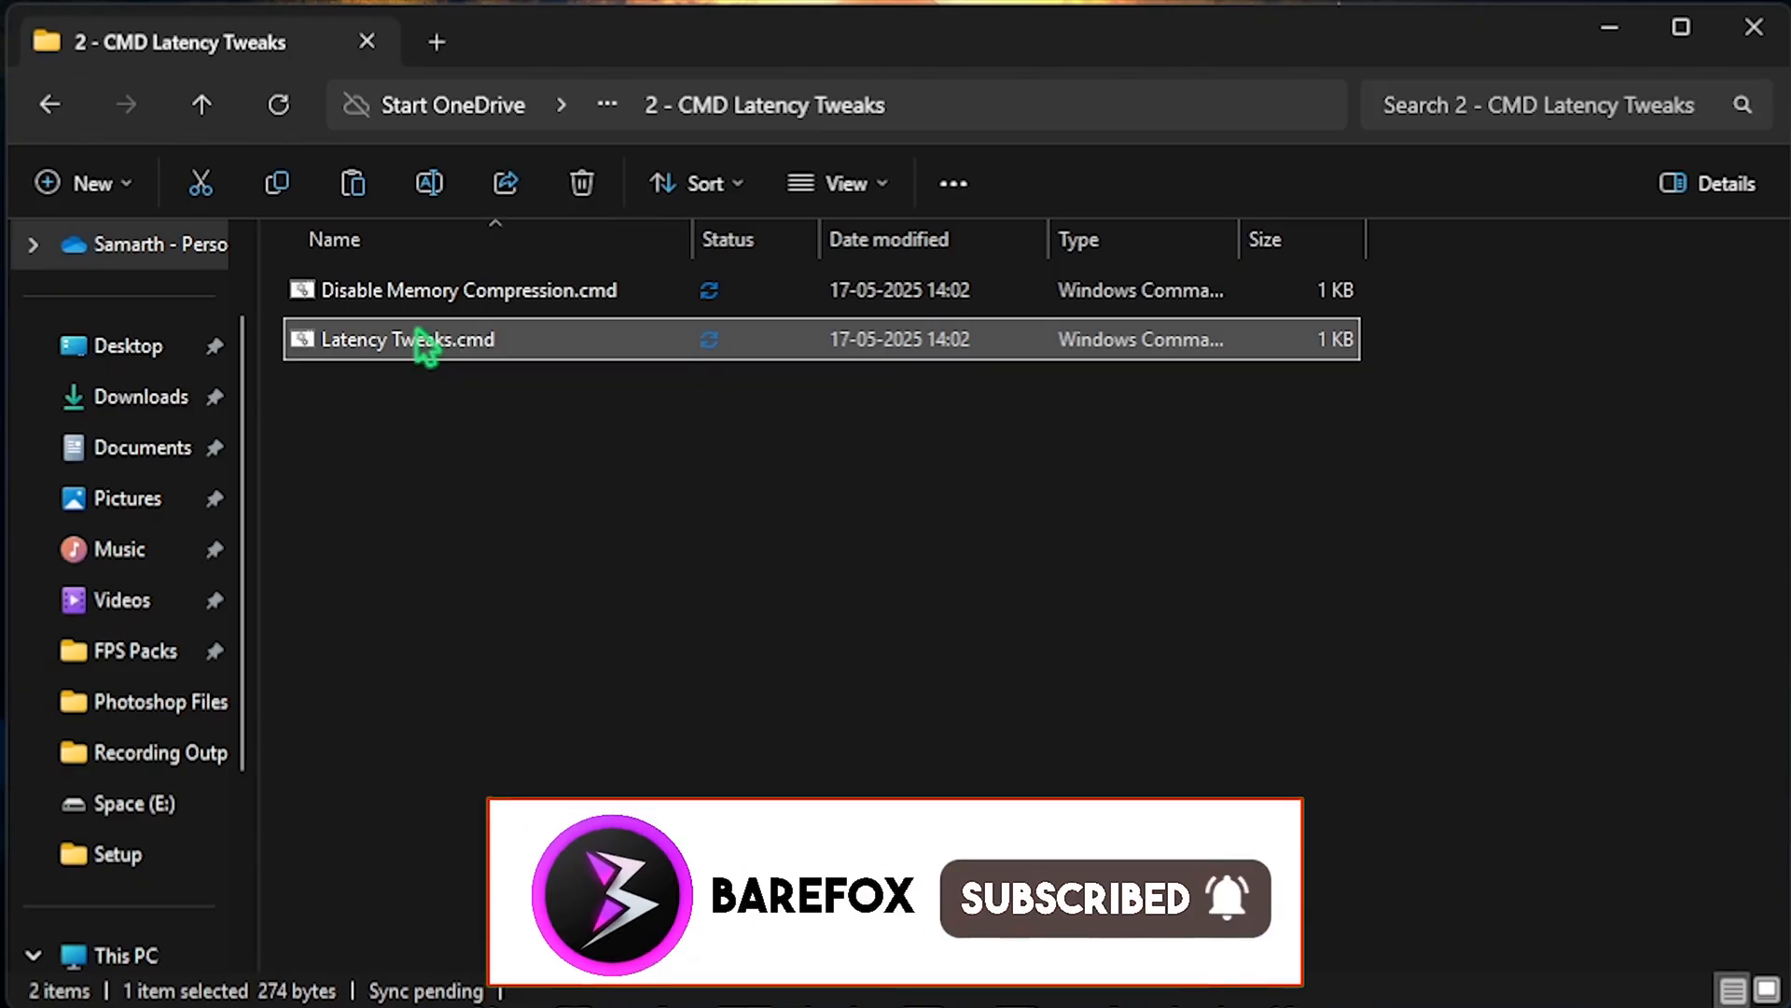
pyautogui.rightClick(405, 340)
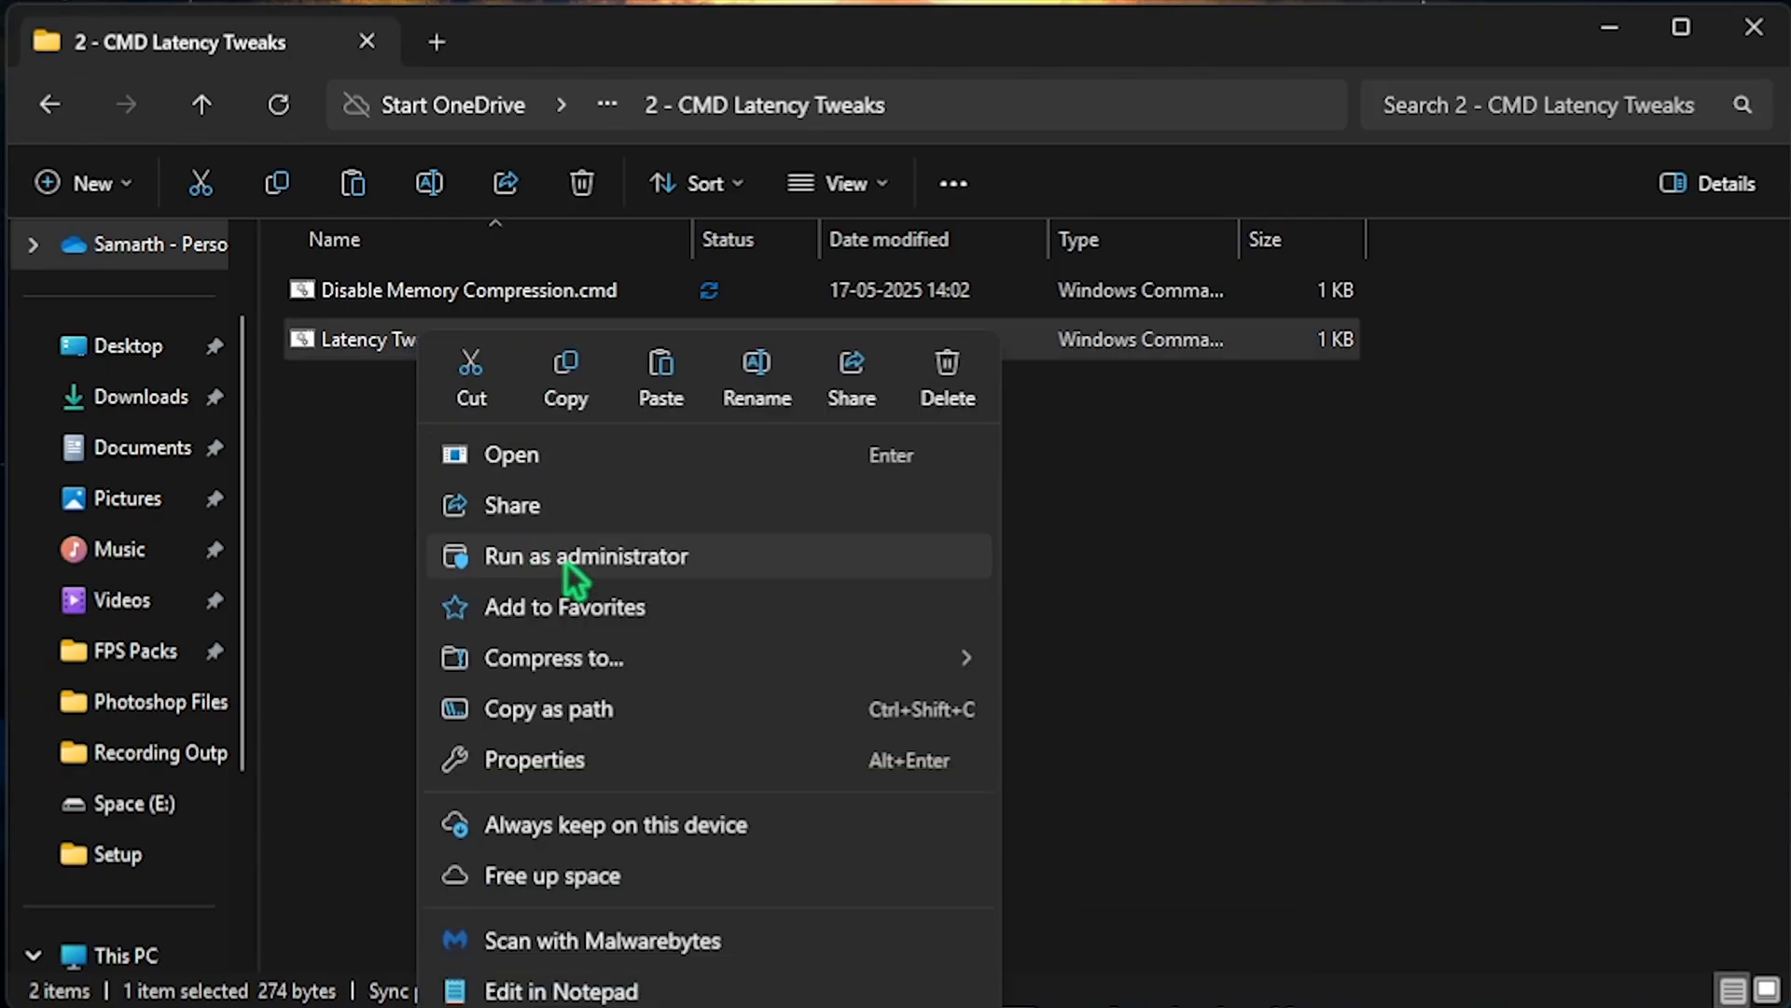
pyautogui.click(586, 556)
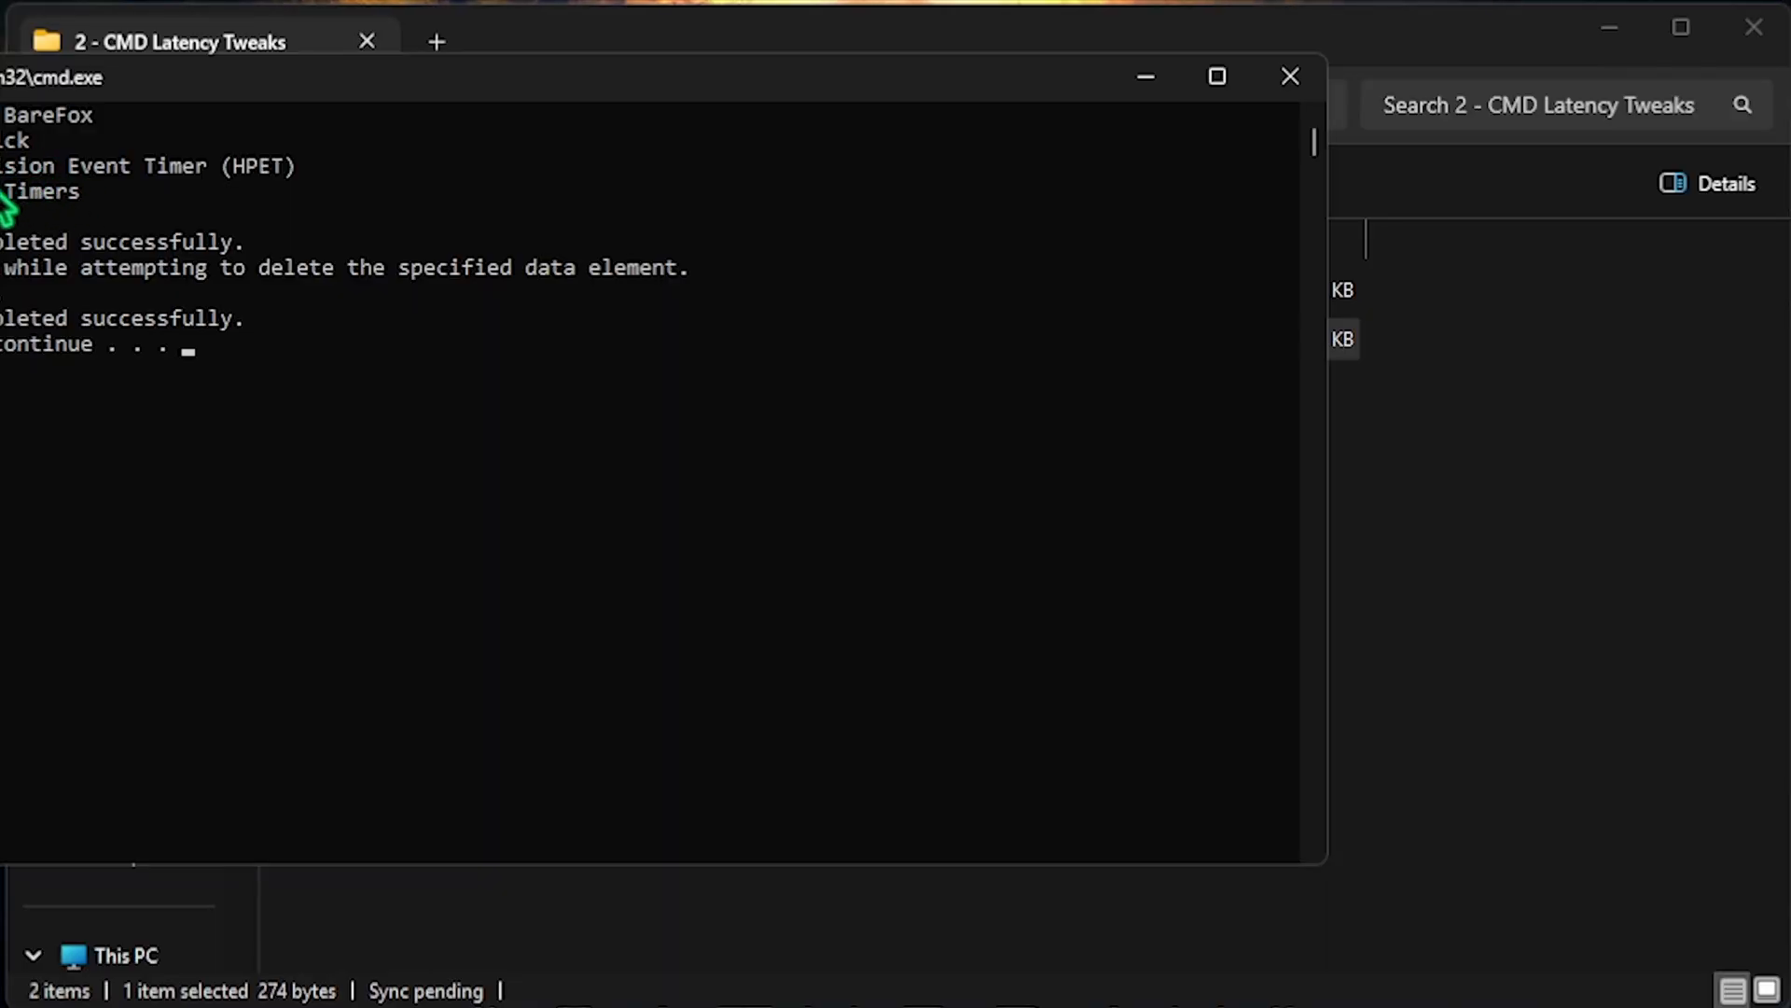
pyautogui.moveTo(834, 196)
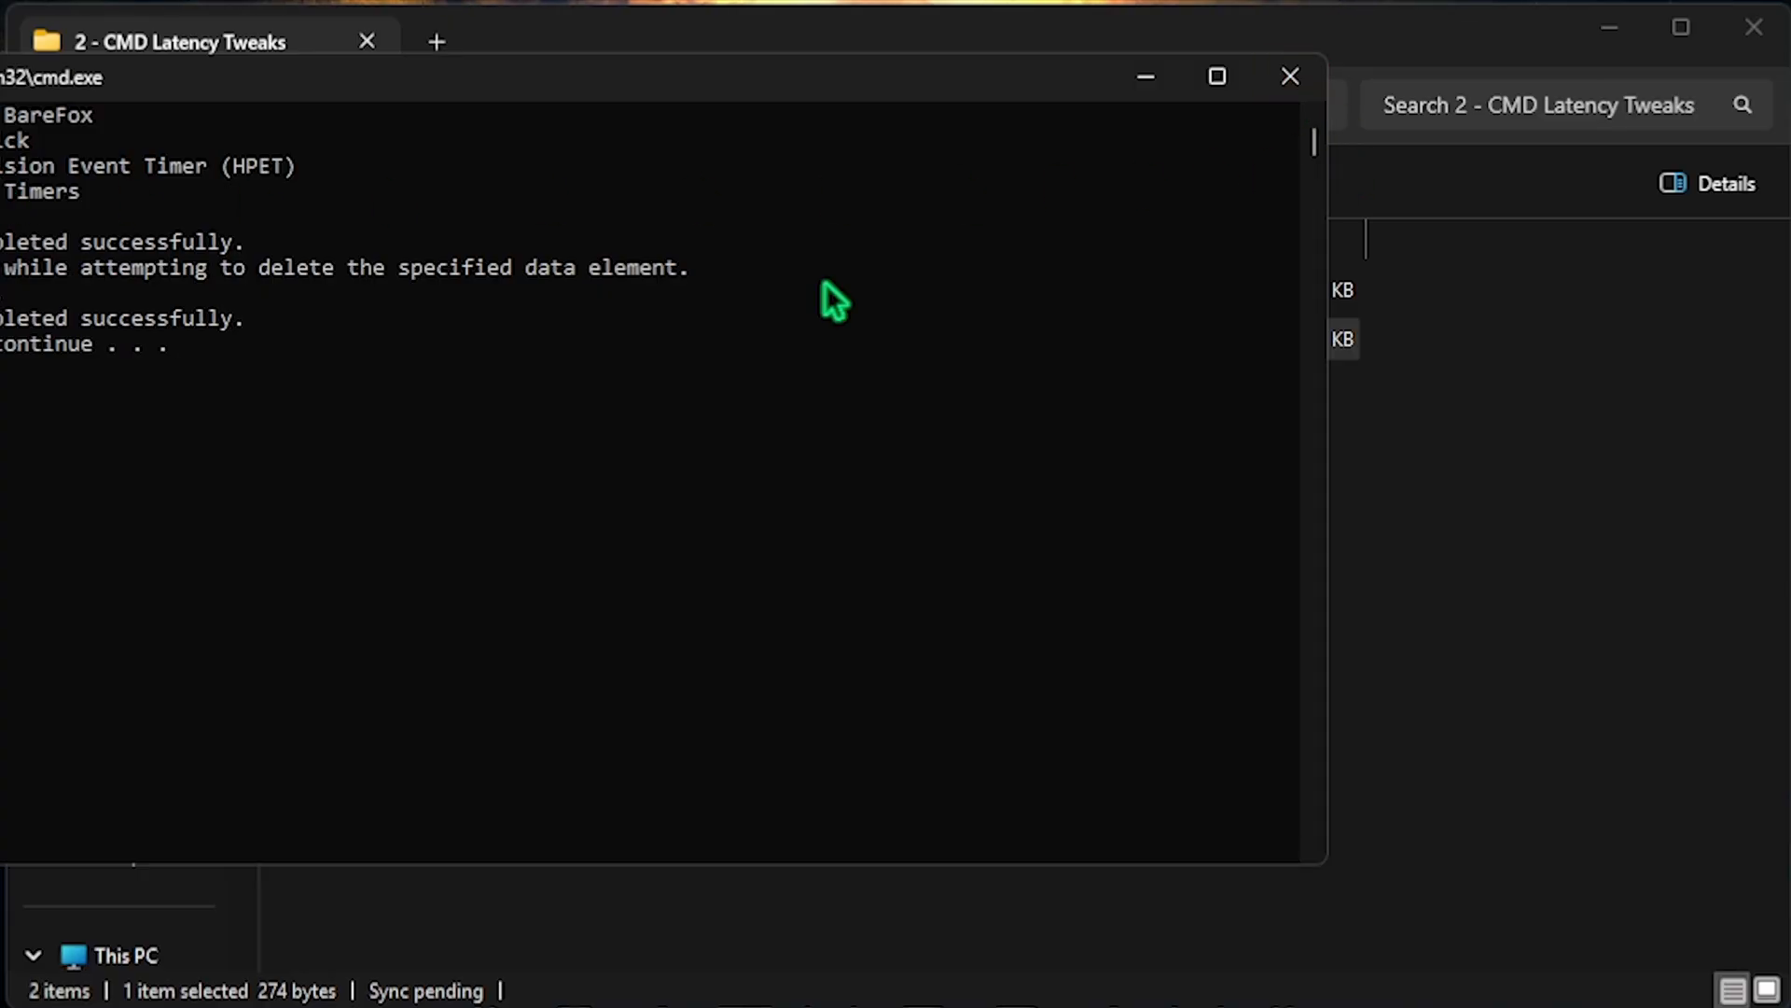
# - Merge the three AMD GPU registry files: Energy Driver, Power Throttling and Prioritize AMD GPU
pyautogui.click(1290, 77)
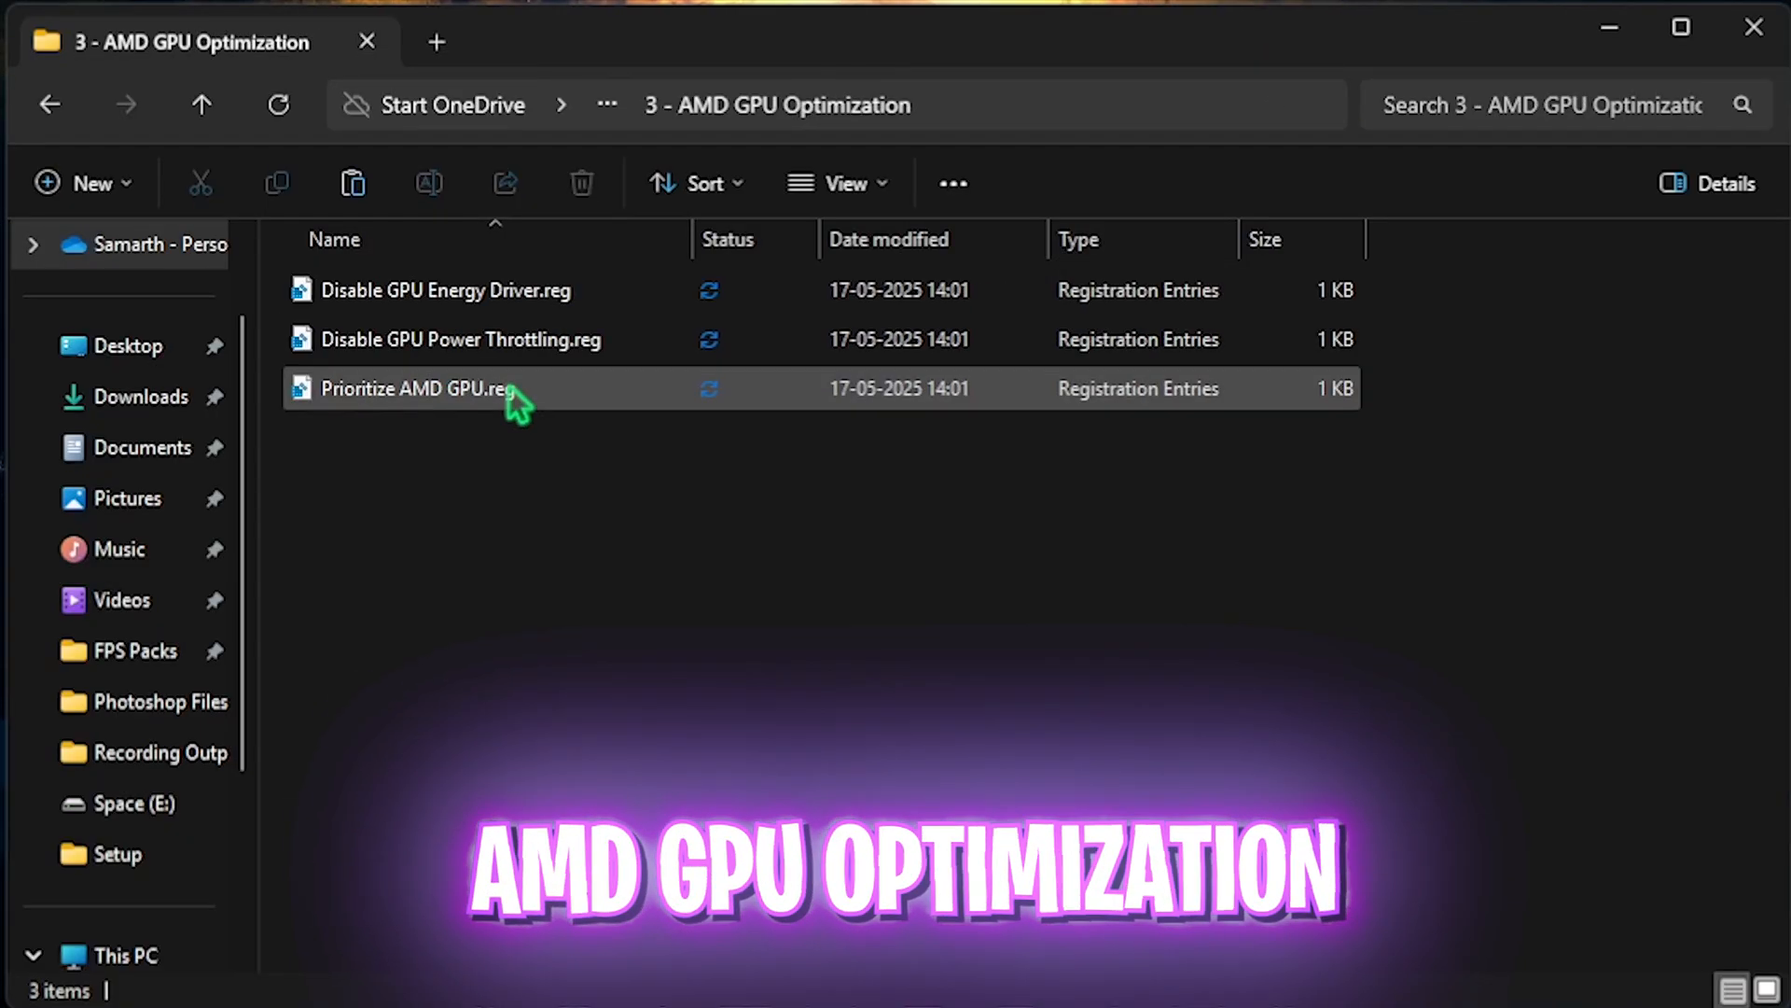
pyautogui.press('ctrl+a')
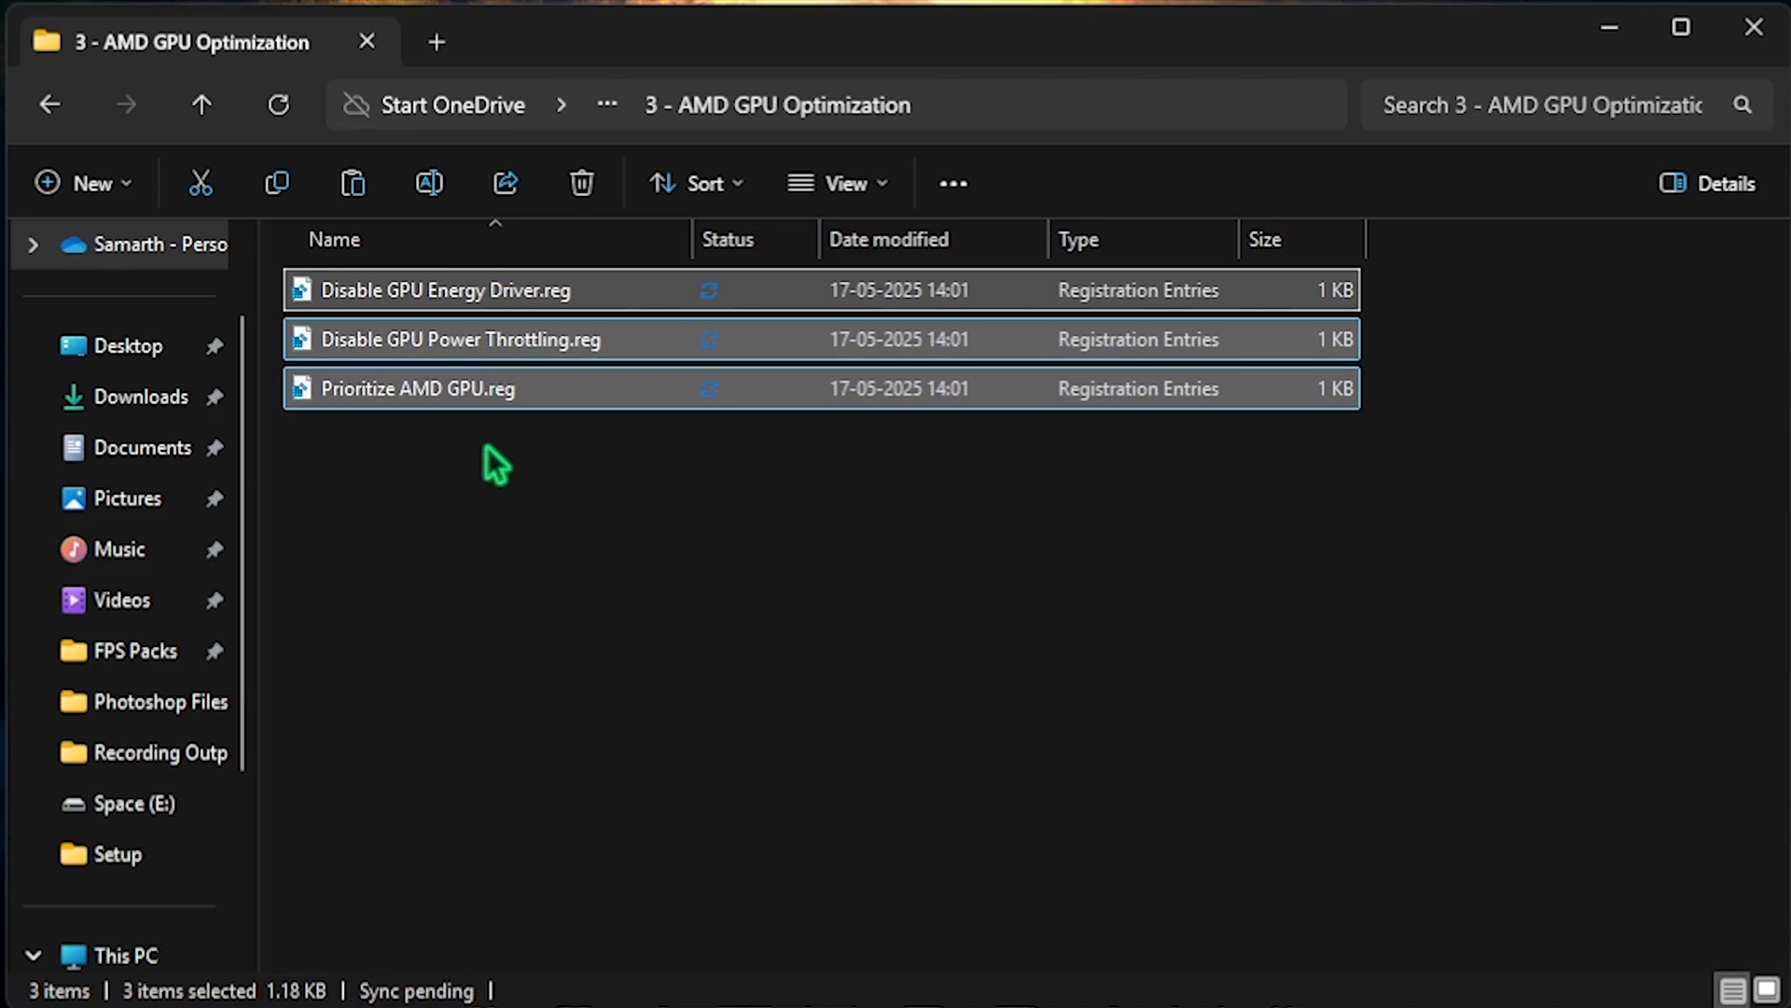
pyautogui.click(446, 291)
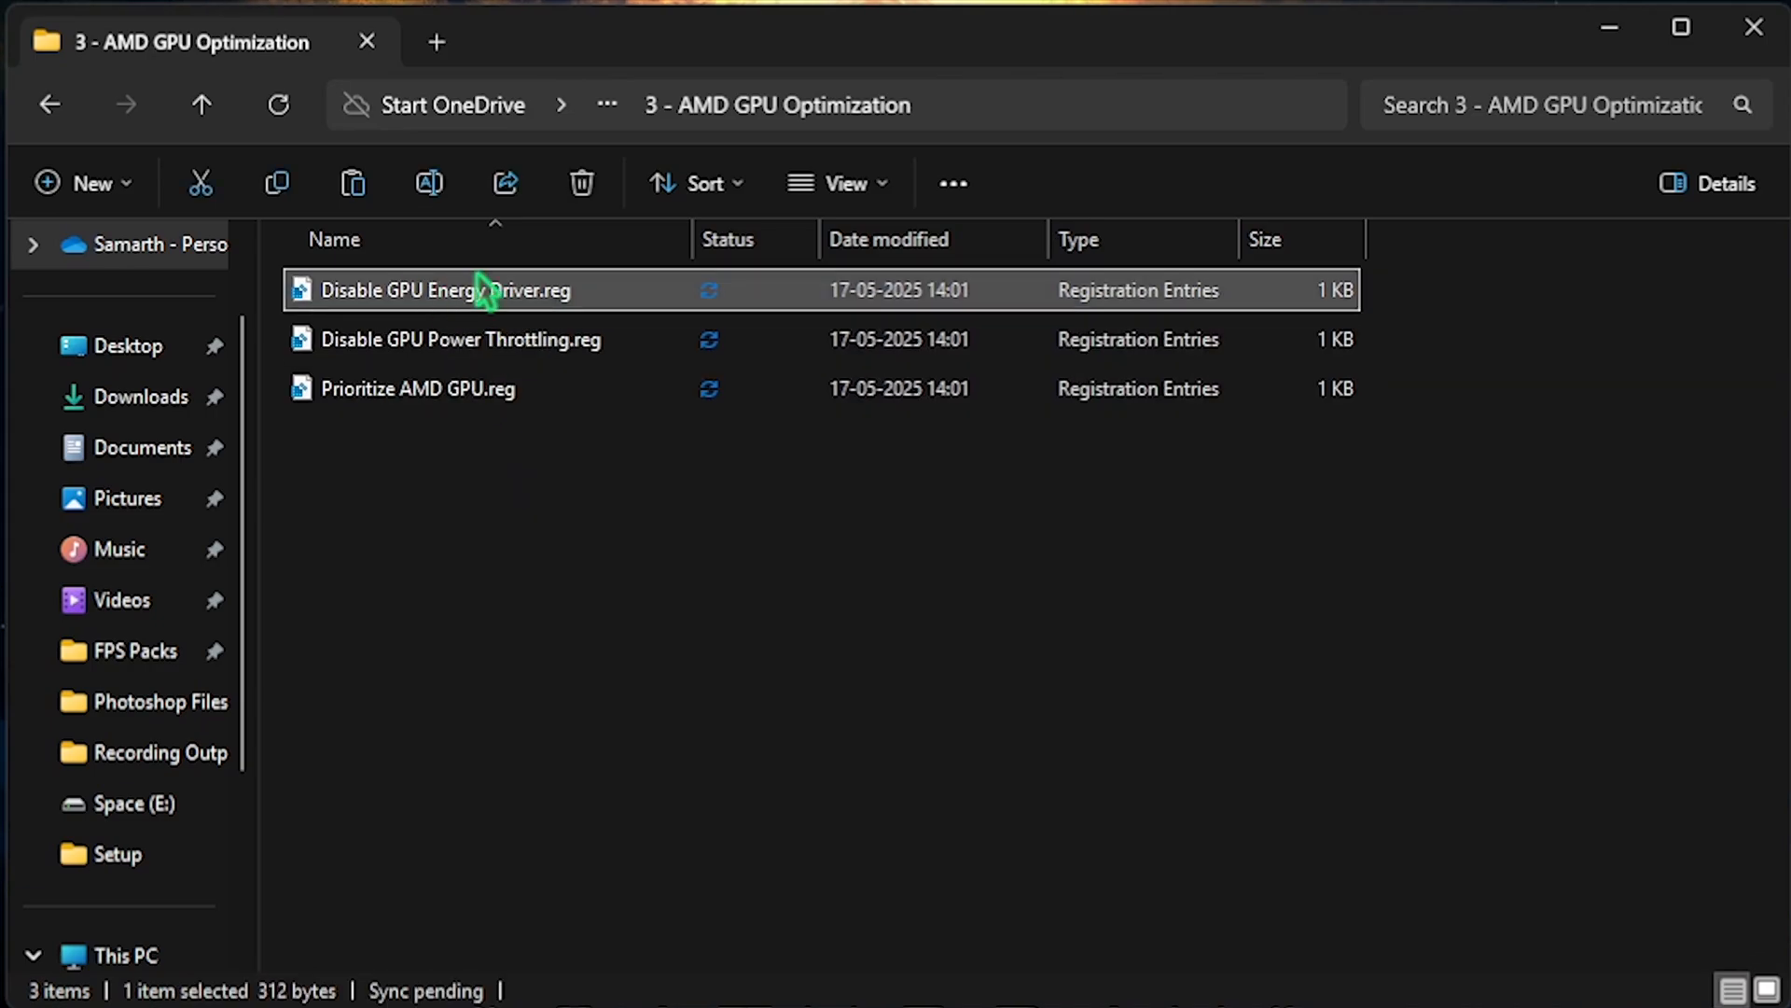
pyautogui.click(461, 340)
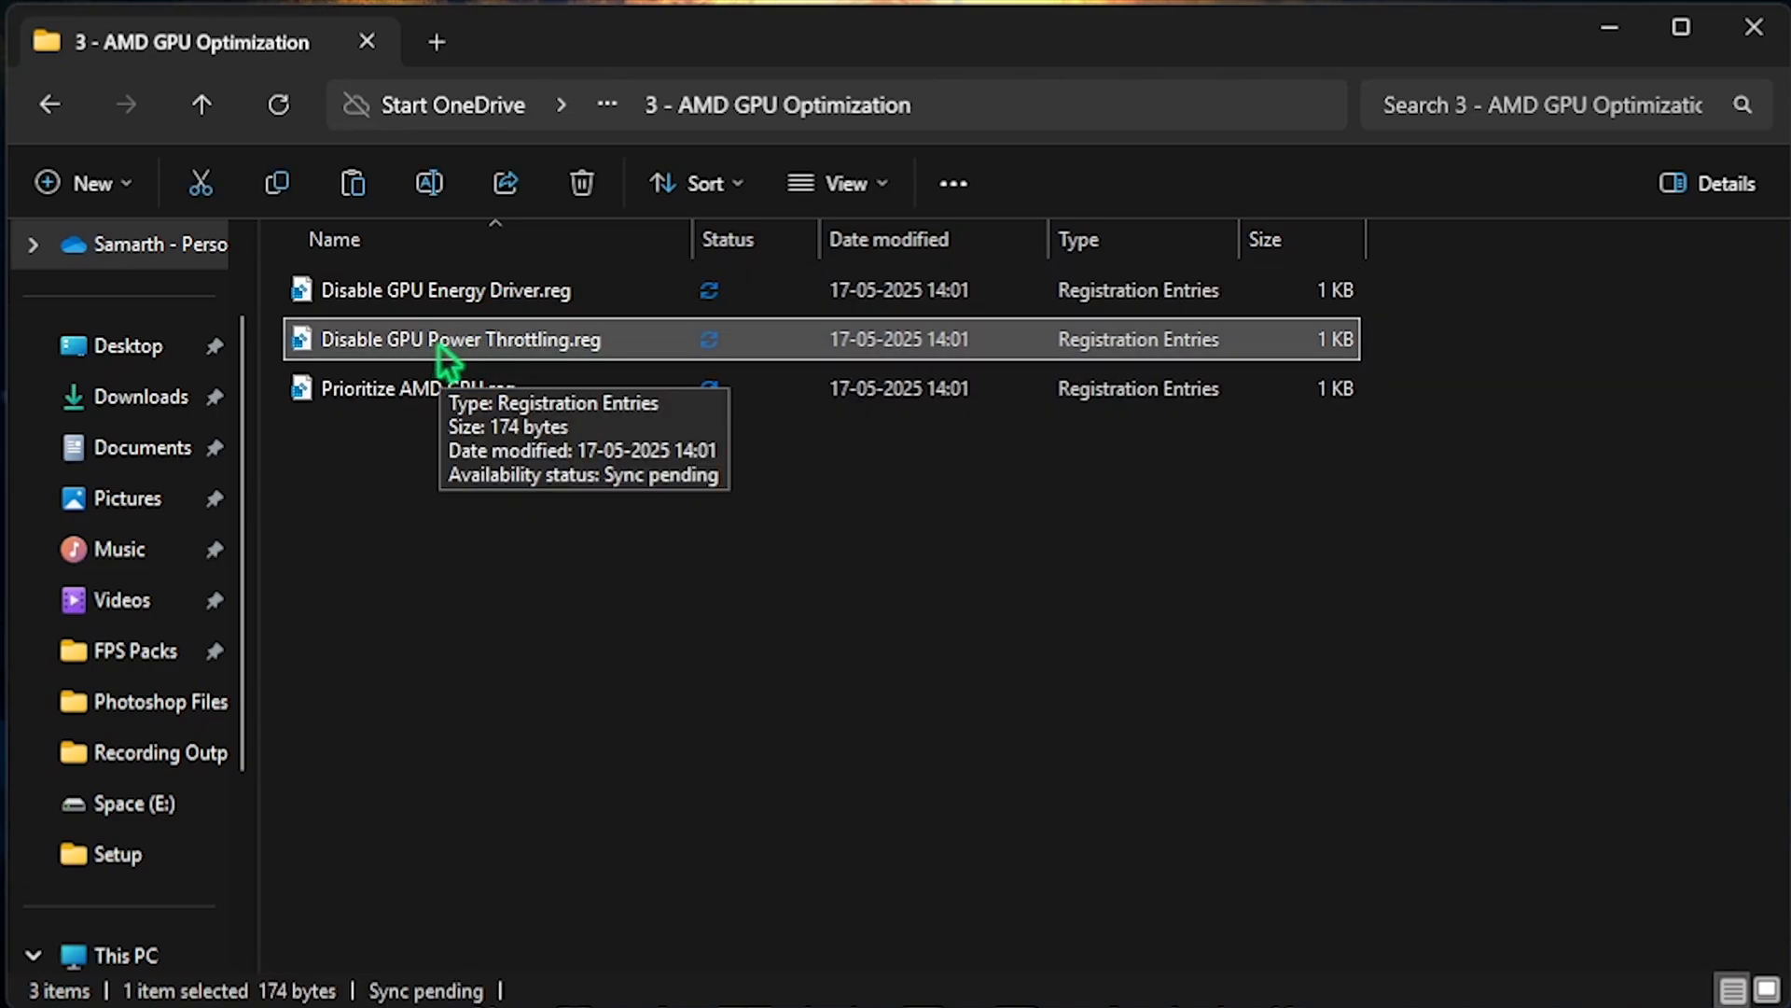
pyautogui.click(418, 388)
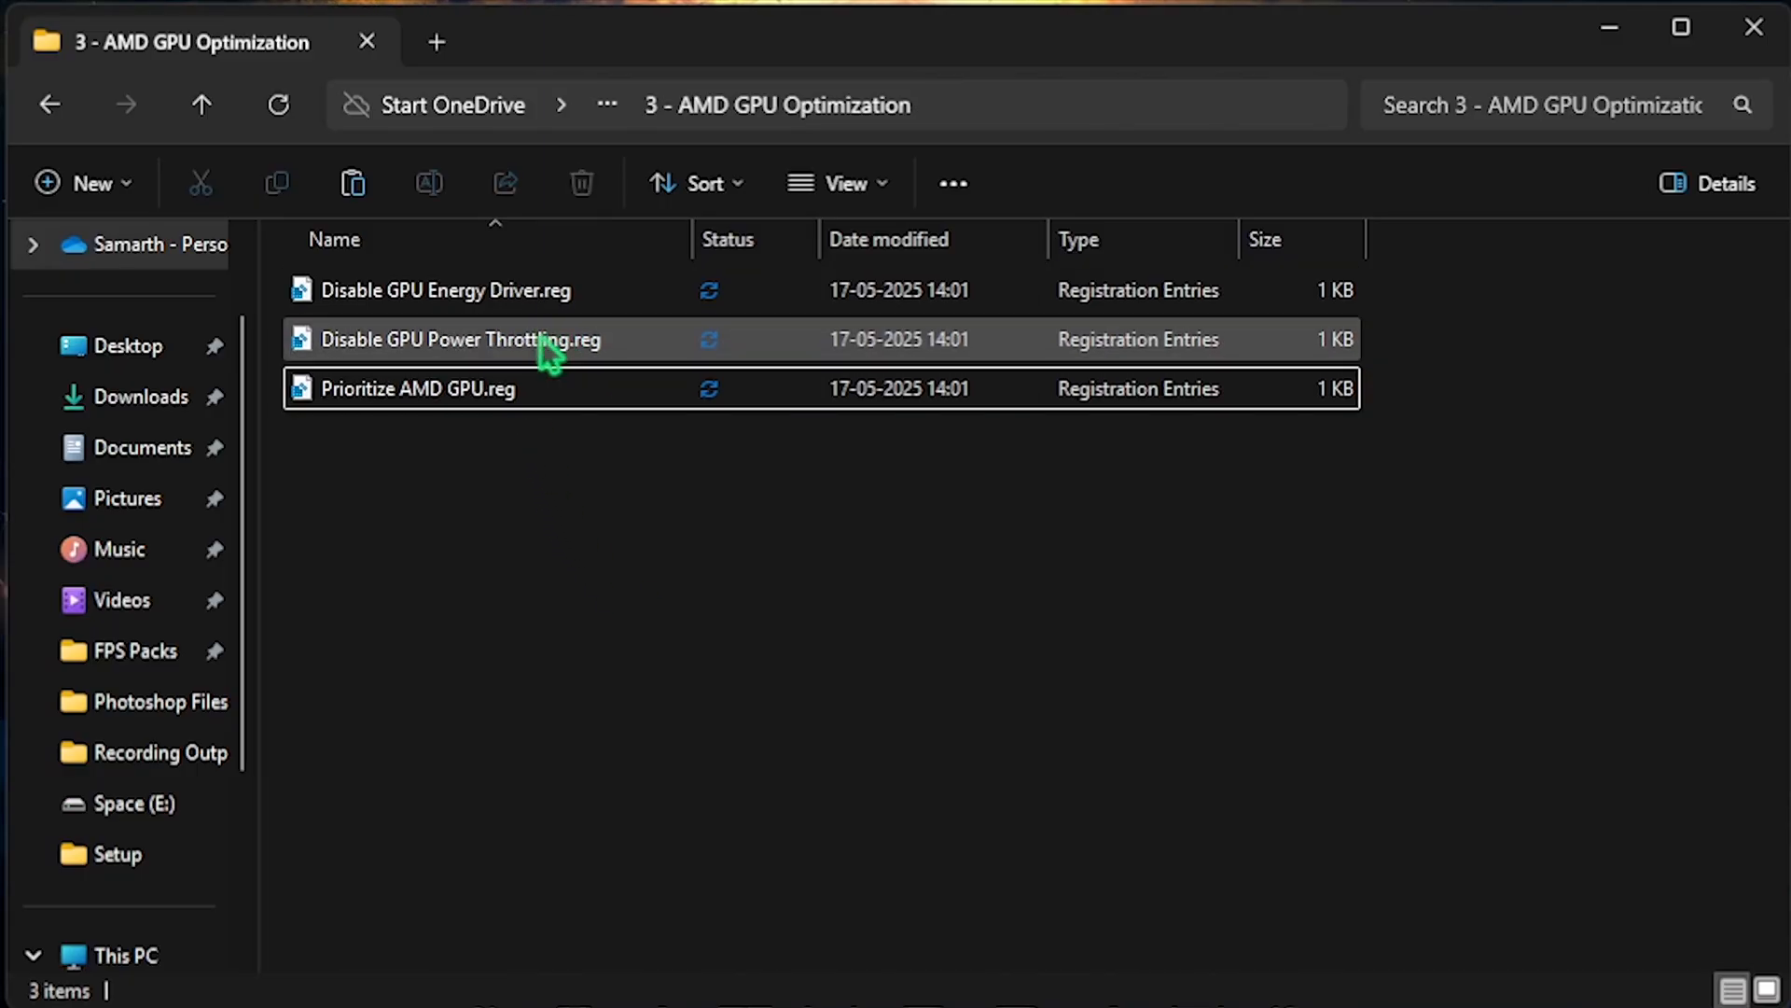
pyautogui.moveTo(508, 329)
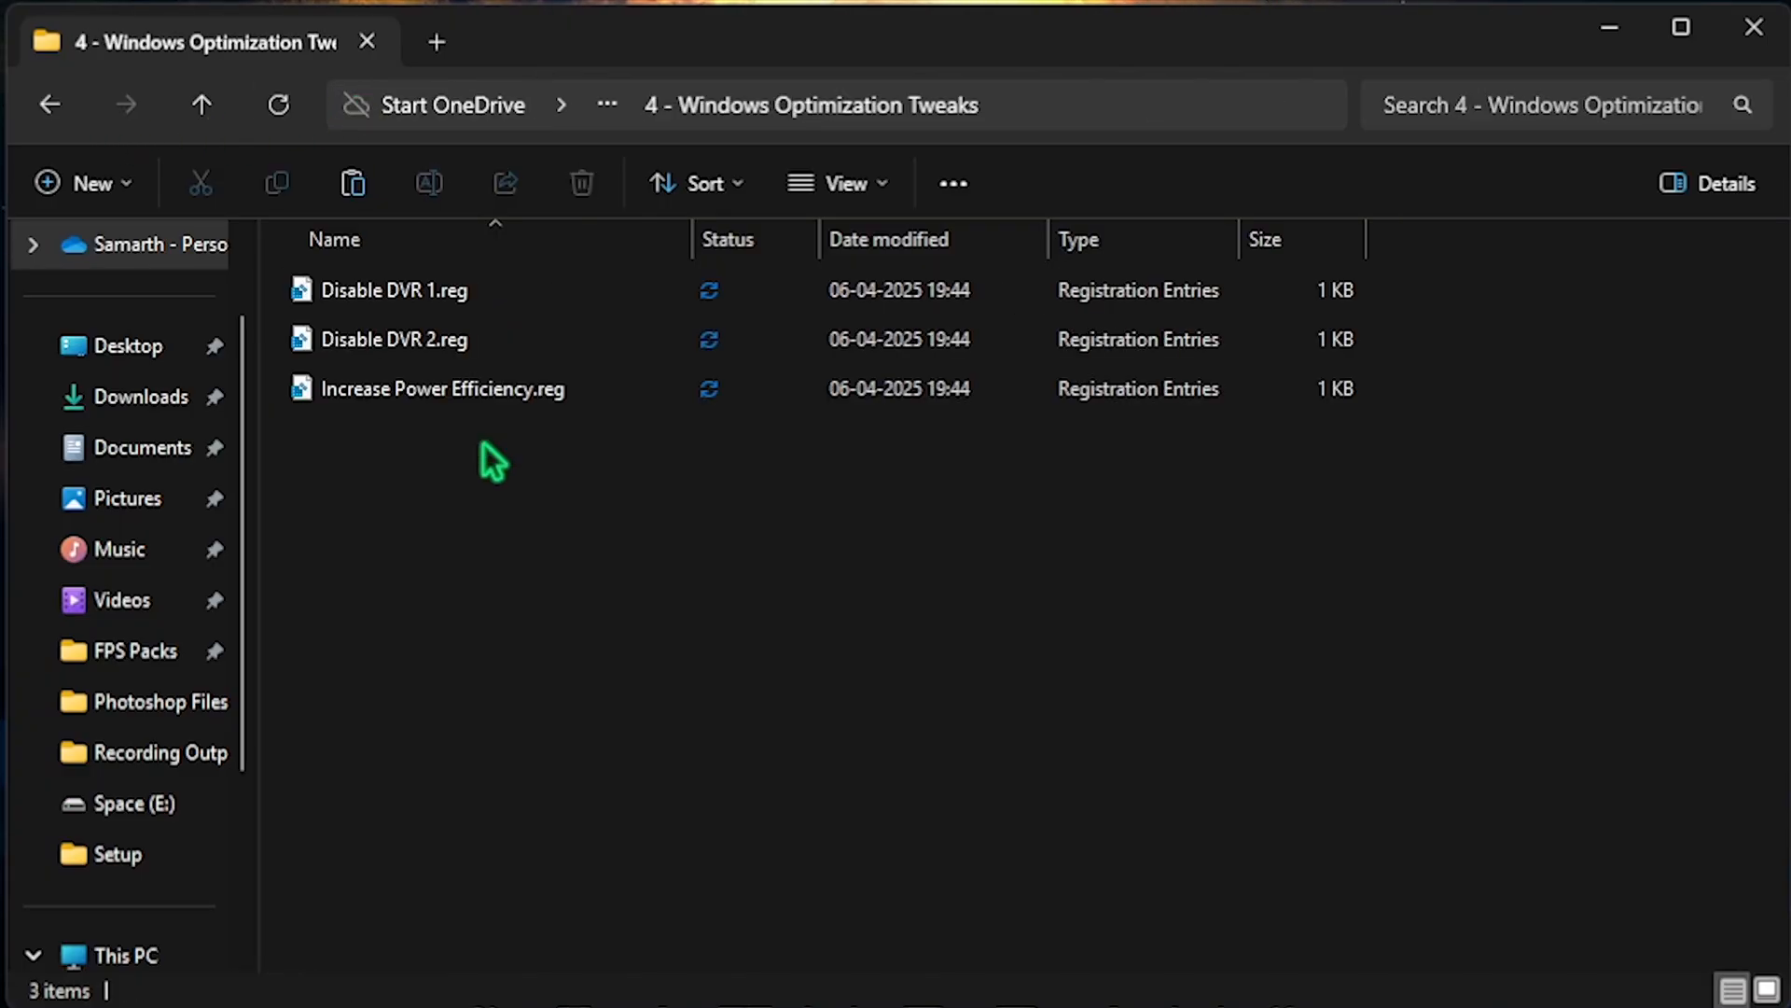
# - Select all three DVR and power registry files in 4 - Windows Optimization Tweaks
pyautogui.press('ctrl+a')
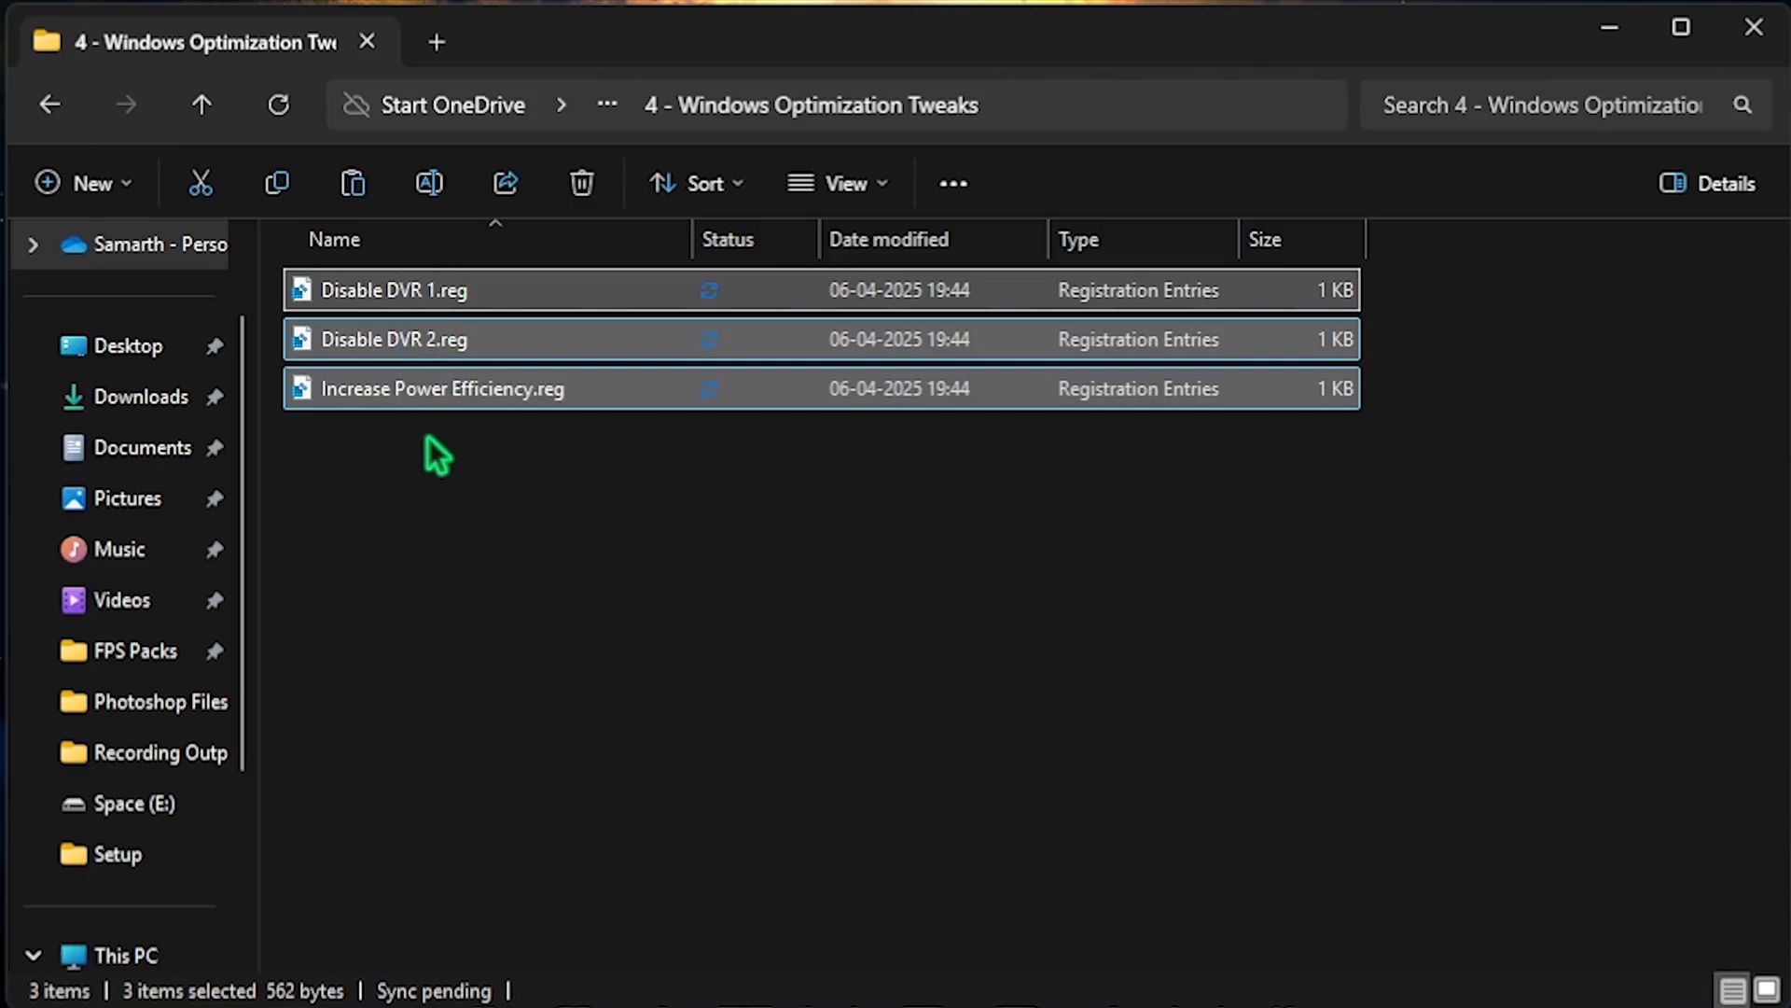
pyautogui.moveTo(441, 287)
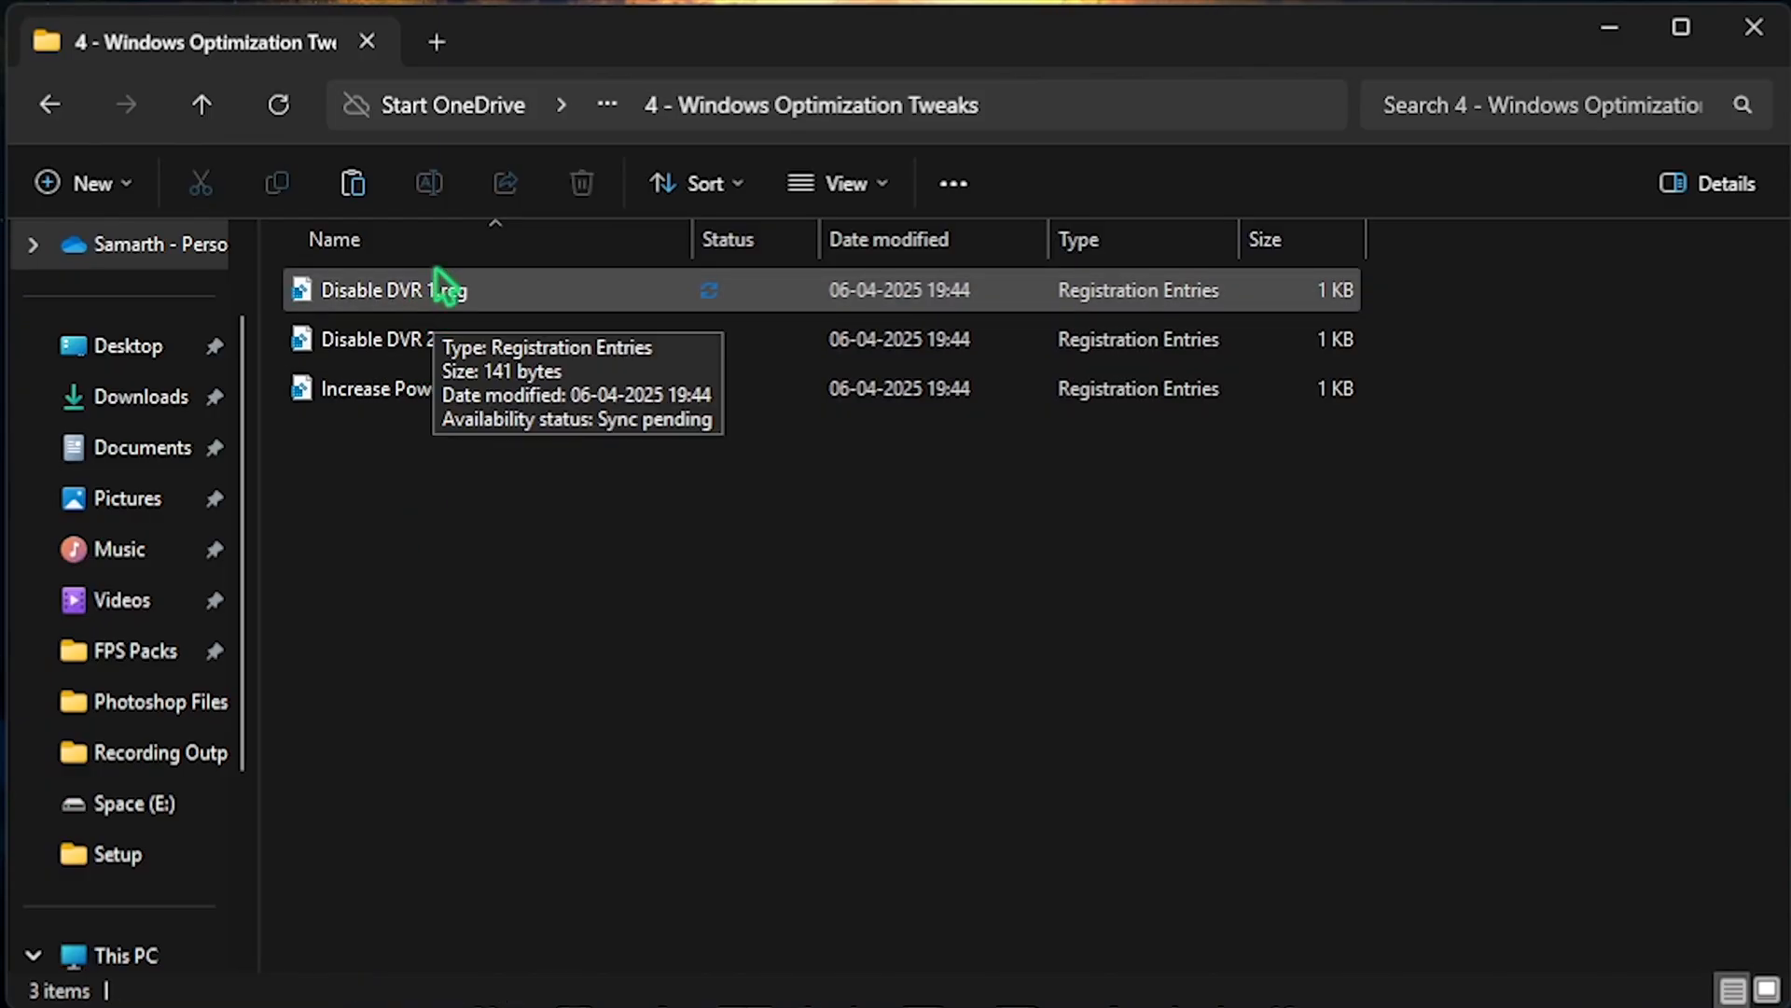
pyautogui.moveTo(474, 393)
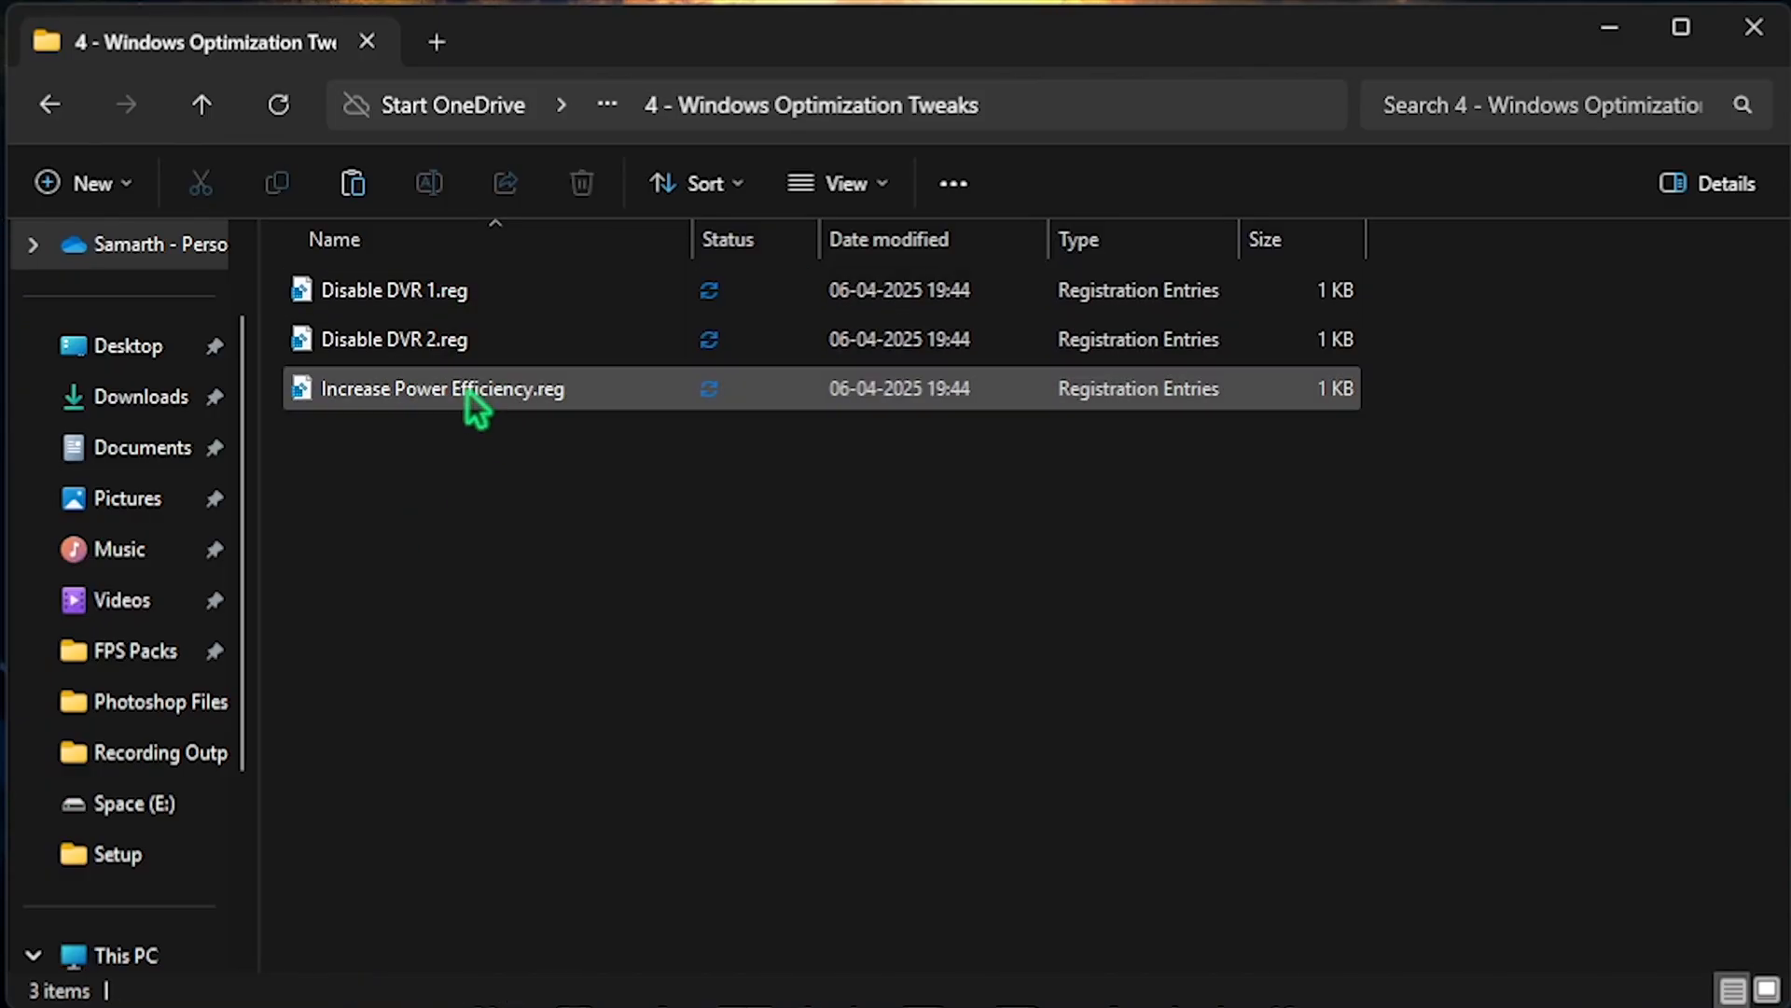
pyautogui.moveTo(444, 388)
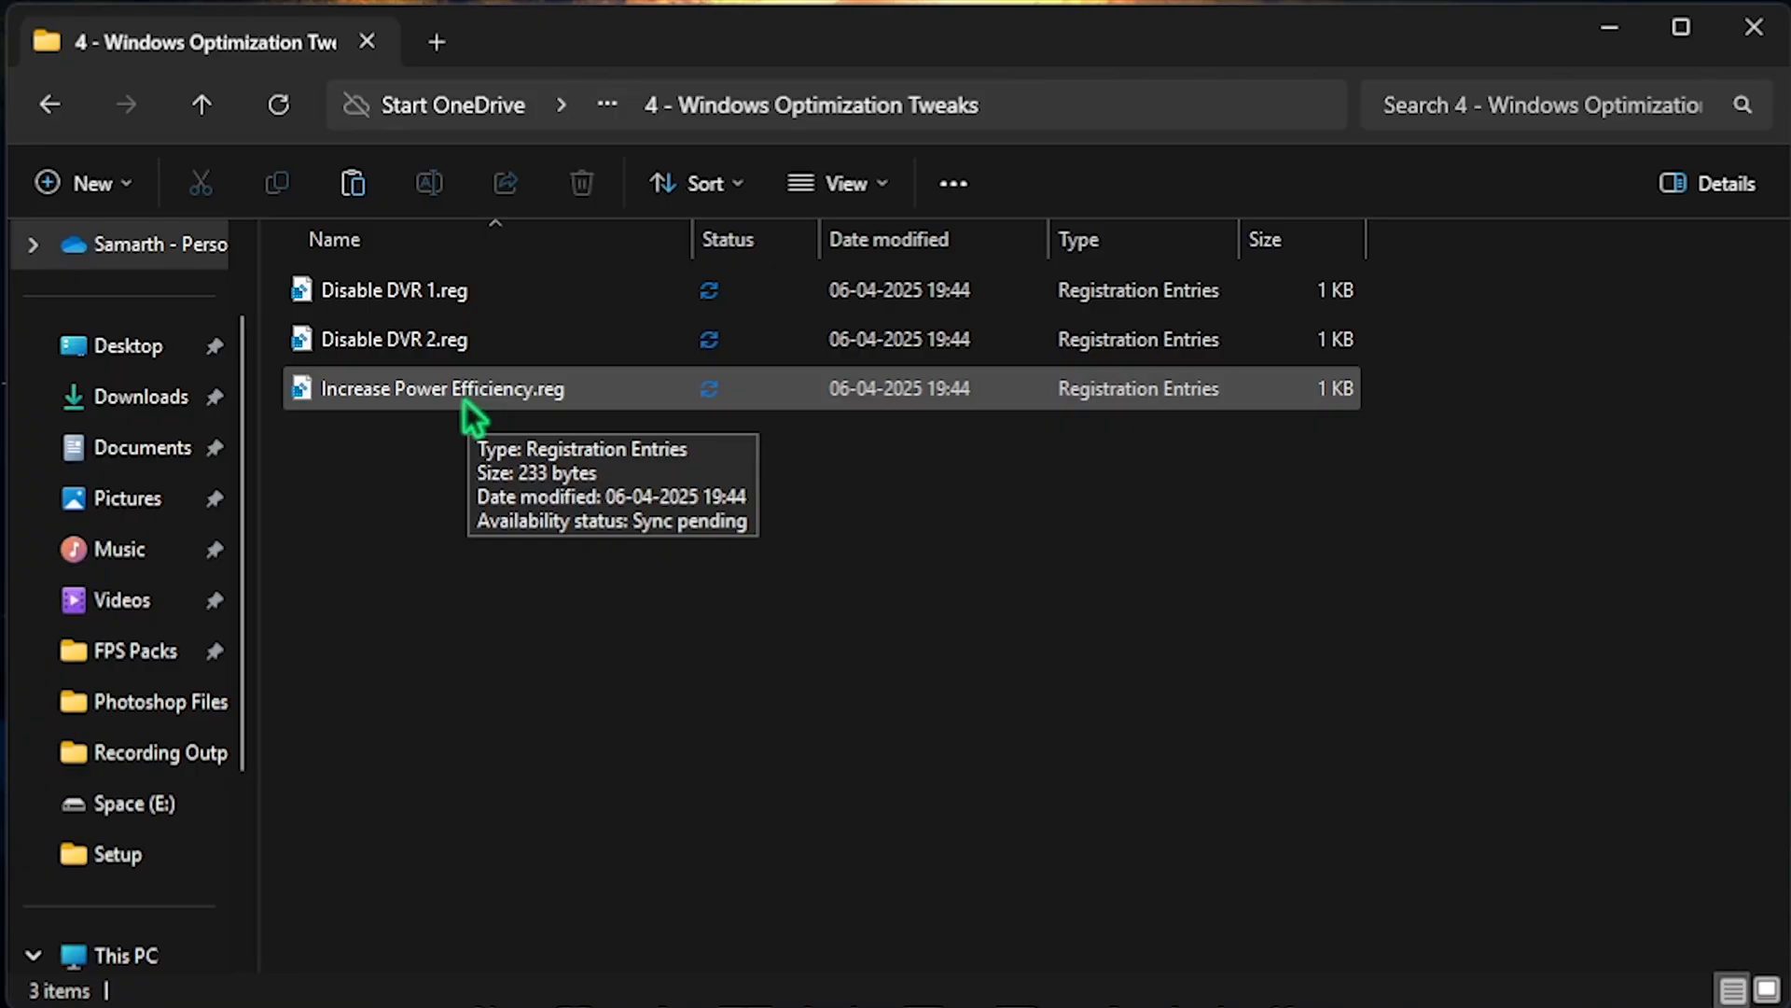
pyautogui.moveTo(1688, 67)
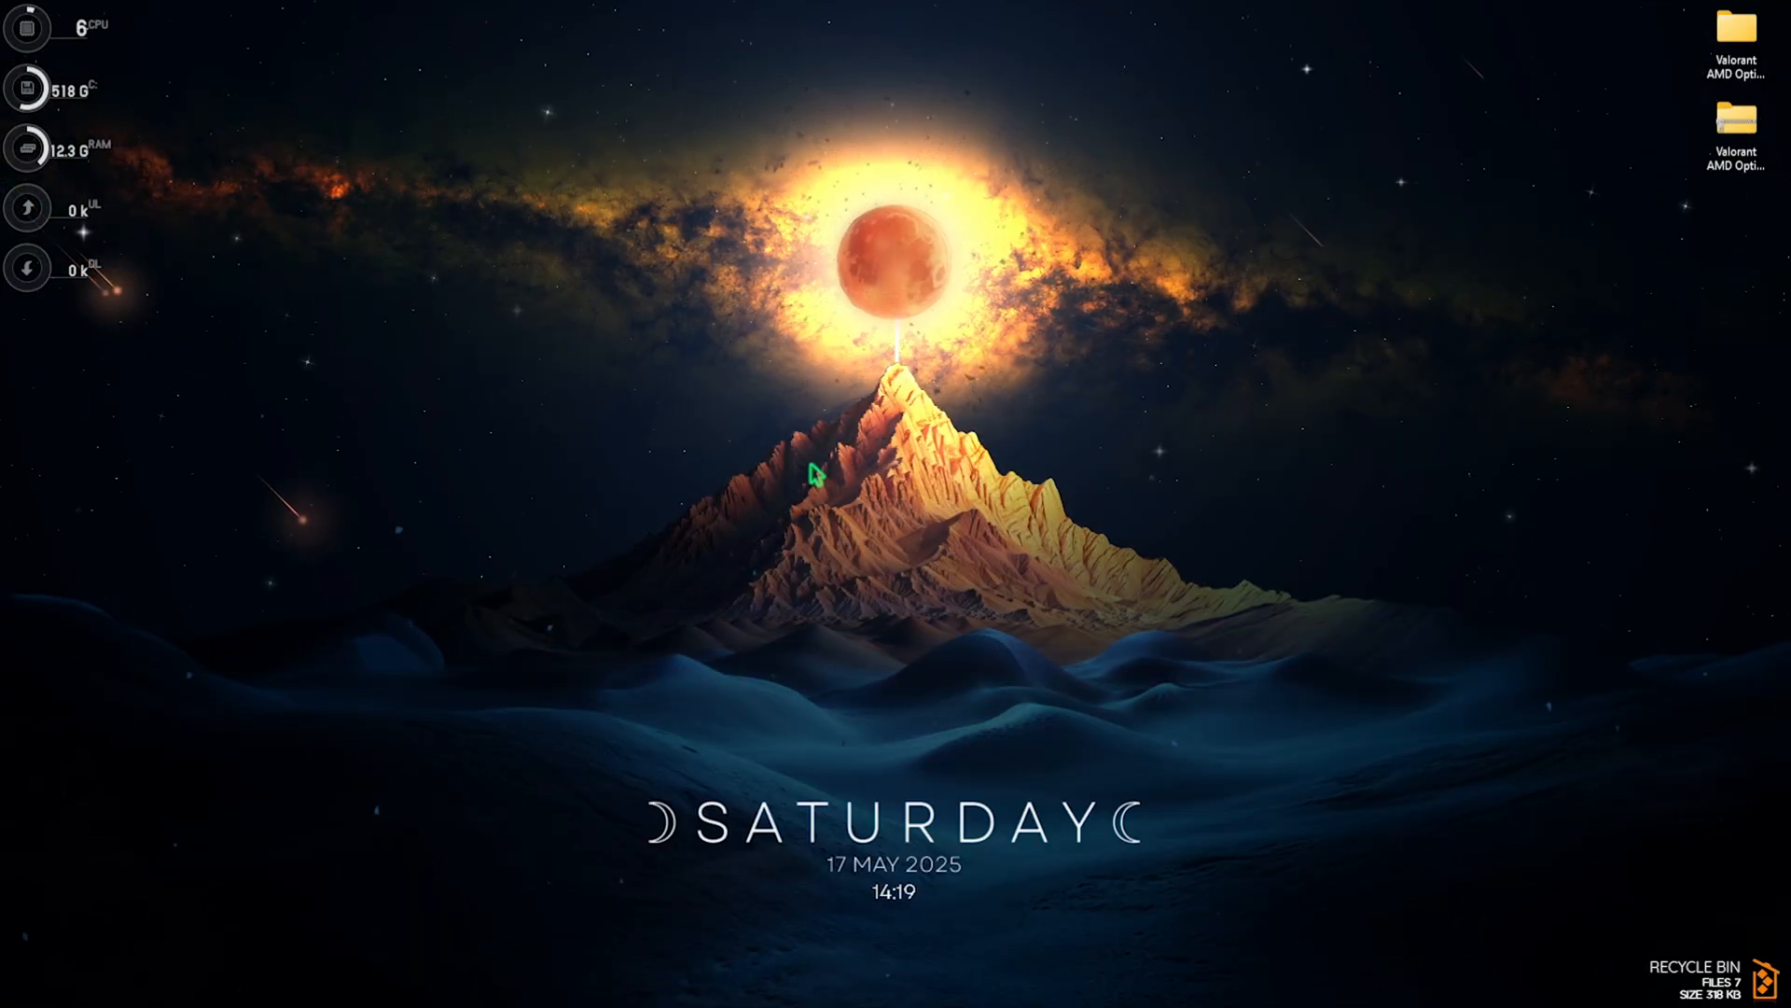
# - From the Run prompt reach AppData and navigate into Local > VALORANT
pyautogui.press('Win+r')
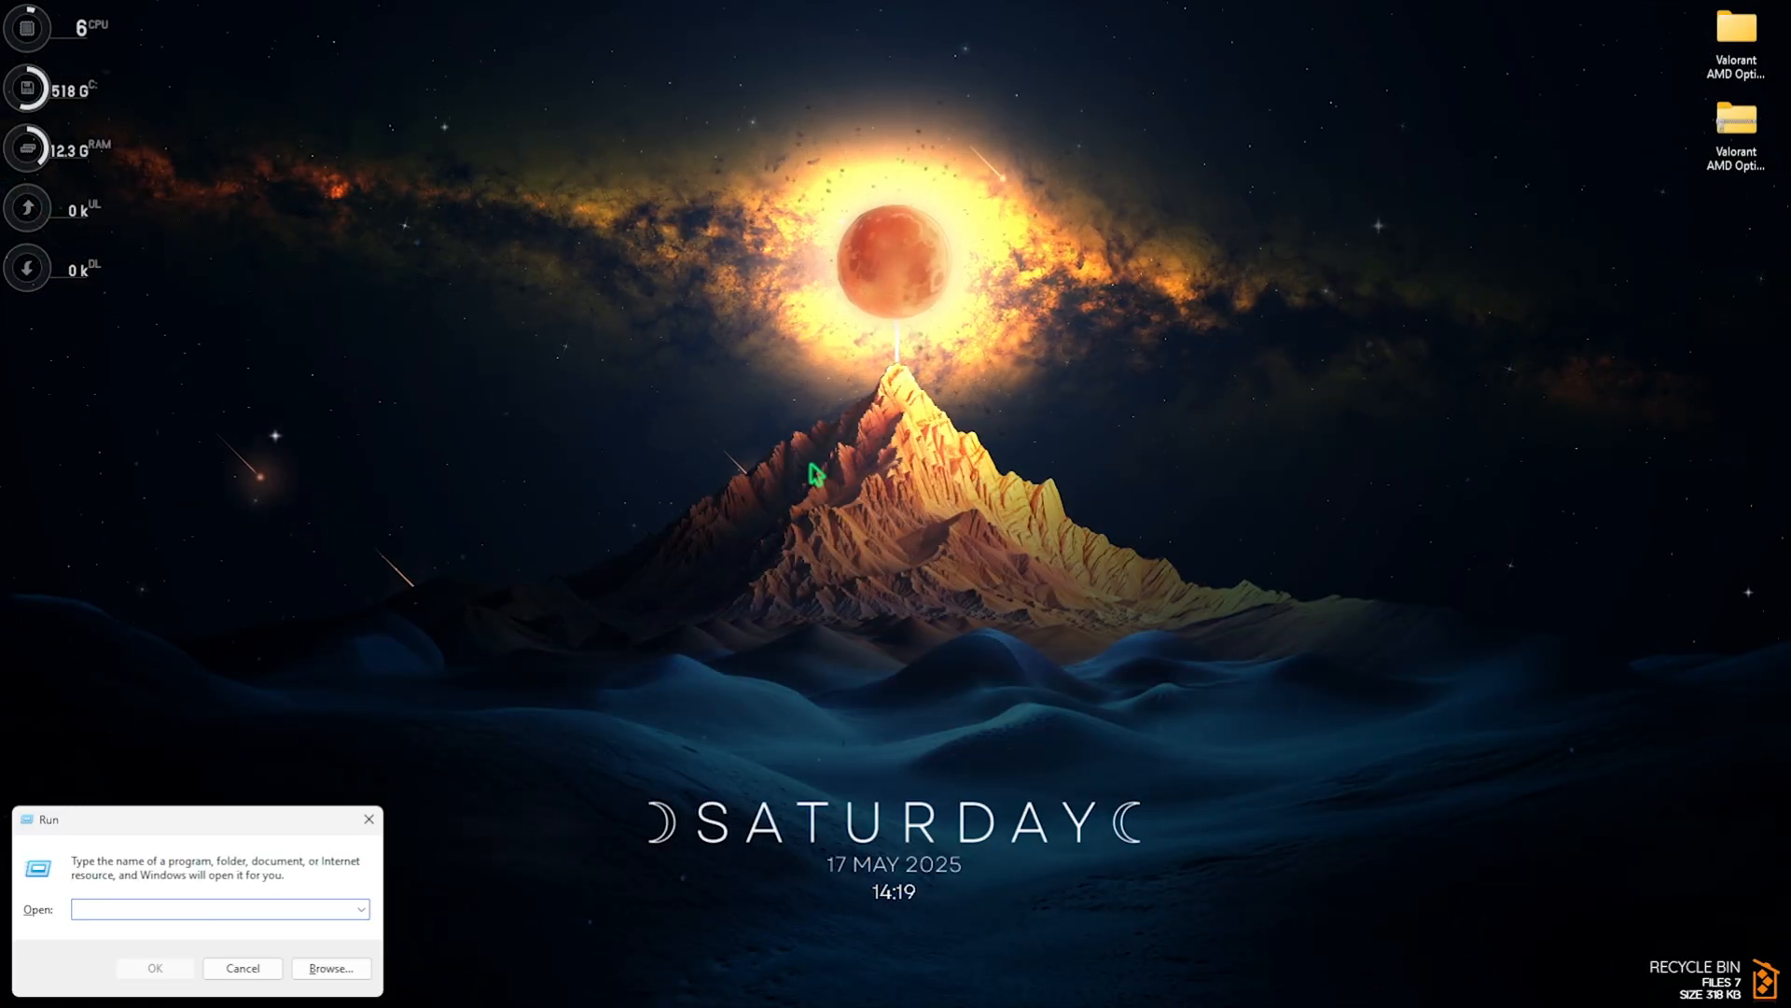
pyautogui.write('lol')
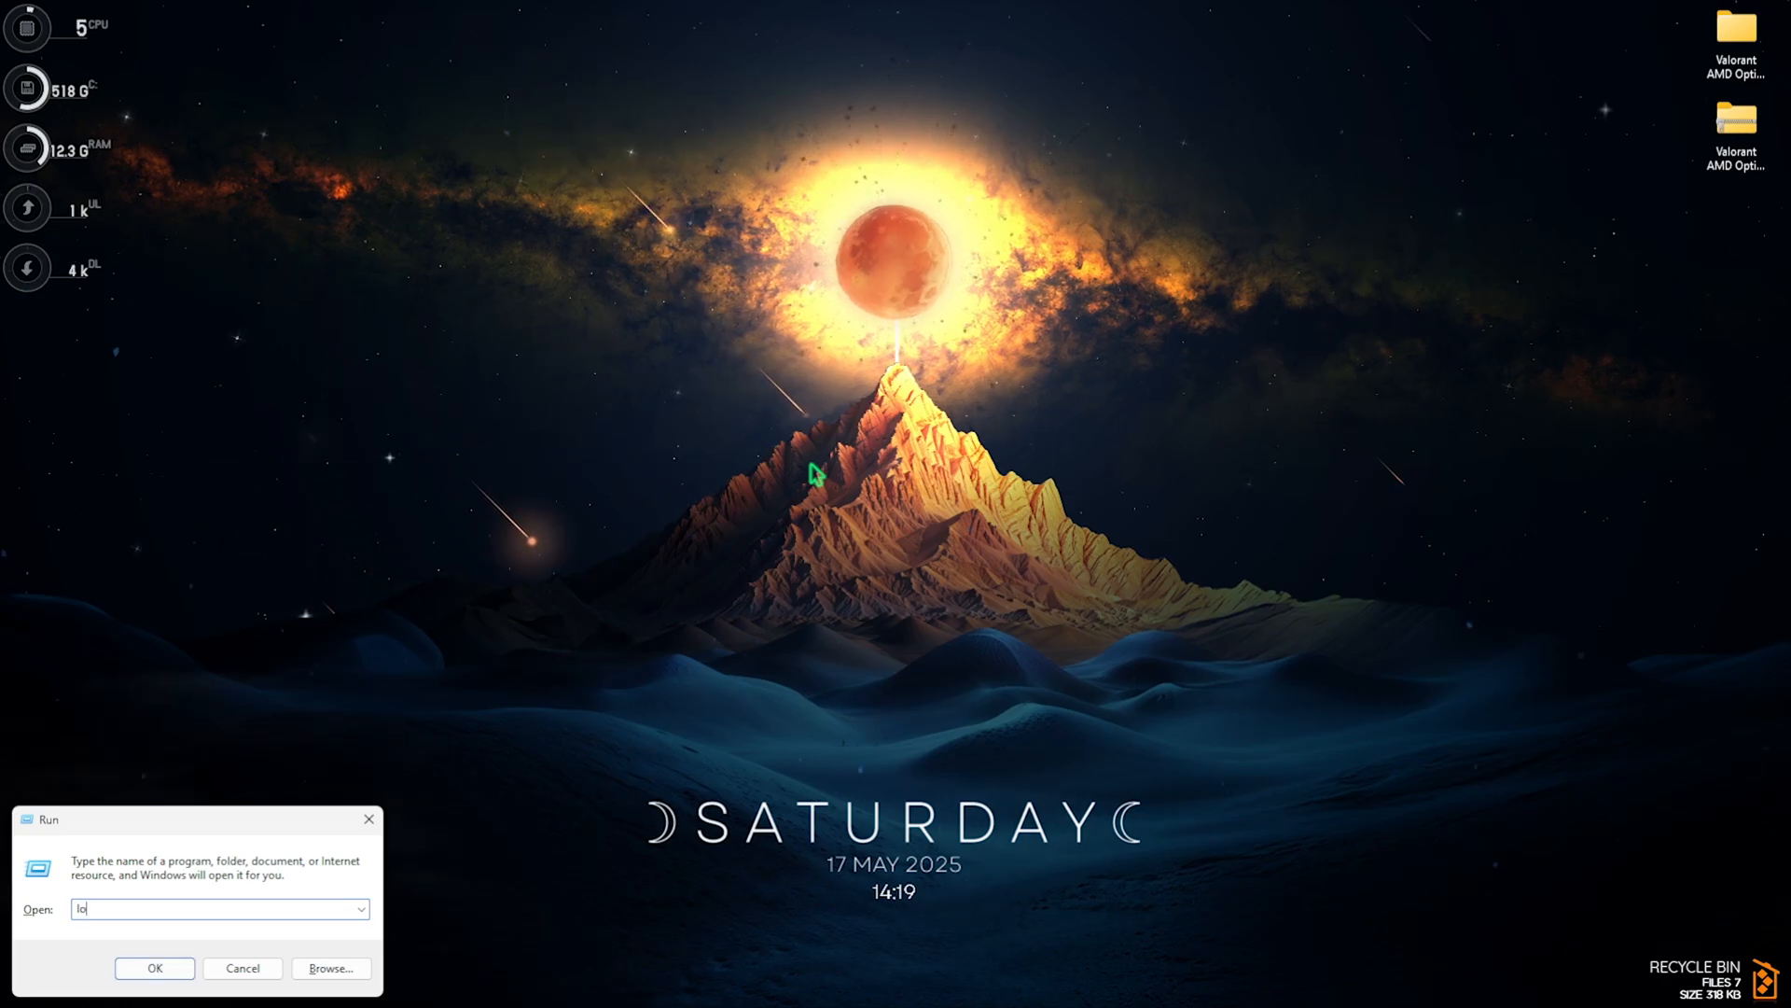
pyautogui.click(155, 968)
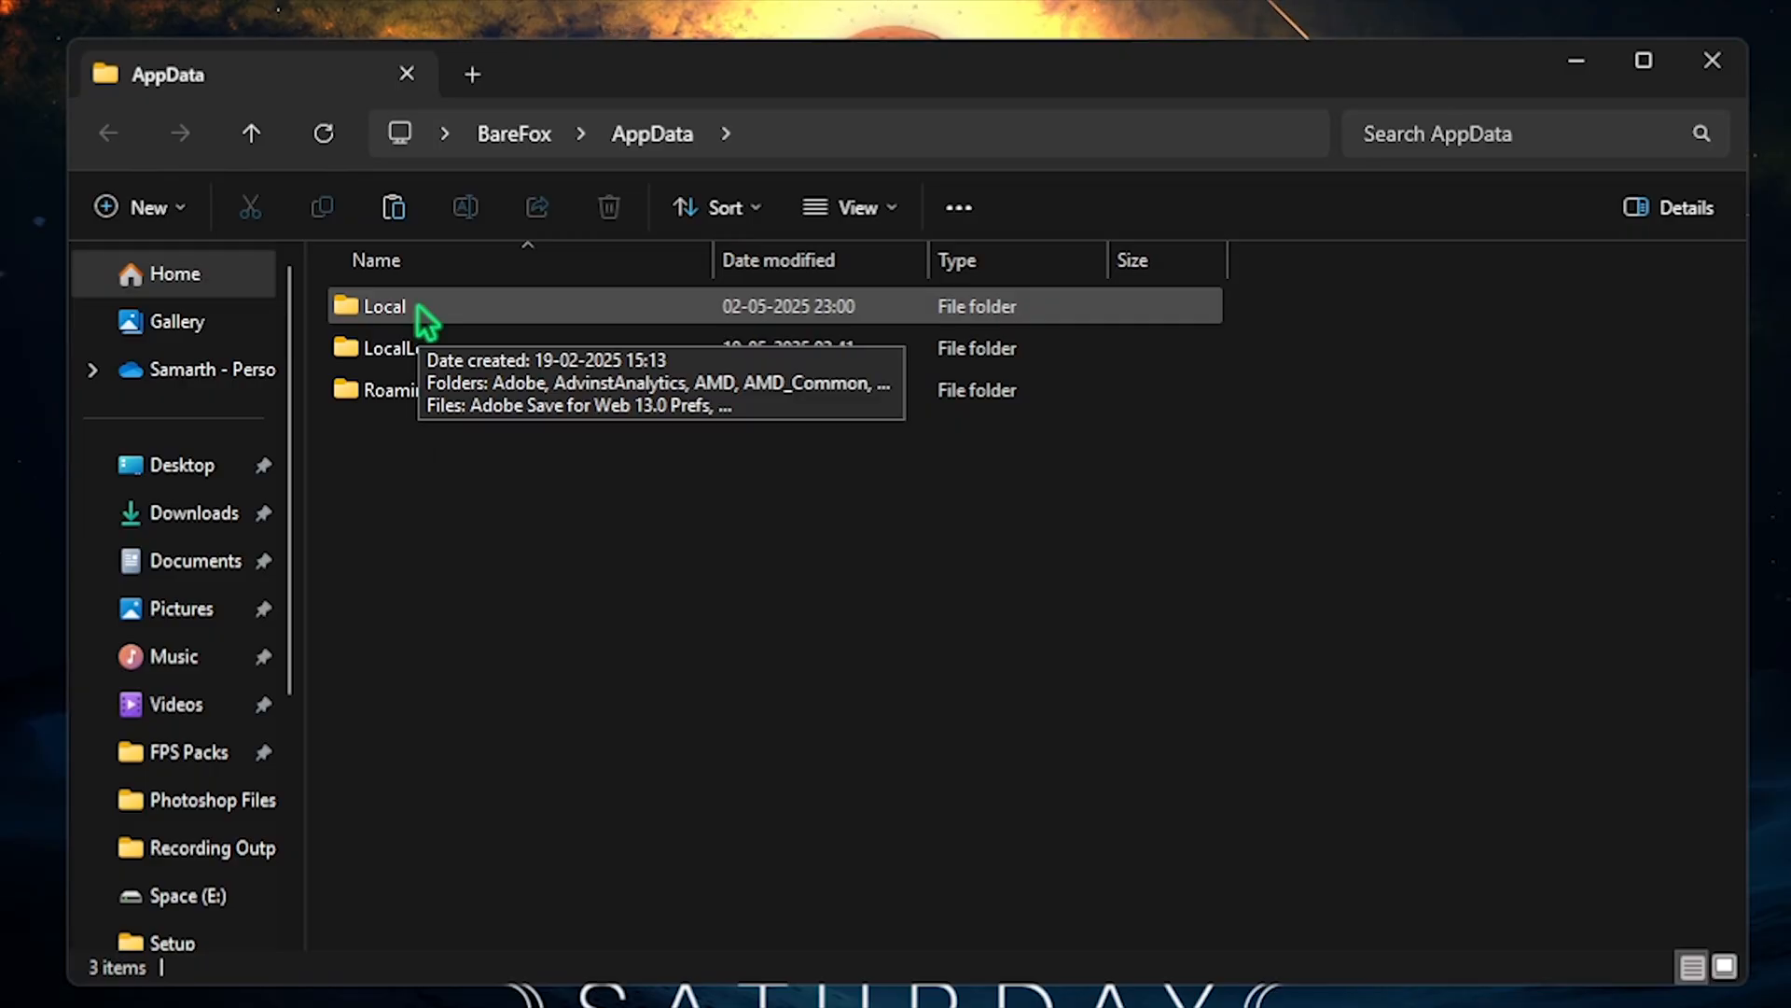
pyautogui.doubleClick(384, 306)
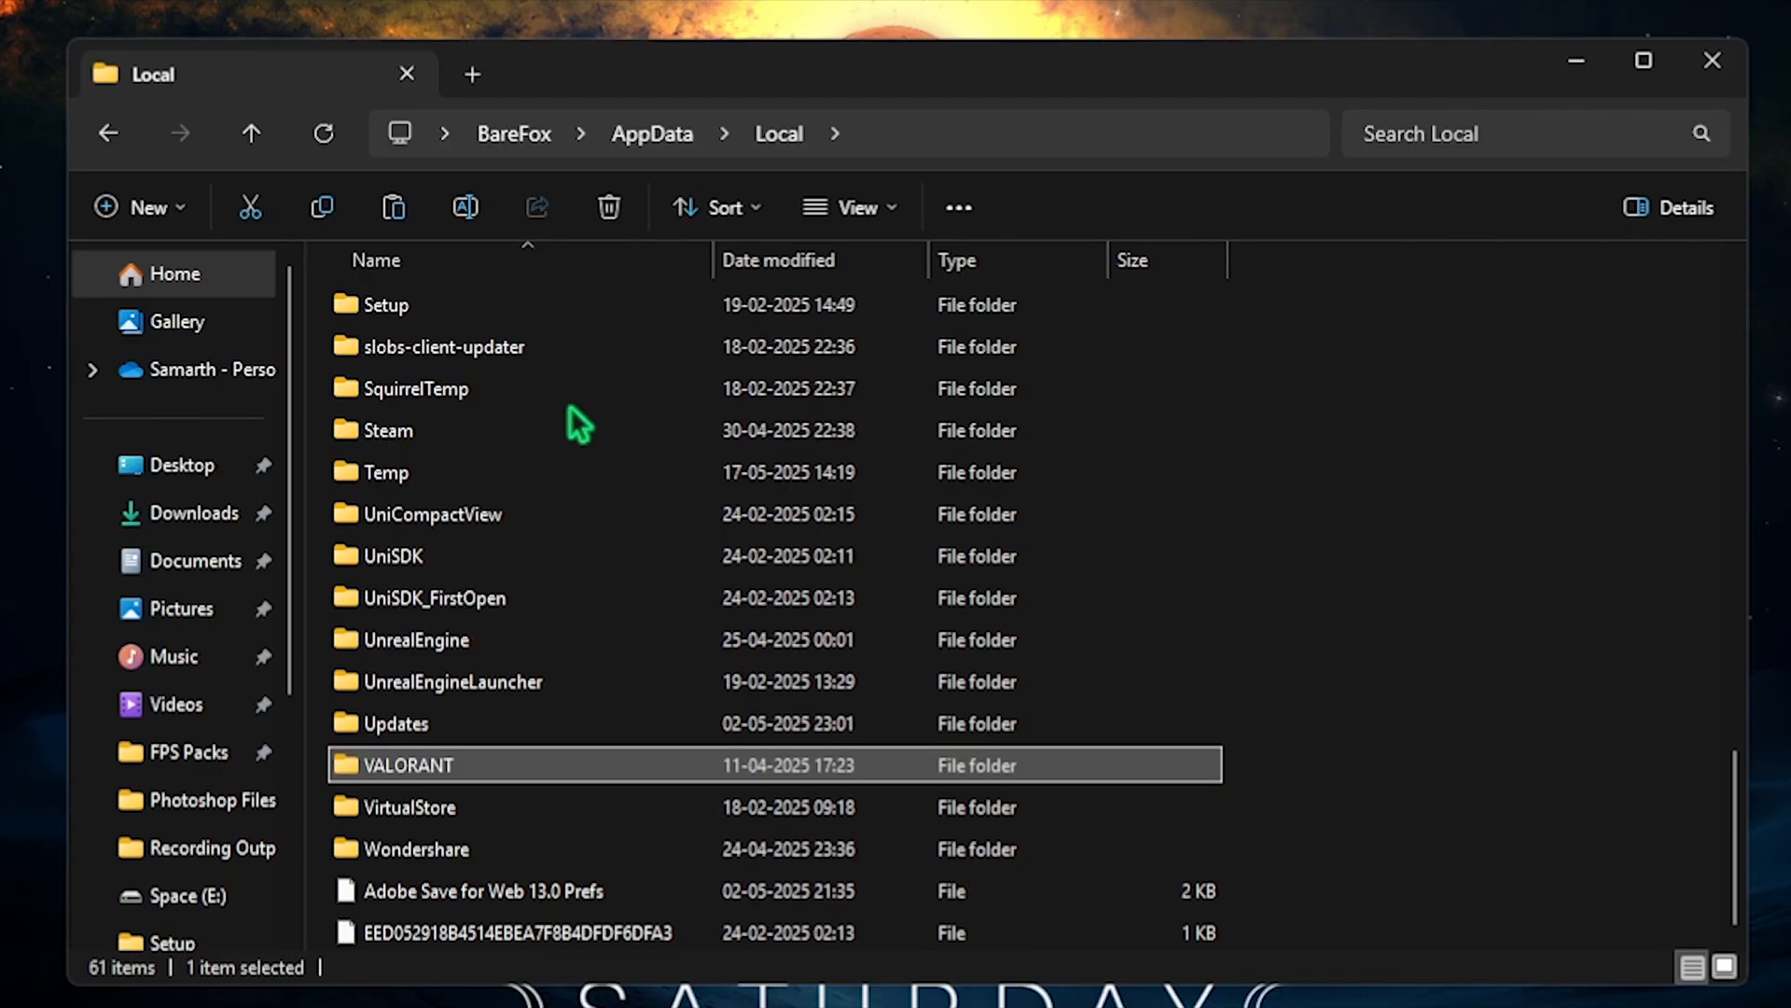
pyautogui.doubleClick(409, 765)
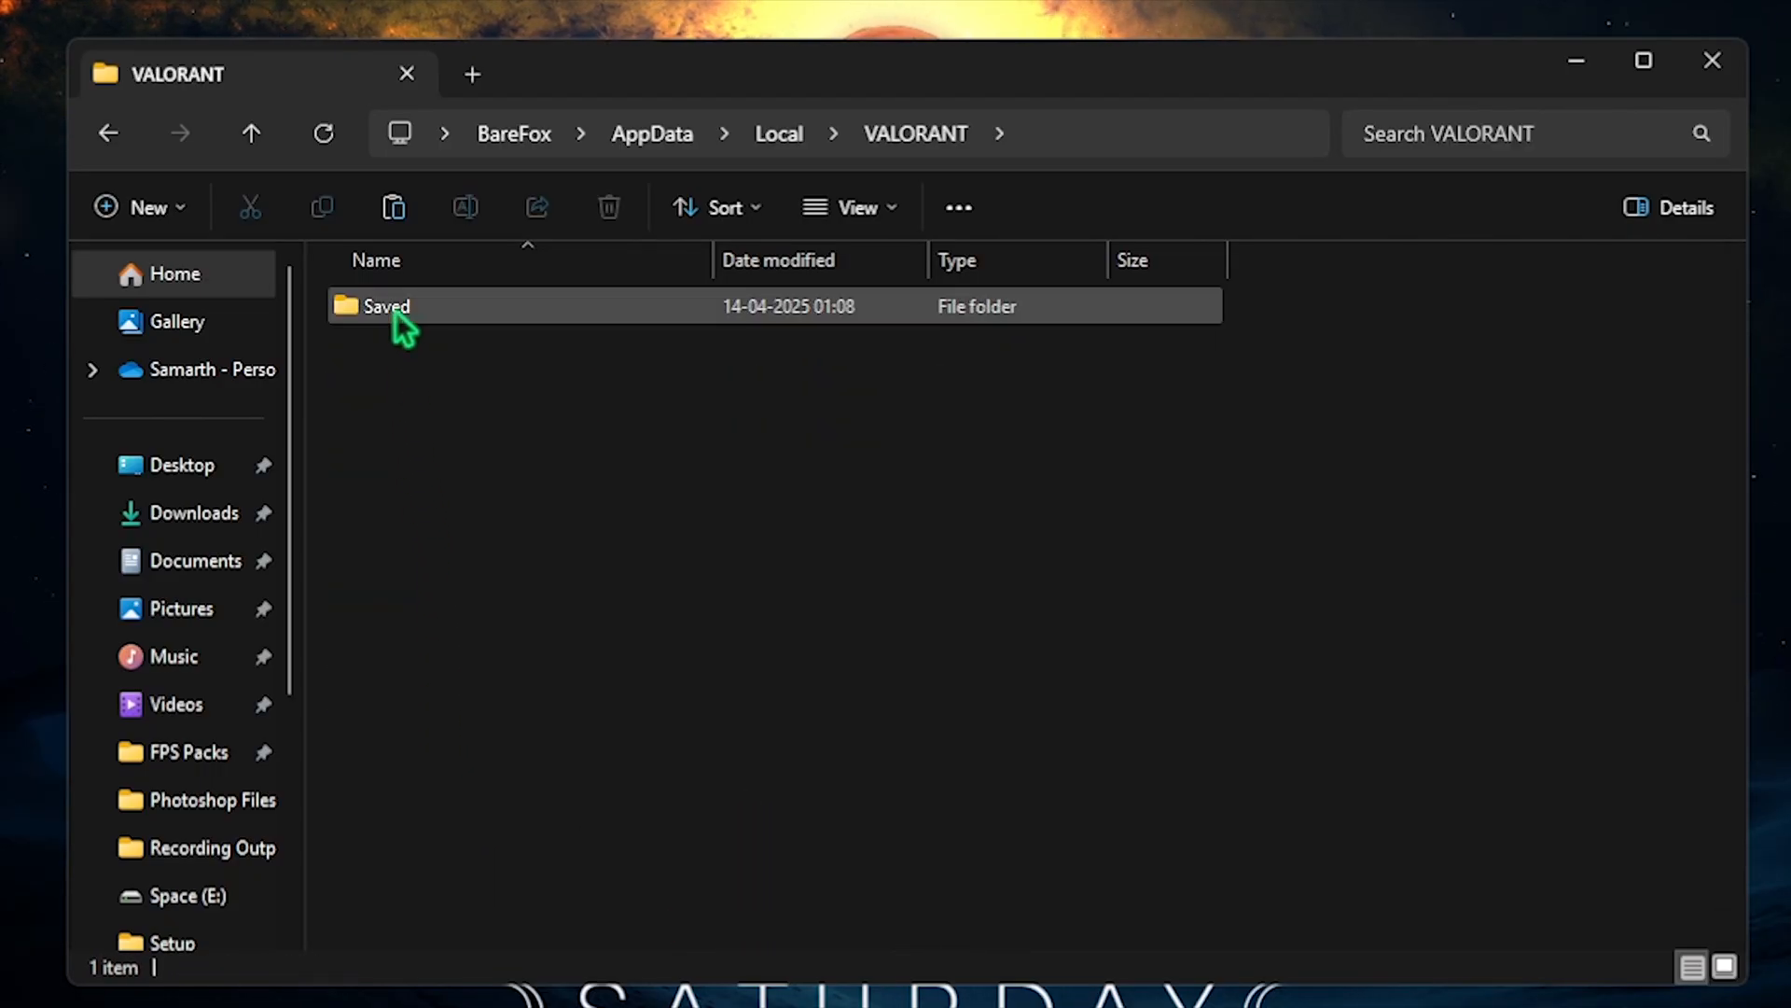
# - Go through Saved > Config > account folder > Windows and open GameUserSettings.ini for editing
pyautogui.doubleClick(386, 306)
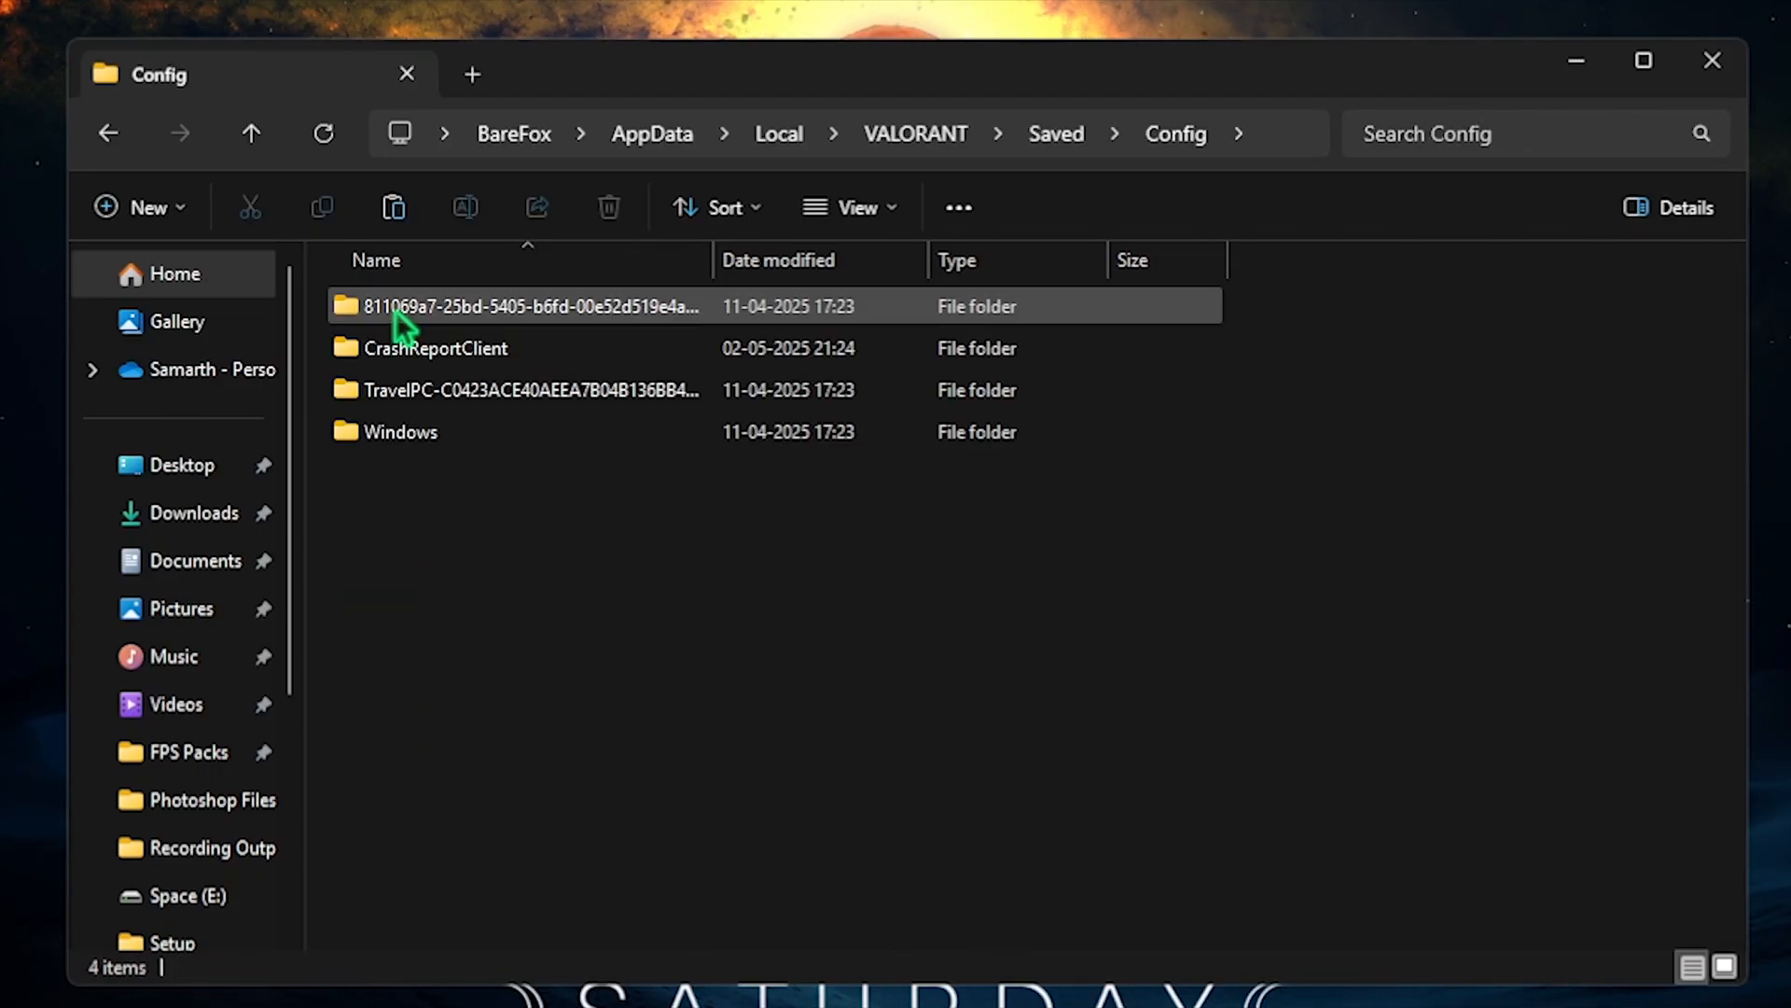
pyautogui.click(534, 306)
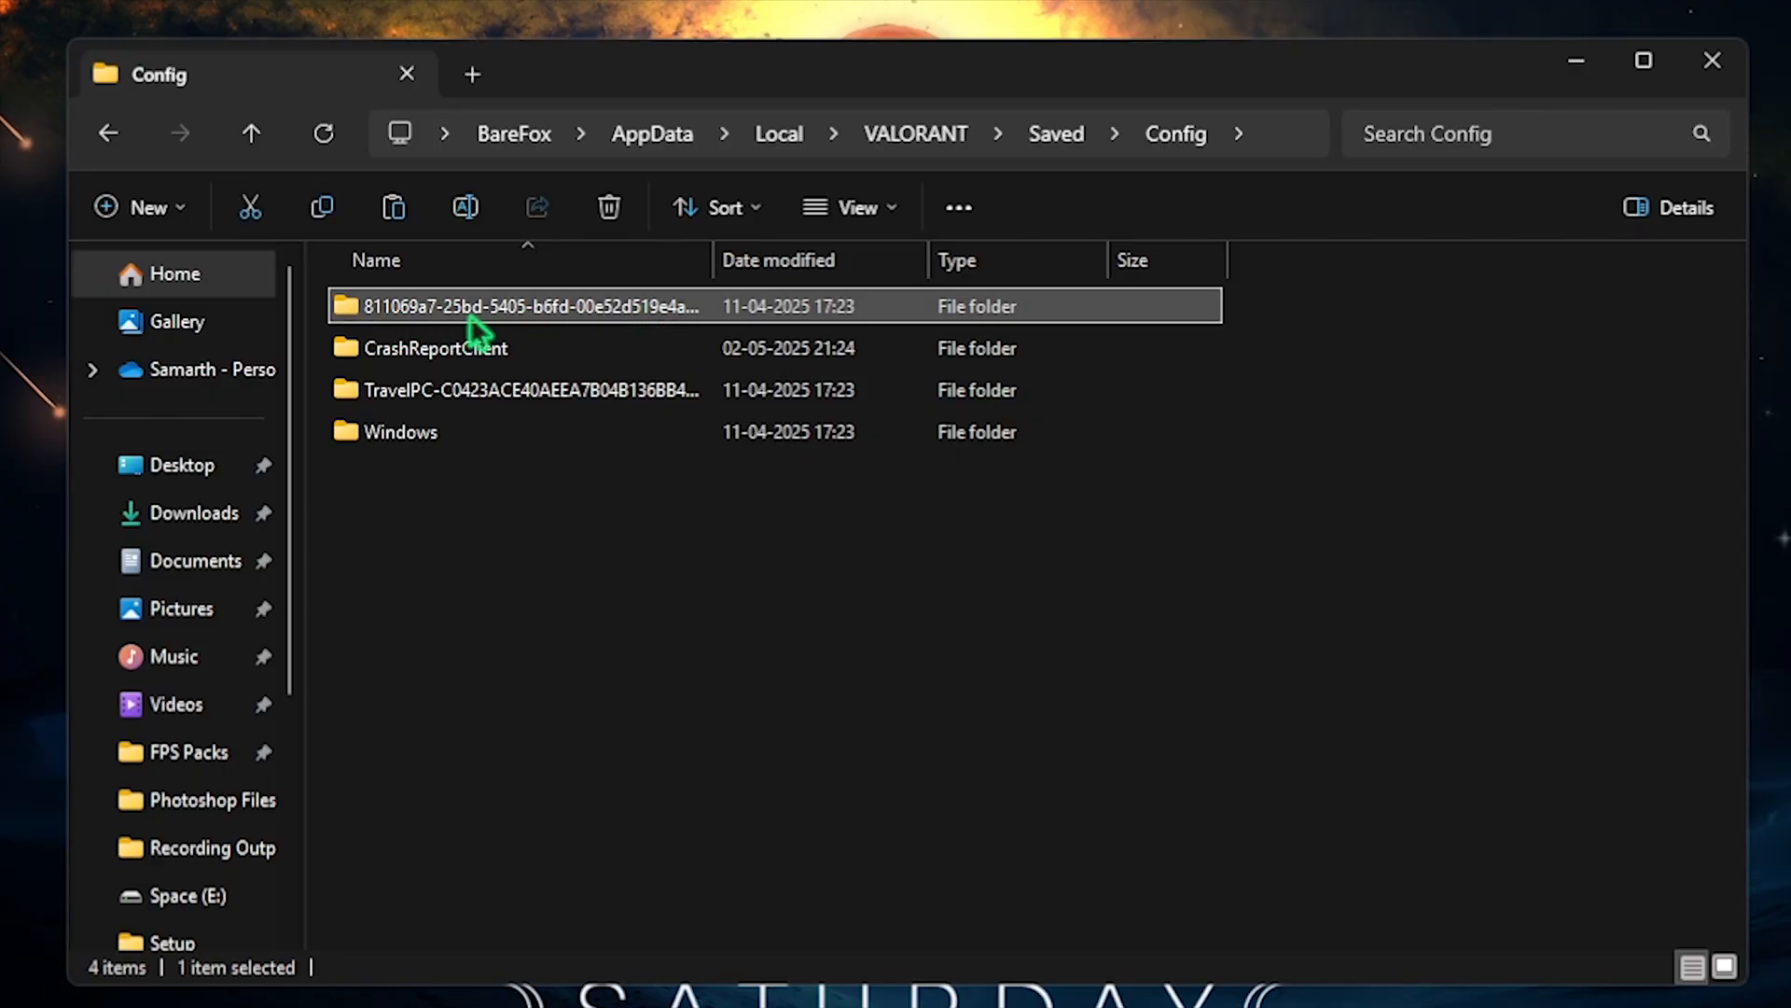
pyautogui.moveTo(726, 319)
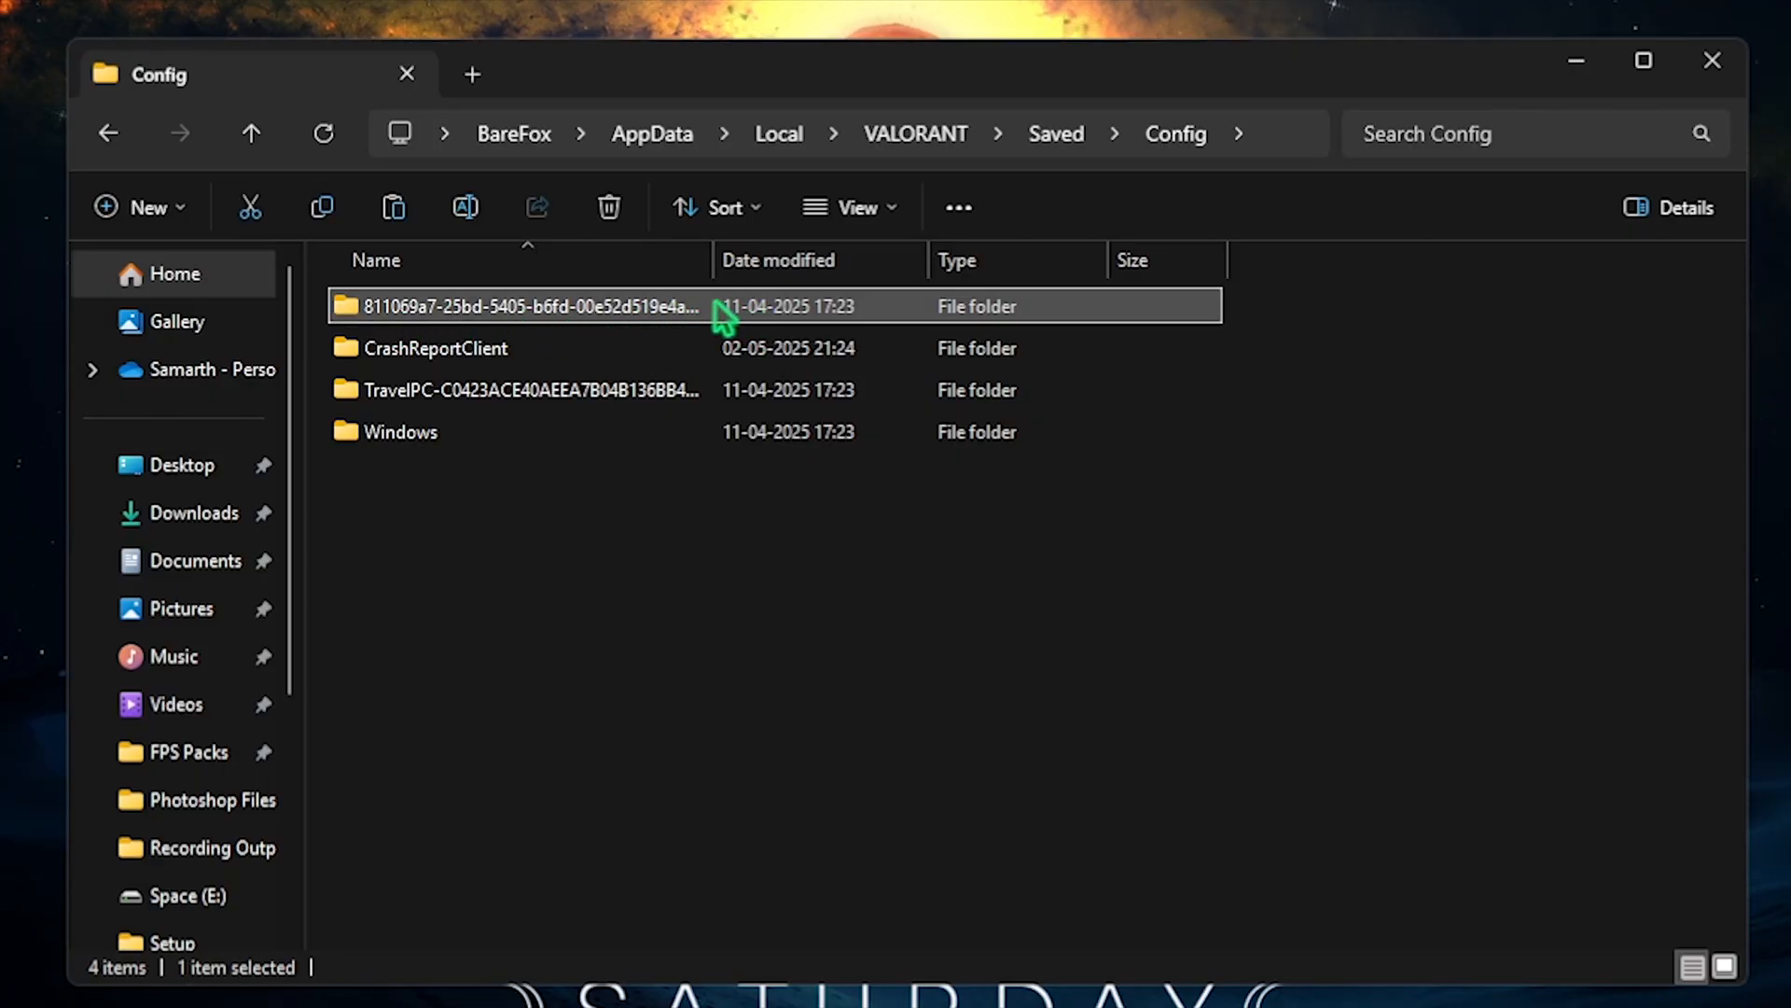
pyautogui.doubleClick(533, 306)
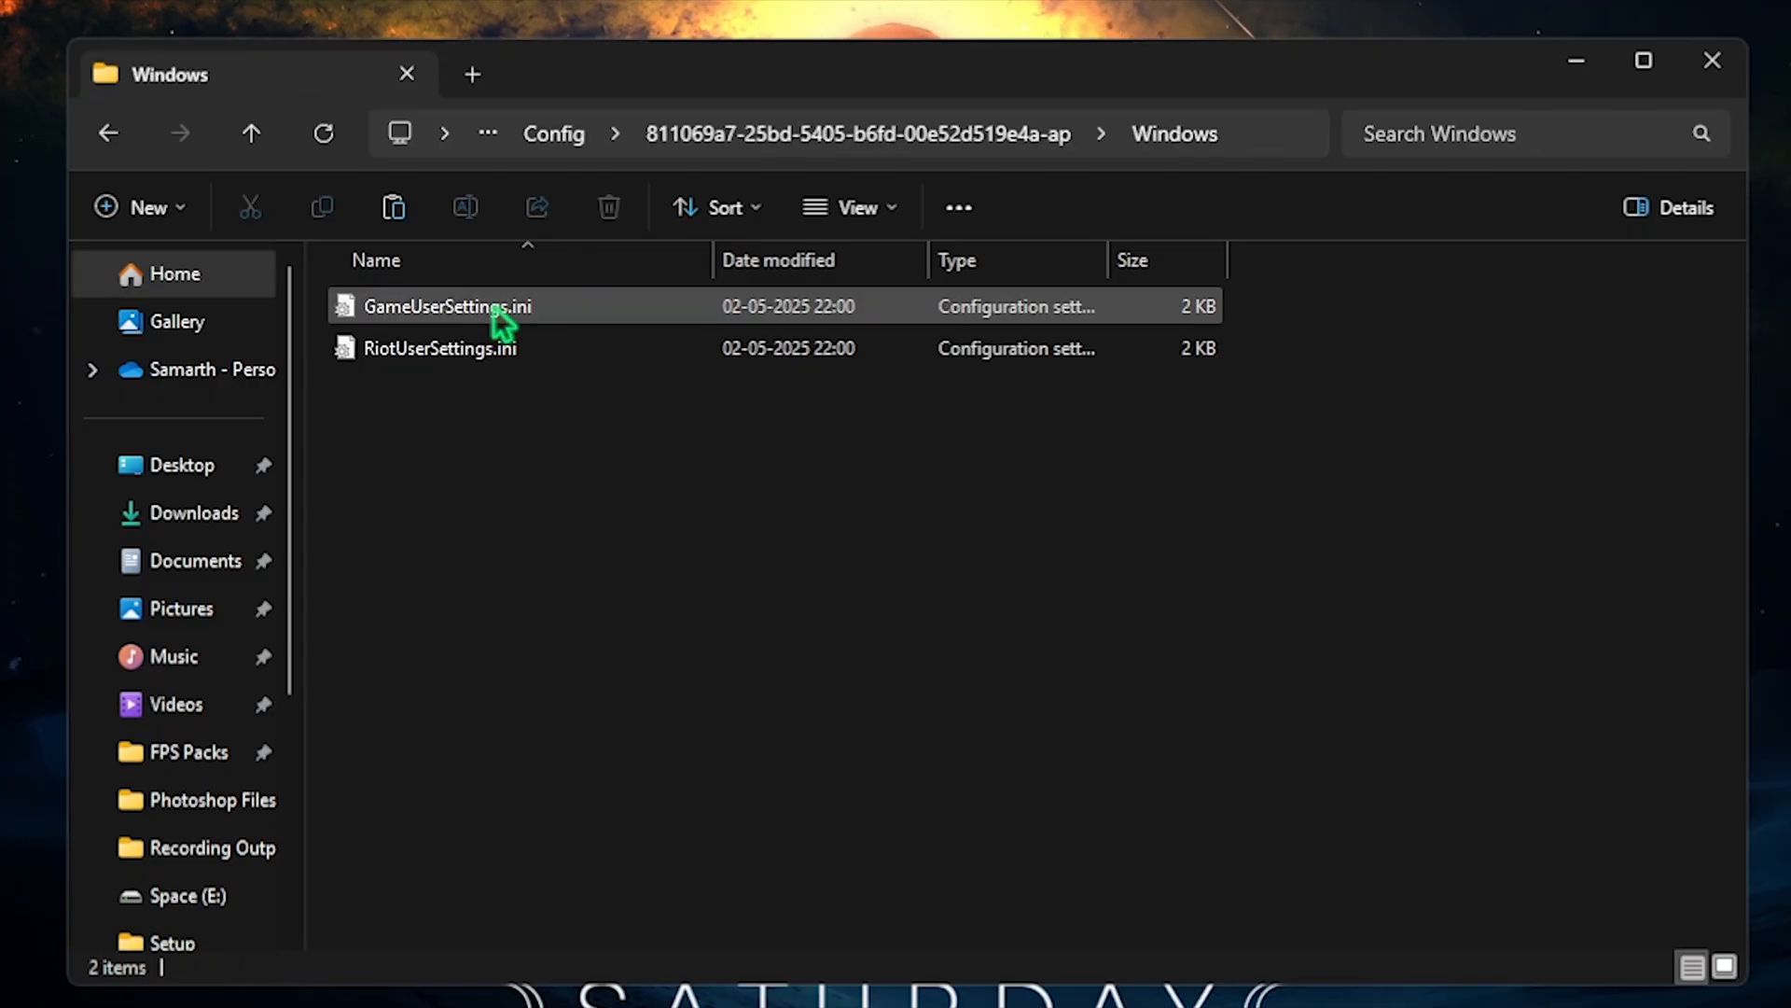
pyautogui.moveTo(446, 306)
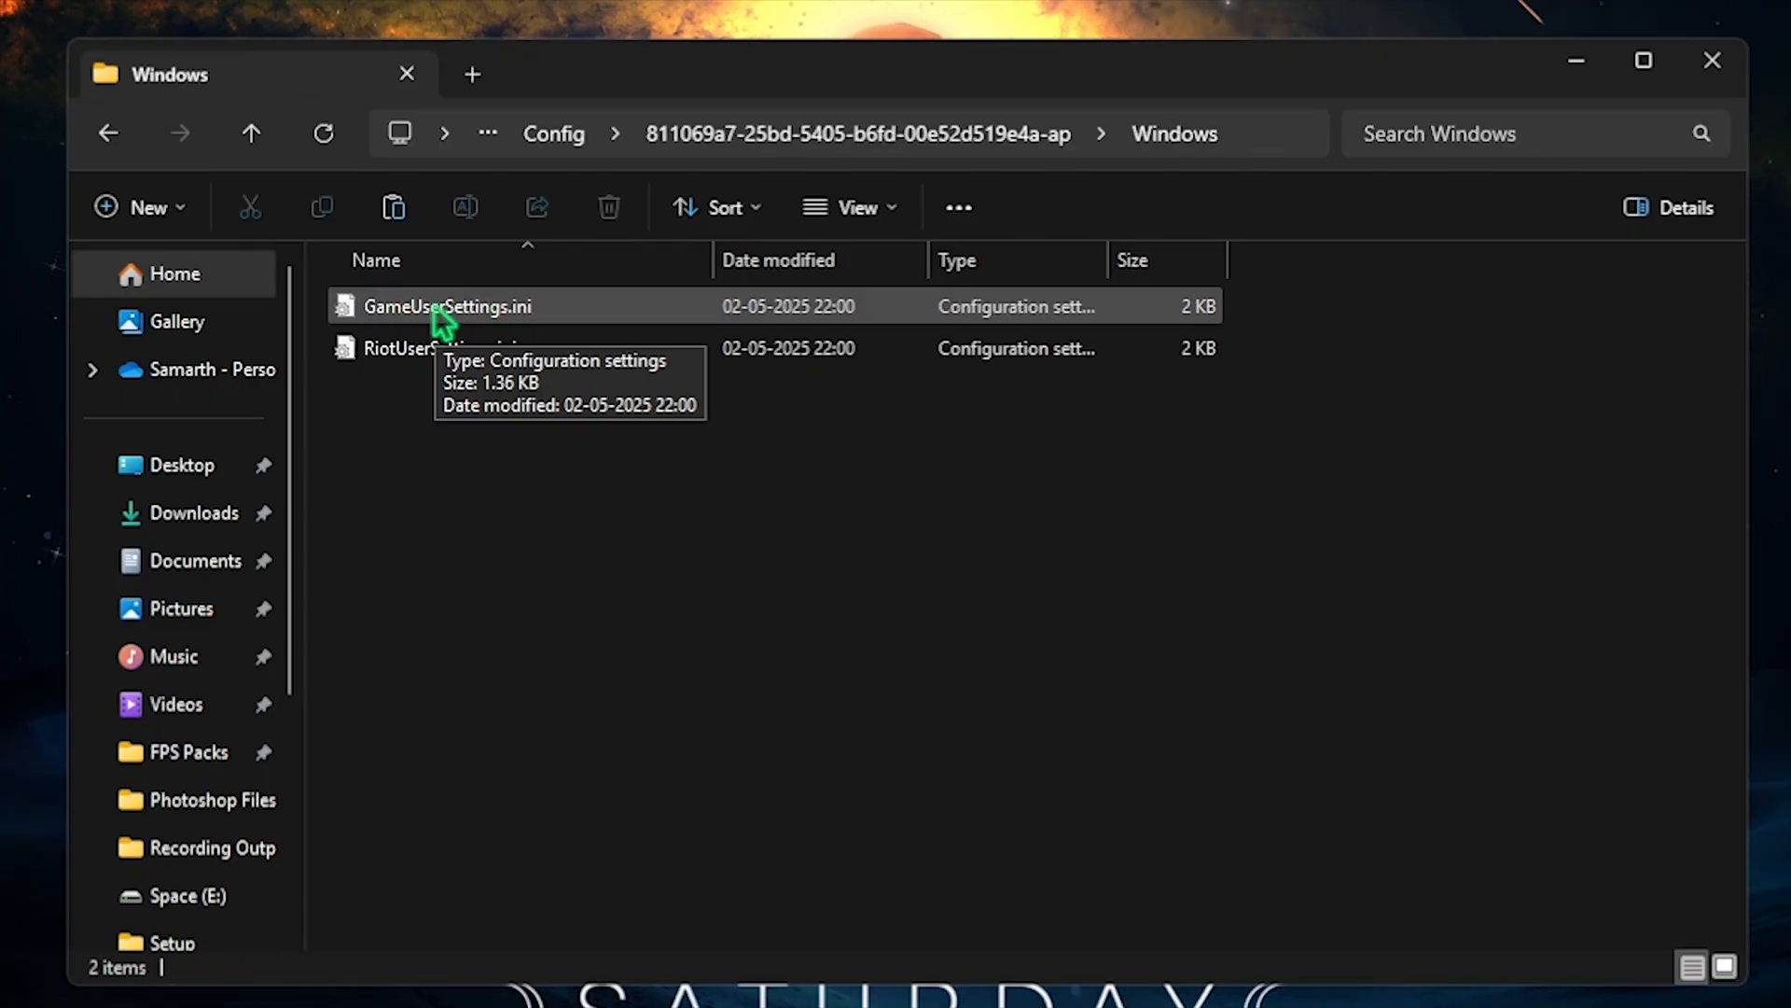
pyautogui.rightClick(446, 306)
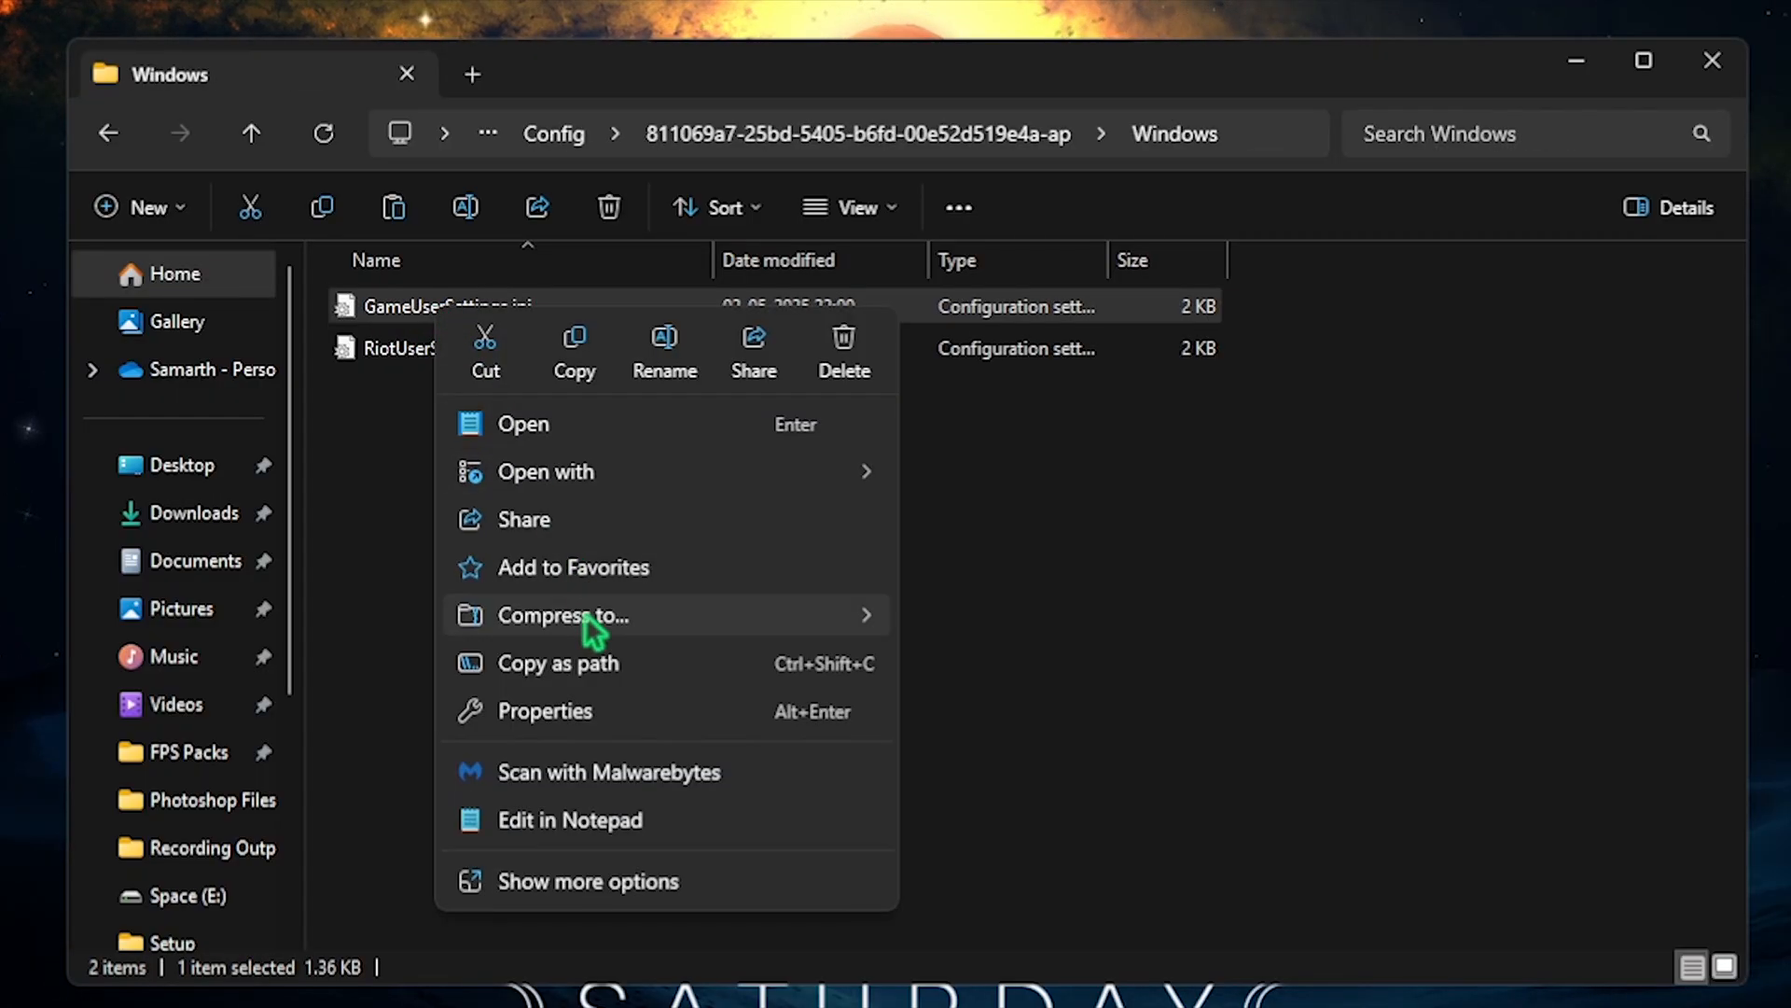
pyautogui.click(569, 819)
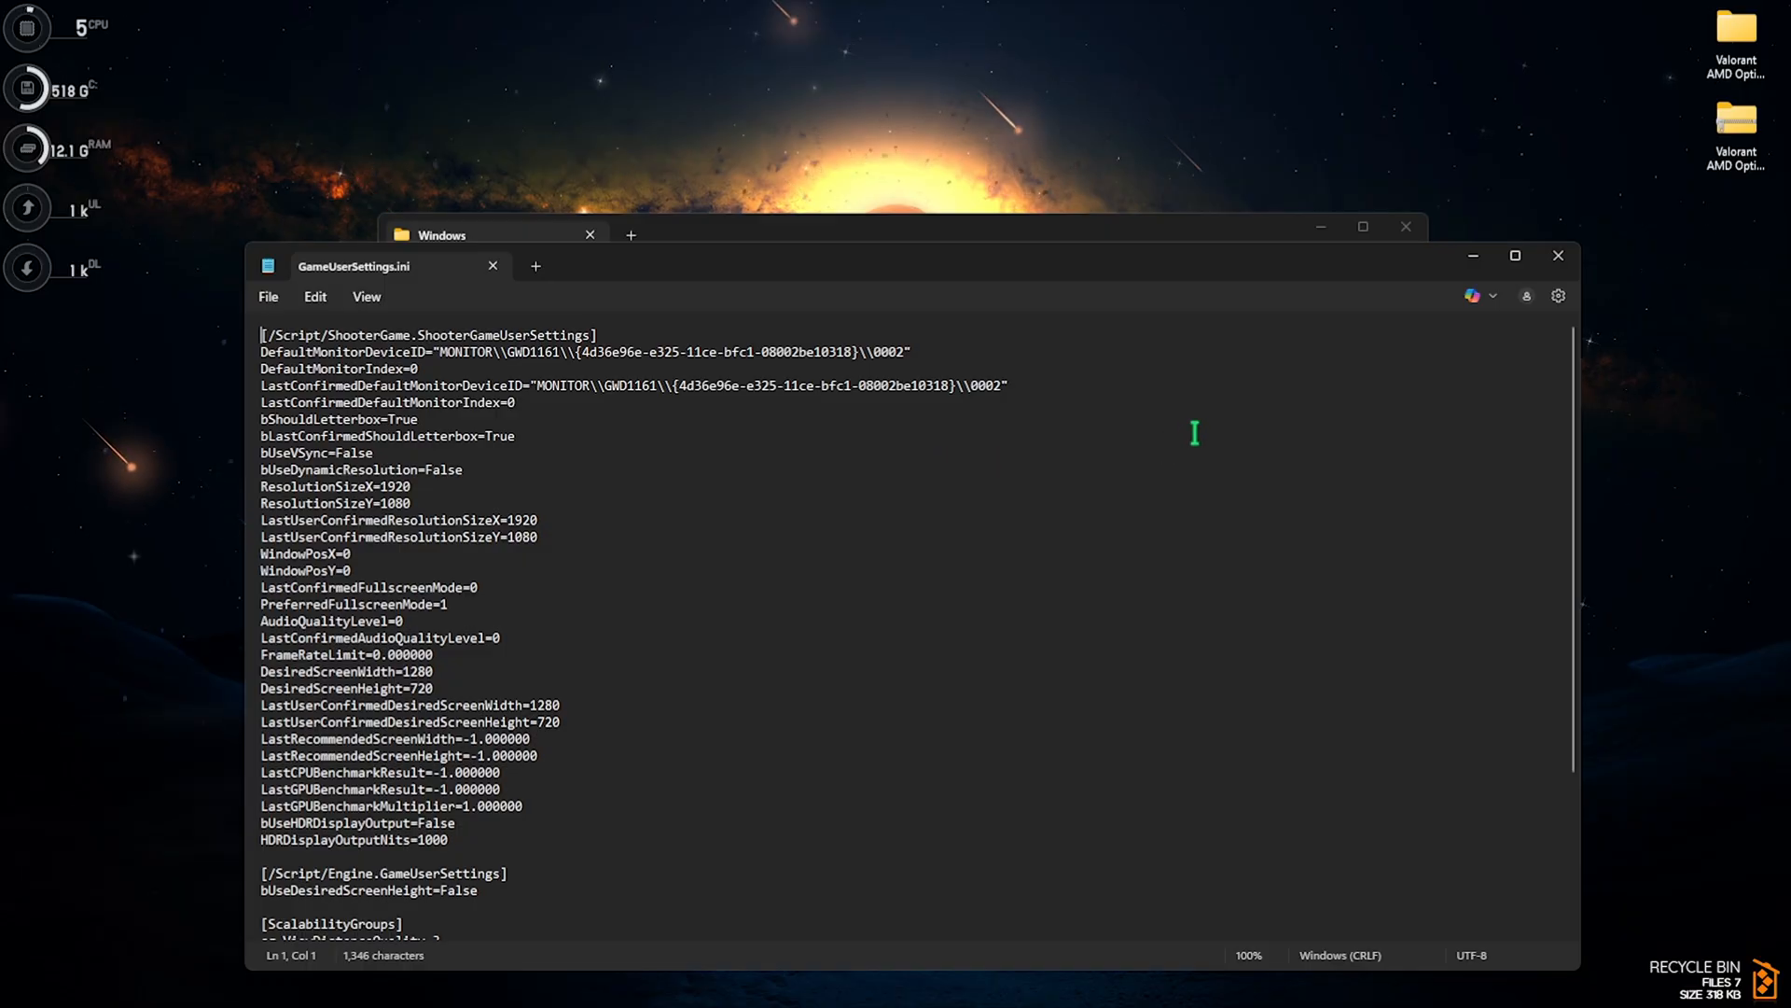
# - Set FrameRateLimit to 182.000000 and move to the [ScalabilityGroups] quality values
pyautogui.click(1515, 255)
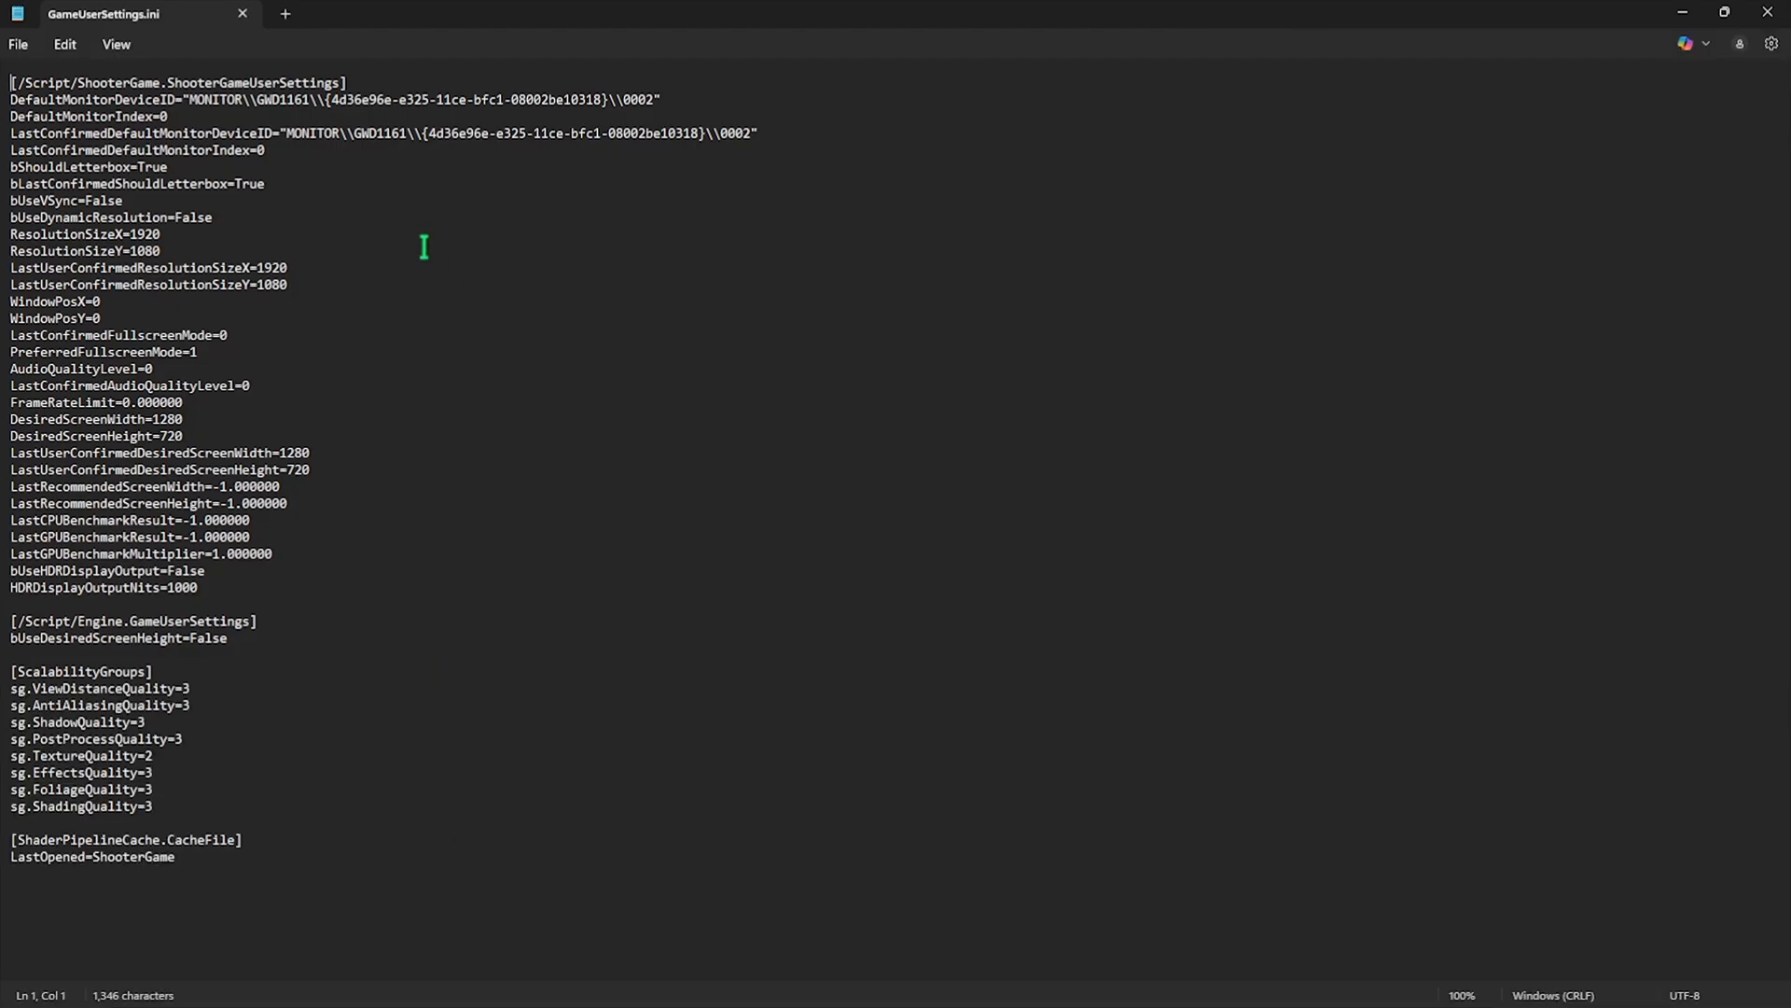
pyautogui.doubleClick(103, 199)
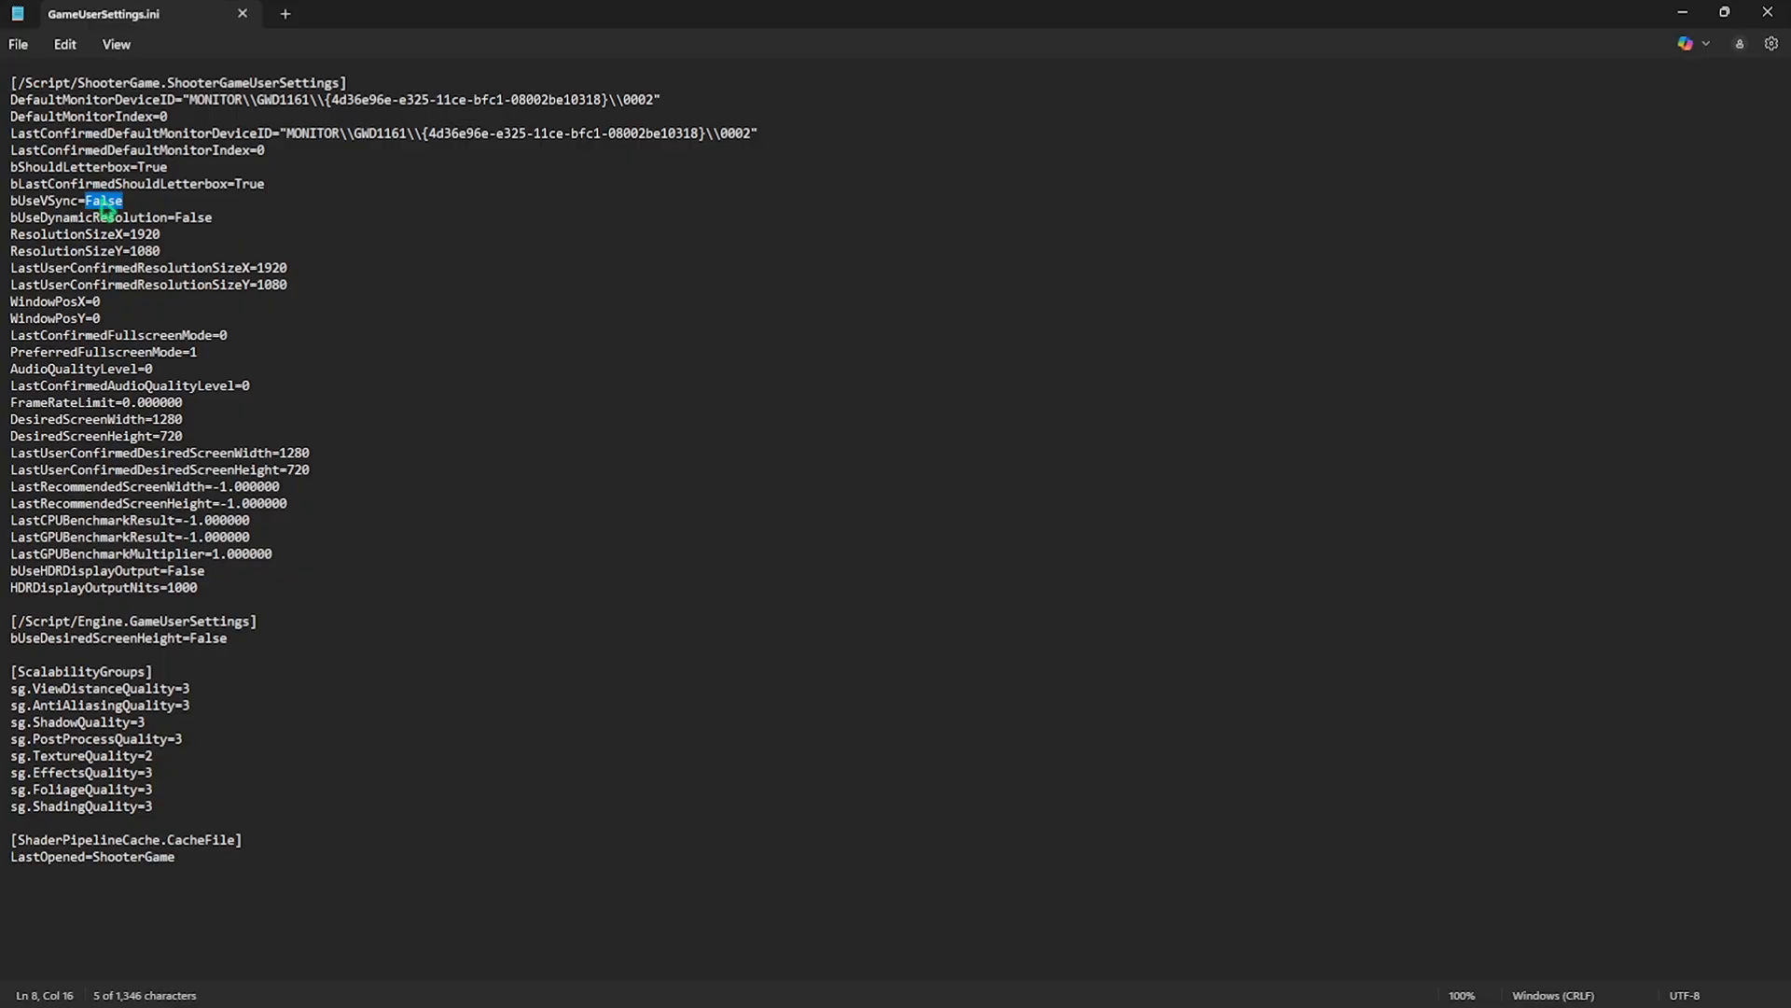
pyautogui.click(116, 217)
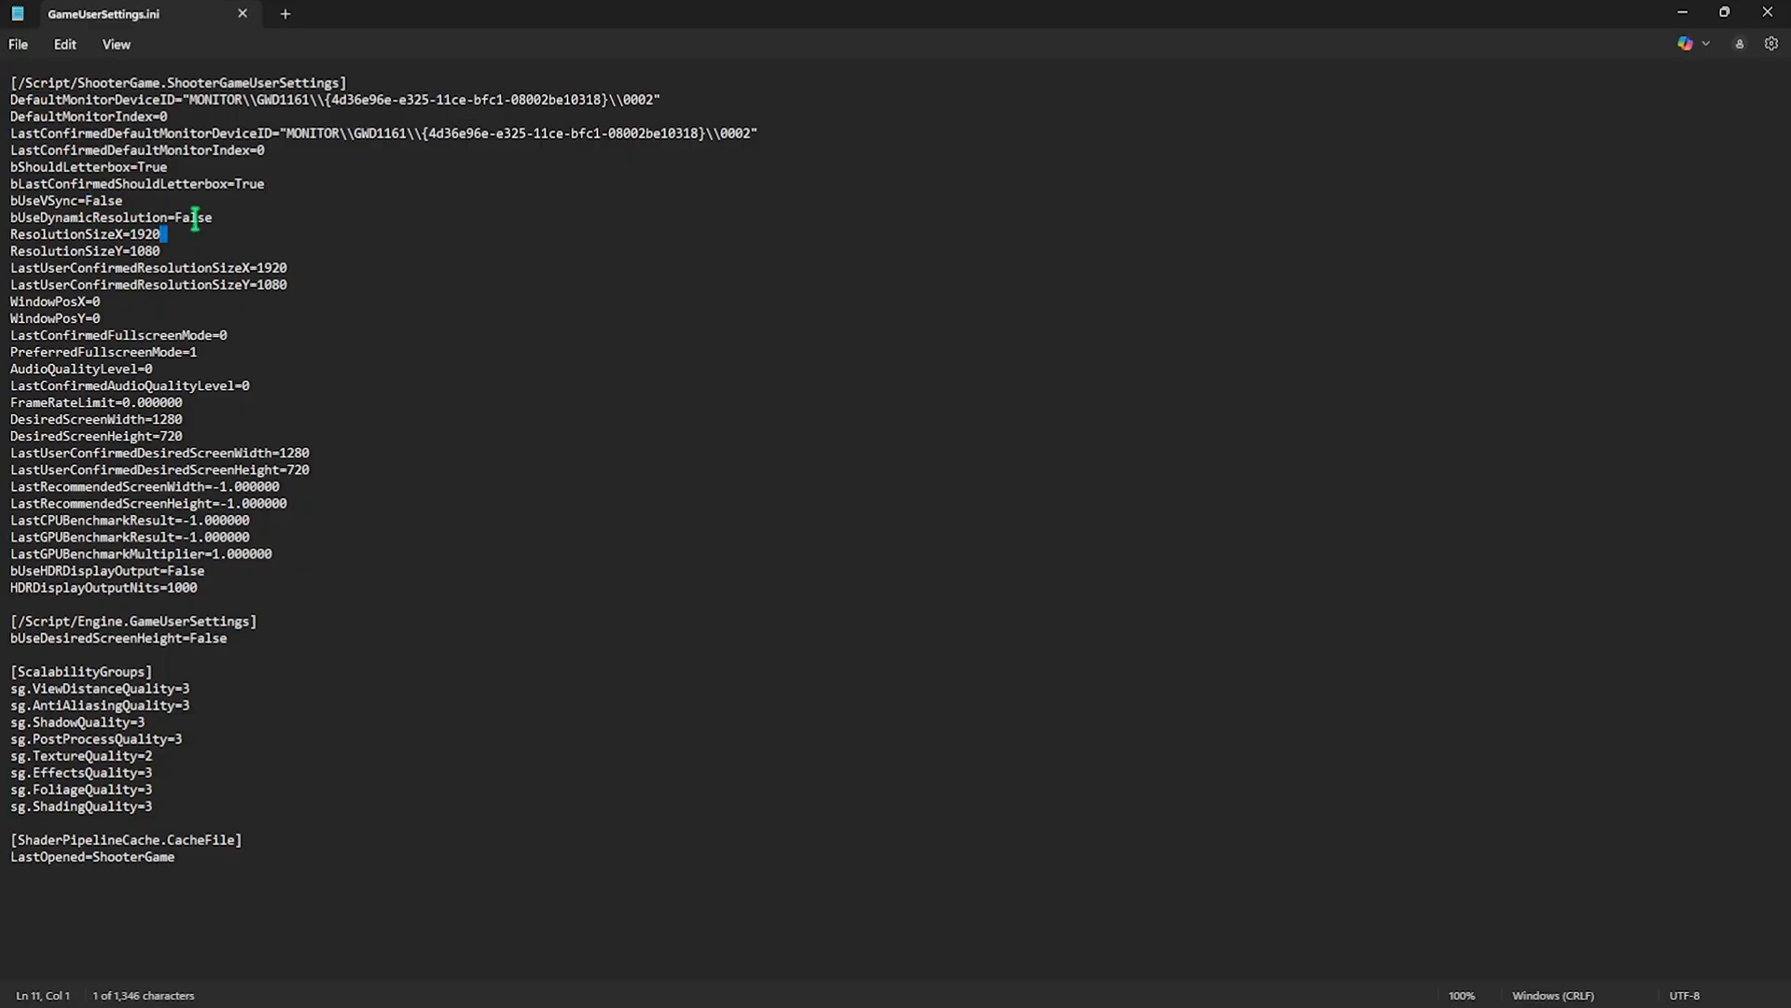
pyautogui.click(149, 368)
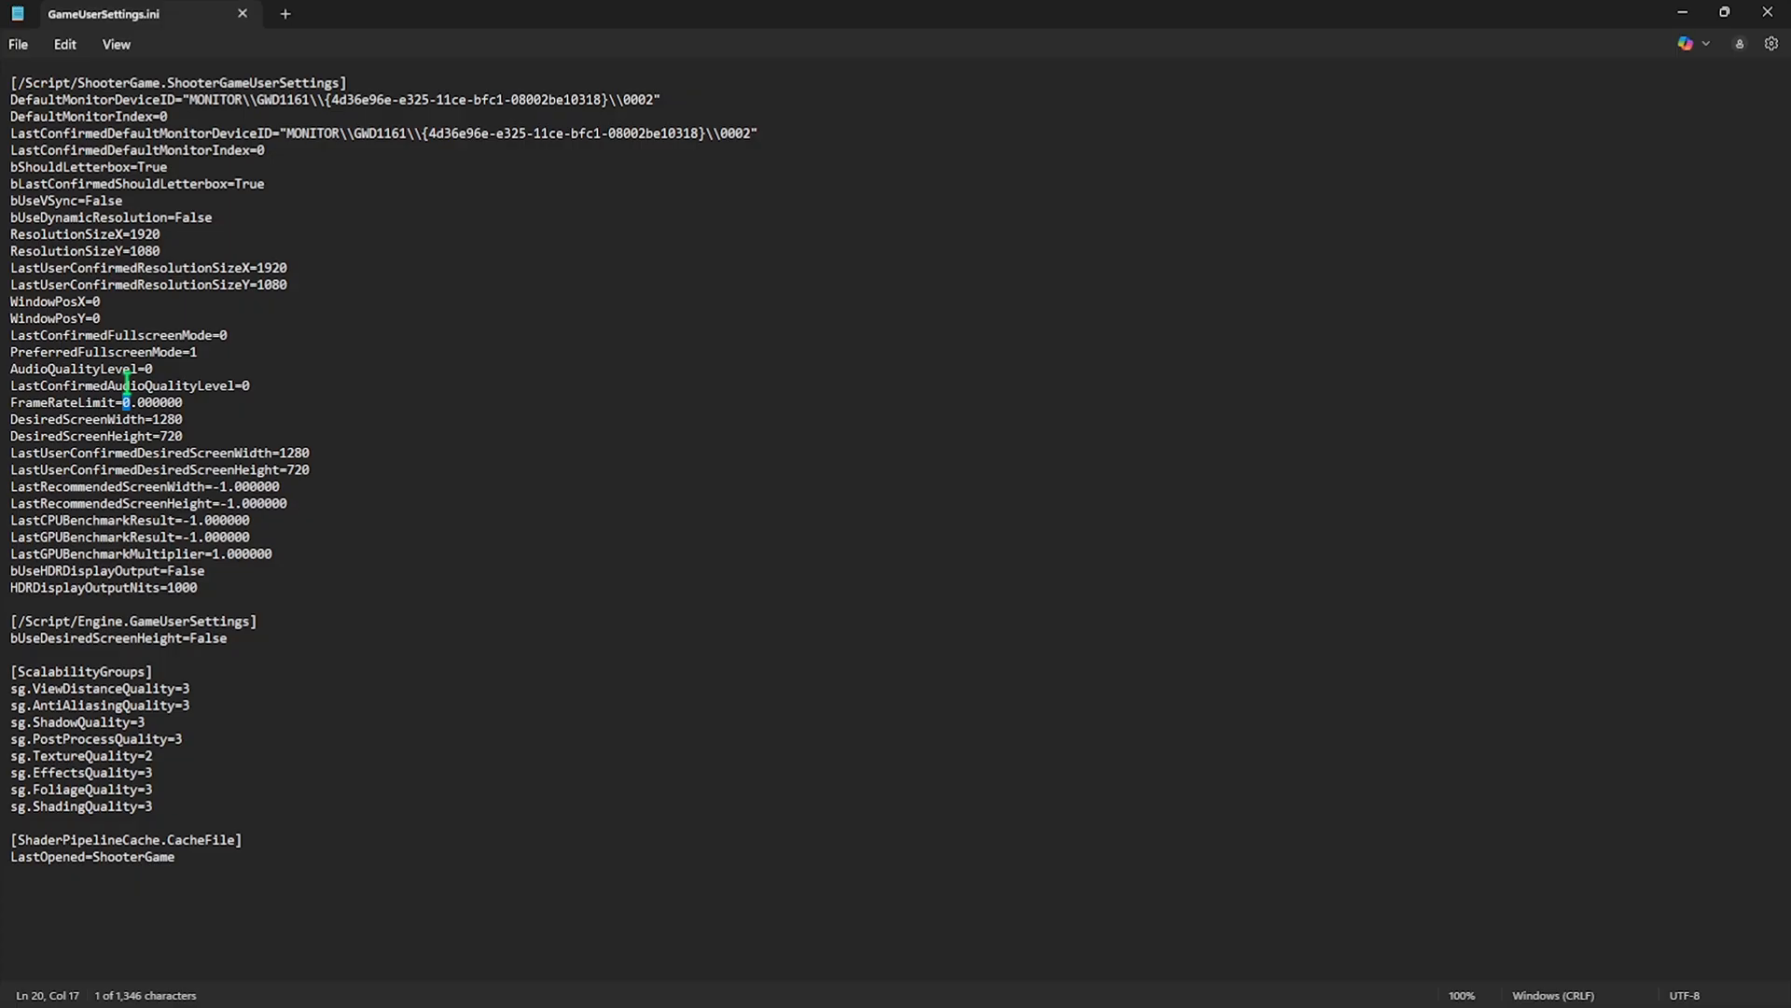
pyautogui.write('18')
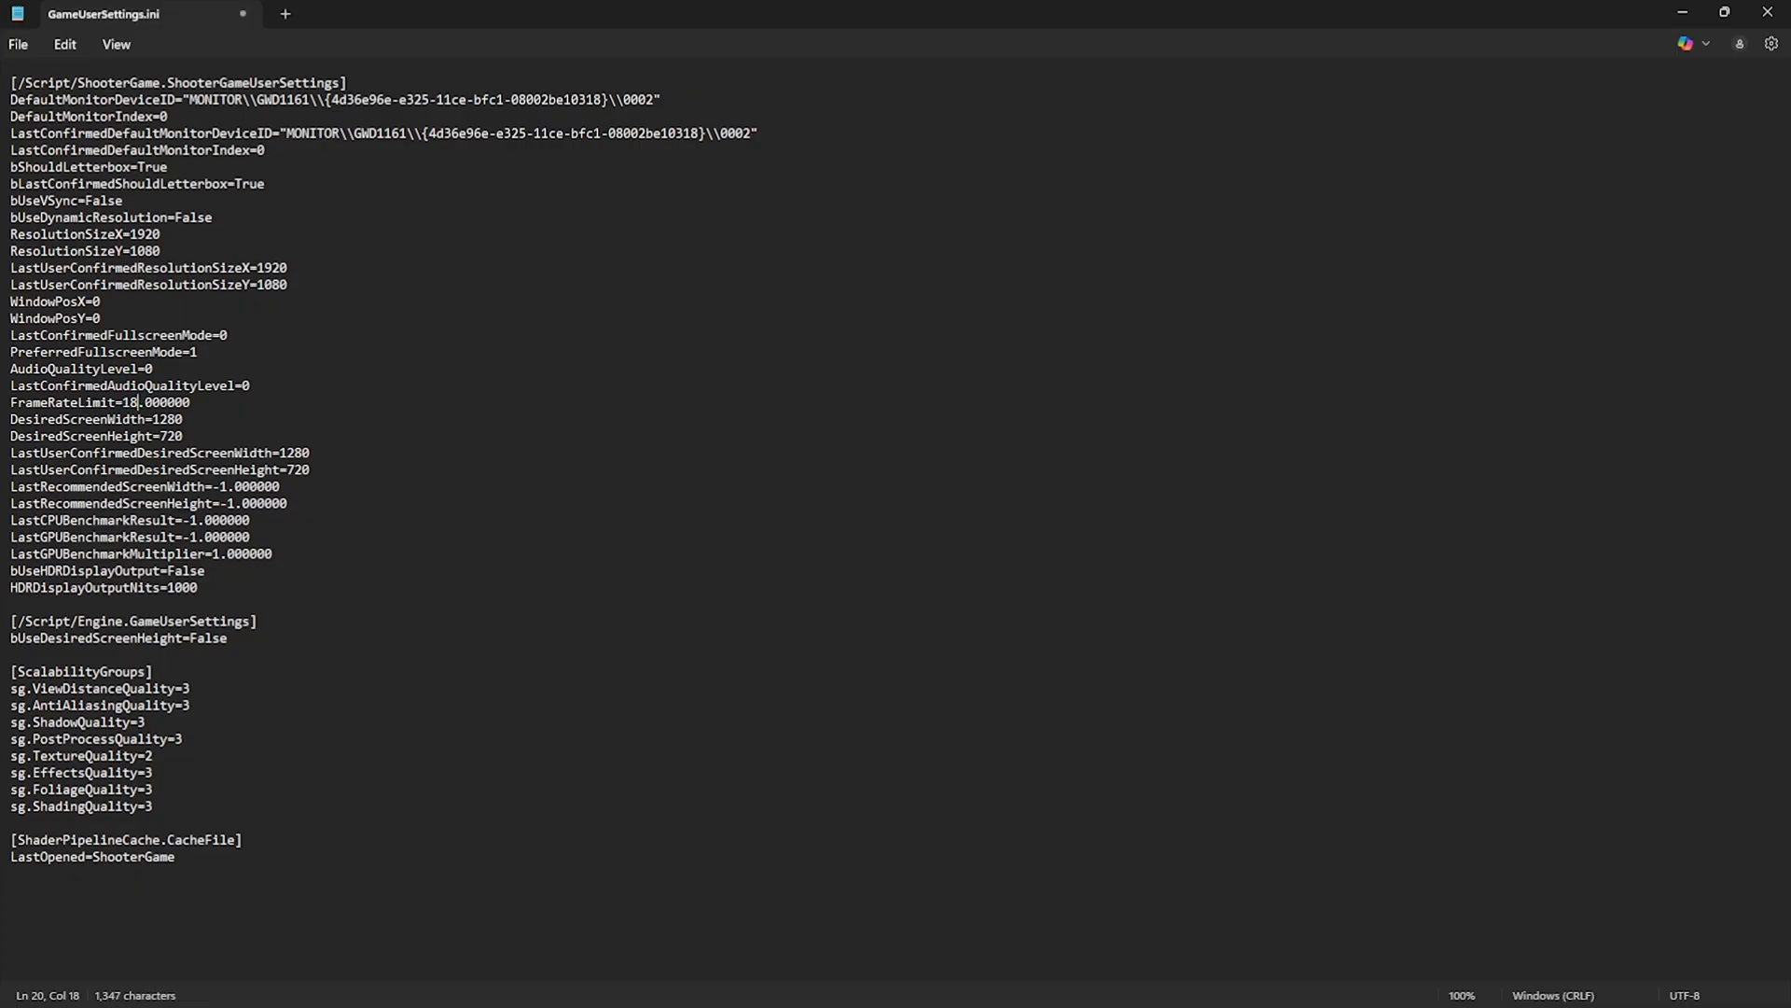
pyautogui.write('2')
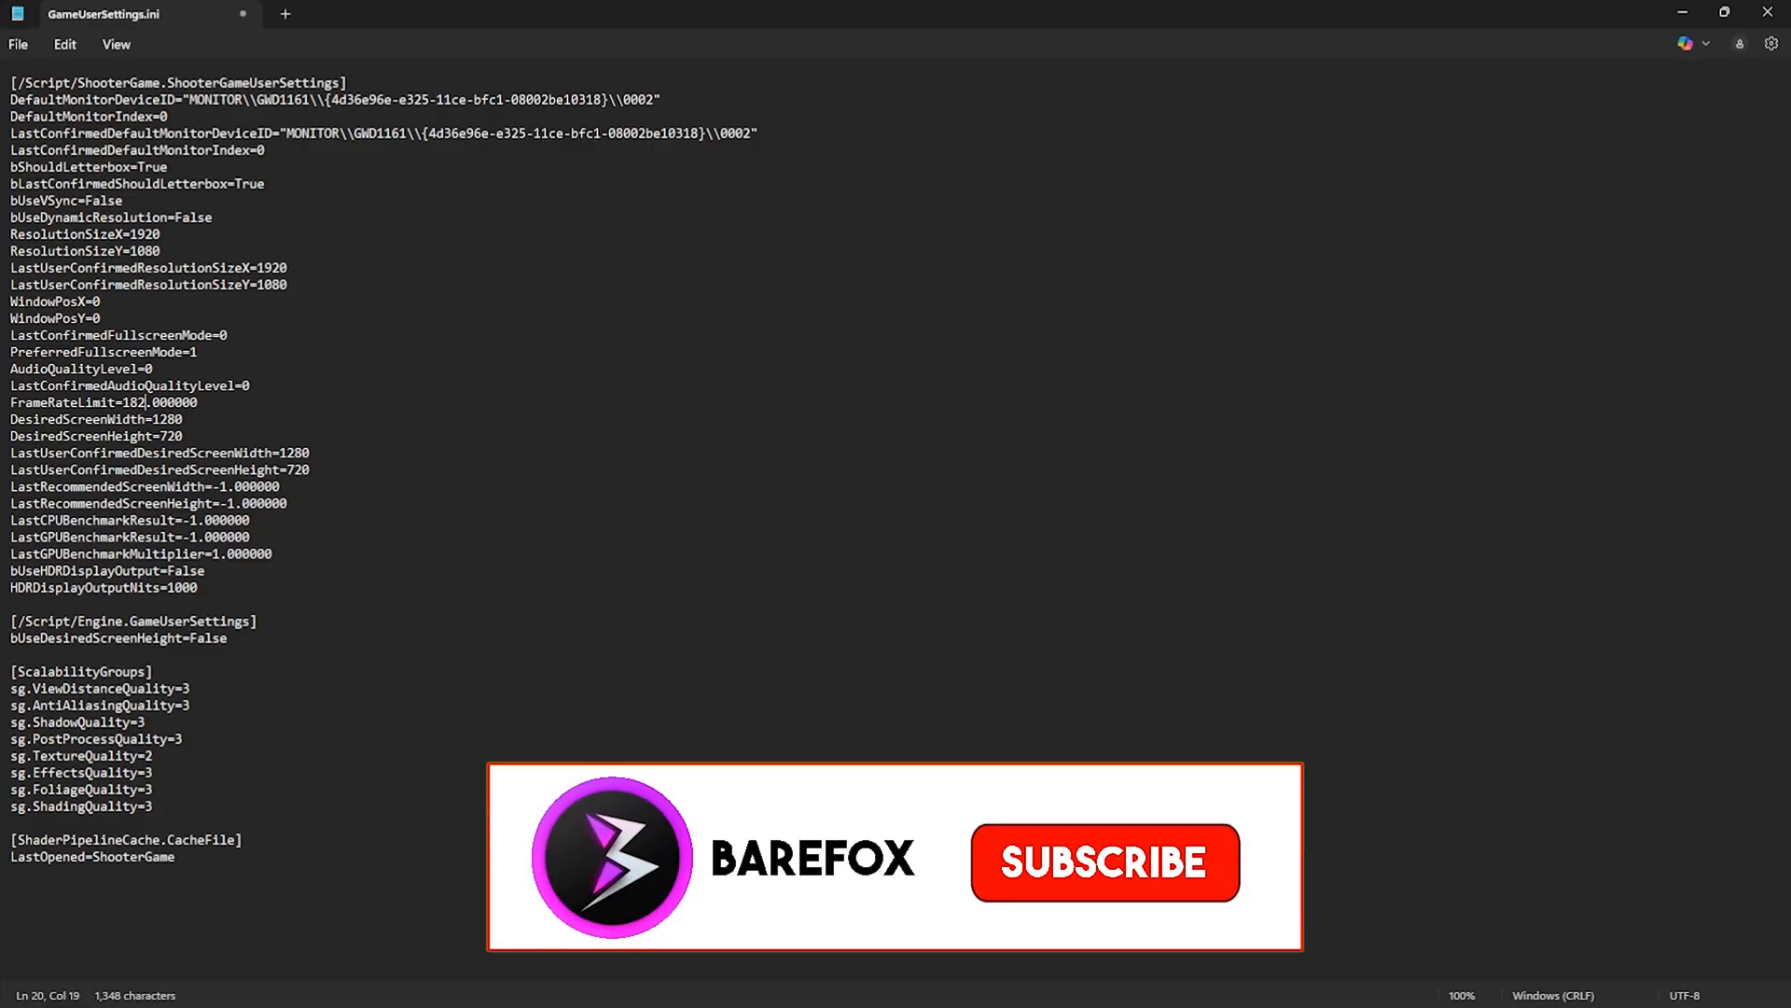
pyautogui.click(1101, 862)
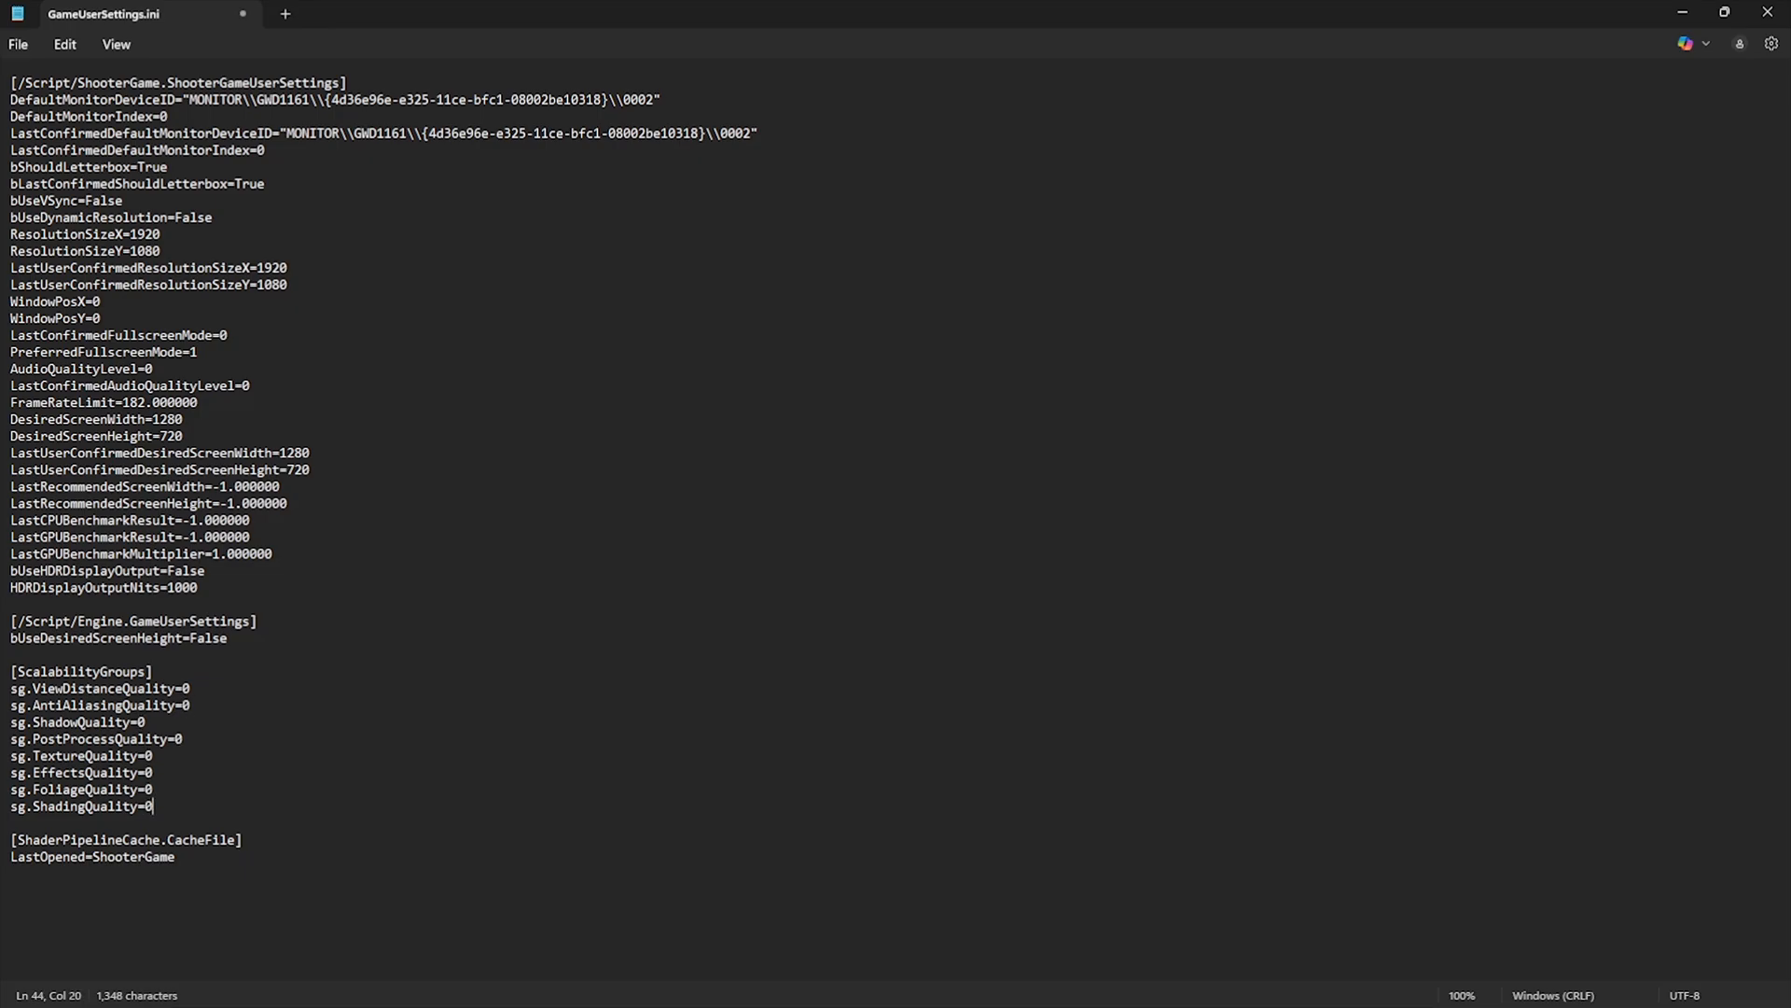
pyautogui.moveTo(932, 431)
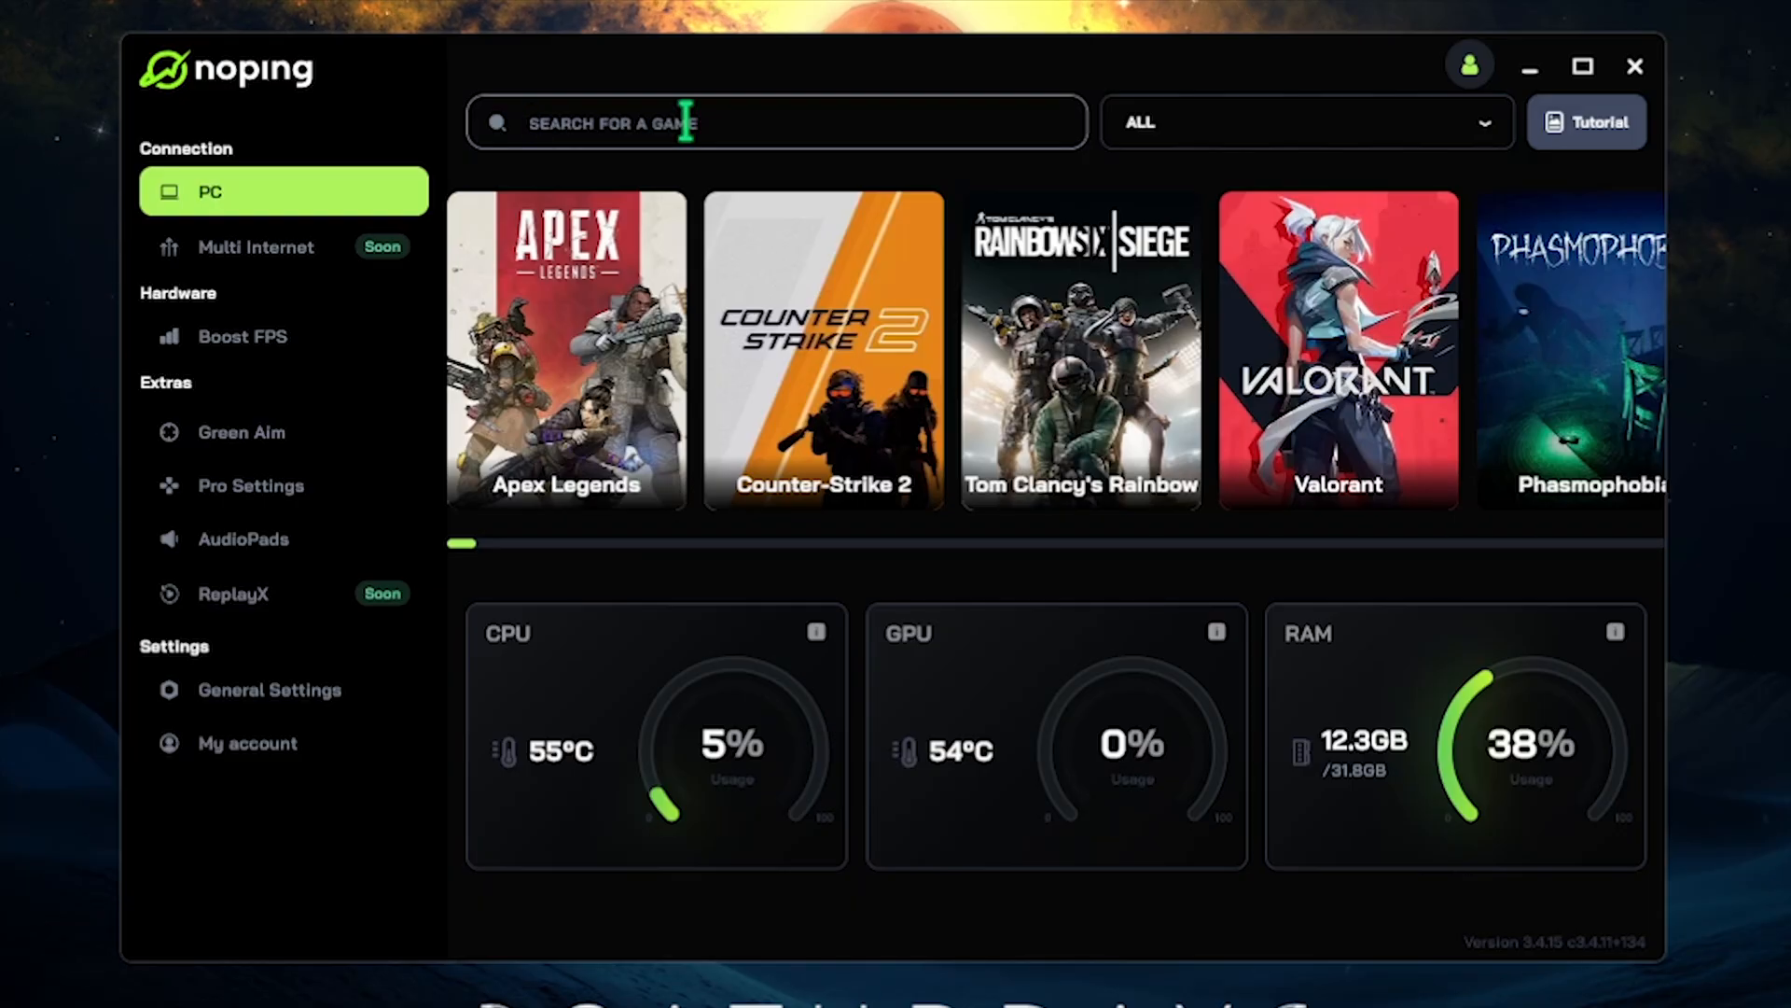
# - Find Valorant in NoPing, optimize its route through Mumbai 02 and bring up Boost FPS
pyautogui.write('val')
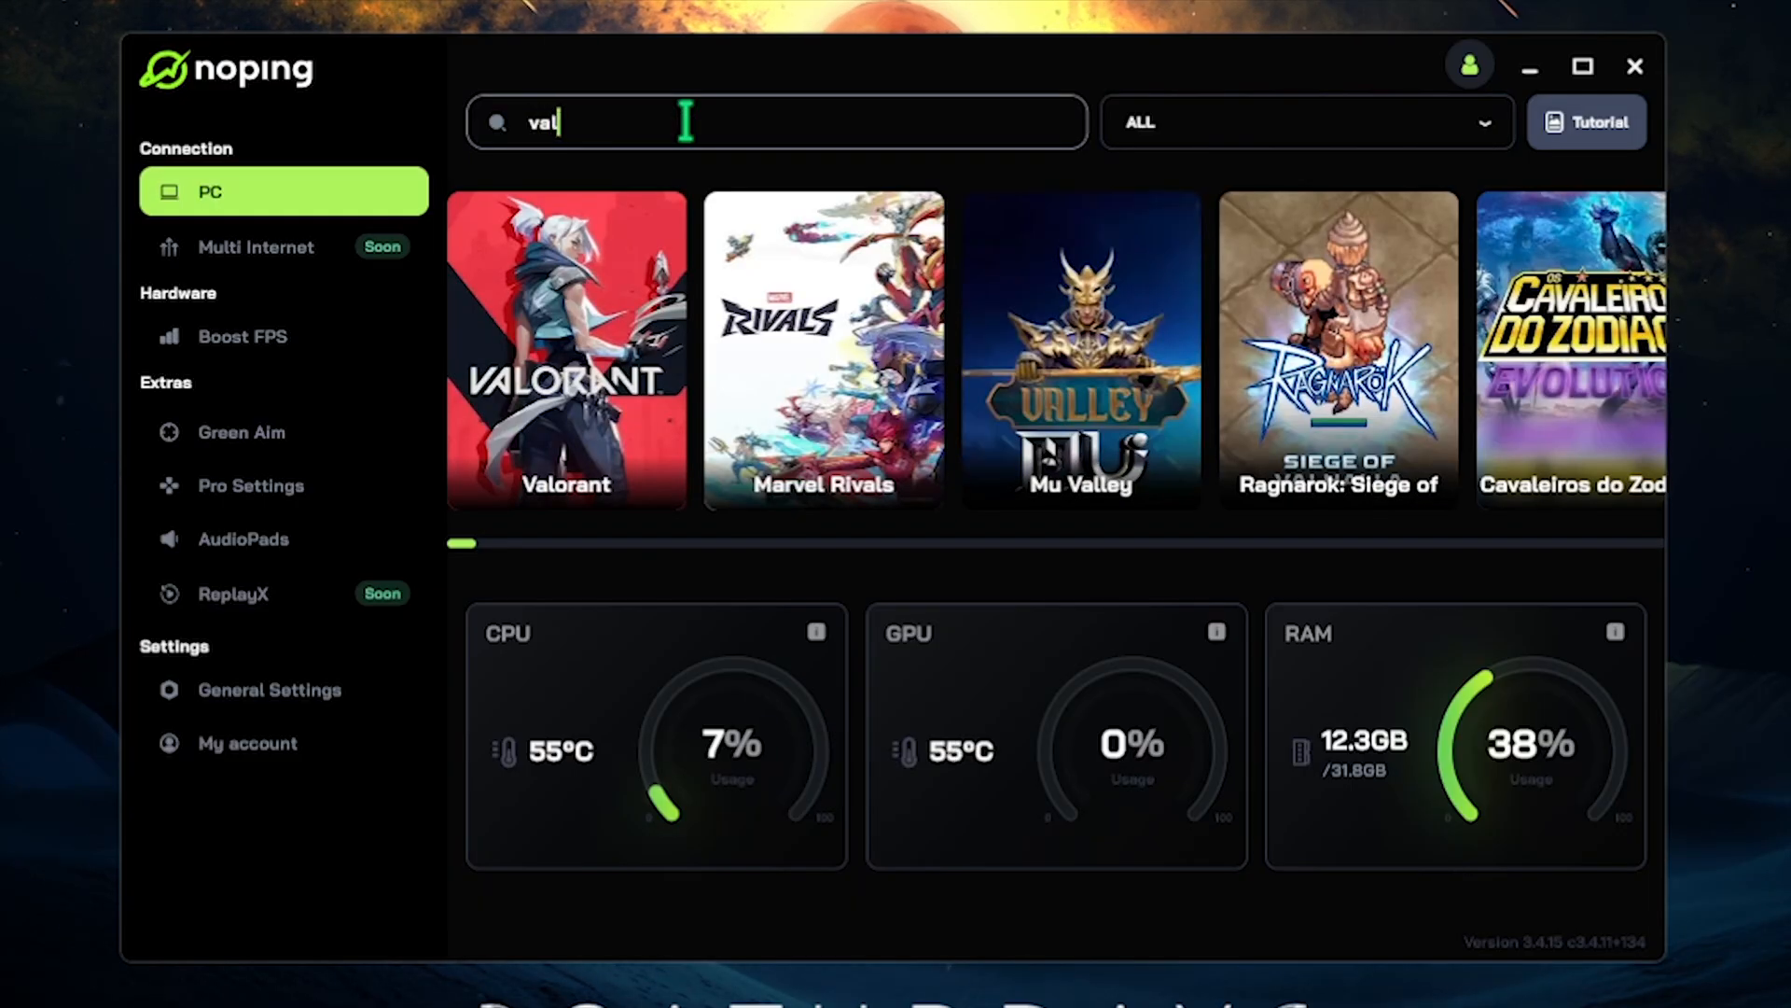
pyautogui.click(566, 350)
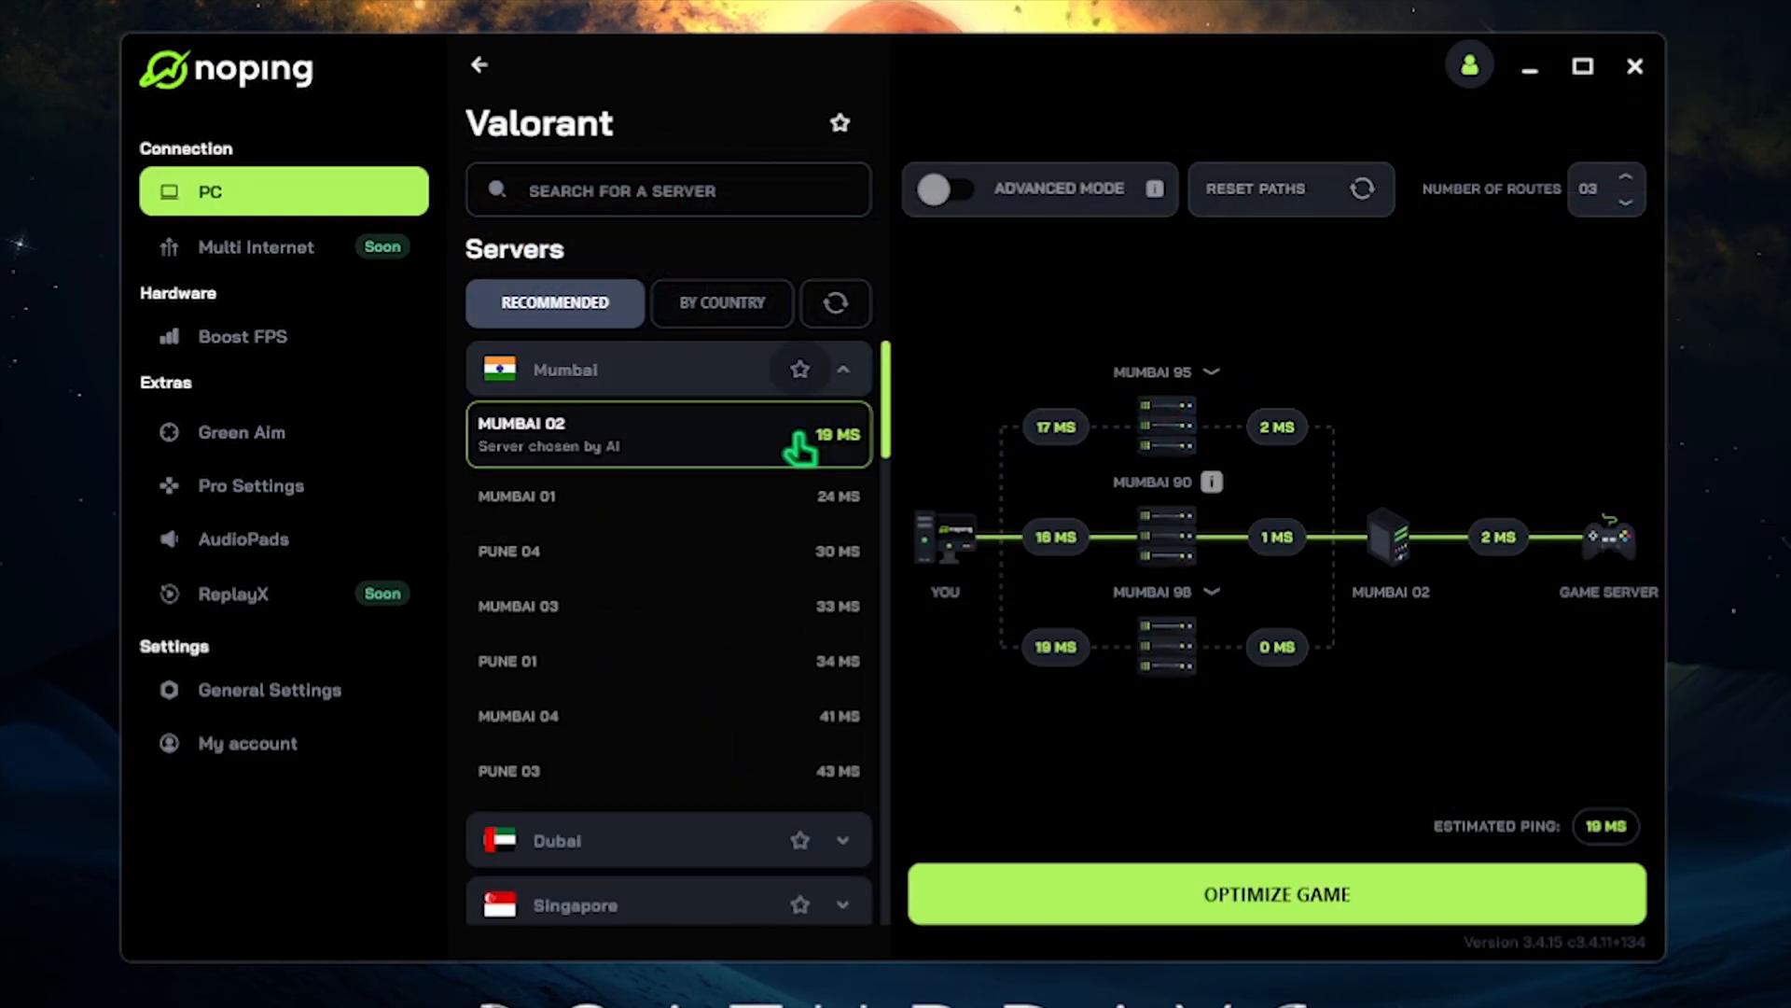
pyautogui.moveTo(646, 416)
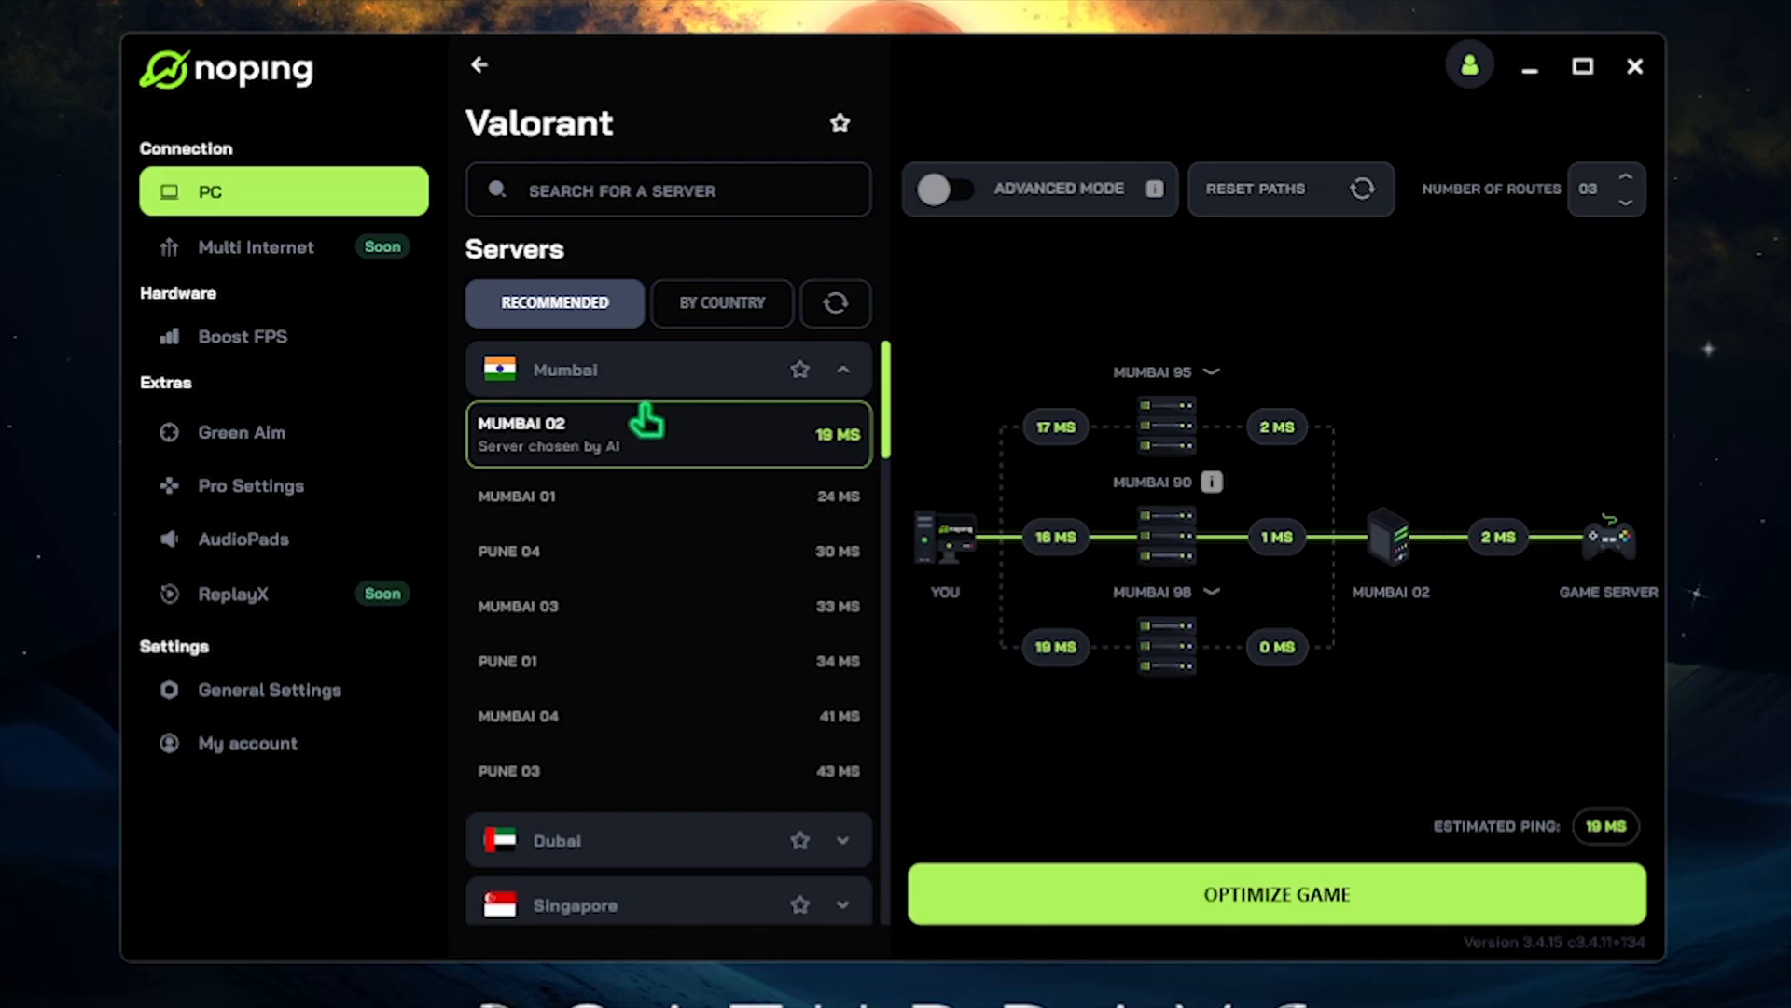
pyautogui.click(1274, 894)
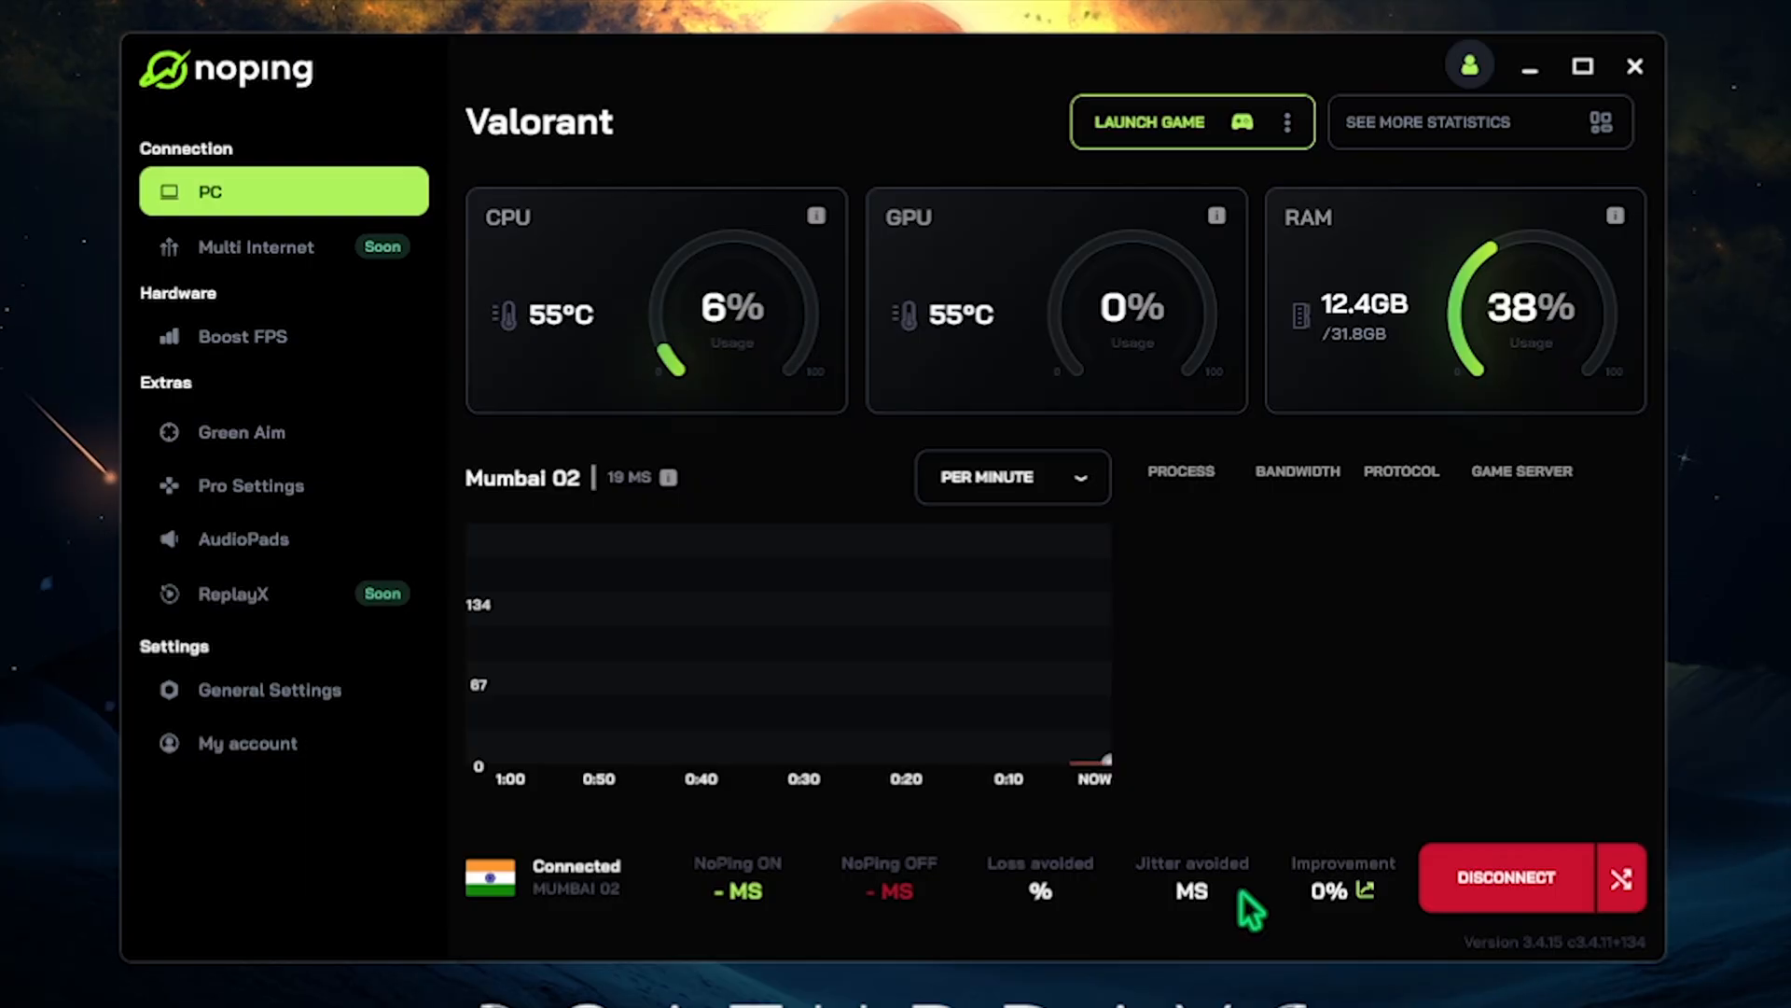
pyautogui.click(243, 336)
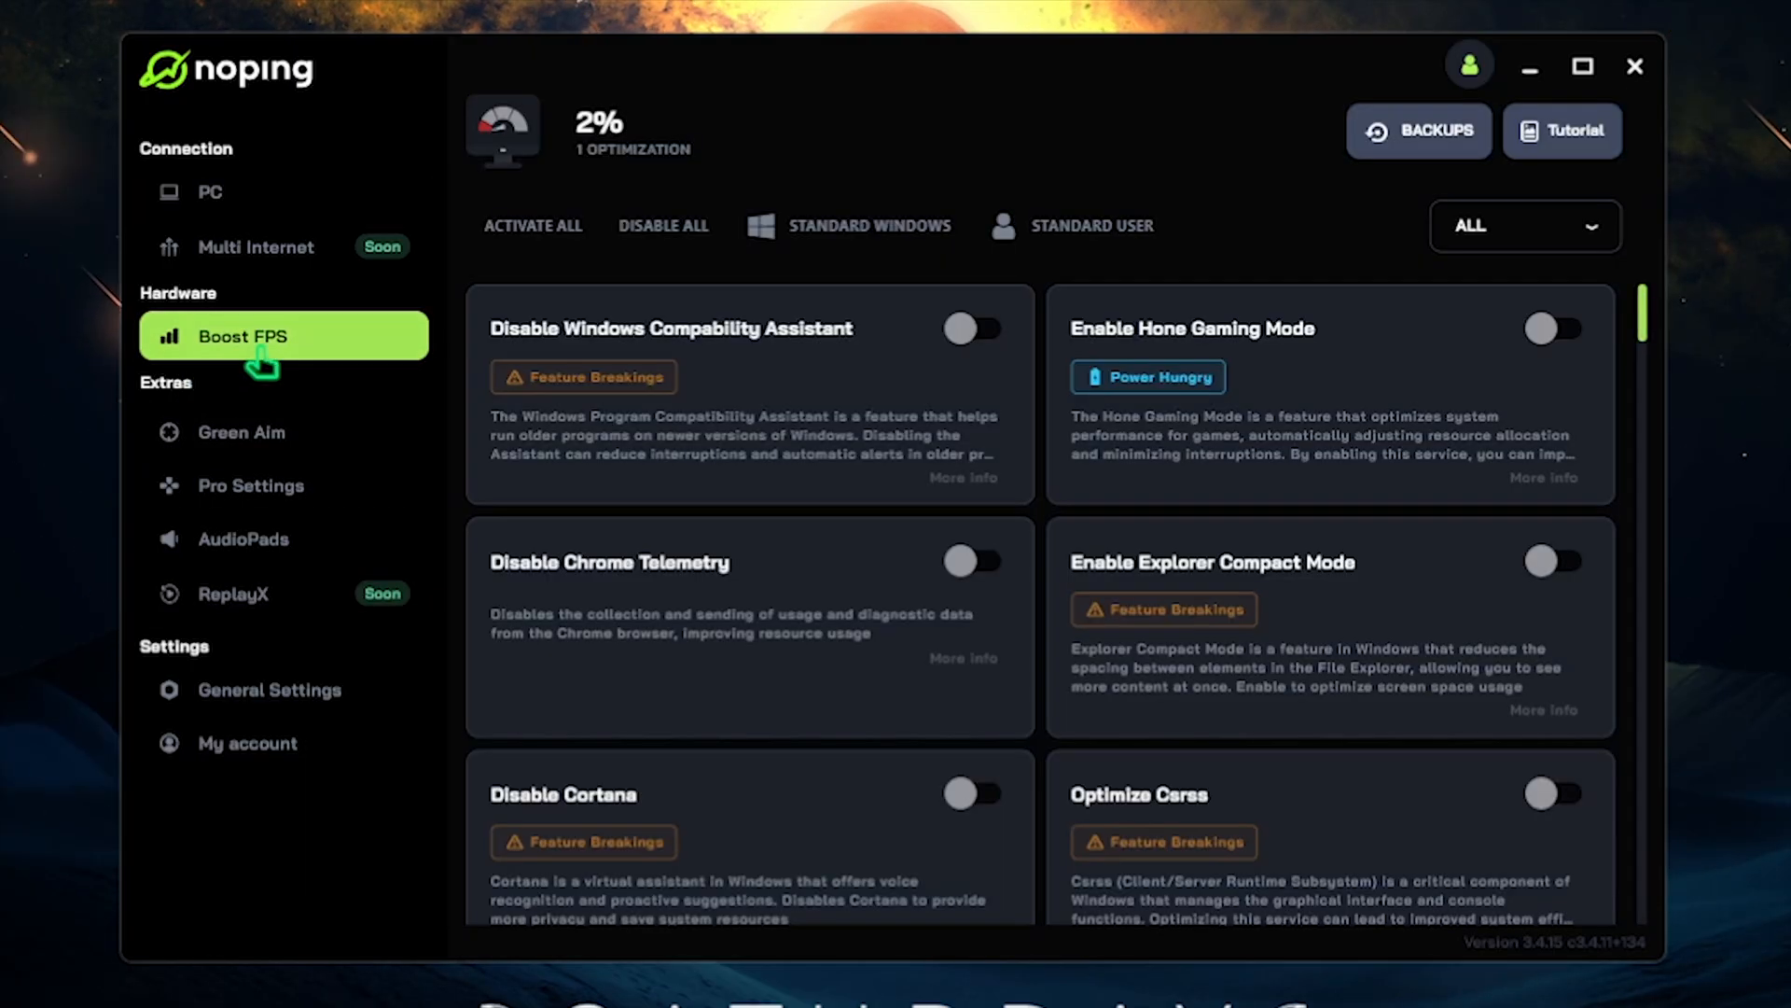
pyautogui.moveTo(1224, 517)
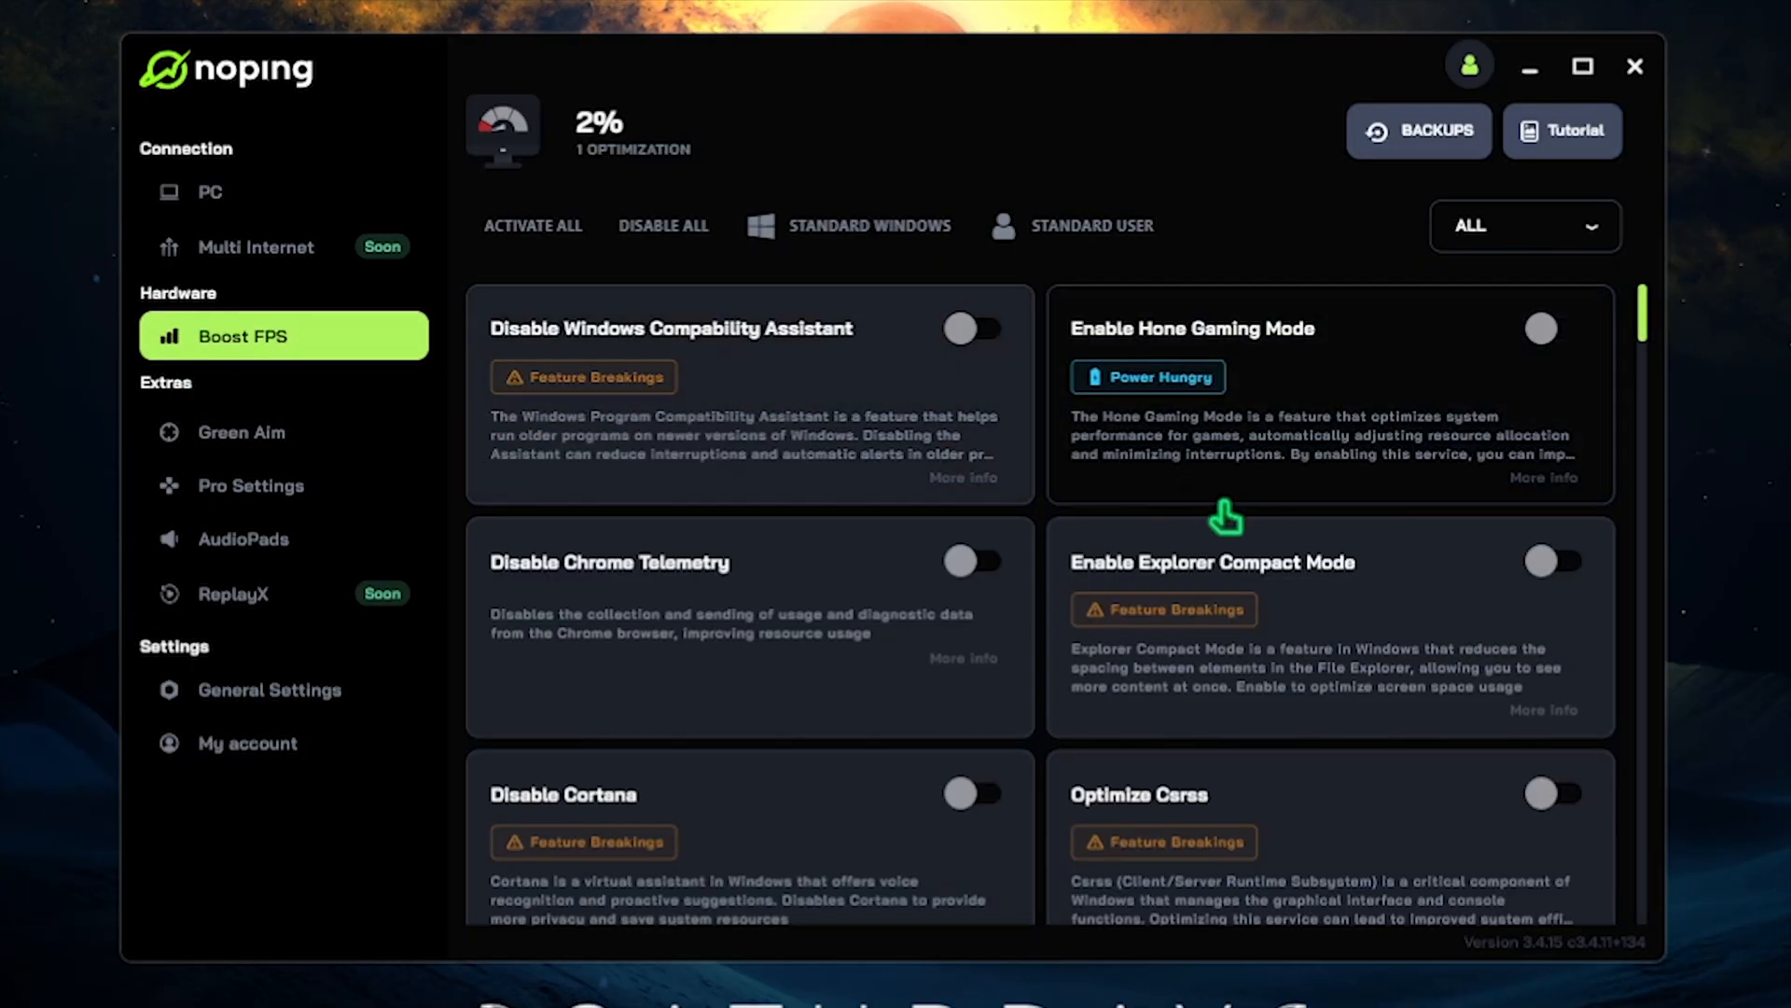
pyautogui.click(1556, 328)
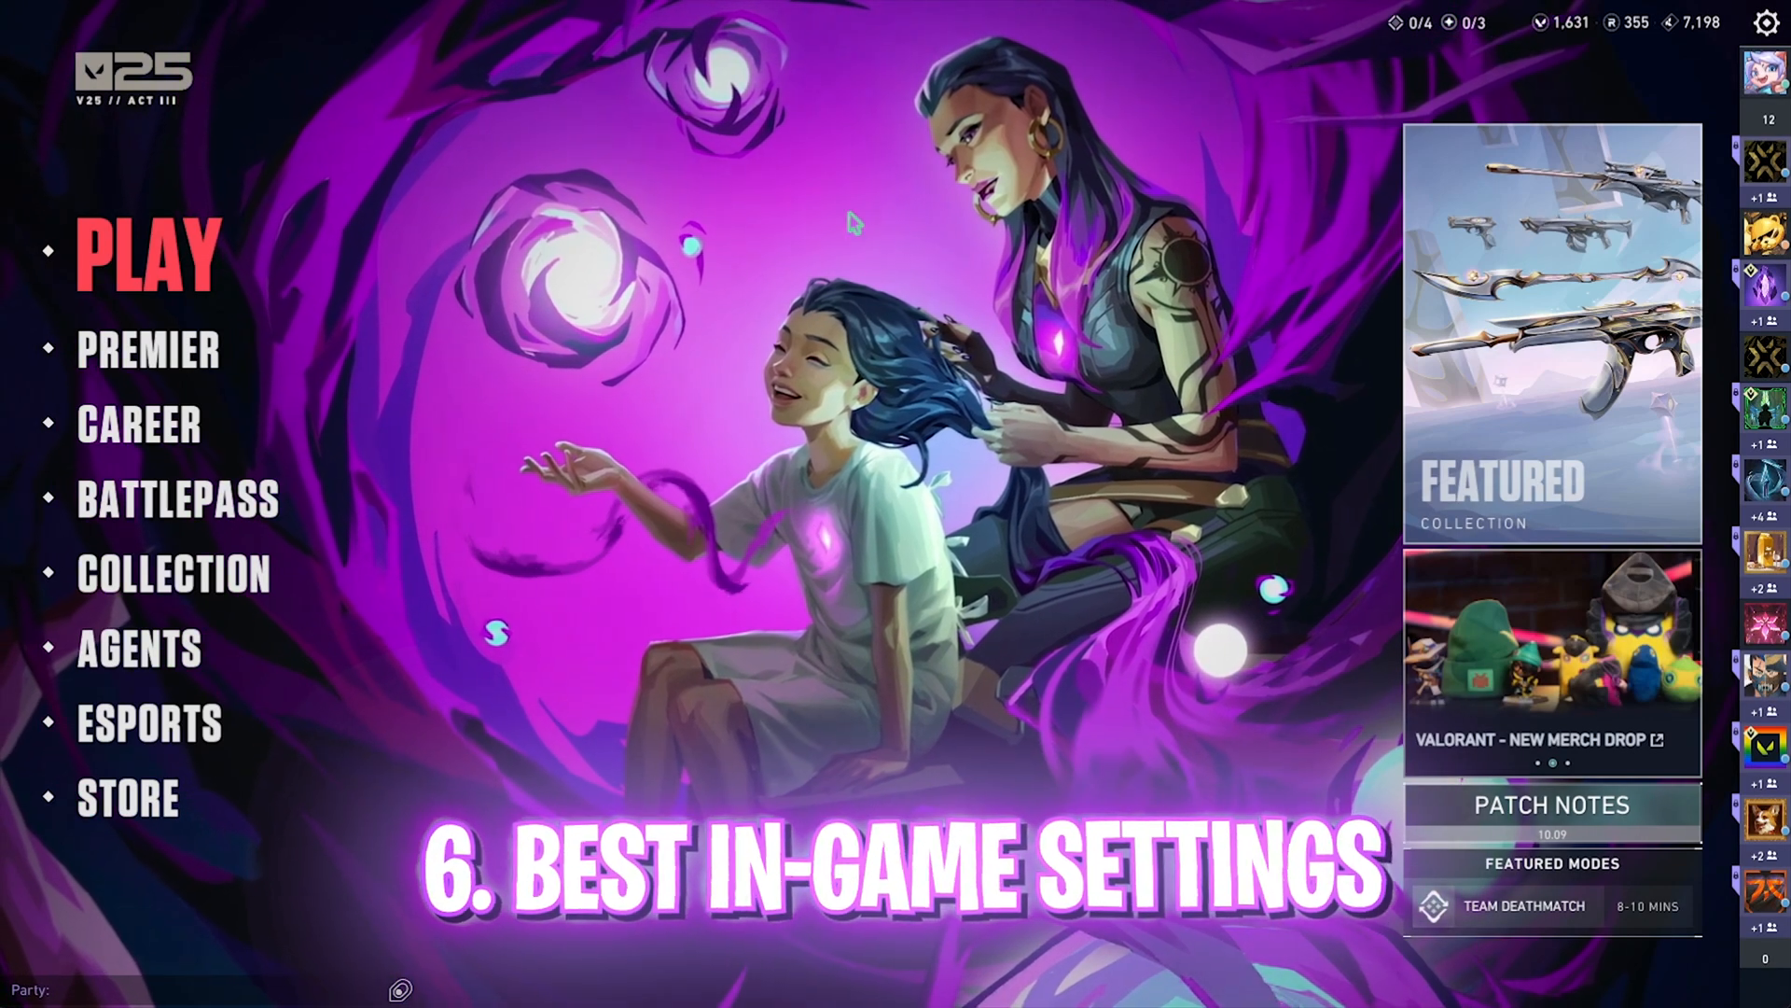
# - Enter Valorant's settings and review the general mouse and map options
pyautogui.click(1767, 22)
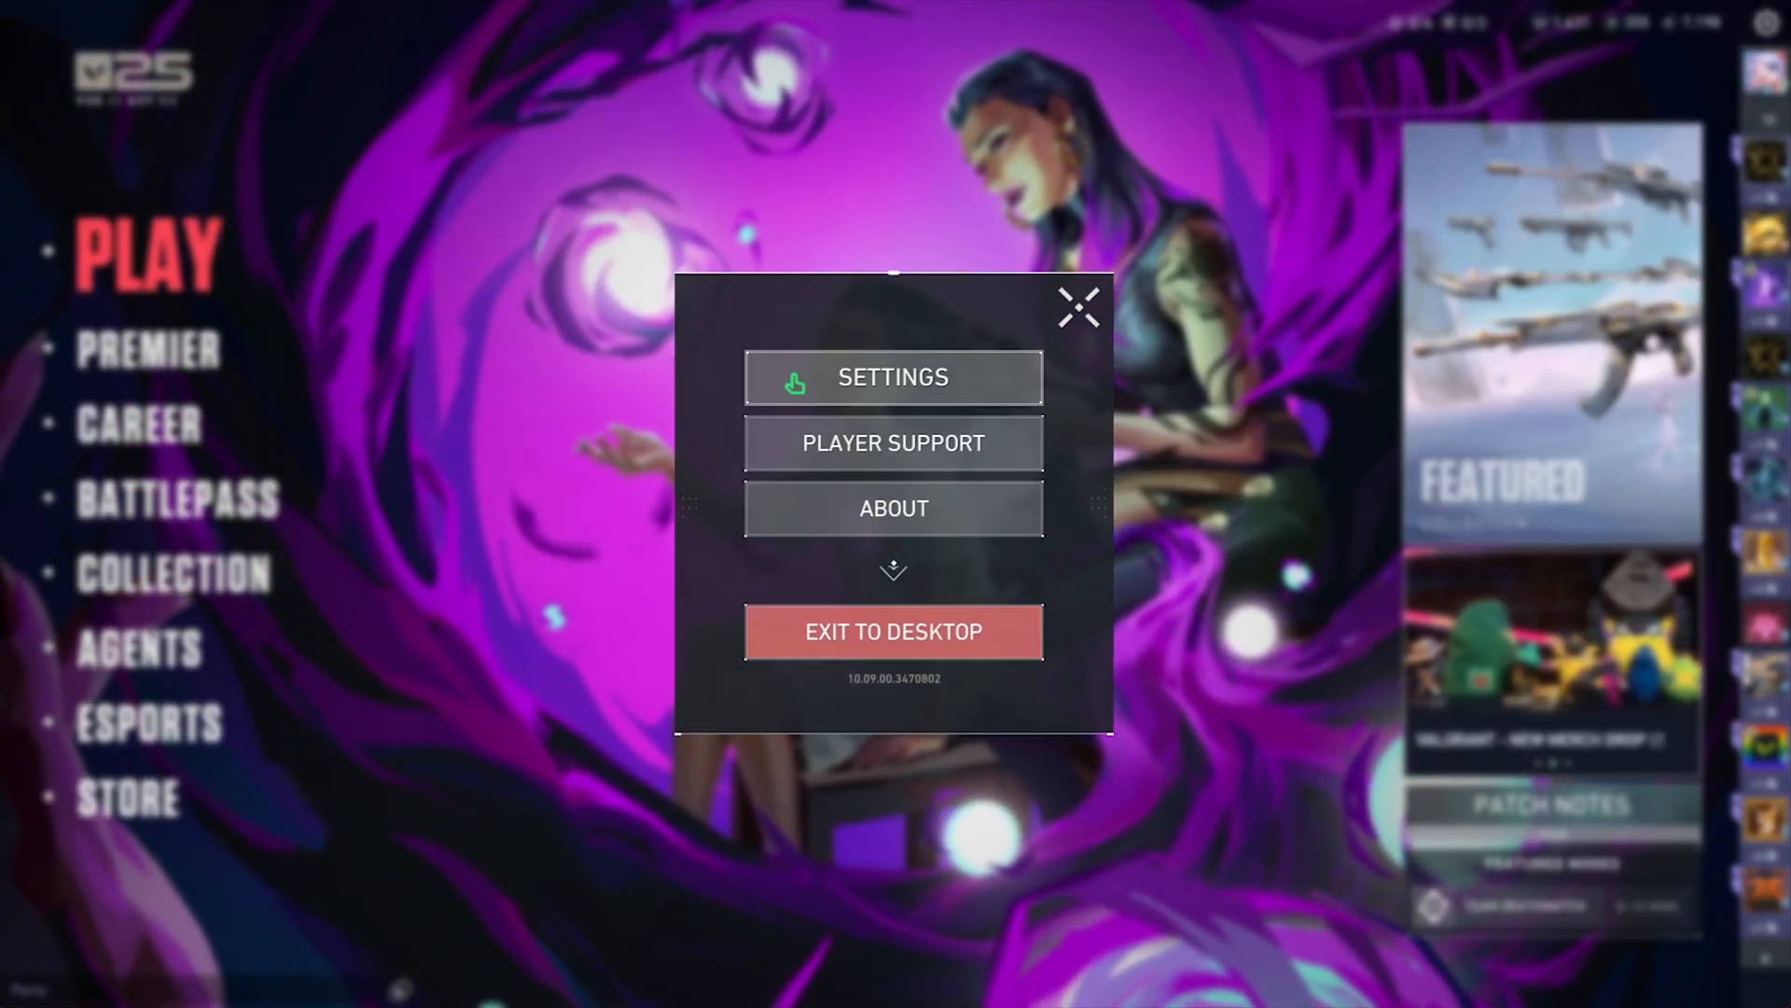
pyautogui.click(892, 377)
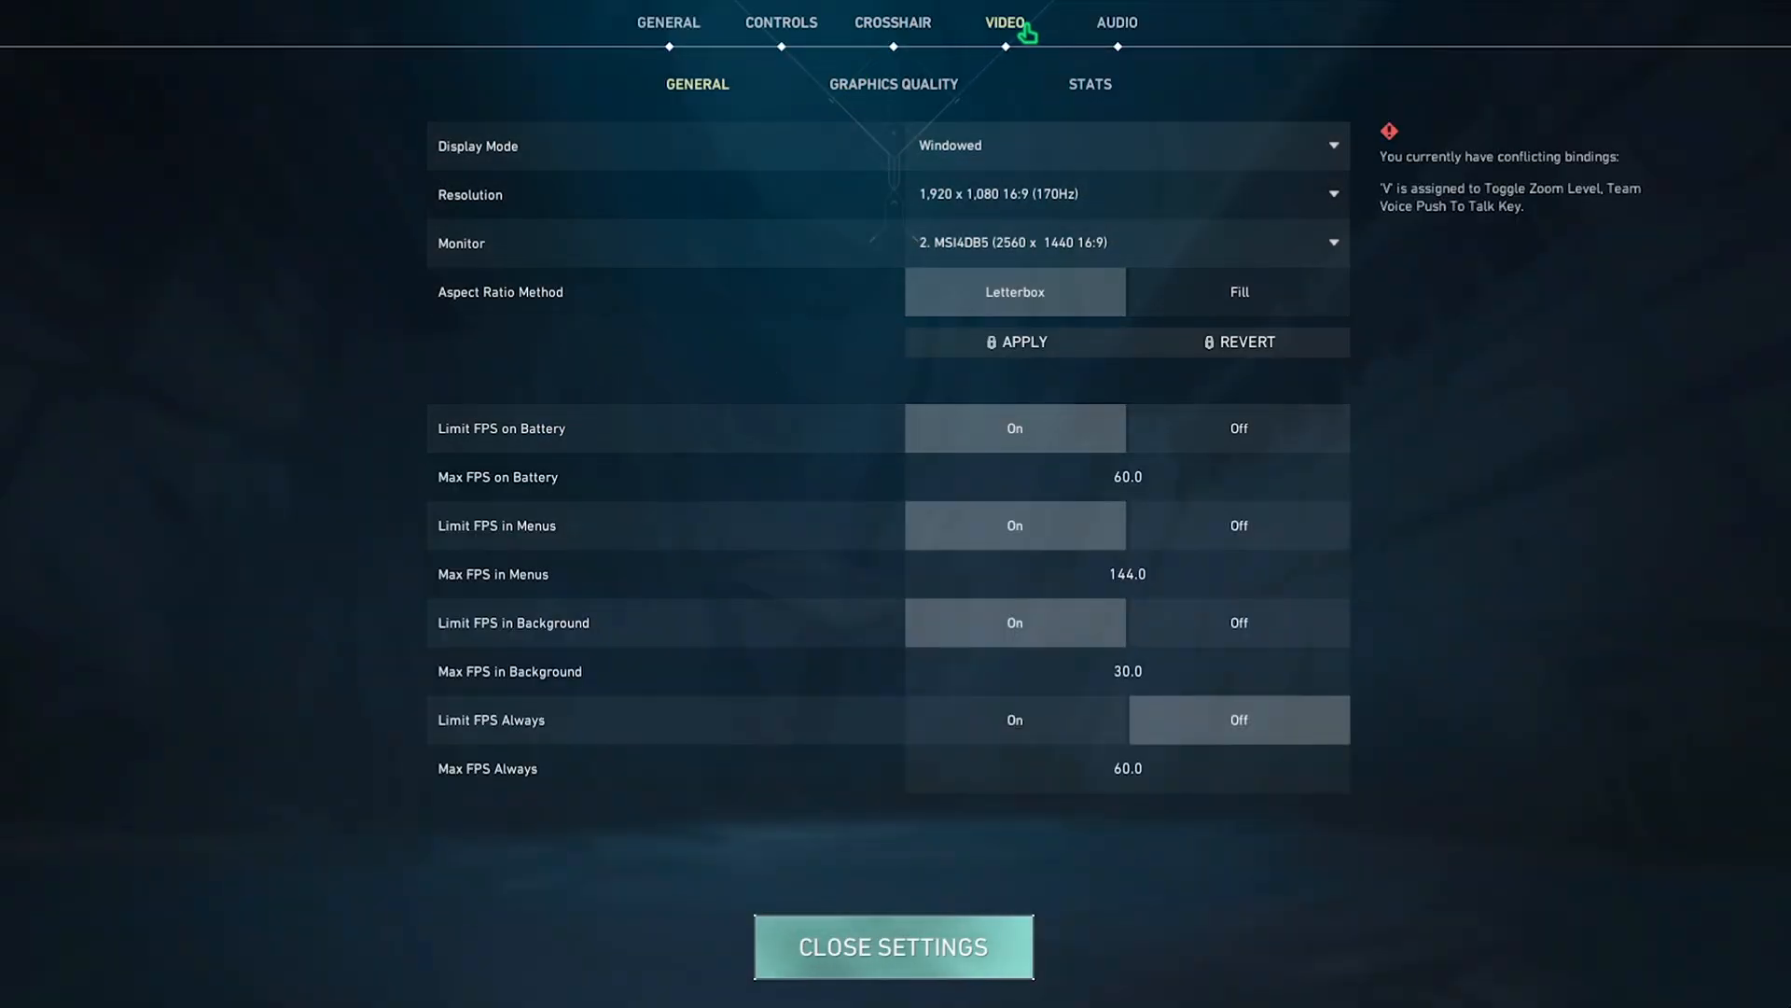
pyautogui.click(668, 22)
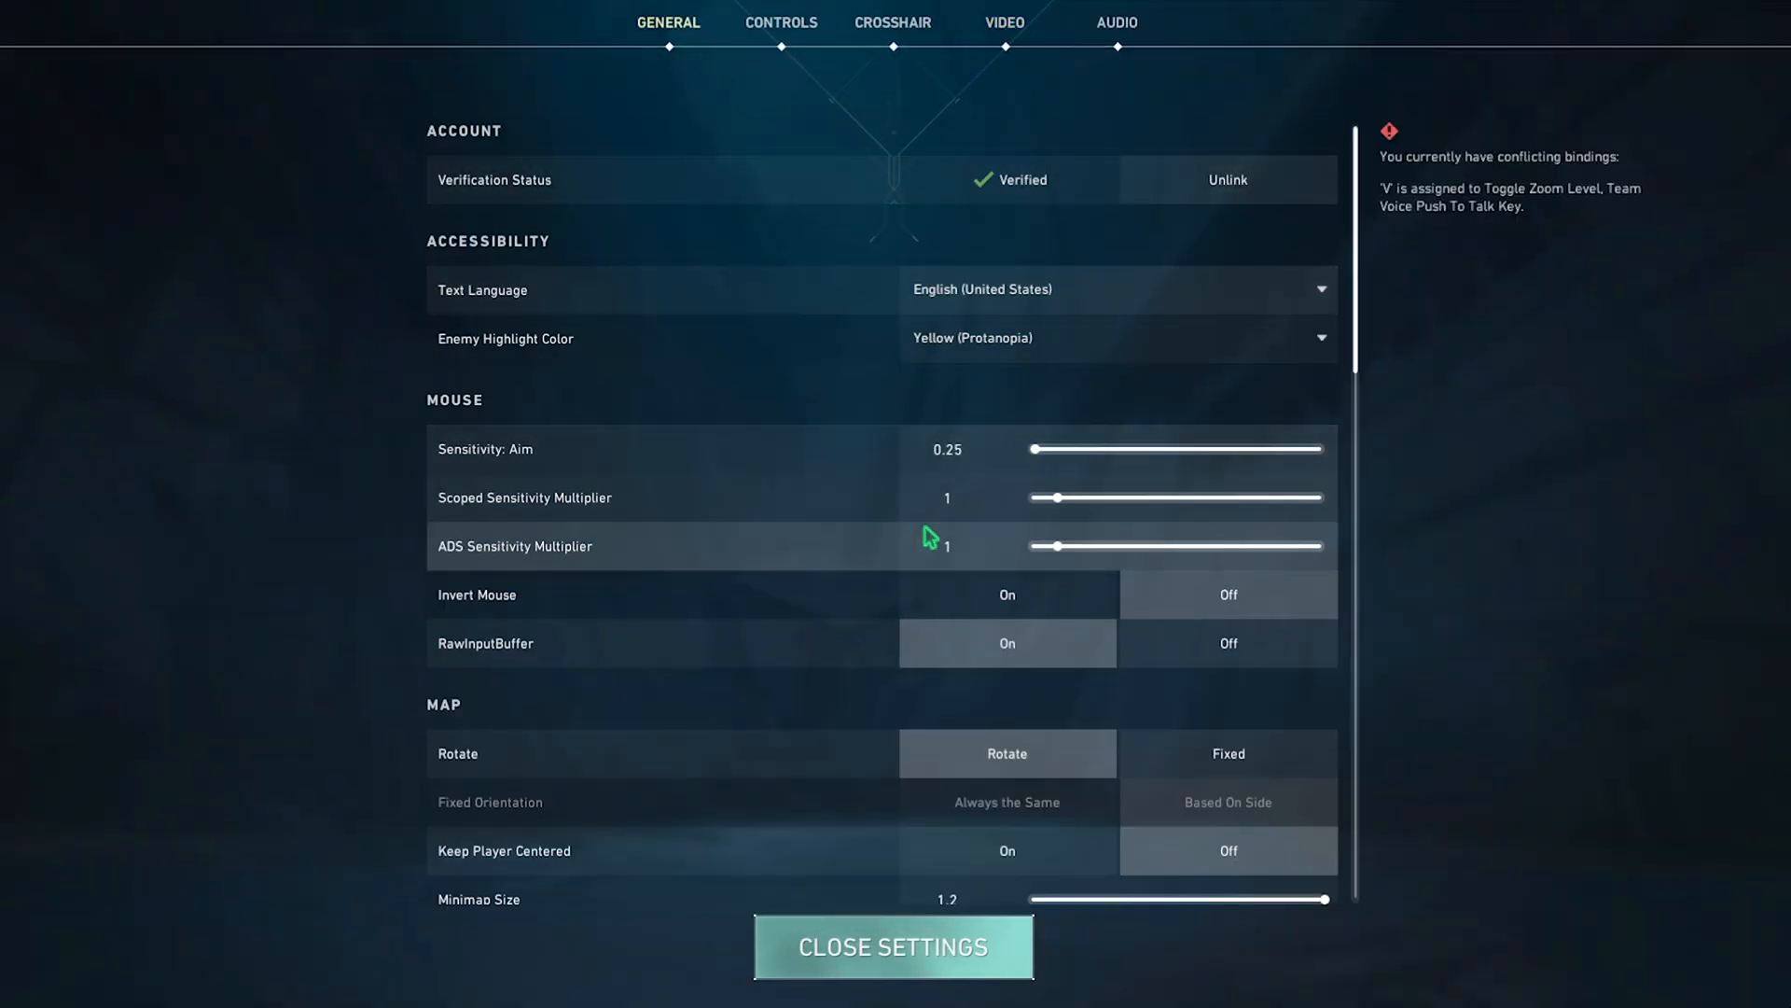
pyautogui.scroll(-3)
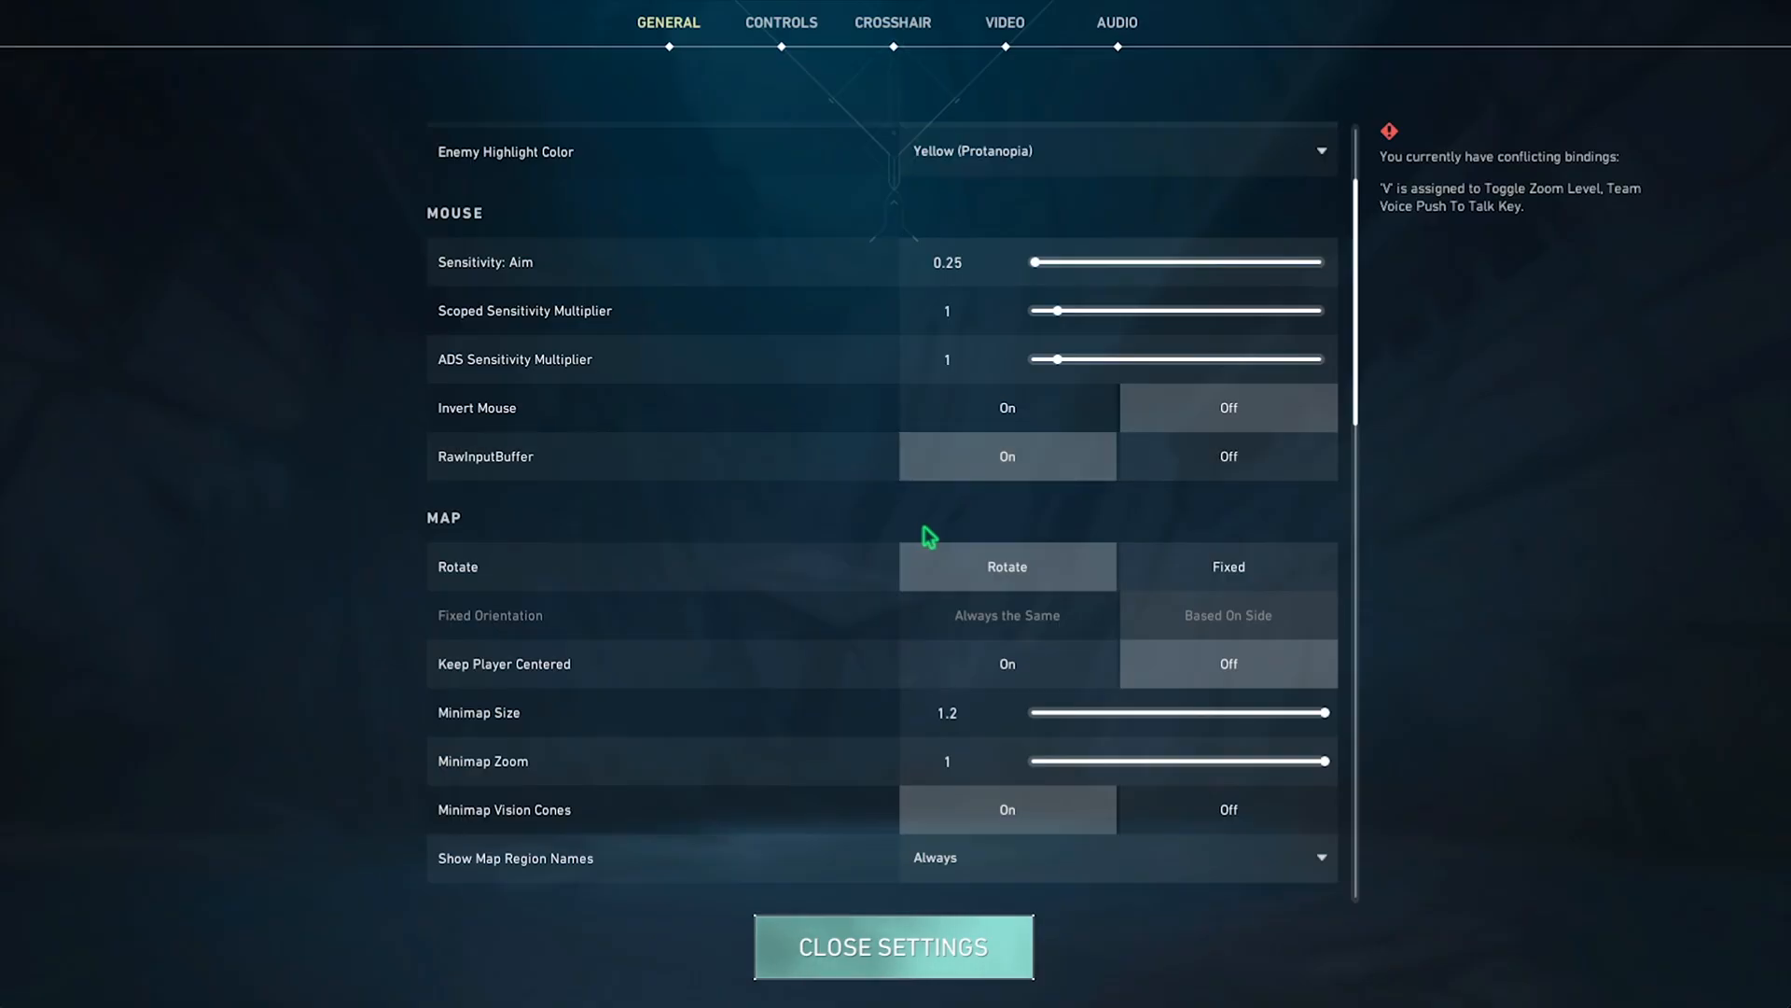
pyautogui.moveTo(903, 491)
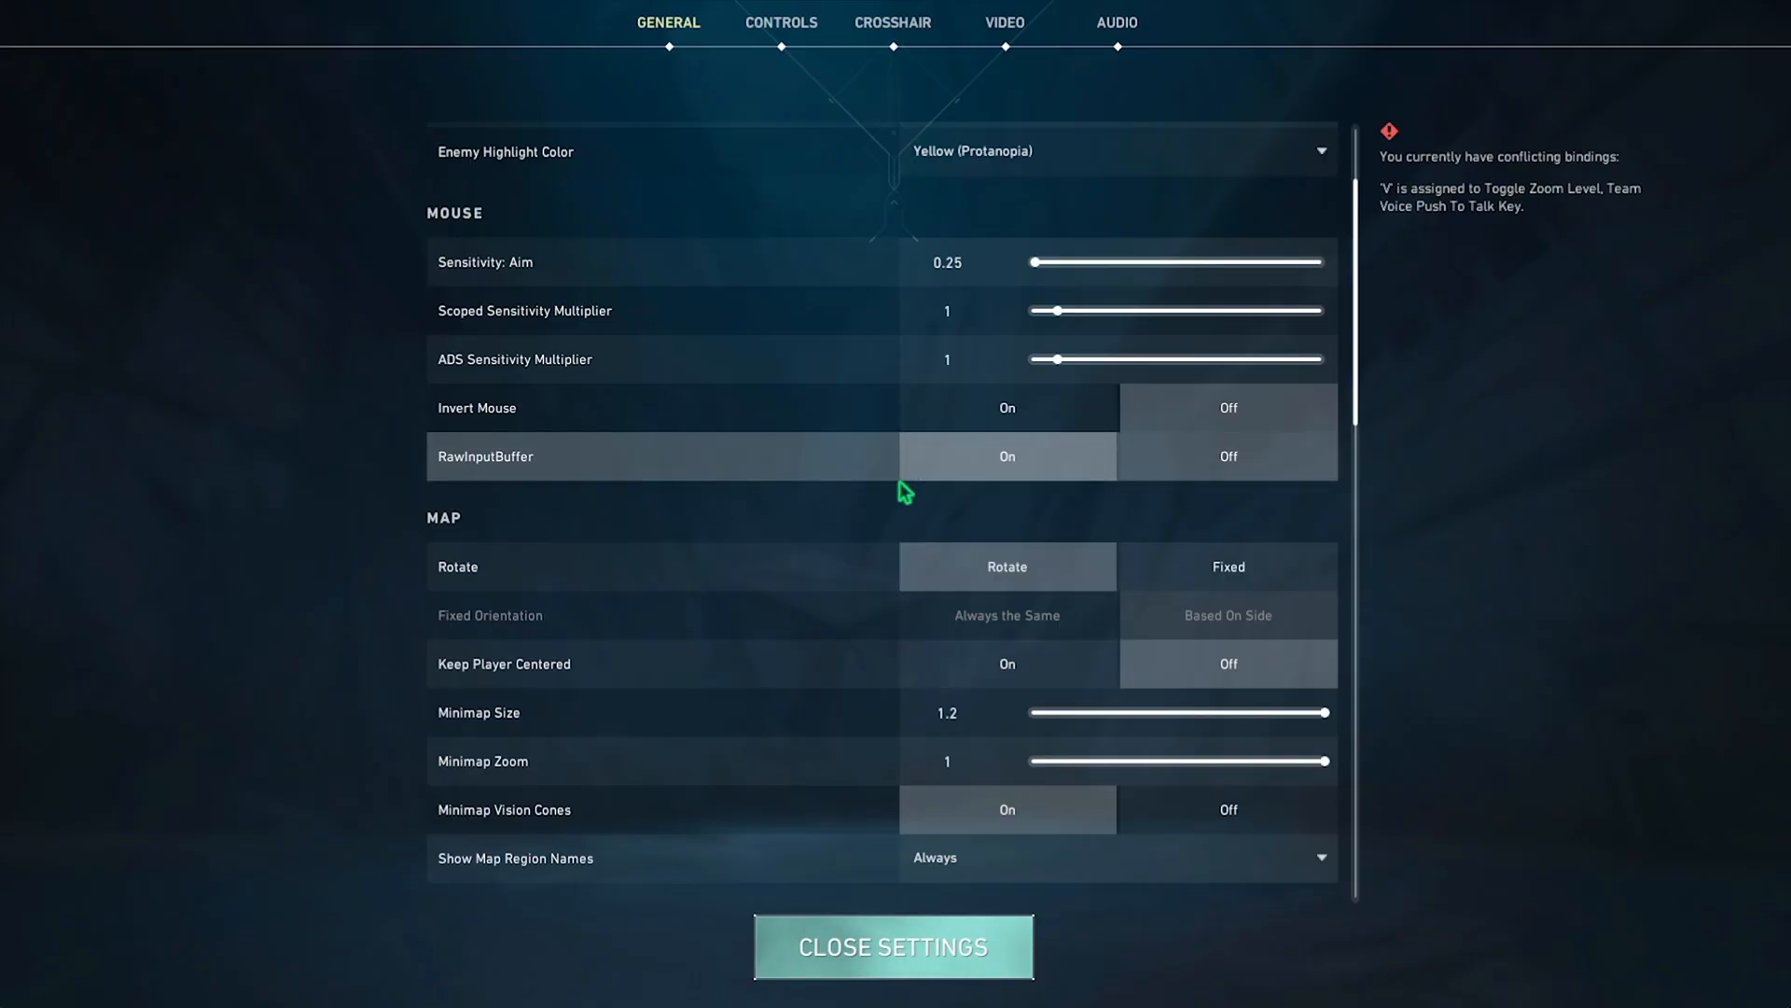
pyautogui.moveTo(1075, 471)
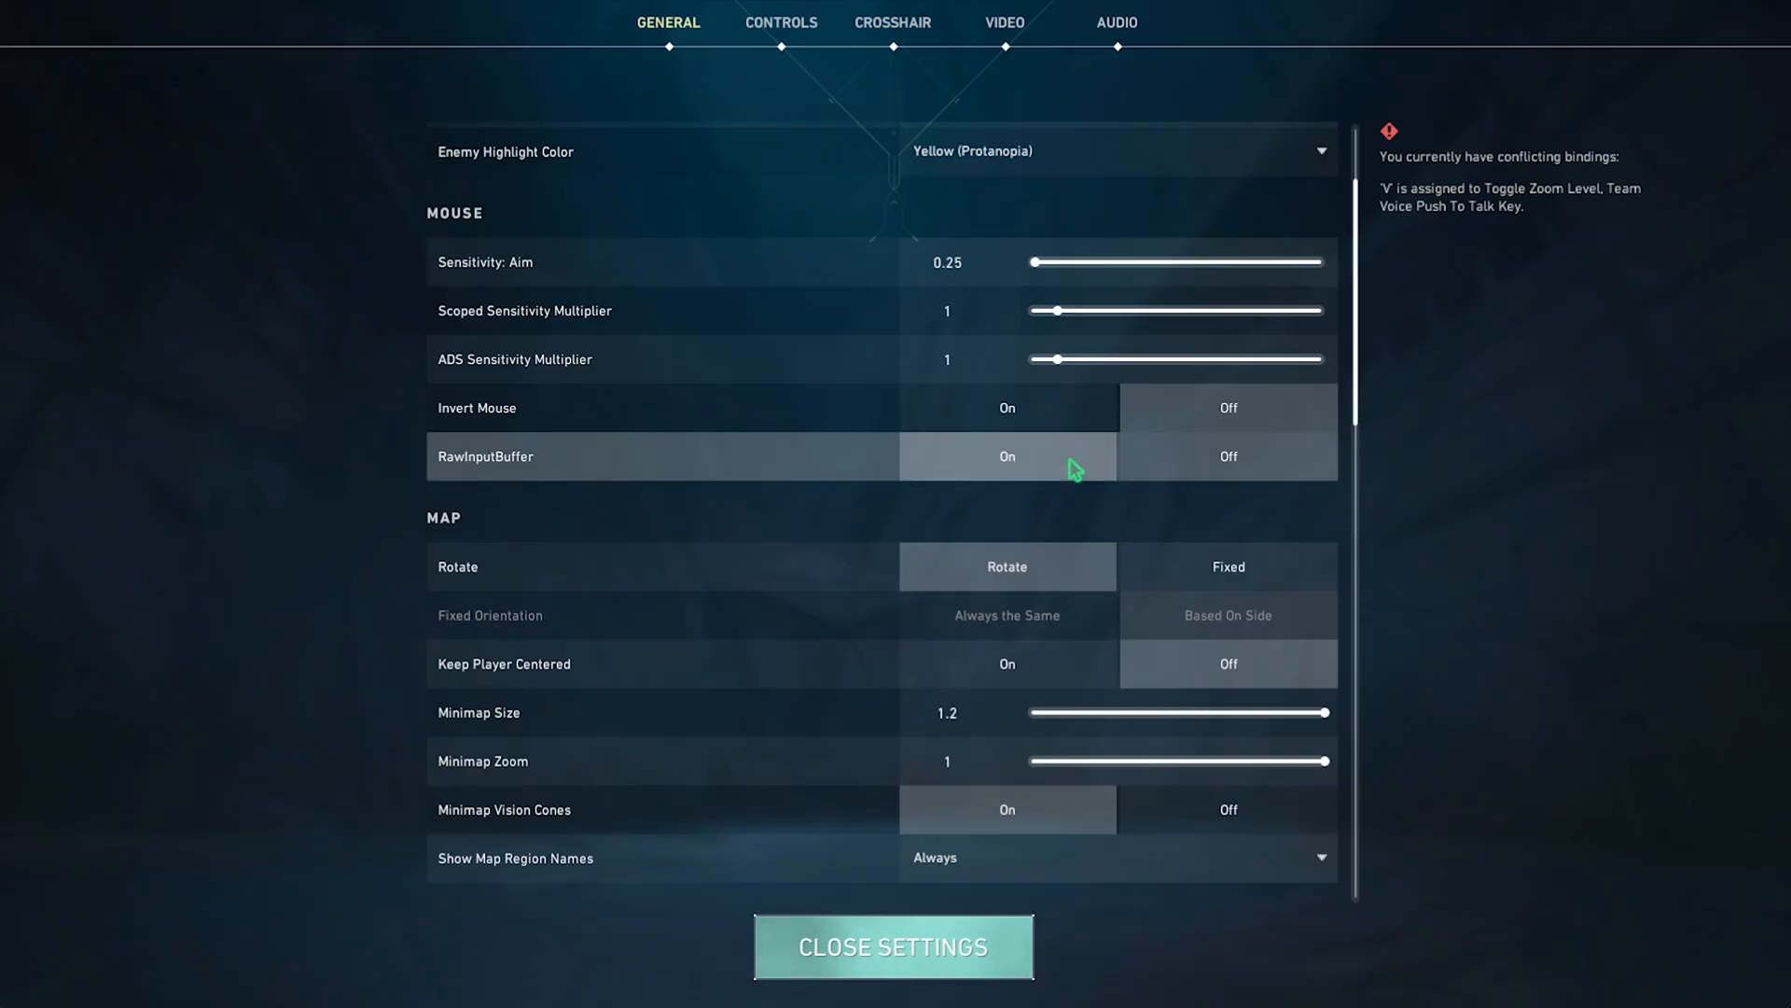
# - Set the video Display Mode to Fullscreen, apply it and return to the lobby
pyautogui.click(1004, 23)
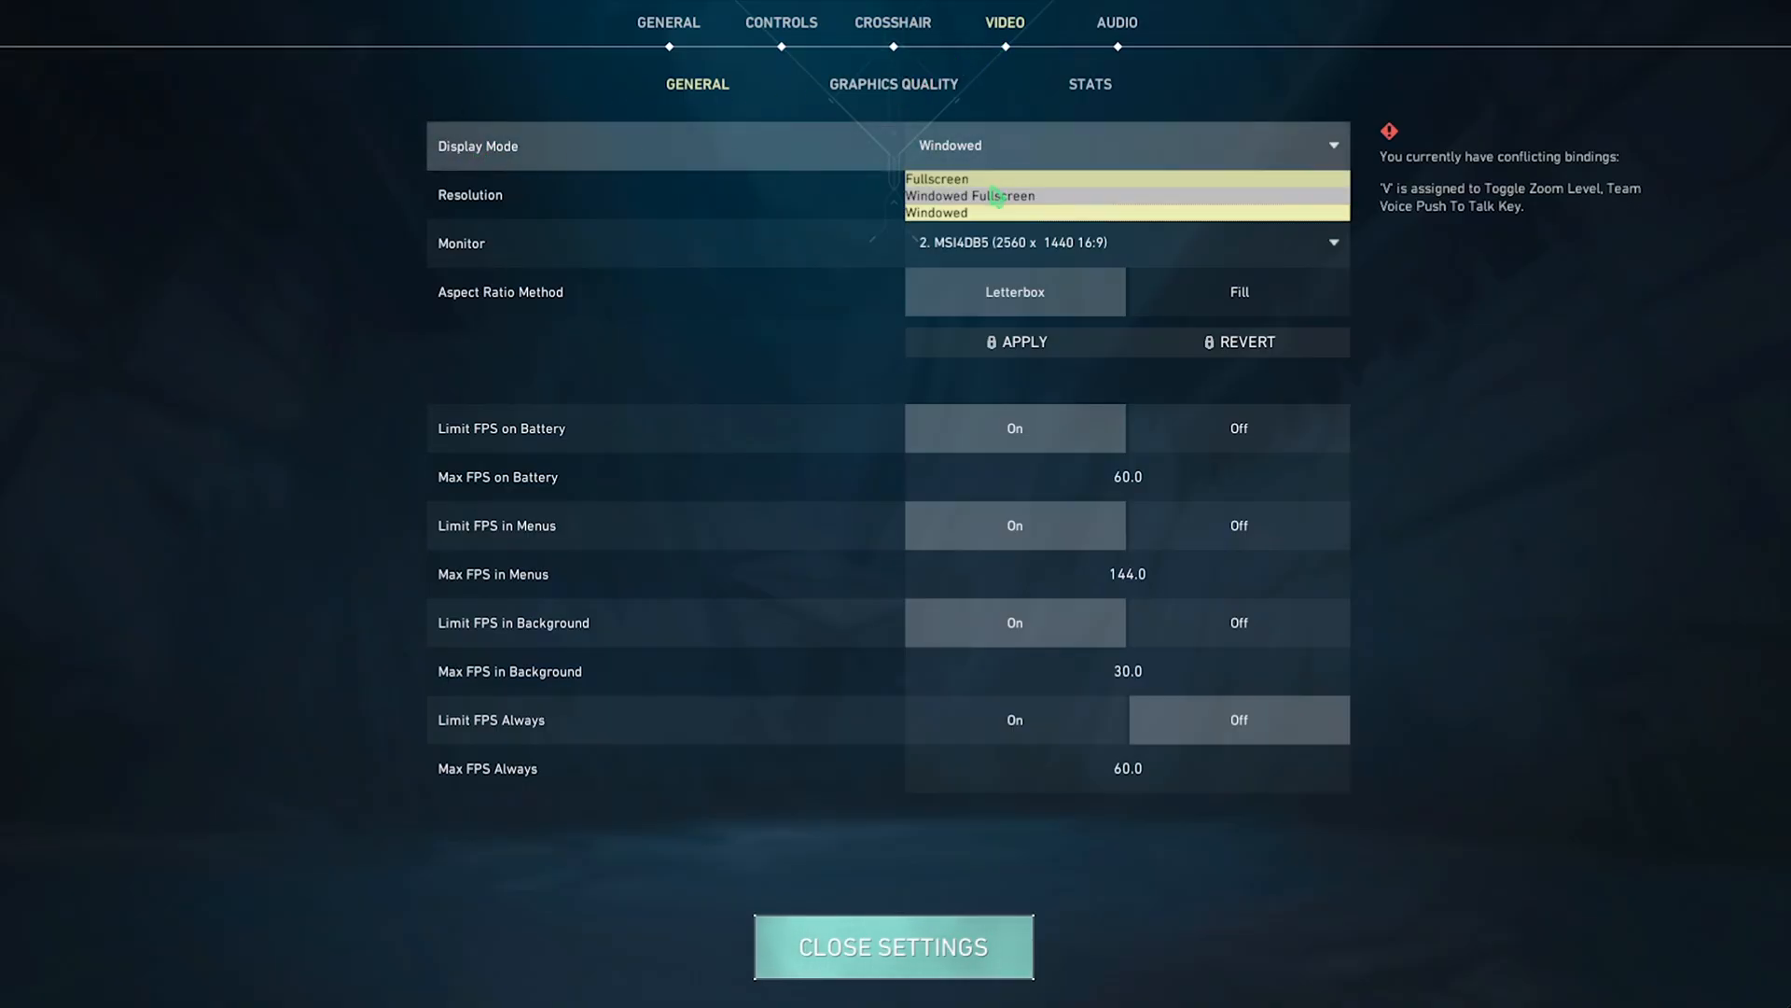
pyautogui.click(936, 179)
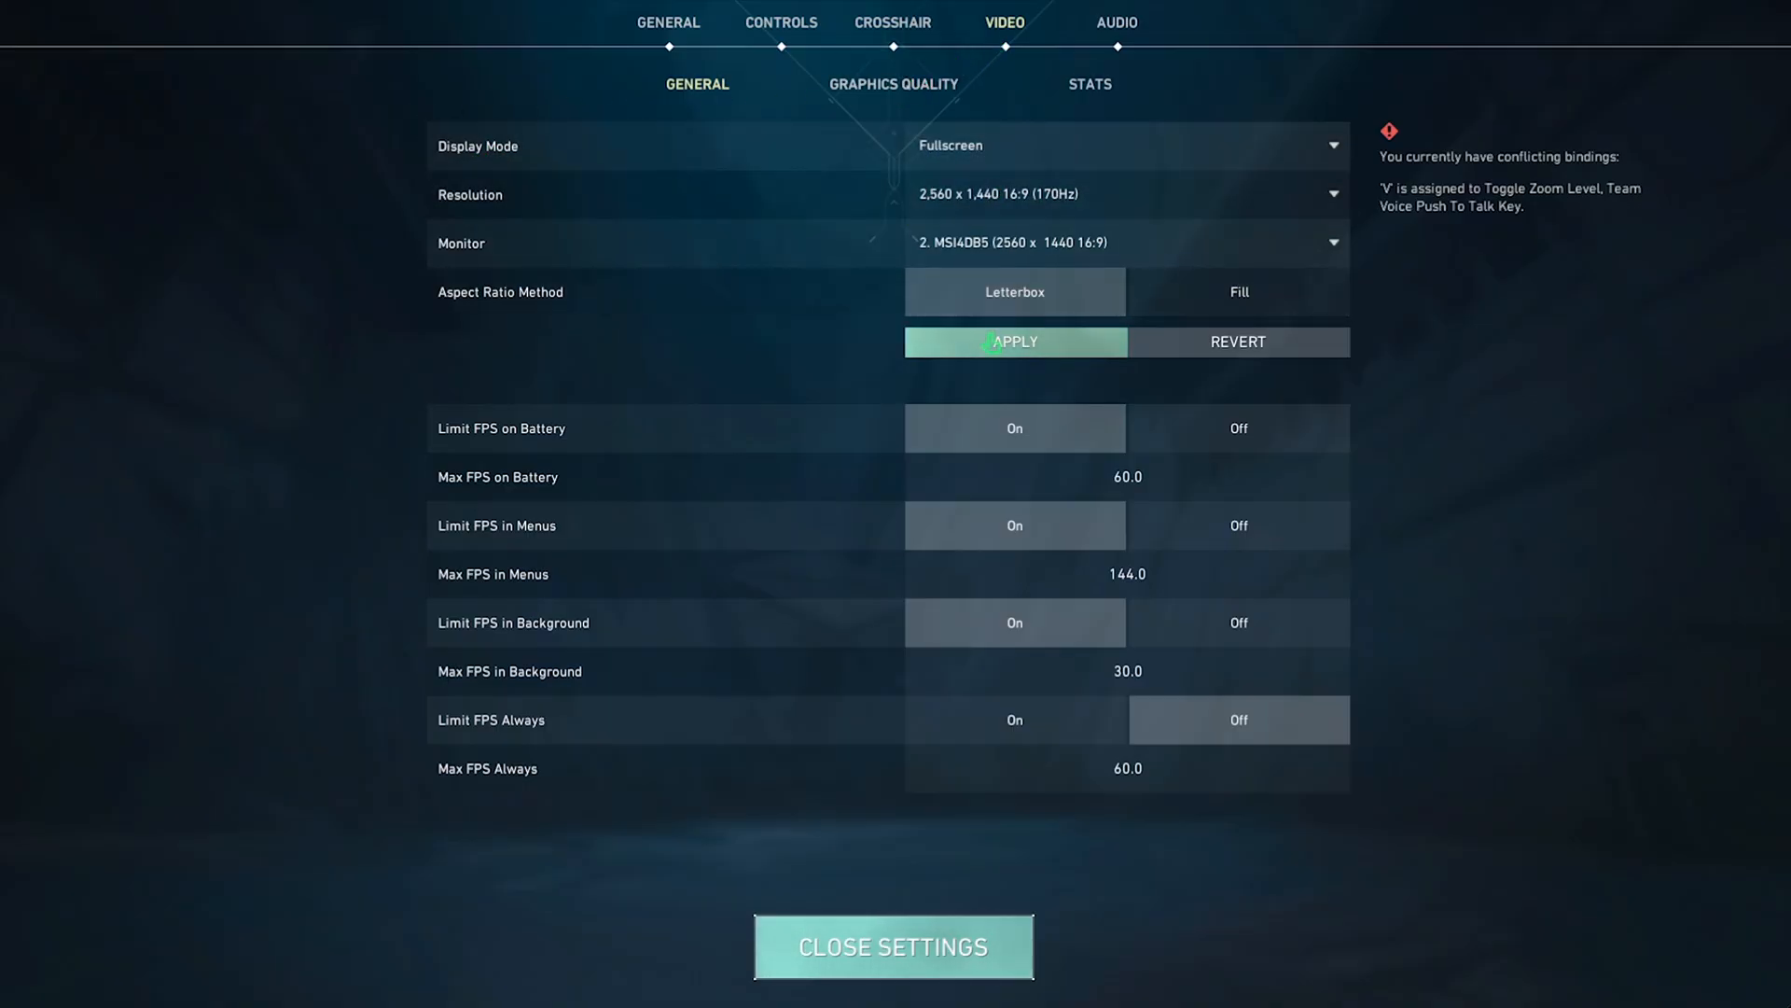
pyautogui.click(891, 84)
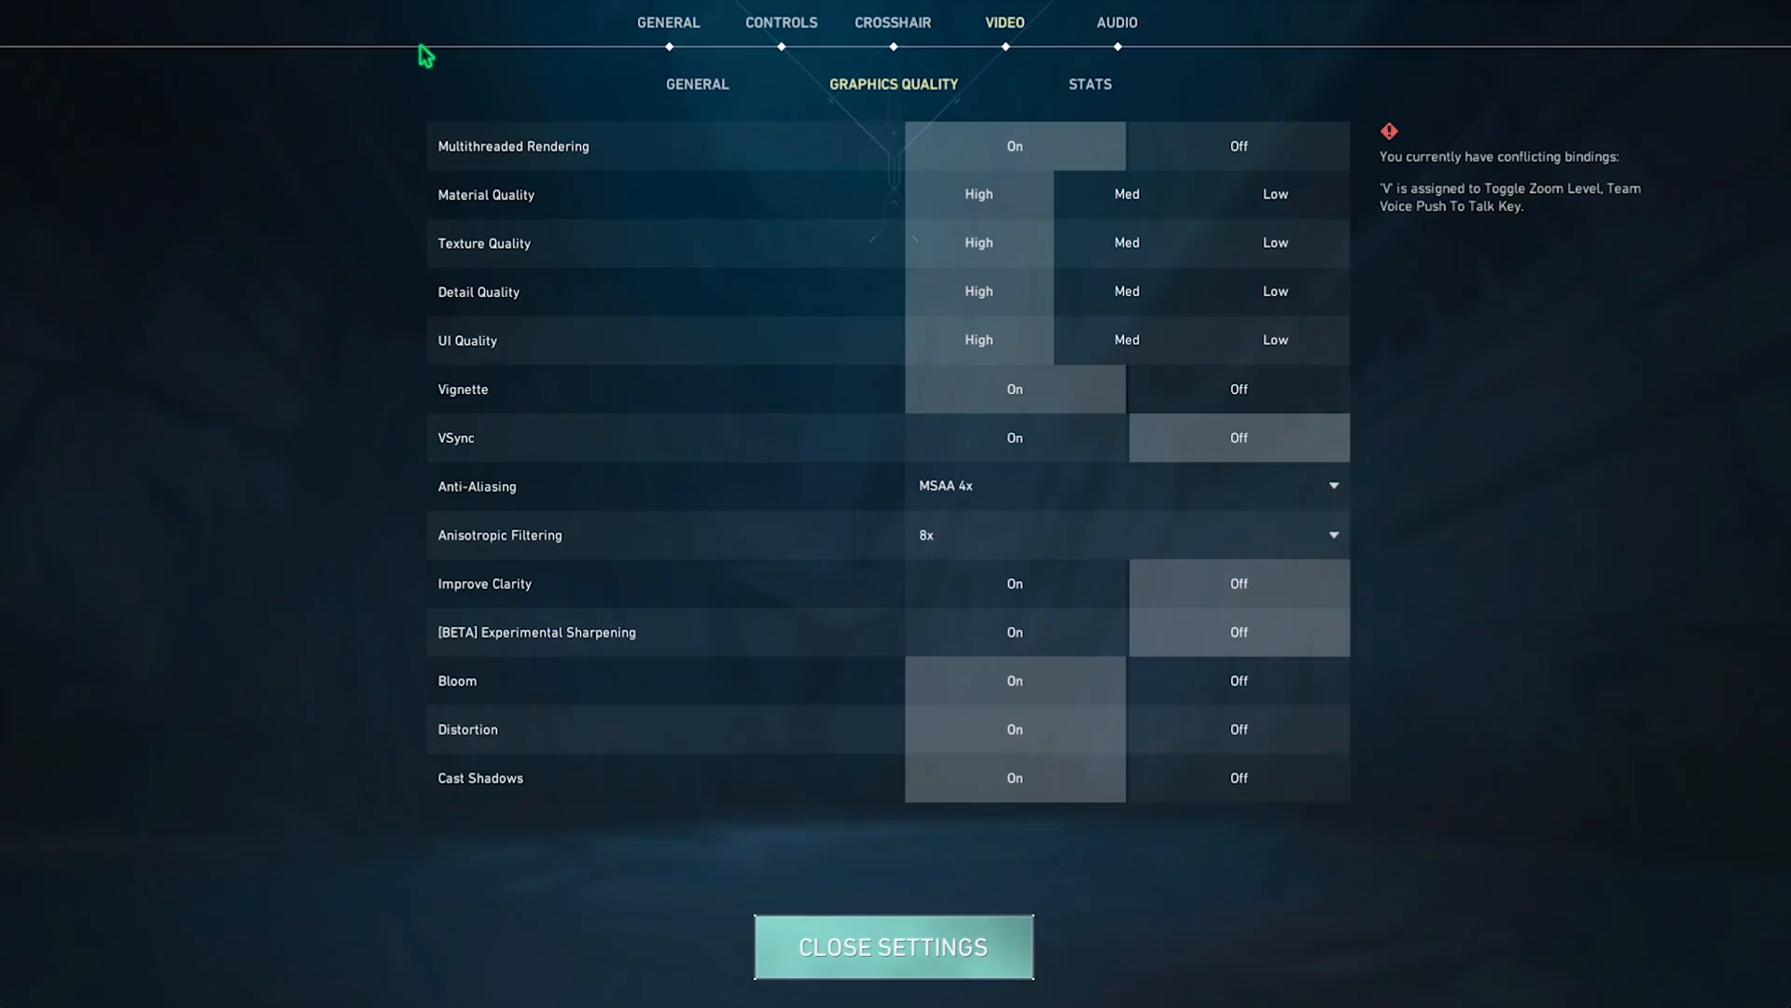
pyautogui.moveTo(493, 162)
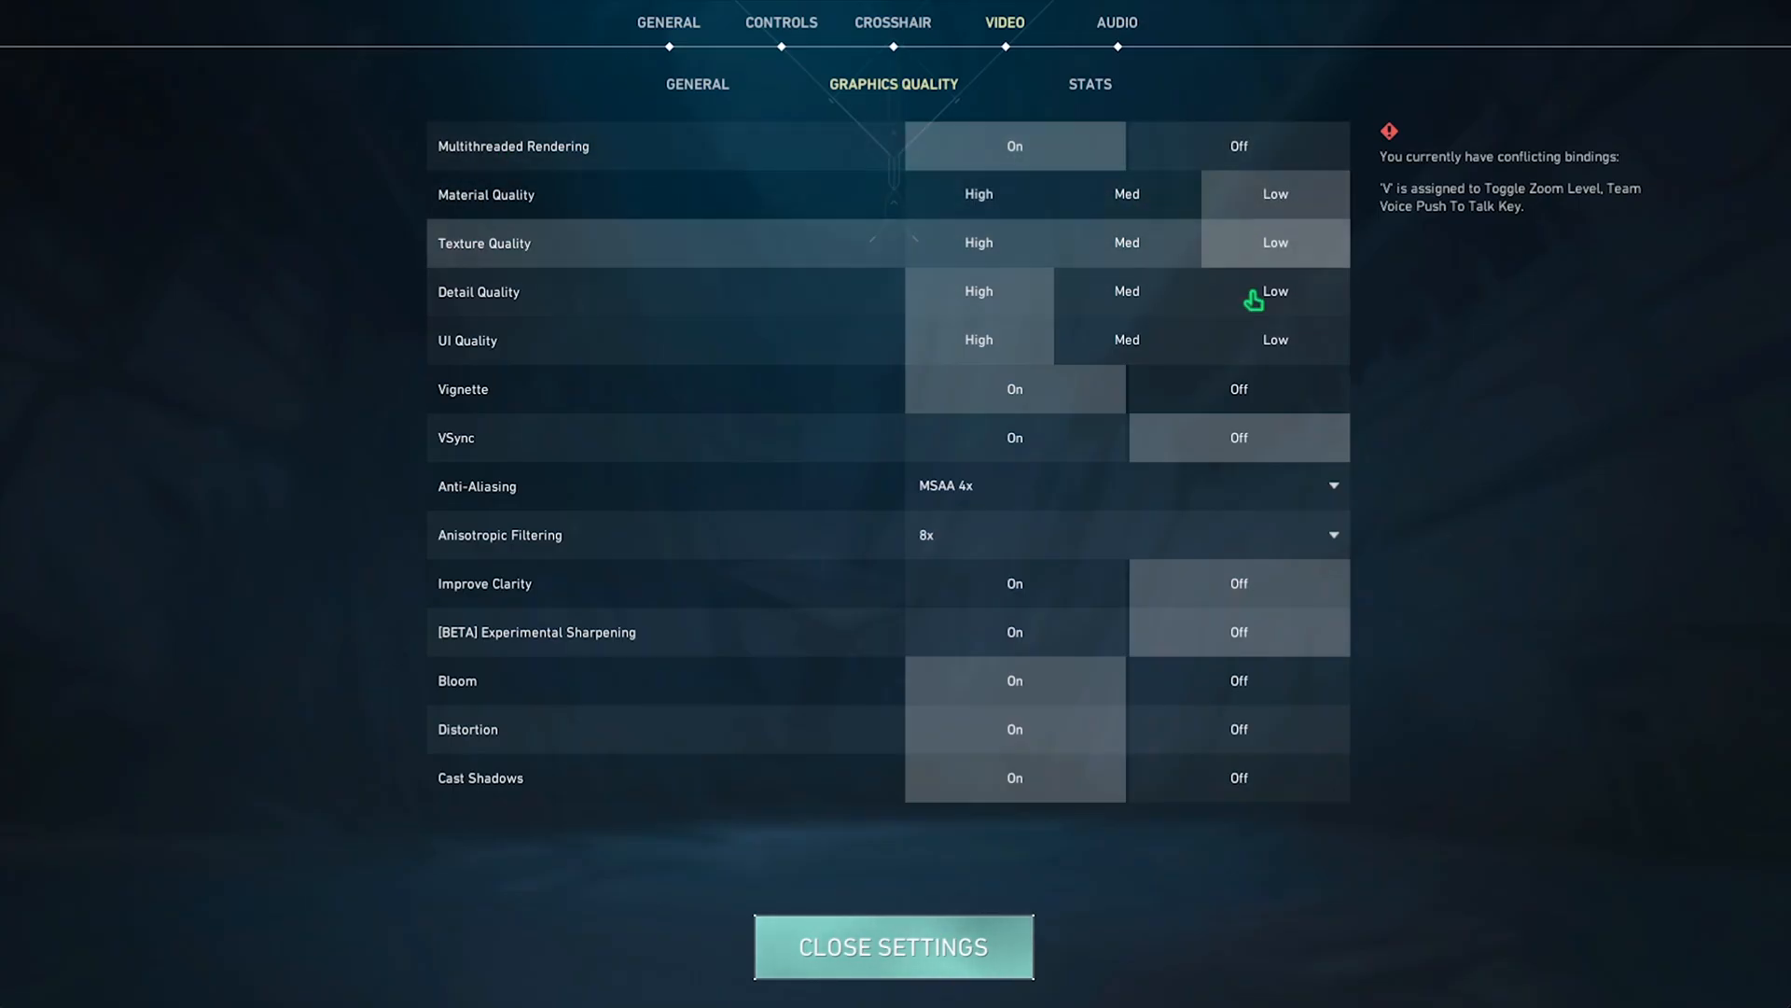
pyautogui.moveTo(1250, 575)
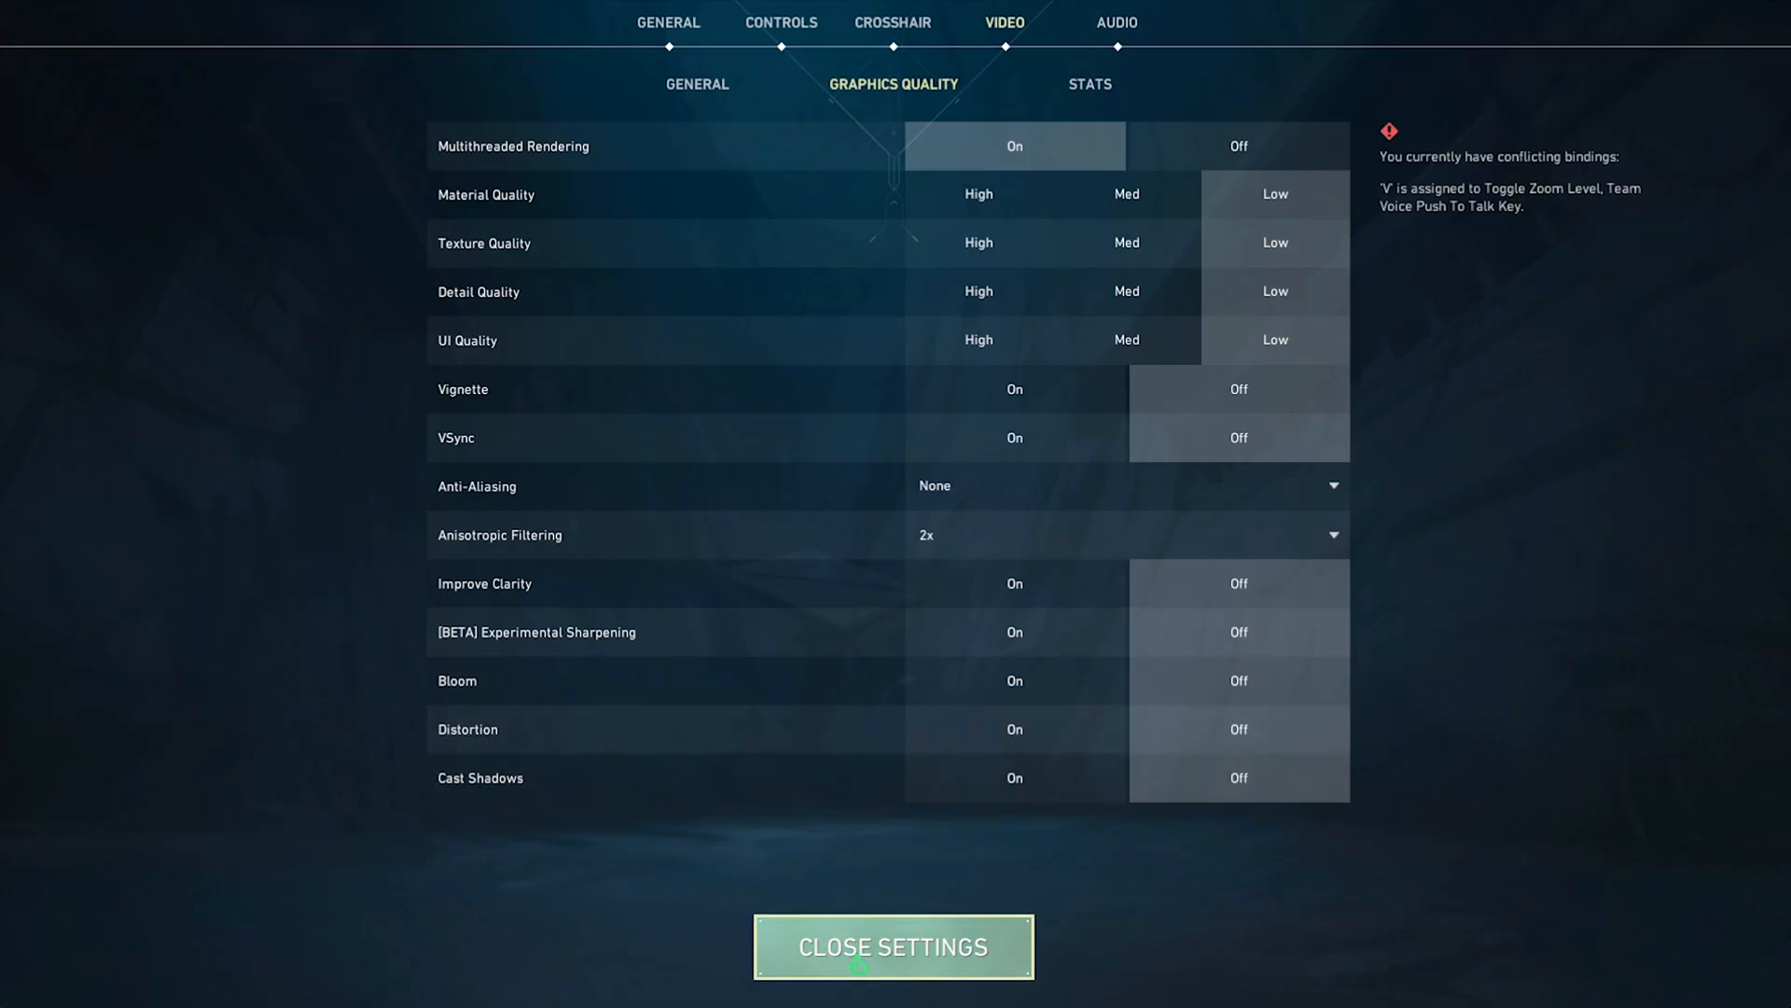
pyautogui.click(893, 946)
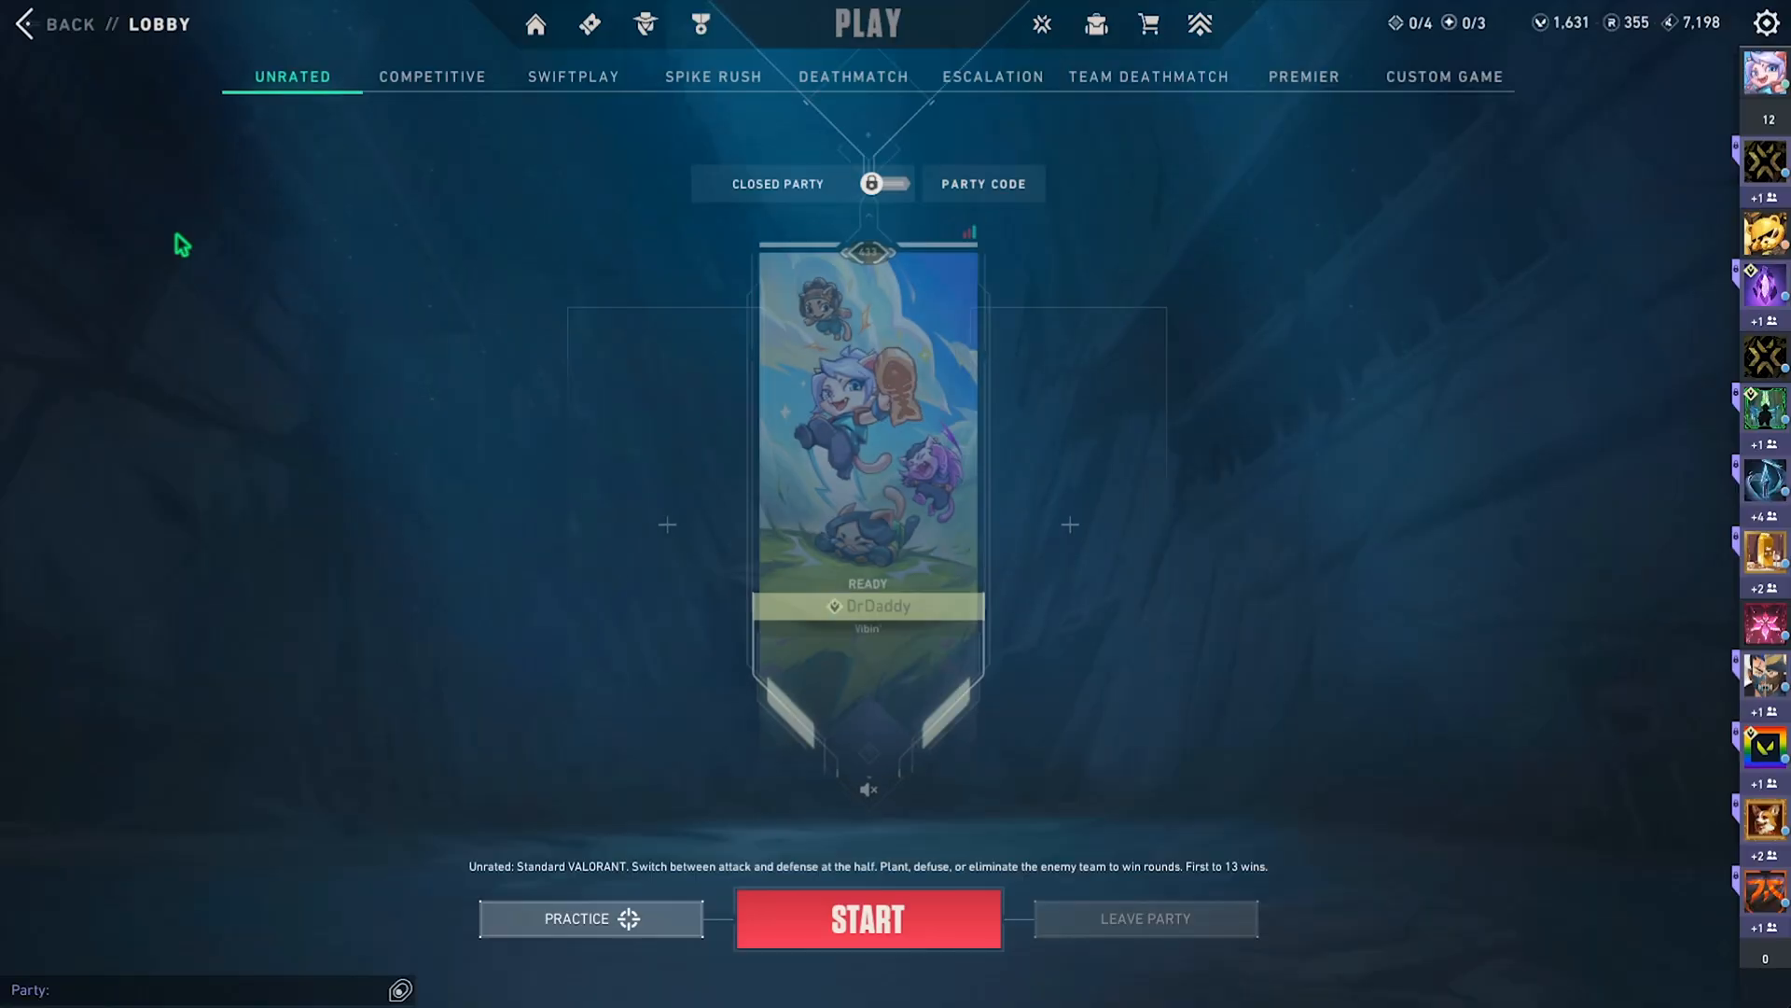